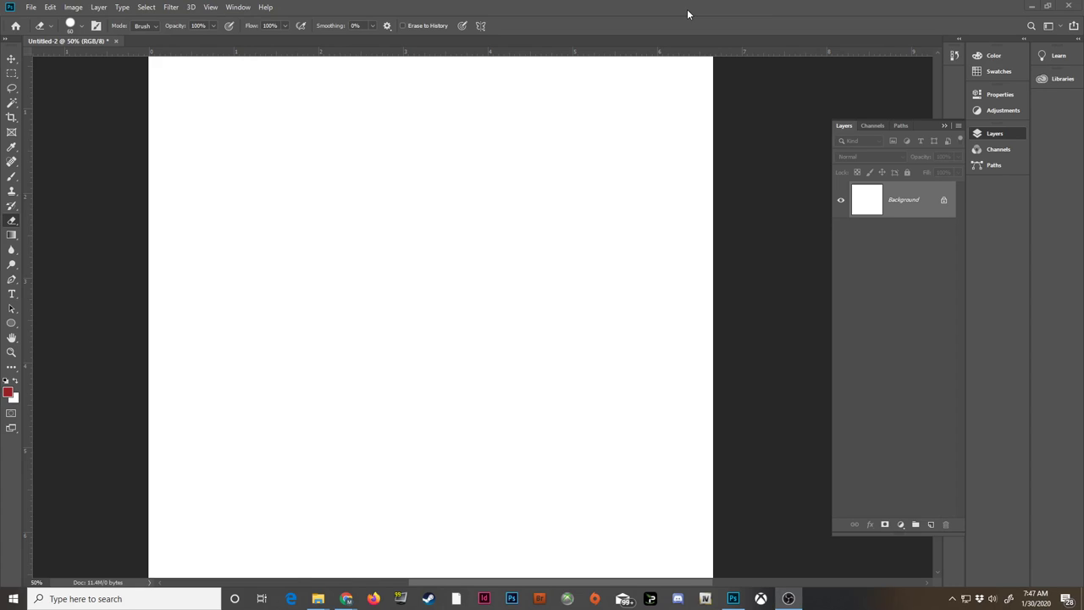
{"action": "mouse_move", "coordinate": [285, 97]}
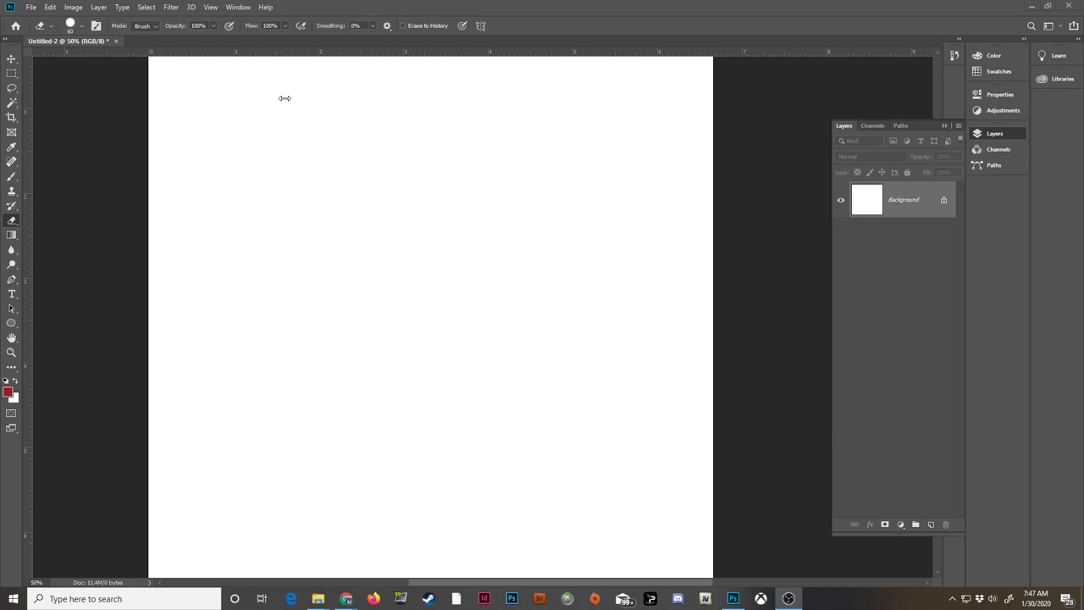
{"action": "mouse_move", "coordinate": [354, 173]}
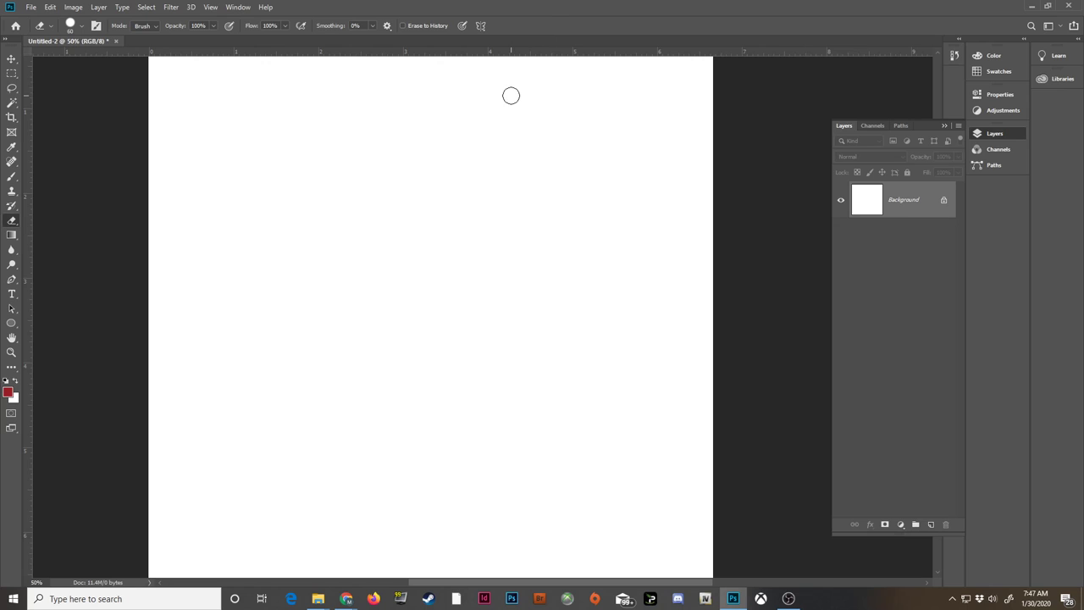
{"action": "mouse_move", "coordinate": [417, 308]}
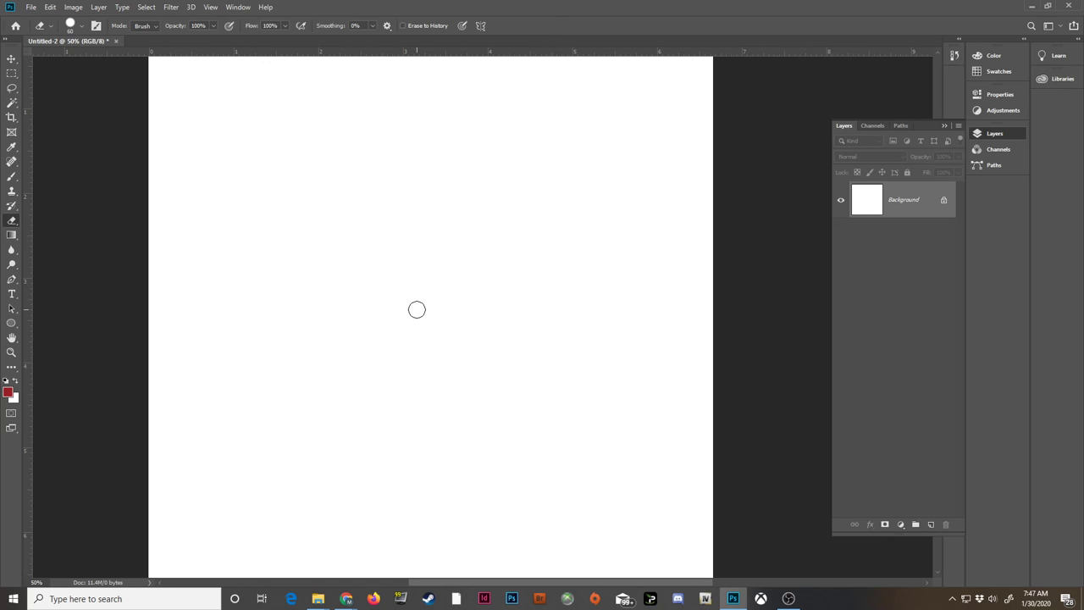
Create a new blank document with default settings.
{"action": "left_click", "coordinate": [31, 7]}
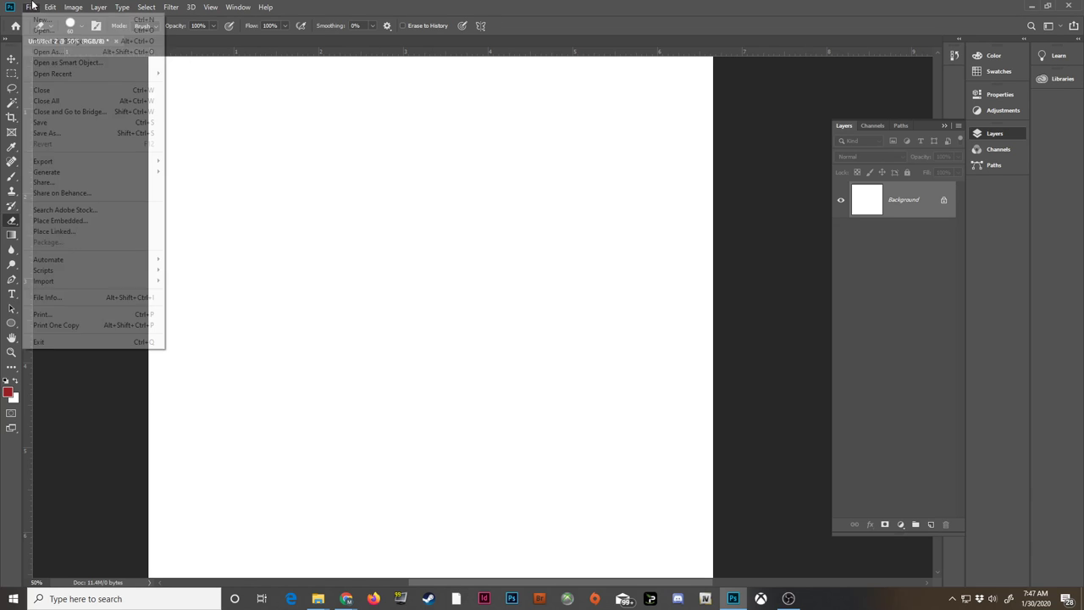
{"action": "left_click", "coordinate": [41, 21]}
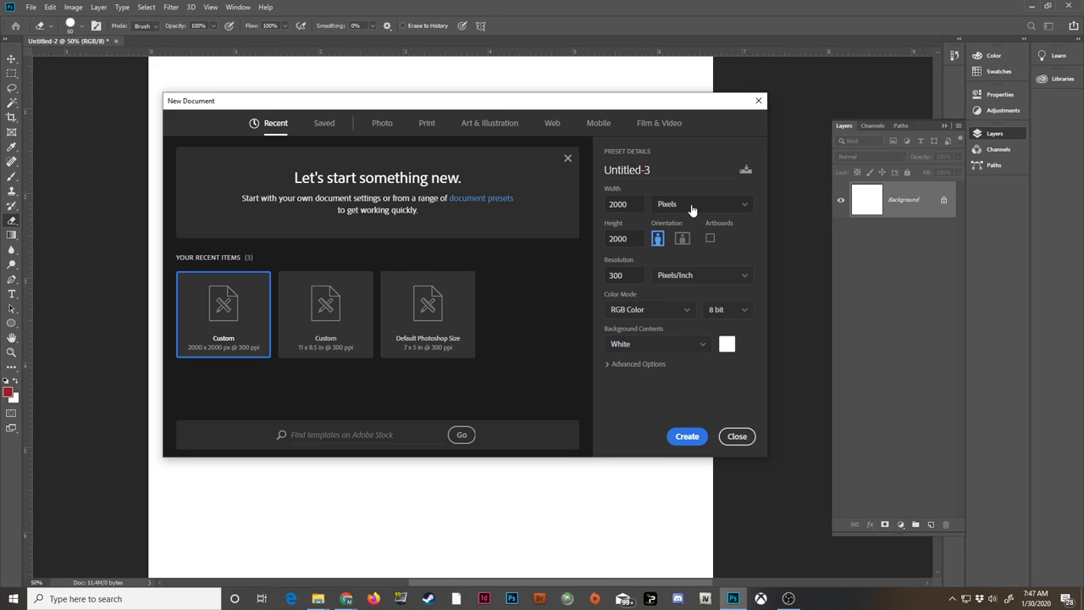
{"action": "mouse_move", "coordinate": [629, 294]}
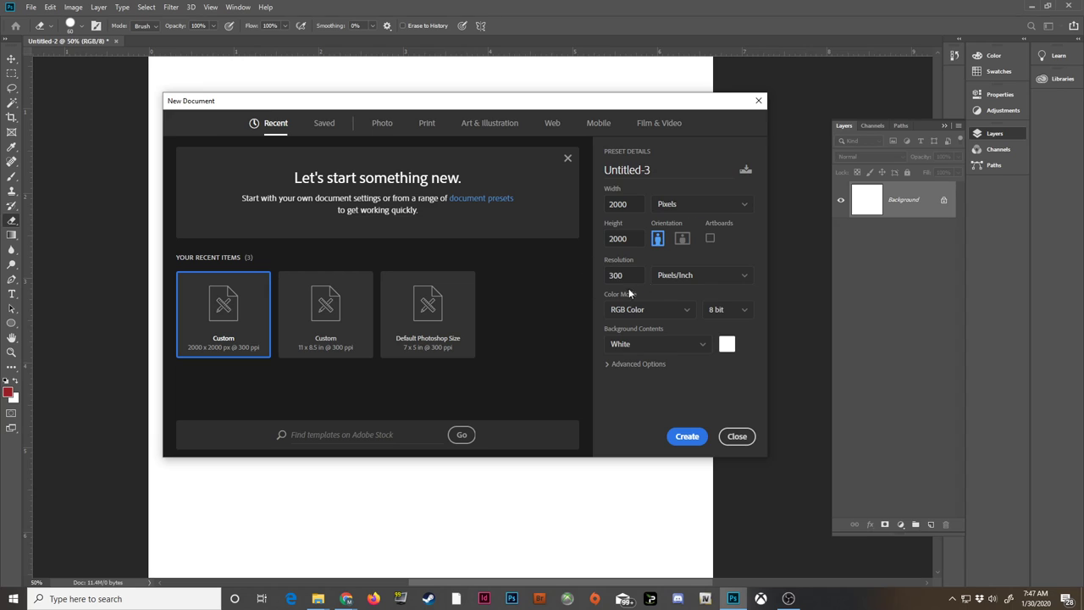
{"action": "mouse_move", "coordinate": [625, 264]}
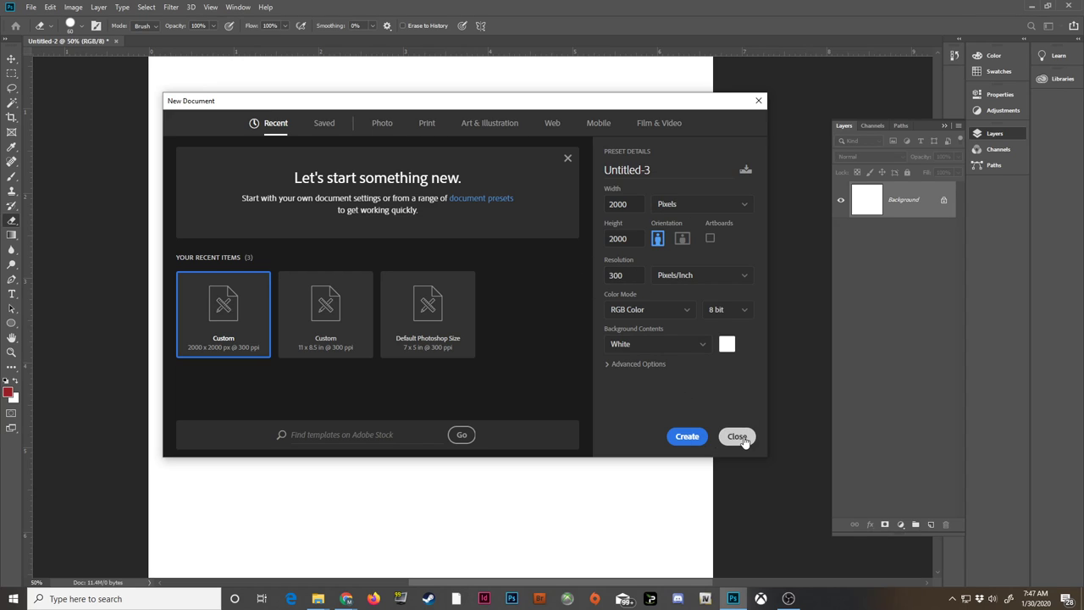
{"action": "left_click", "coordinate": [735, 437]}
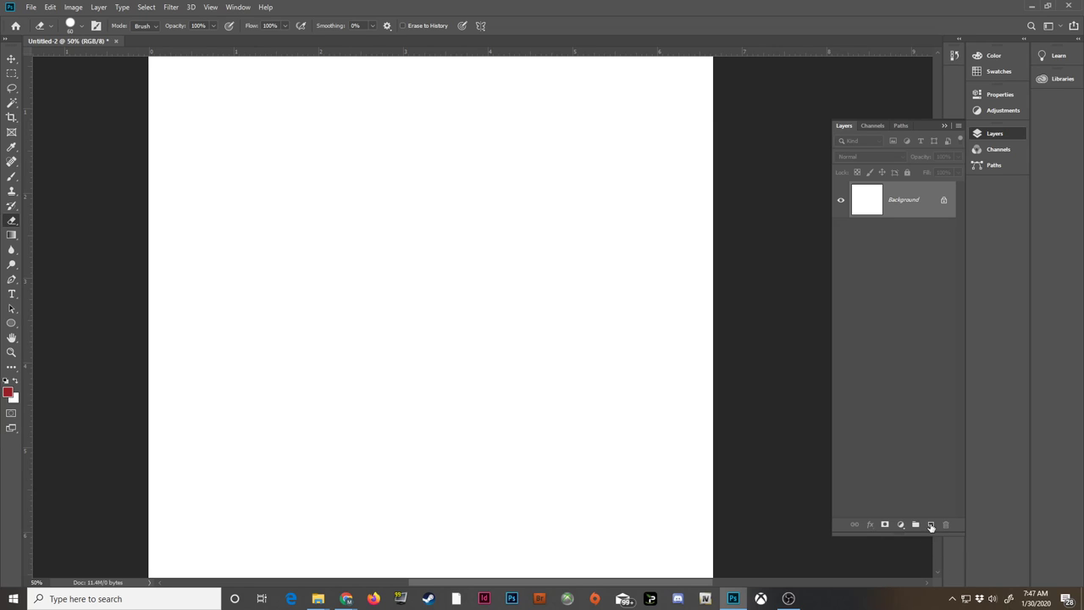
Add Layer 1 above Background and set the brush size to 180 px.
{"action": "left_click", "coordinate": [931, 523]}
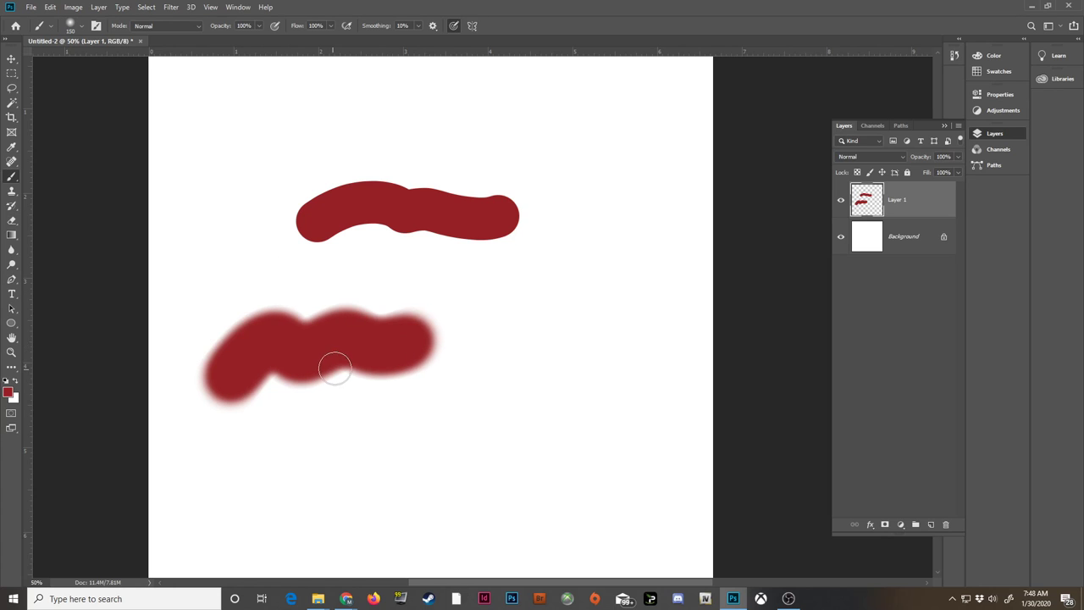
{"action": "mouse_move", "coordinate": [369, 356]}
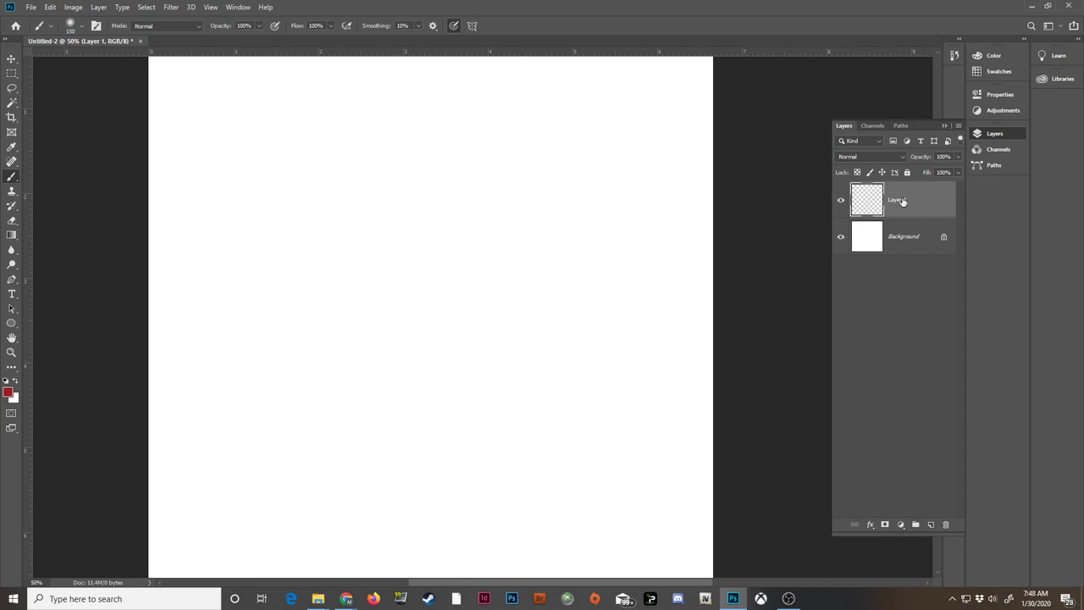
{"action": "left_click", "coordinate": [840, 200]}
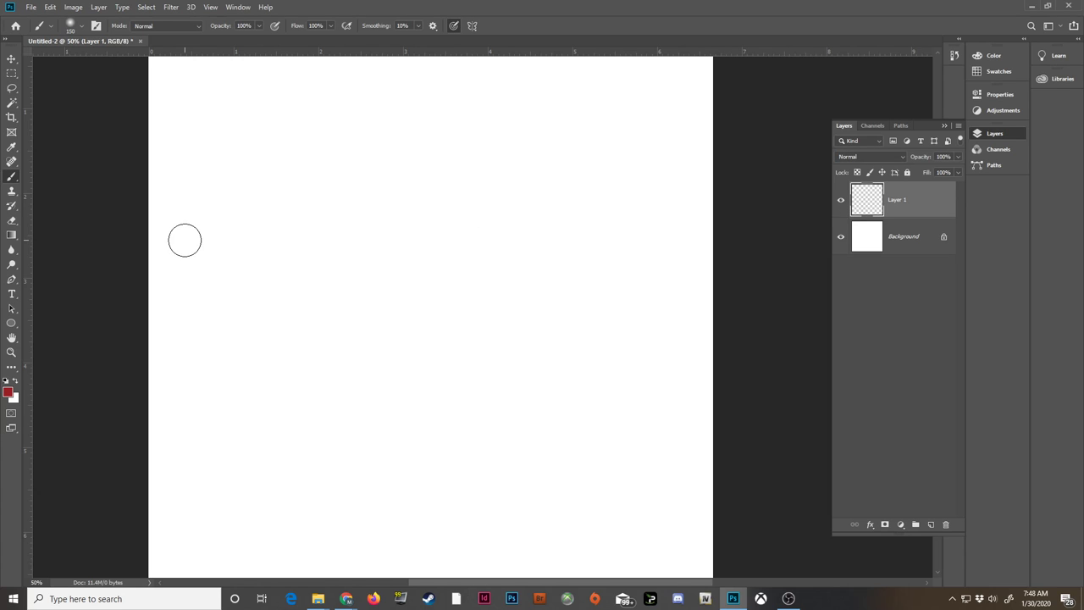
{"action": "mouse_move", "coordinate": [471, 230]}
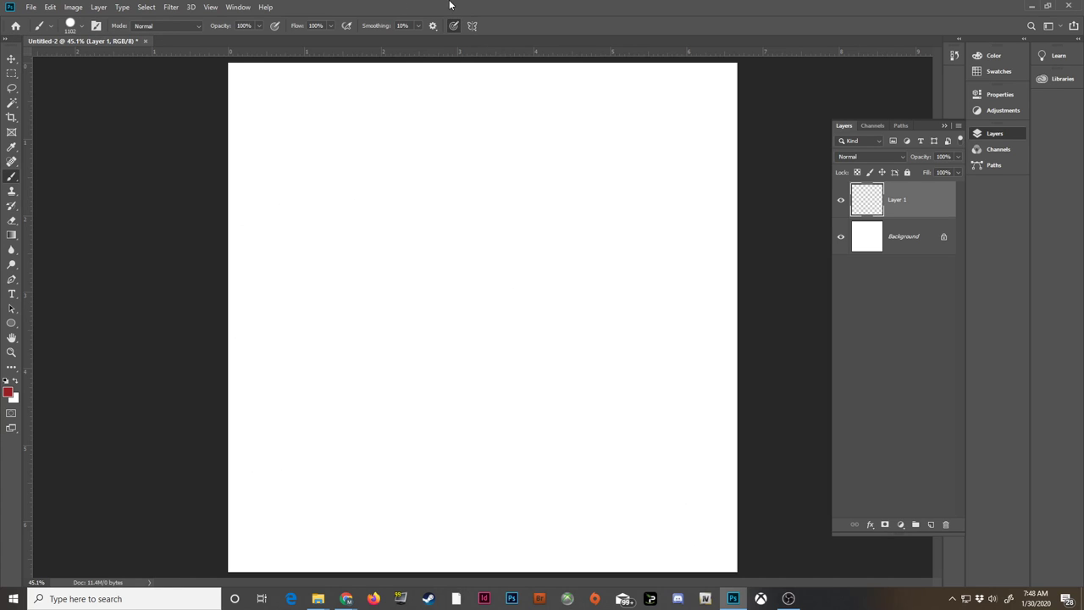
{"action": "left_click", "coordinate": [83, 26]}
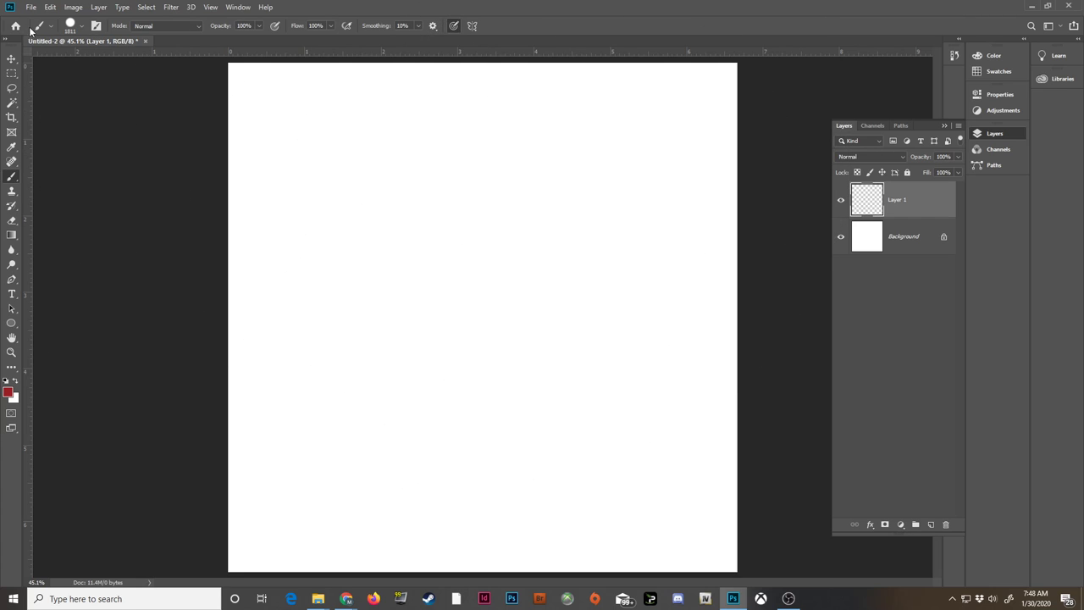
{"action": "left_click", "coordinate": [83, 26]}
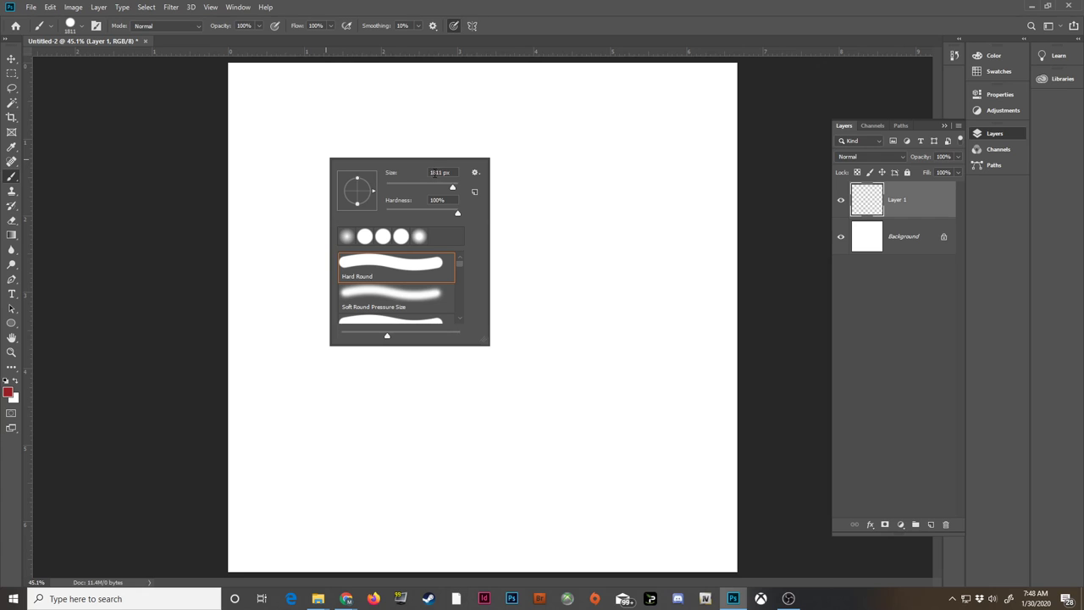
{"action": "type", "text": "180"}
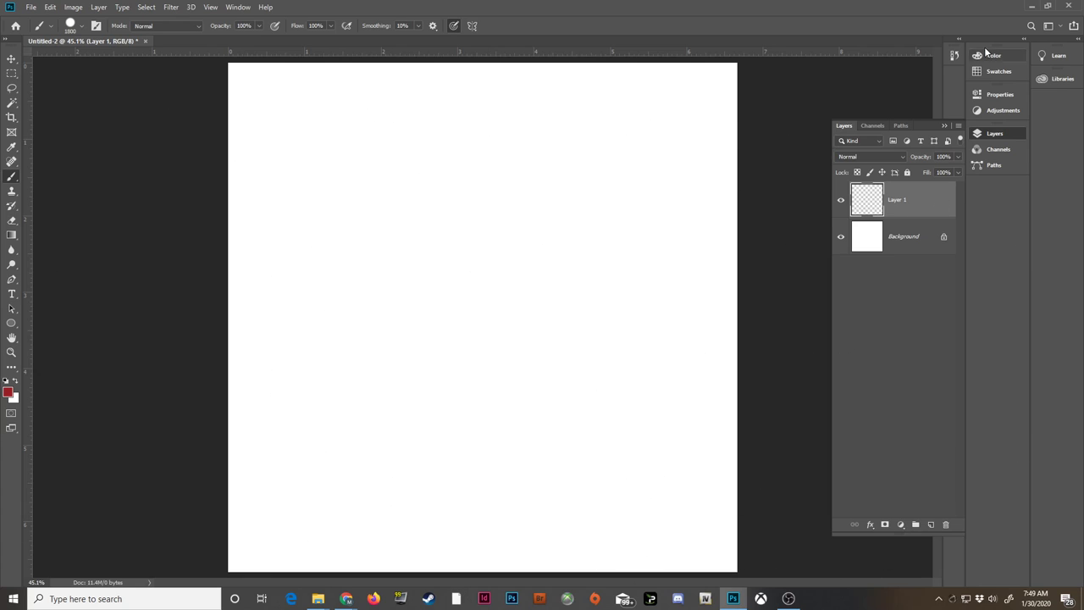
Paint a pale yellow circle, rename its layer Crust, and add an empty layer above it.
{"action": "left_click", "coordinate": [993, 54]}
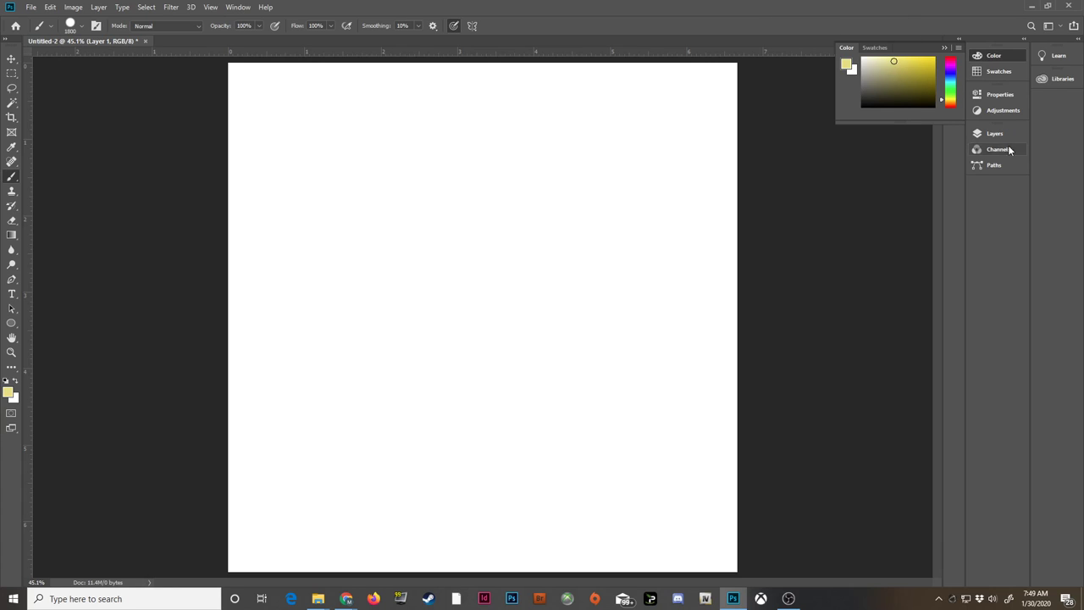
{"action": "left_click", "coordinate": [996, 132]}
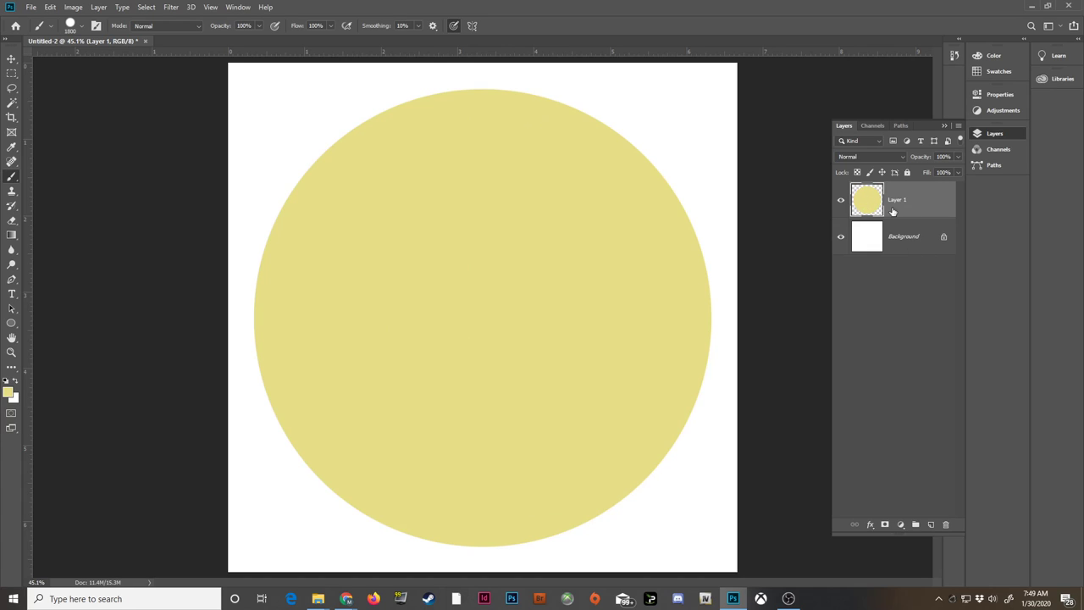
{"action": "double_click", "coordinate": [896, 199]}
{"action": "type", "text": "Crust"}
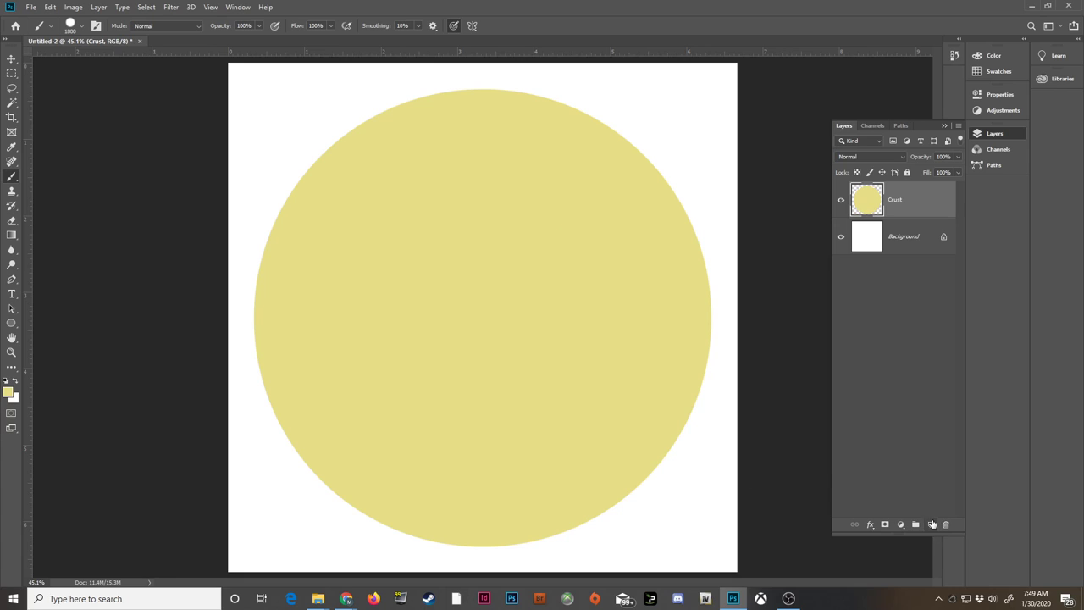
{"action": "left_click", "coordinate": [932, 524]}
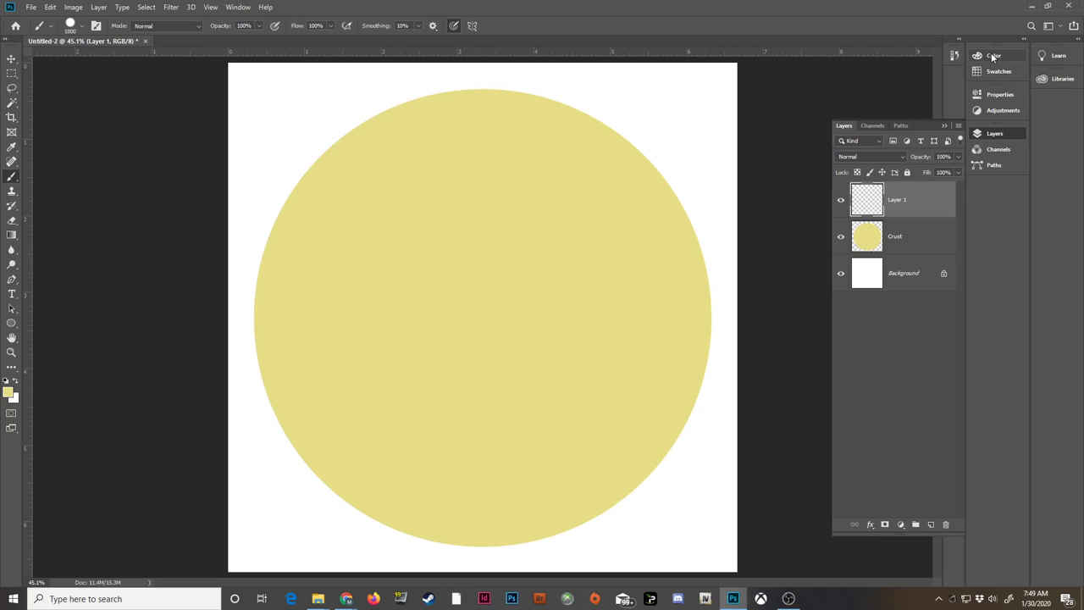
{"action": "left_click", "coordinate": [999, 72]}
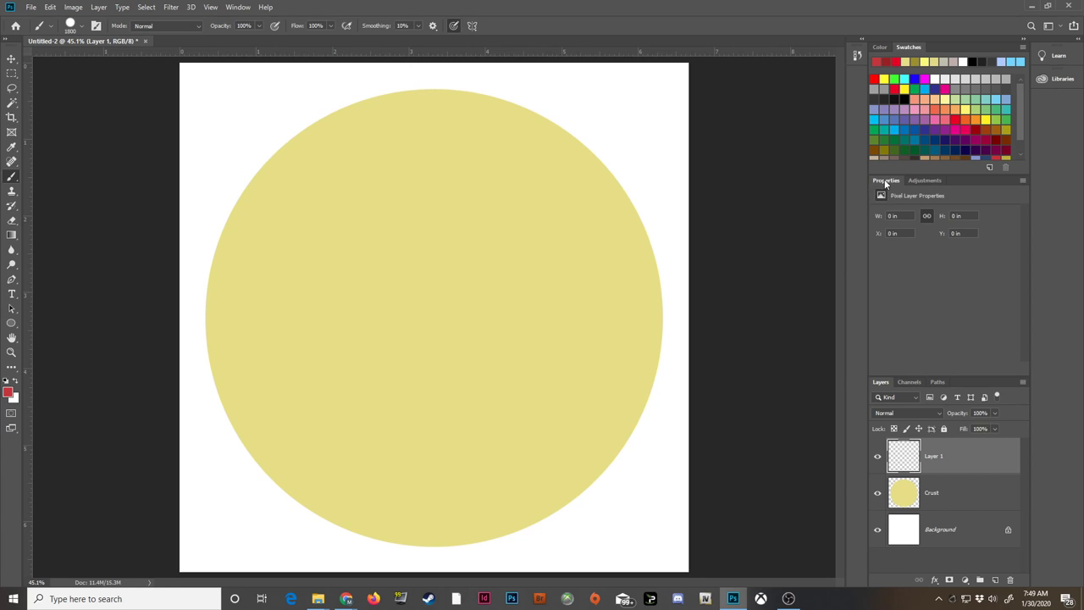
Paint a red sauce circle inside the crust, leaving a yellow rim around it.
{"action": "left_click", "coordinate": [885, 180]}
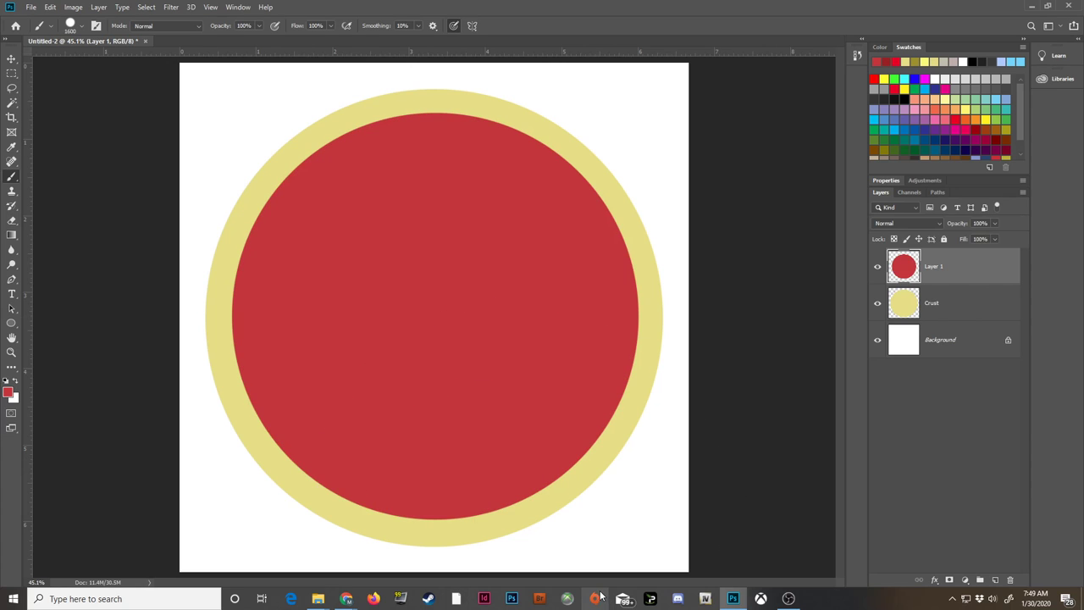
{"action": "left_click", "coordinate": [12, 61]}
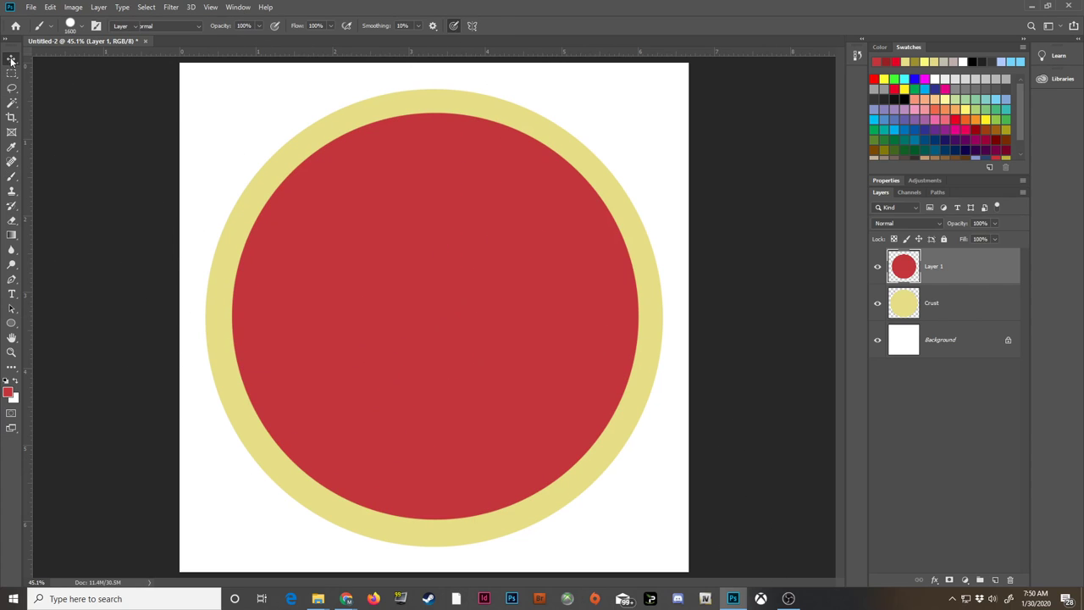
{"action": "left_click", "coordinate": [12, 59]}
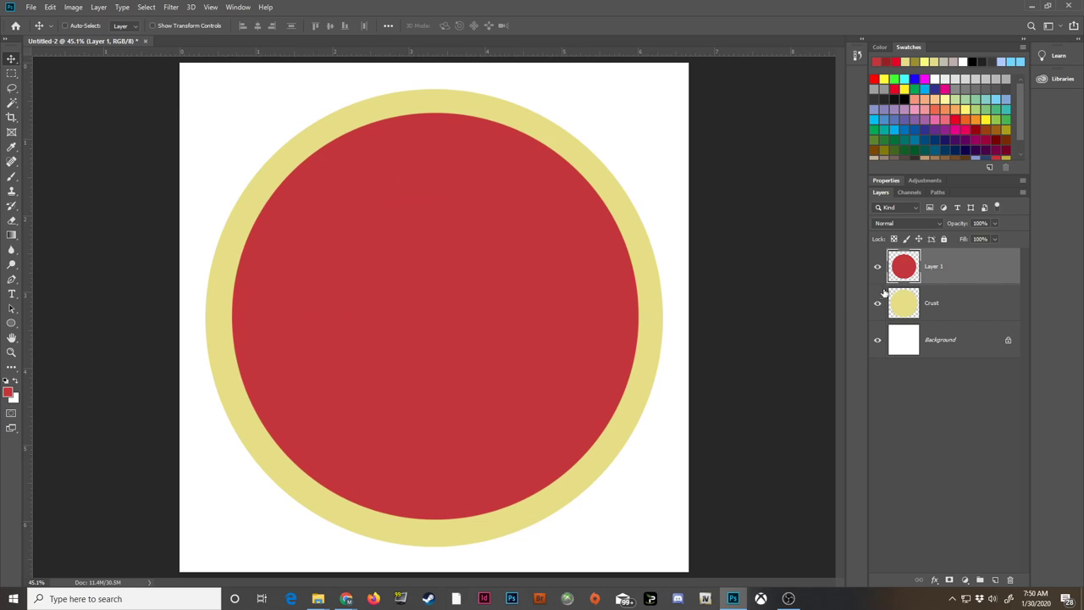
Paint a pale yellow cheese circle on a new layer and rename the red layer Sauce.
{"action": "left_click", "coordinate": [996, 579]}
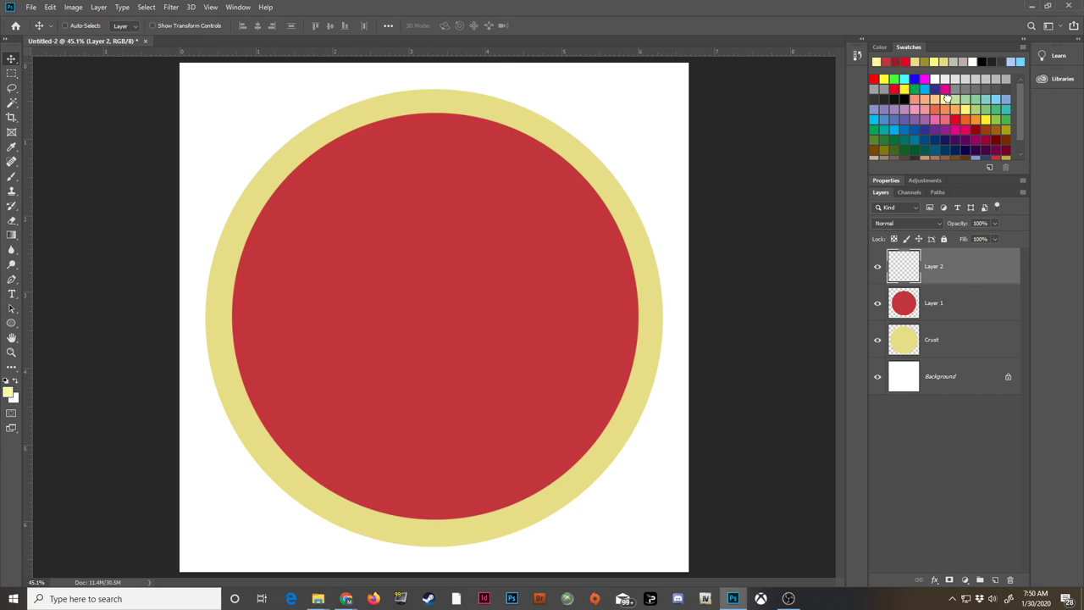
{"action": "left_click", "coordinate": [12, 176]}
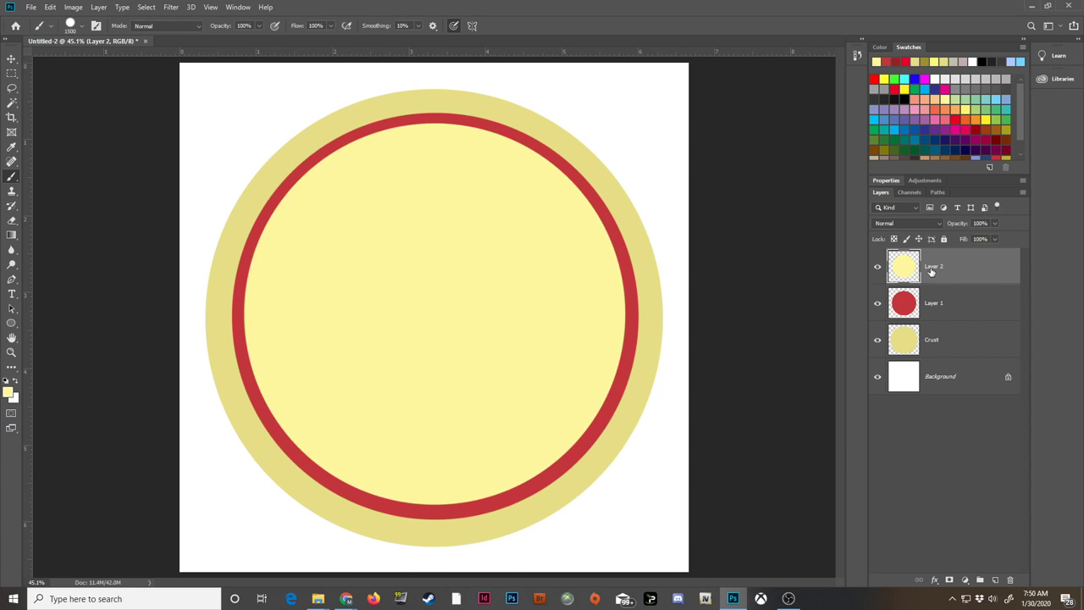
{"action": "double_click", "coordinate": [933, 302]}
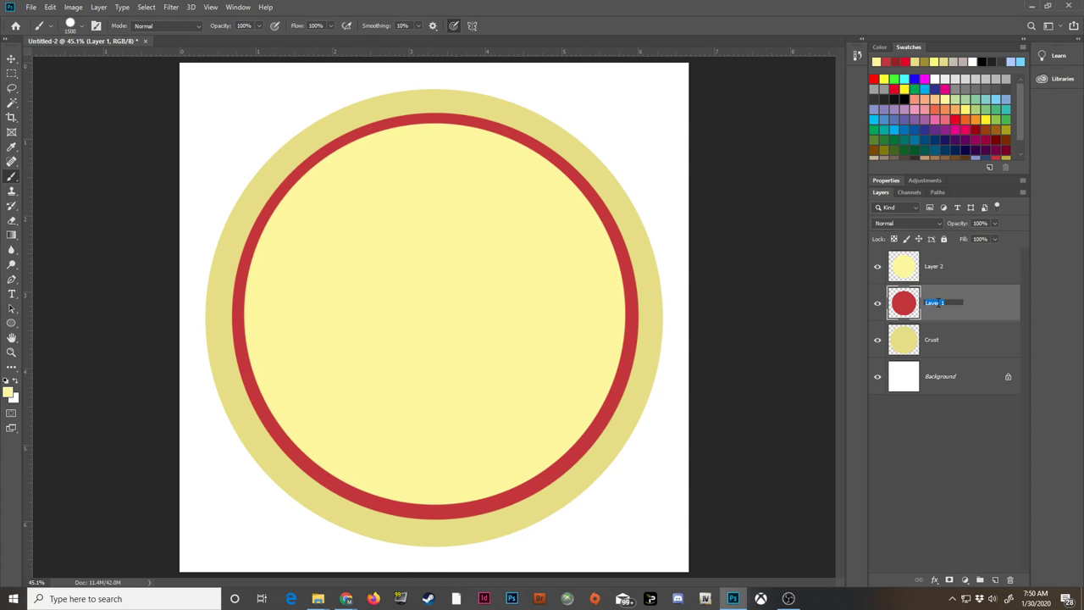
{"action": "type", "text": "Sauce"}
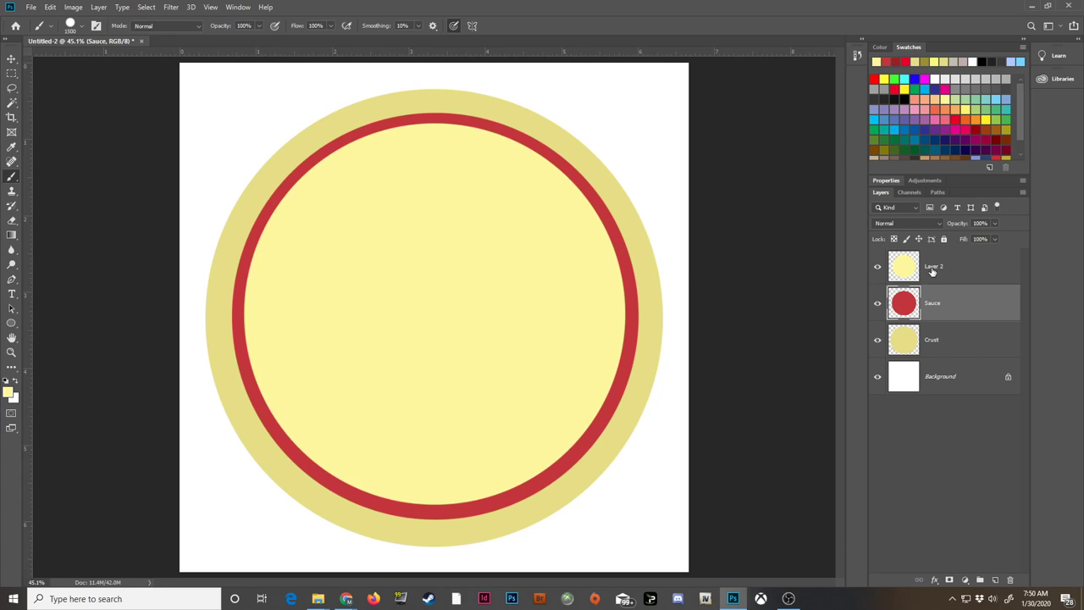
{"action": "double_click", "coordinate": [935, 266]}
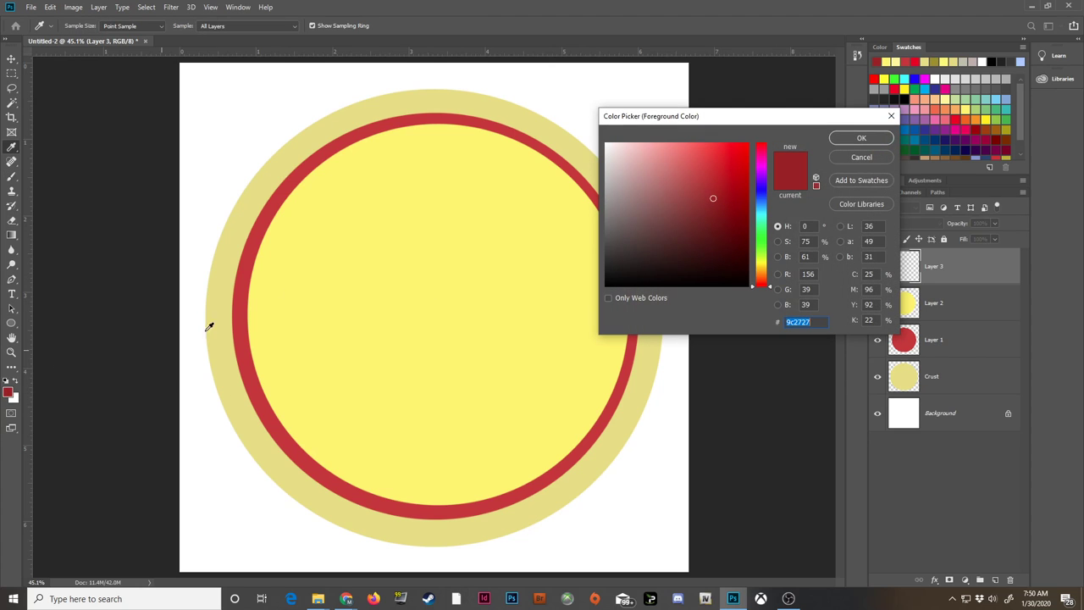
{"action": "mouse_move", "coordinate": [237, 345]}
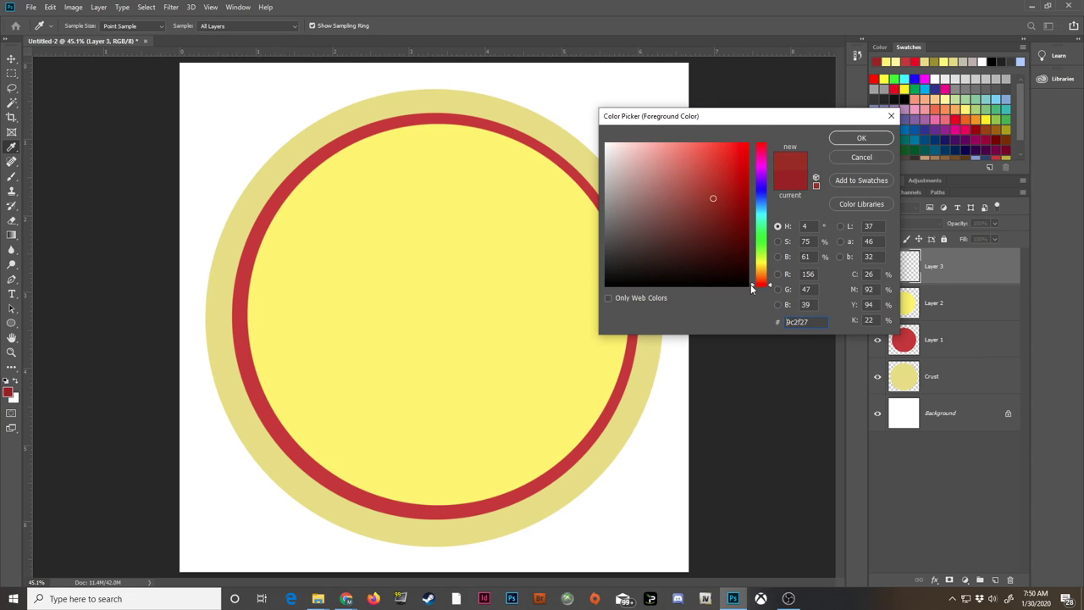
Paint dark red pepperoni circles scattered across the cheese on a new layer.
{"action": "left_click", "coordinate": [860, 137]}
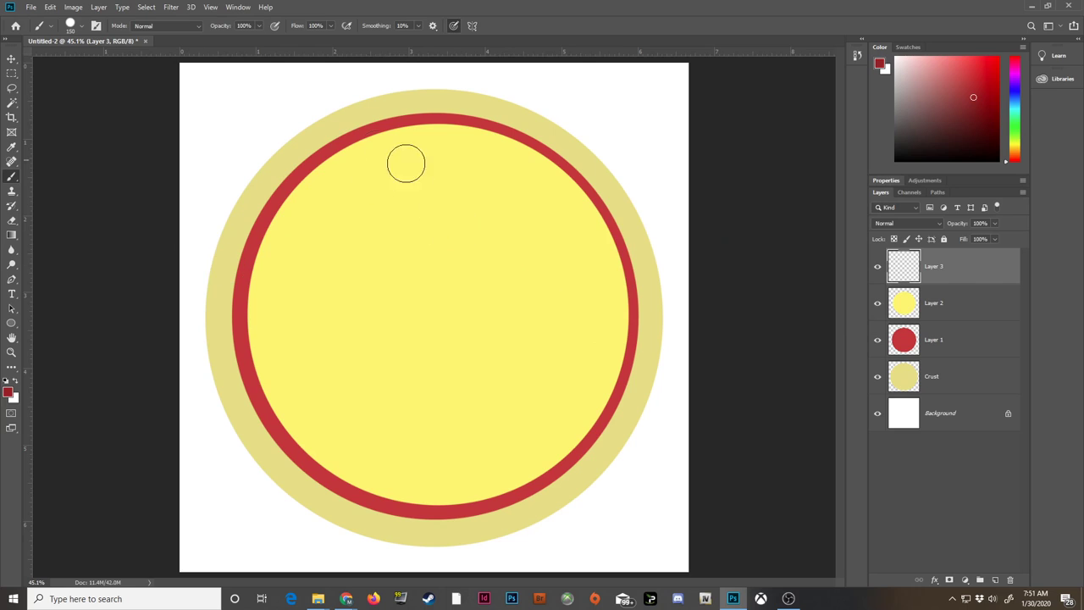
{"action": "left_click", "coordinate": [406, 170]}
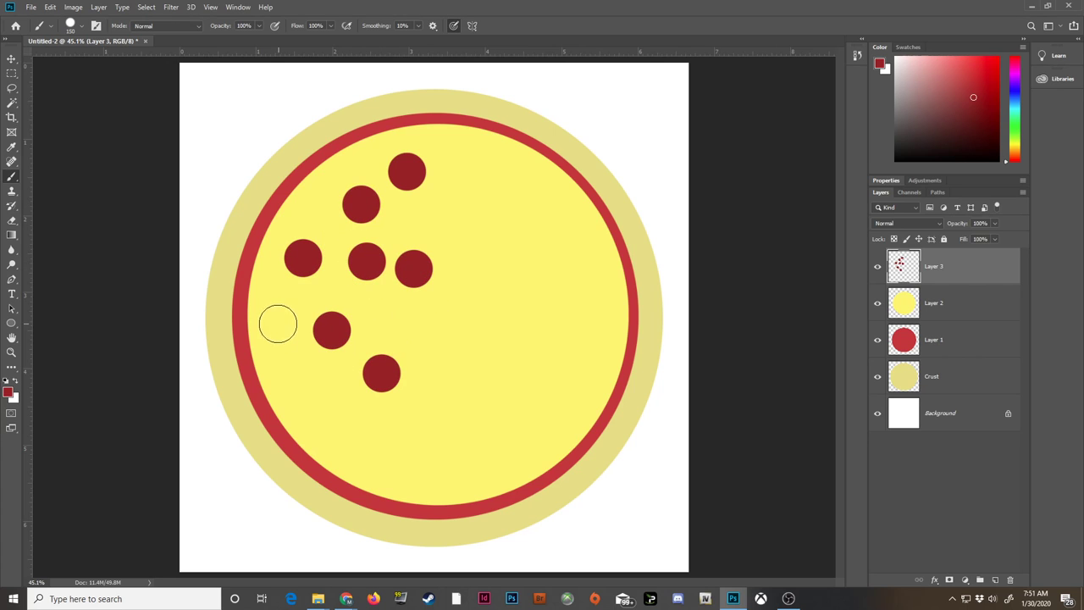
{"action": "left_click", "coordinate": [278, 325]}
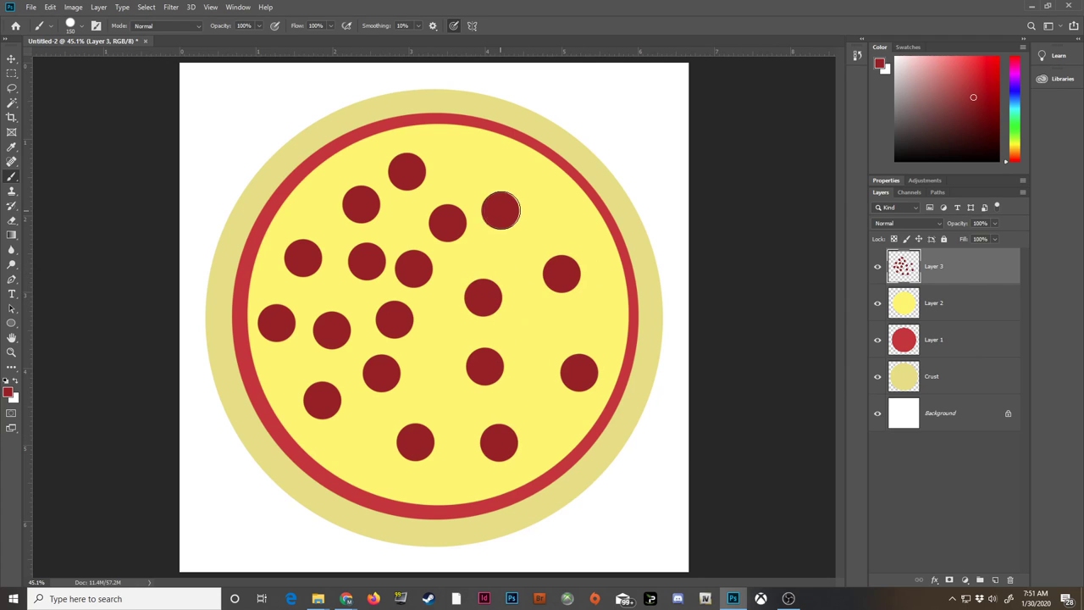
{"action": "mouse_move", "coordinate": [525, 185]}
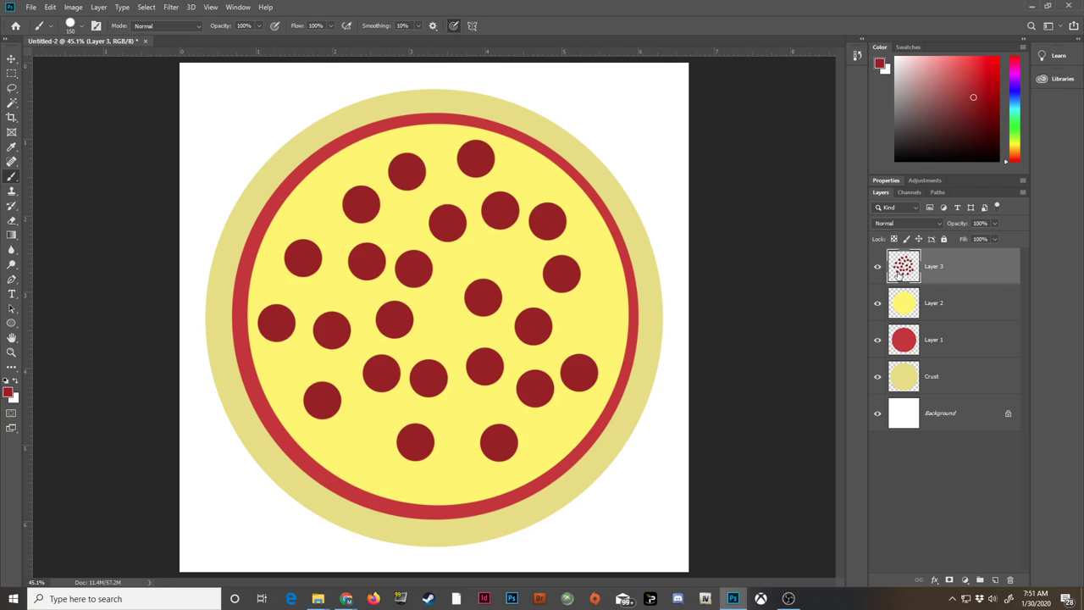
{"action": "left_click", "coordinate": [933, 302]}
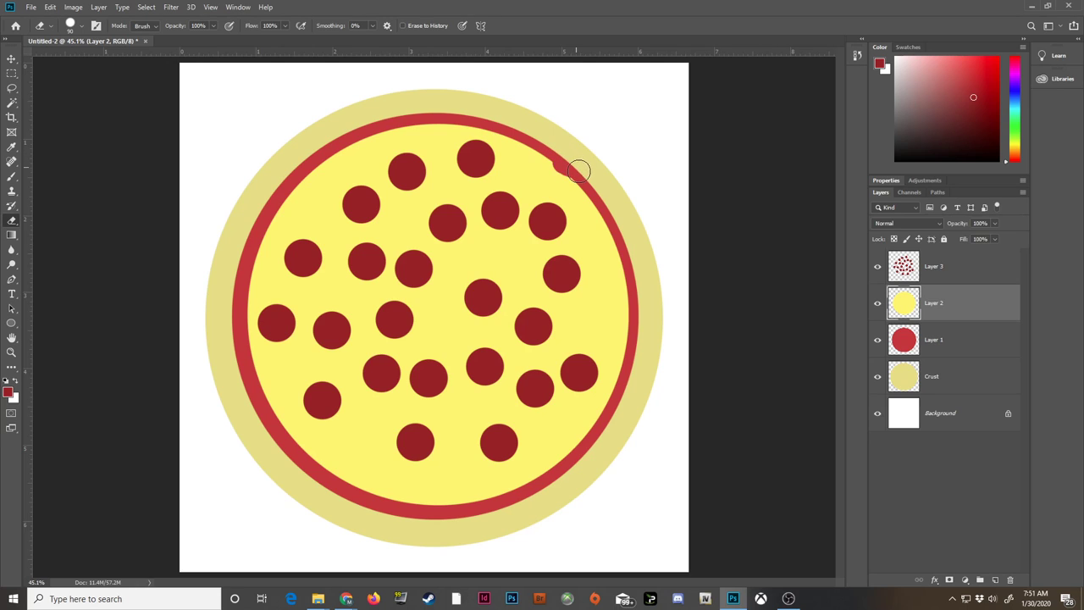
Erase irregularly along the cheese's top right, lower right and bottom edges to make them wavy.
{"action": "left_click_drag", "start_coordinate": [579, 171], "coordinate": [642, 320]}
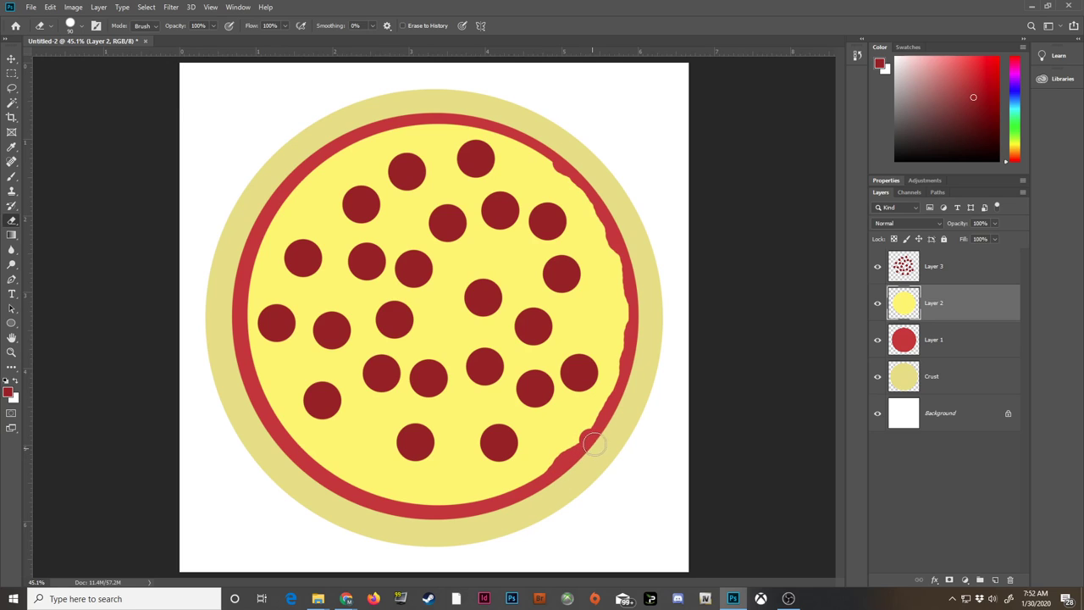
{"action": "left_click_drag", "start_coordinate": [592, 444], "coordinate": [466, 512]}
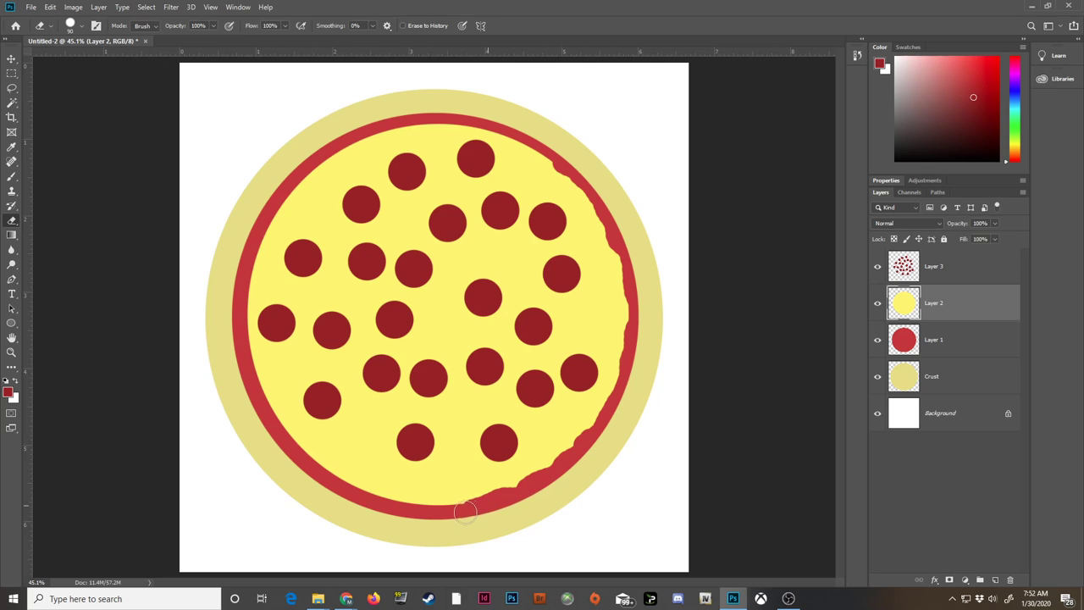
{"action": "left_click_drag", "start_coordinate": [466, 511], "coordinate": [318, 475]}
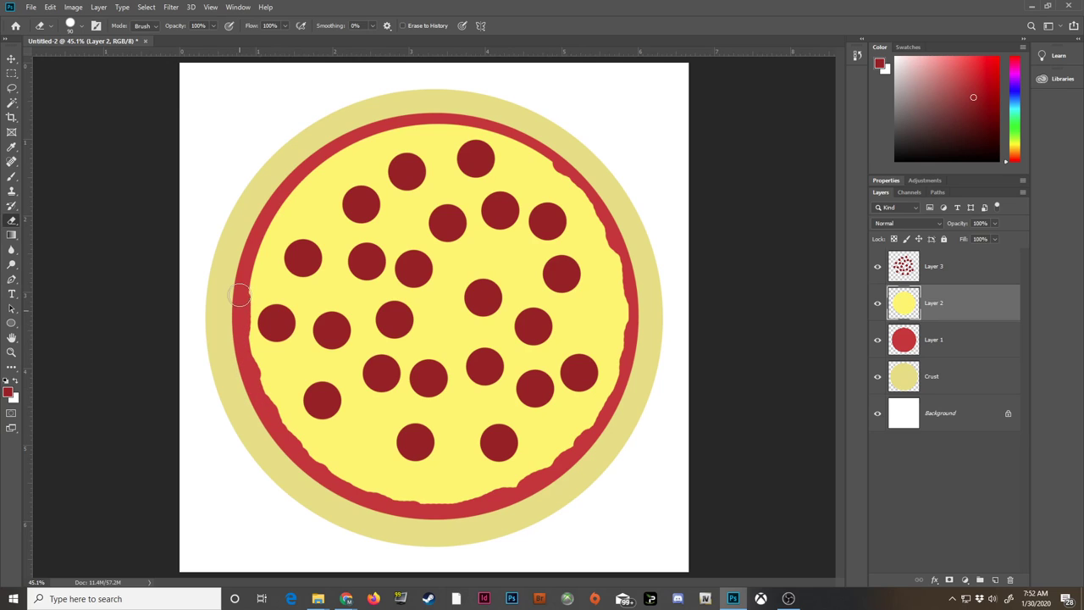
{"action": "mouse_move", "coordinate": [291, 177]}
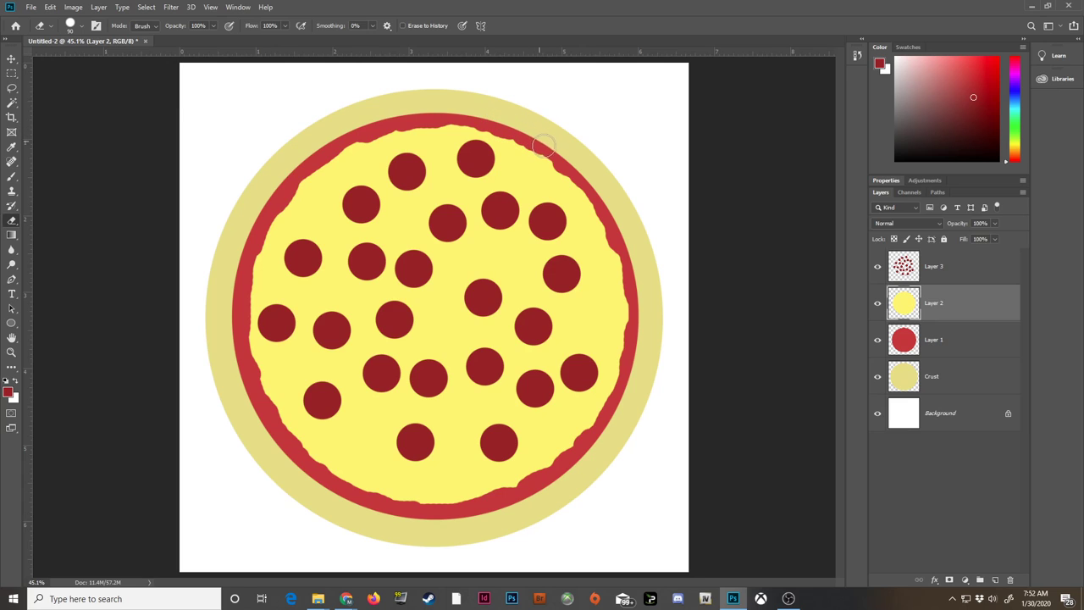
{"action": "mouse_move", "coordinate": [403, 121]}
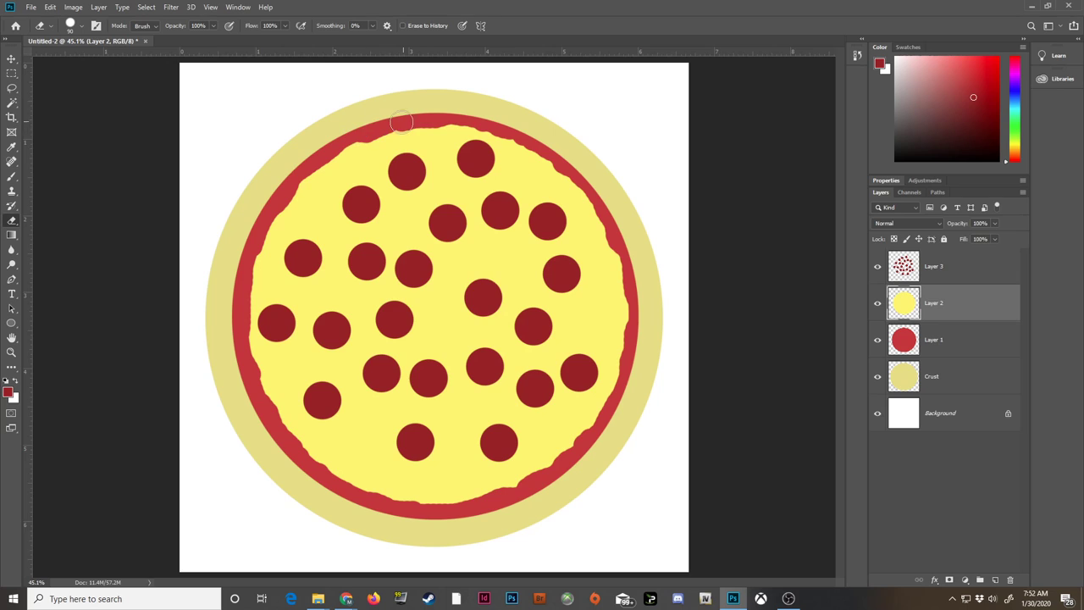
{"action": "mouse_move", "coordinate": [275, 448]}
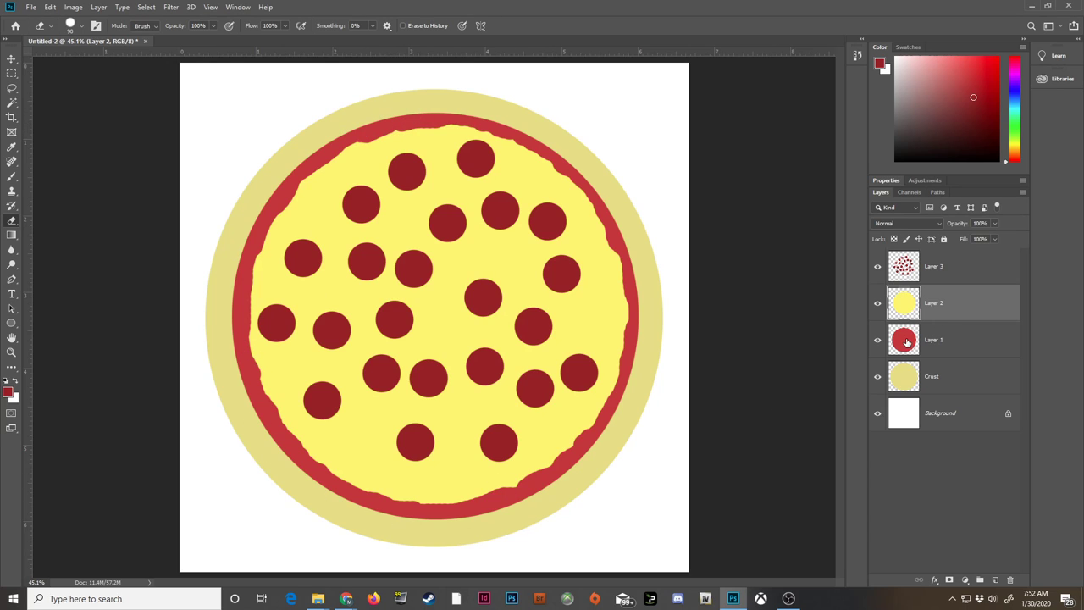
Roughen the sauce ring's outer edge against the crust, then return to the pepperoni layer.
{"action": "left_click", "coordinate": [931, 338]}
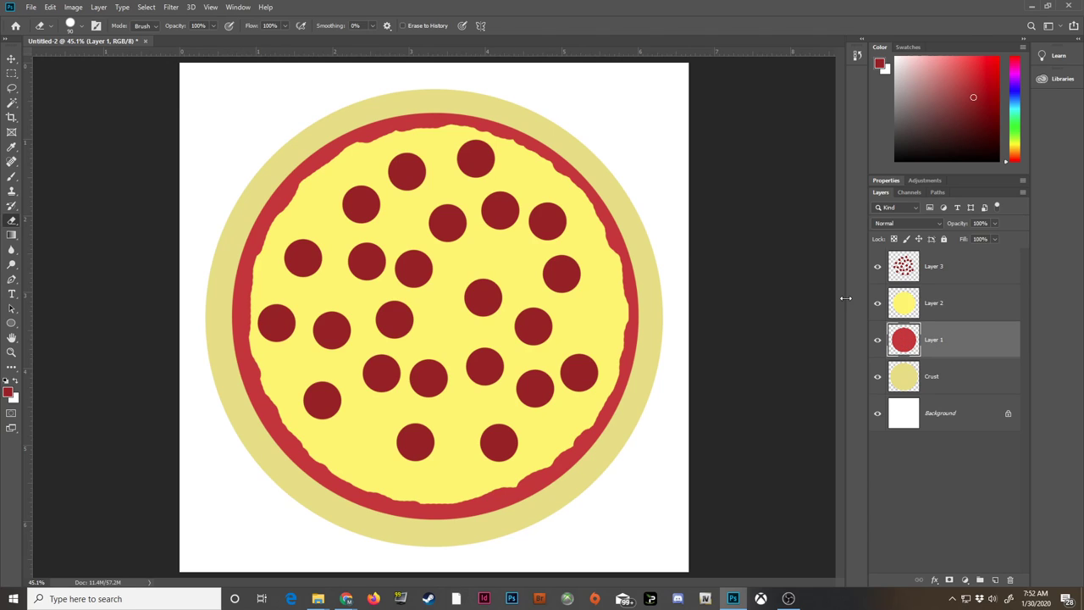
{"action": "mouse_move", "coordinate": [575, 163]}
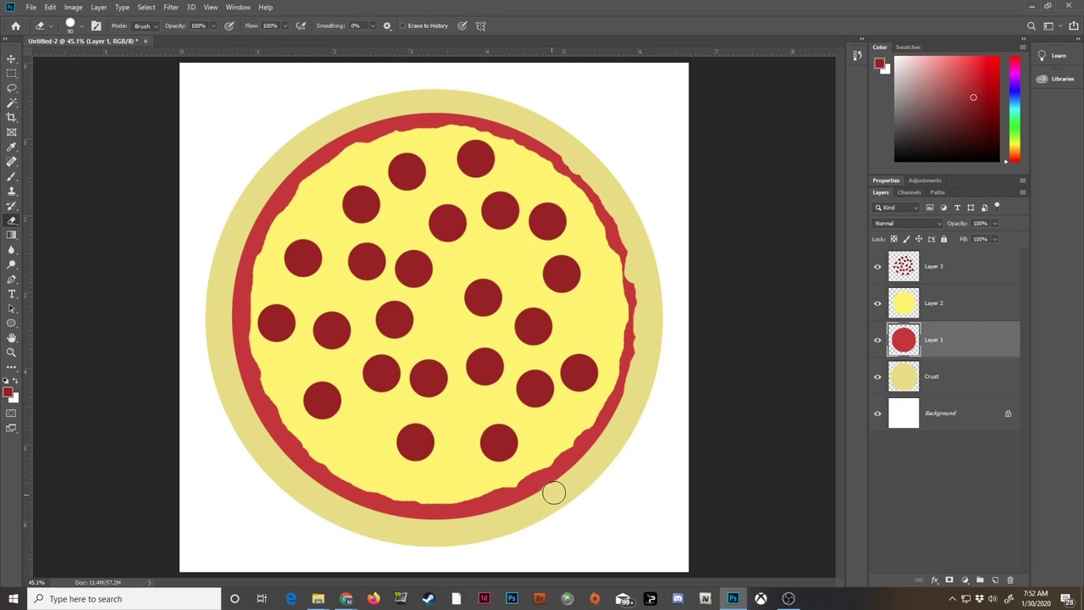
{"action": "mouse_move", "coordinate": [603, 454]}
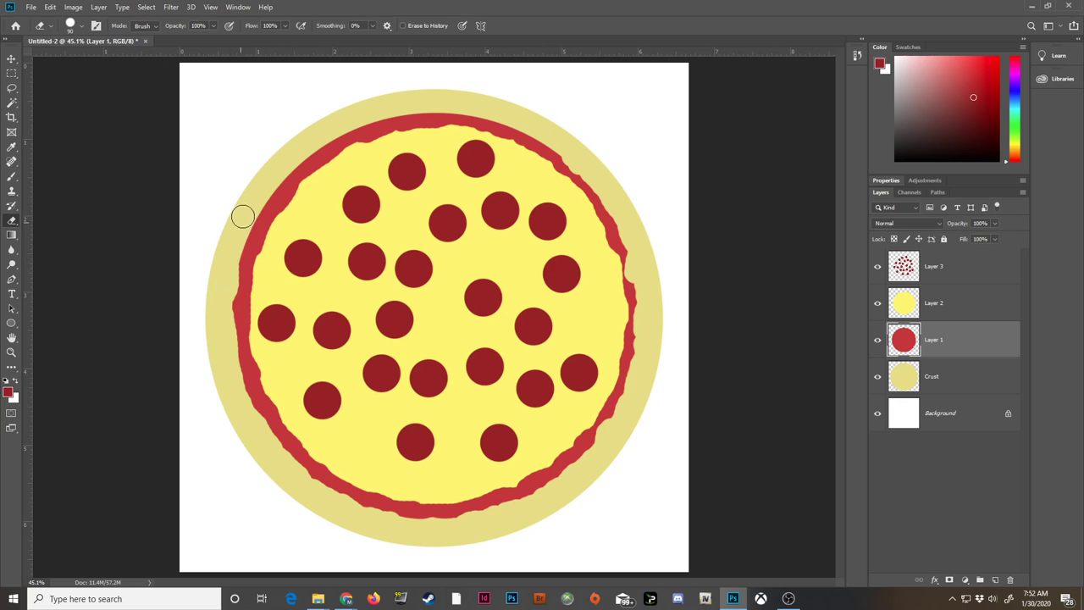
{"action": "mouse_move", "coordinate": [265, 186]}
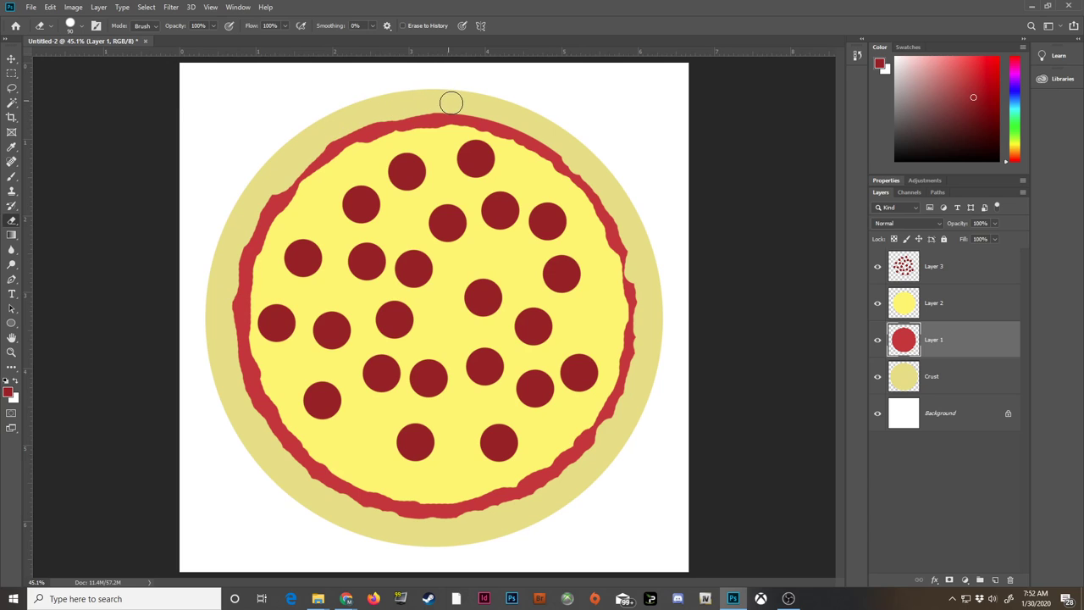
{"action": "left_click_drag", "start_coordinate": [450, 104], "coordinate": [556, 142]}
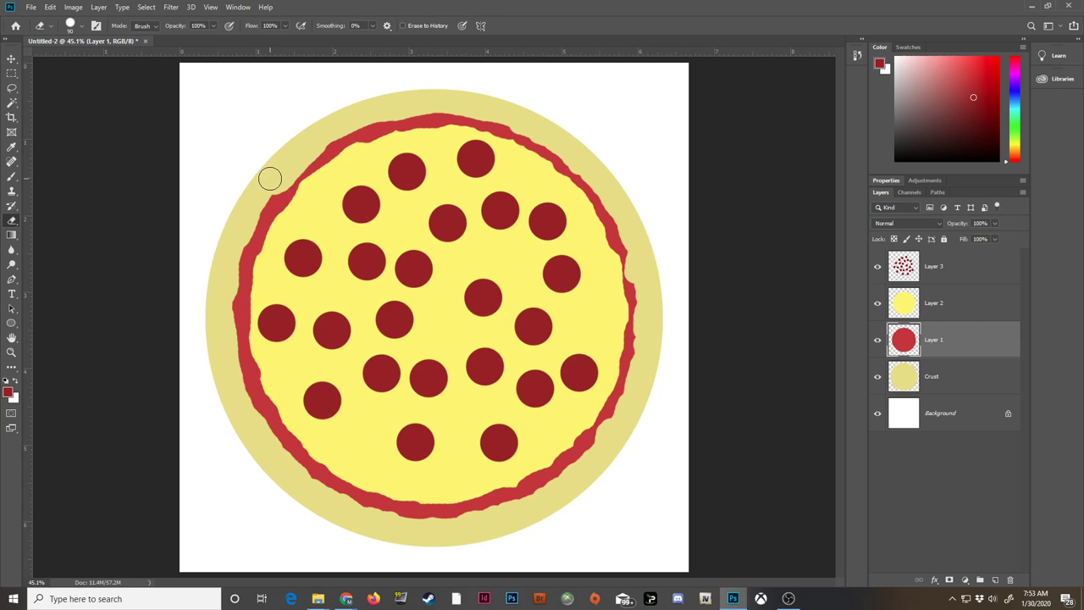
{"action": "mouse_move", "coordinate": [635, 256]}
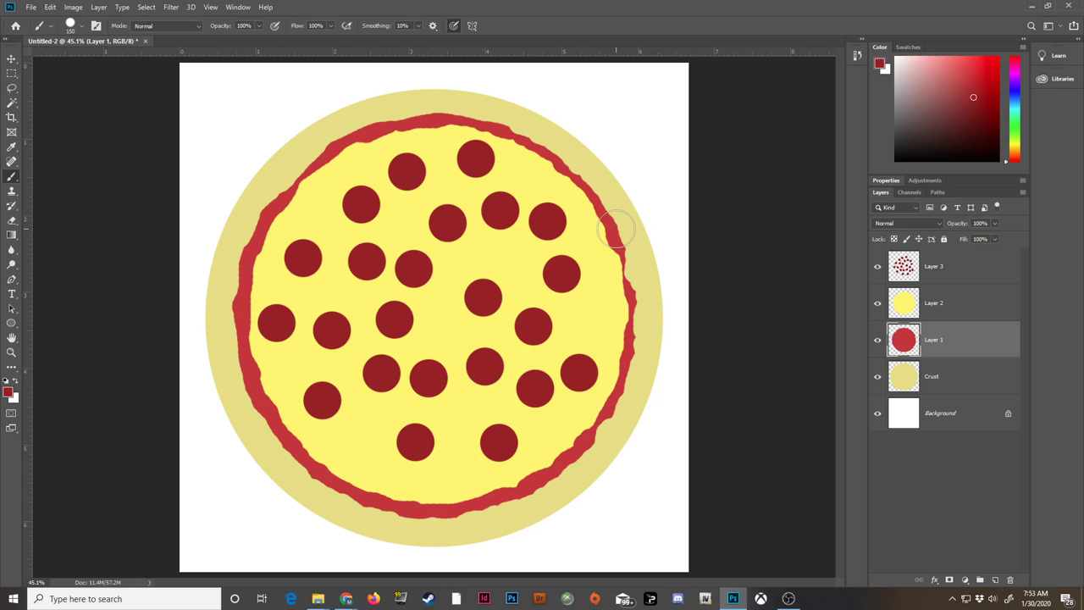
{"action": "mouse_move", "coordinate": [601, 217]}
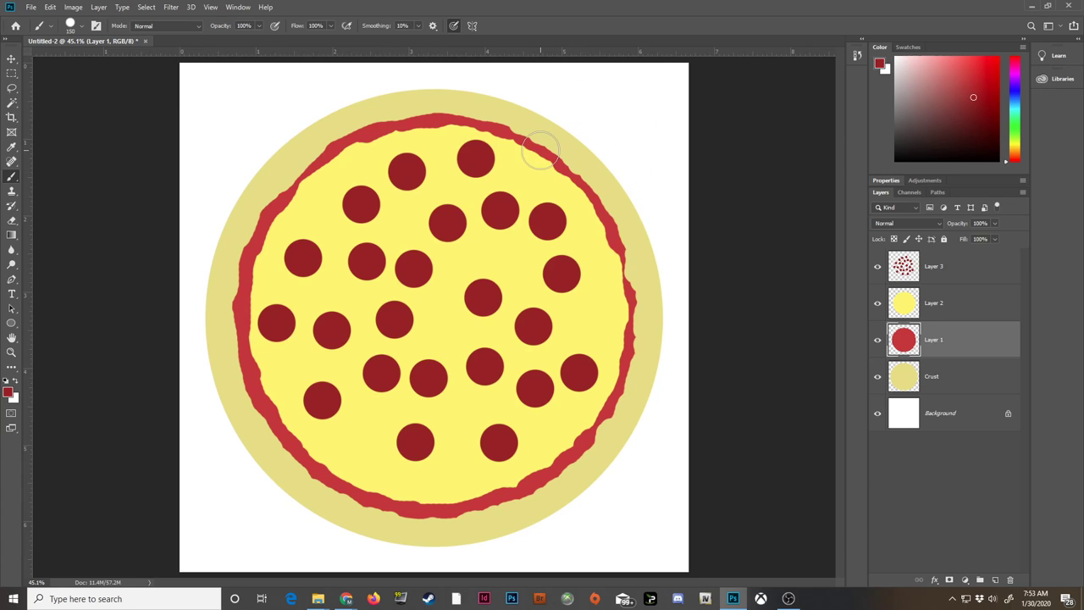
{"action": "mouse_move", "coordinate": [592, 206]}
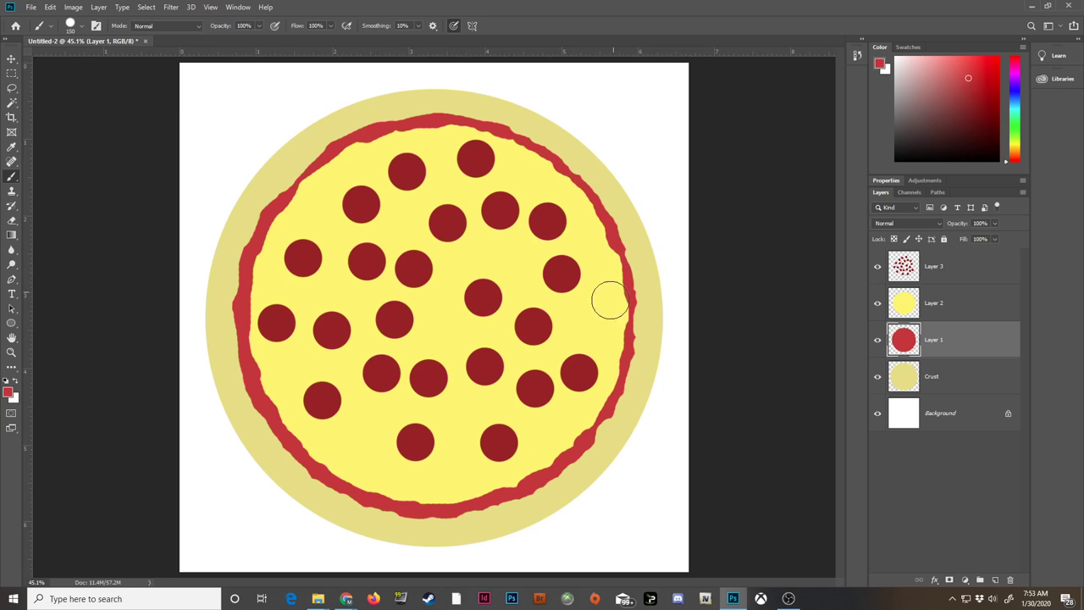
{"action": "mouse_move", "coordinate": [356, 294]}
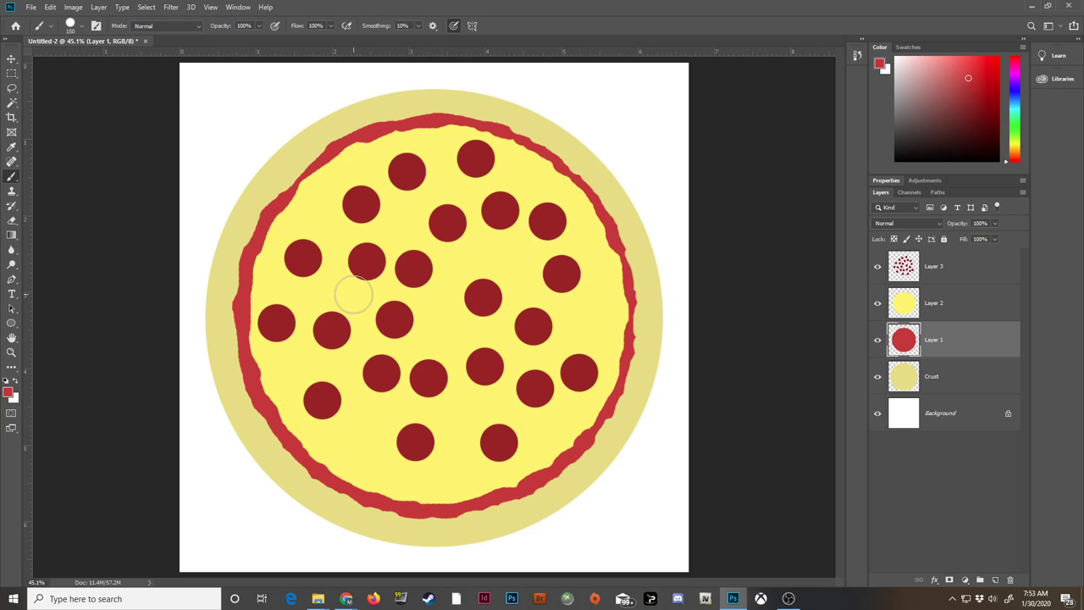
{"action": "left_click", "coordinate": [933, 266]}
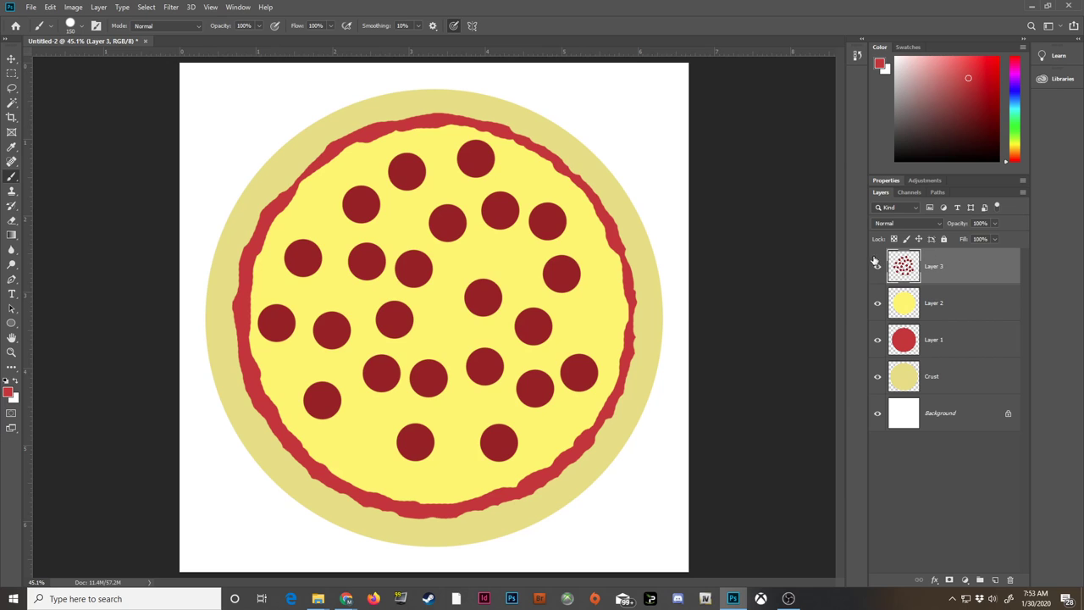
Enable a Drop Shadow layer style on the pepperoni layer.
{"action": "double_click", "coordinate": [904, 266]}
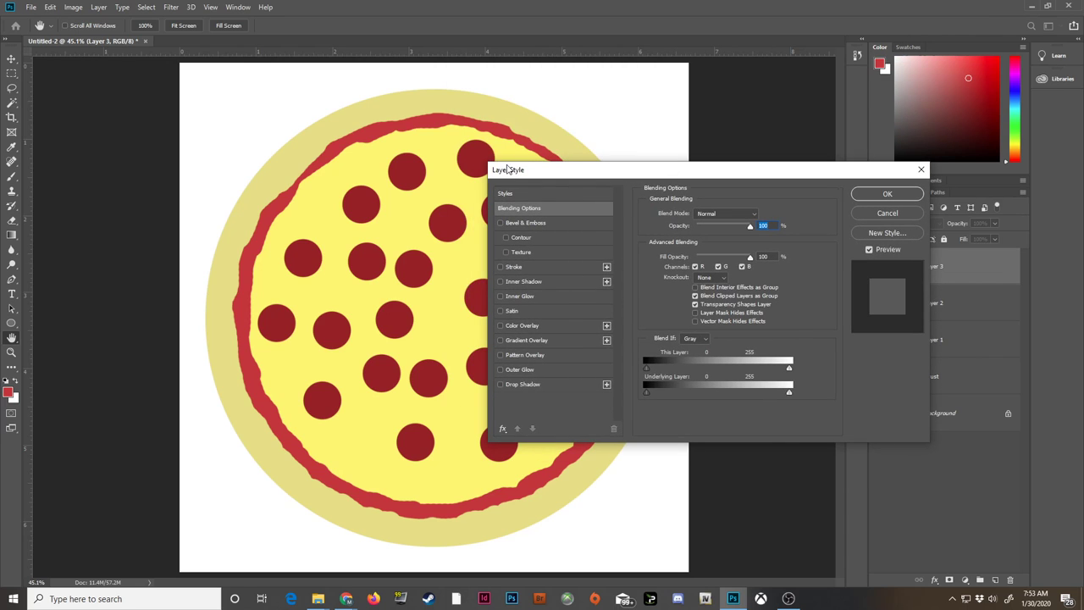
{"action": "mouse_move", "coordinate": [603, 242]}
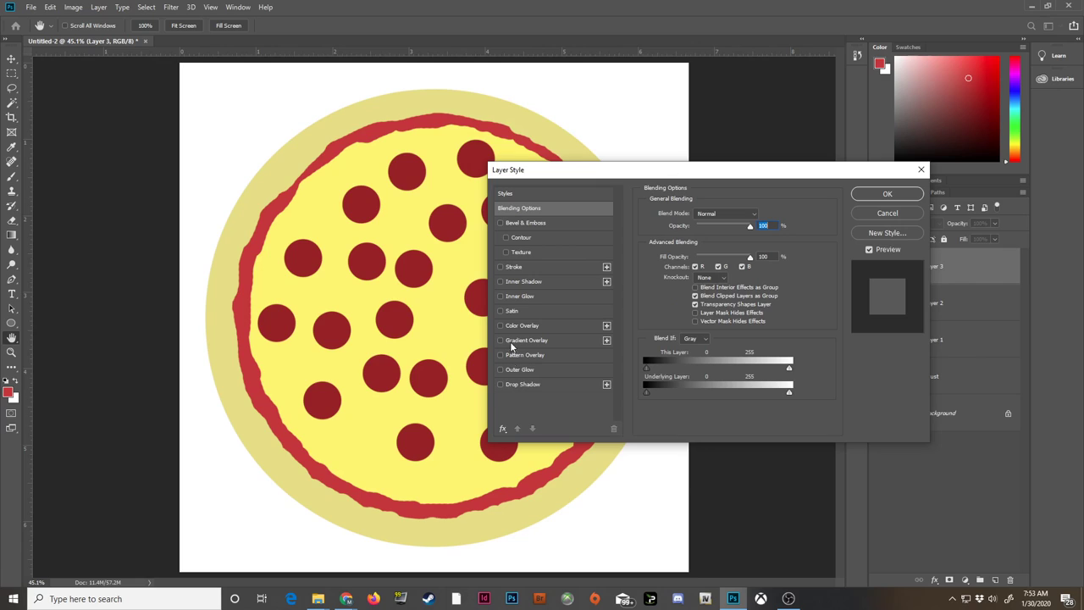
{"action": "mouse_move", "coordinate": [512, 322]}
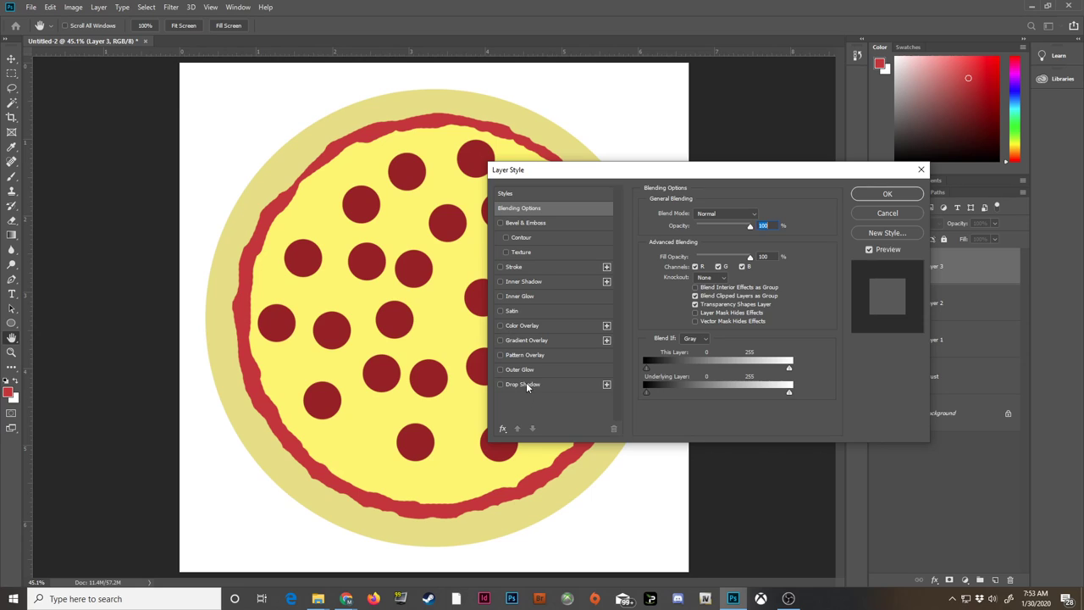
{"action": "mouse_move", "coordinate": [512, 223]}
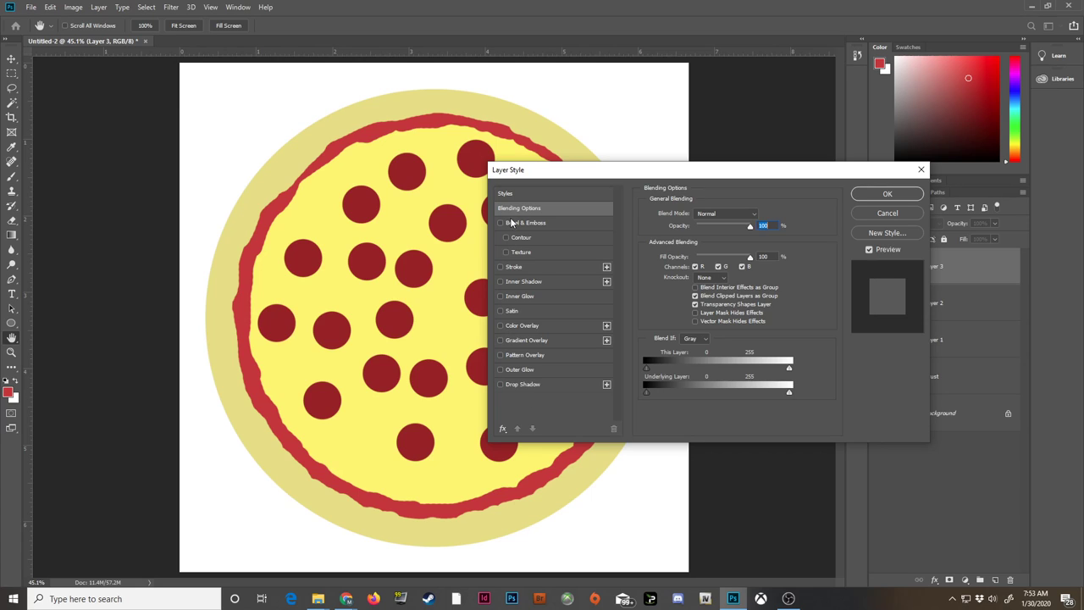
{"action": "mouse_move", "coordinate": [515, 223]}
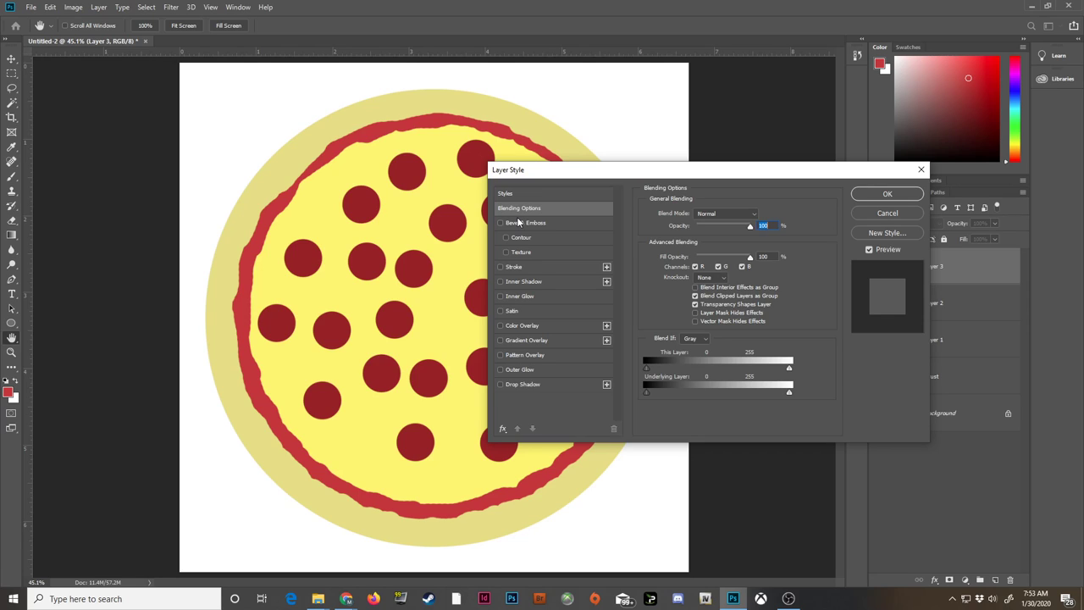
{"action": "mouse_move", "coordinate": [511, 229]}
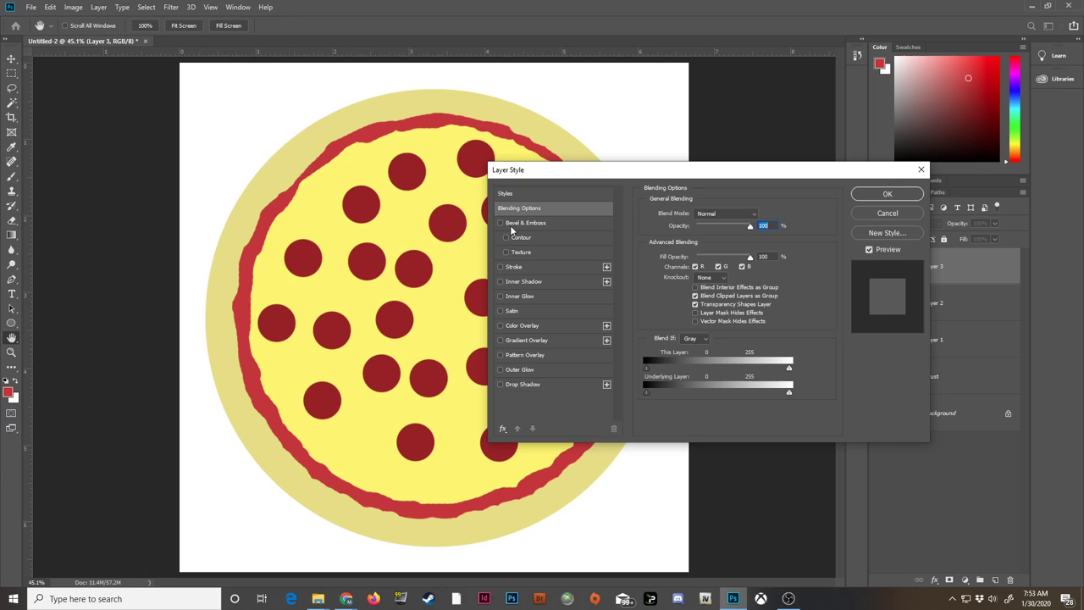
{"action": "left_click", "coordinate": [501, 383]}
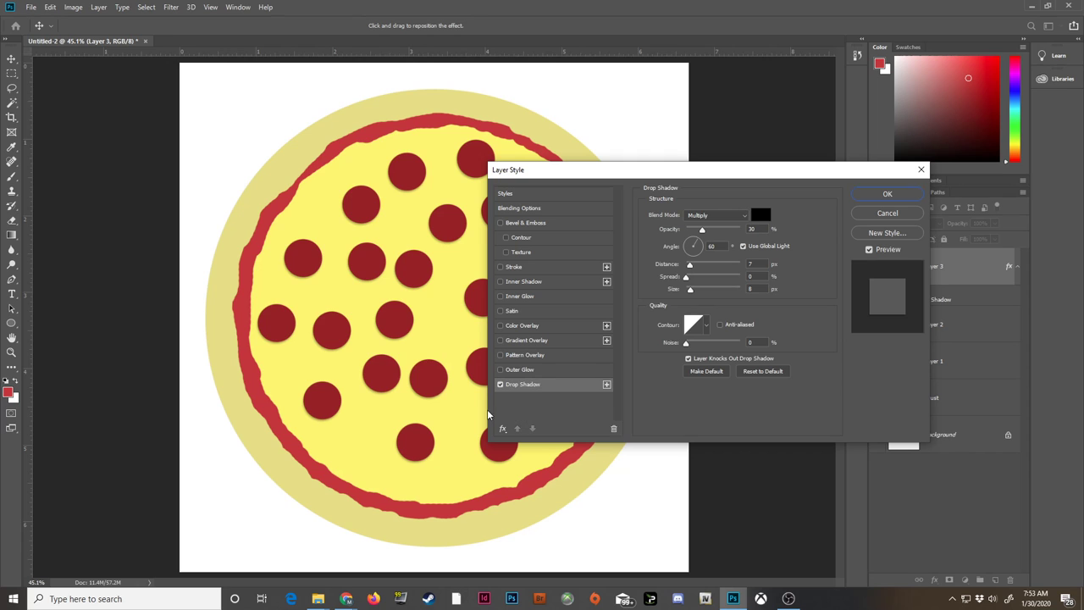
Offset the pepperoni shadows down-right and fine-tune their opacity to a light, subtle darkness.
{"action": "left_click_drag", "start_coordinate": [508, 169], "coordinate": [599, 78]}
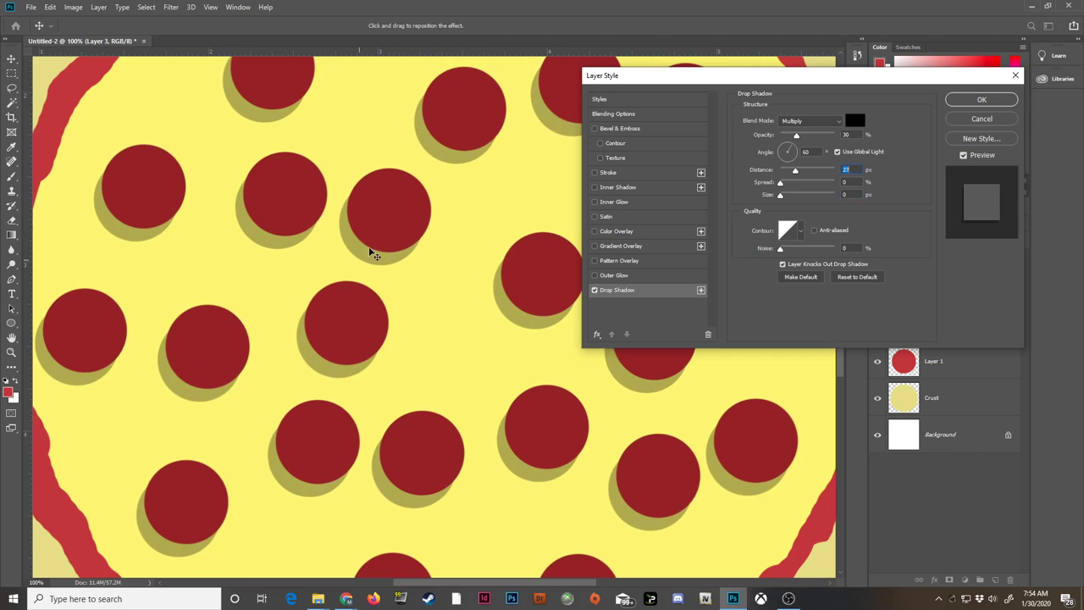
{"action": "mouse_move", "coordinate": [365, 296]}
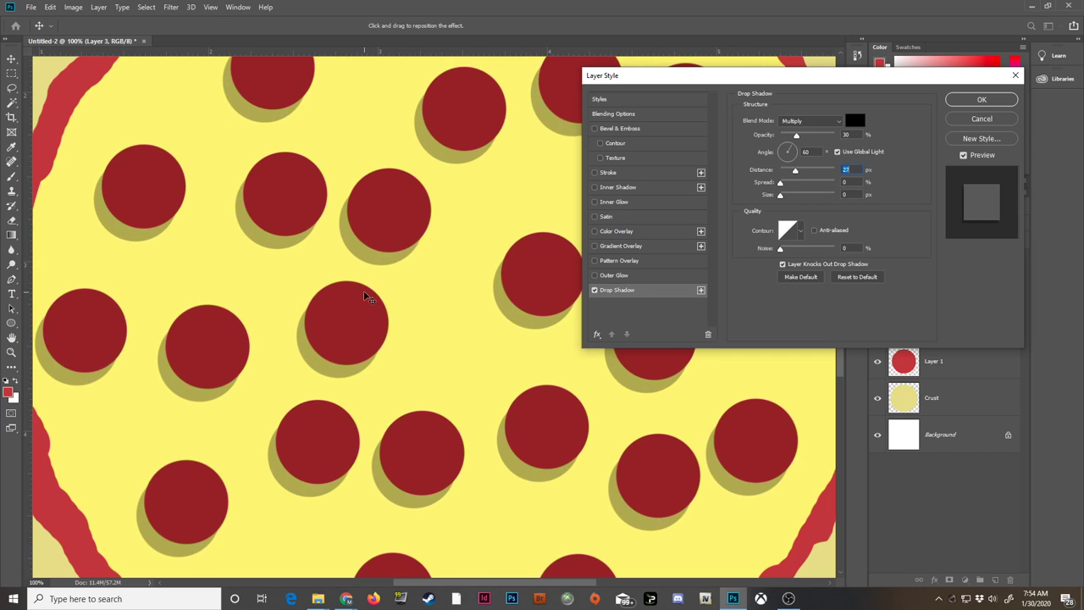
{"action": "mouse_move", "coordinate": [346, 373]}
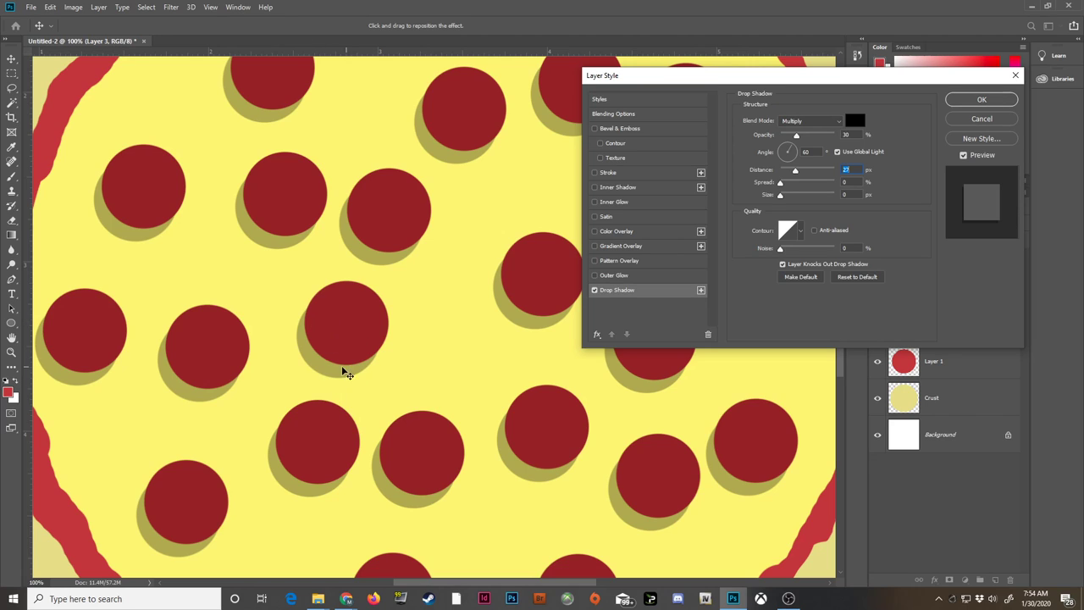
{"action": "mouse_move", "coordinate": [370, 370]}
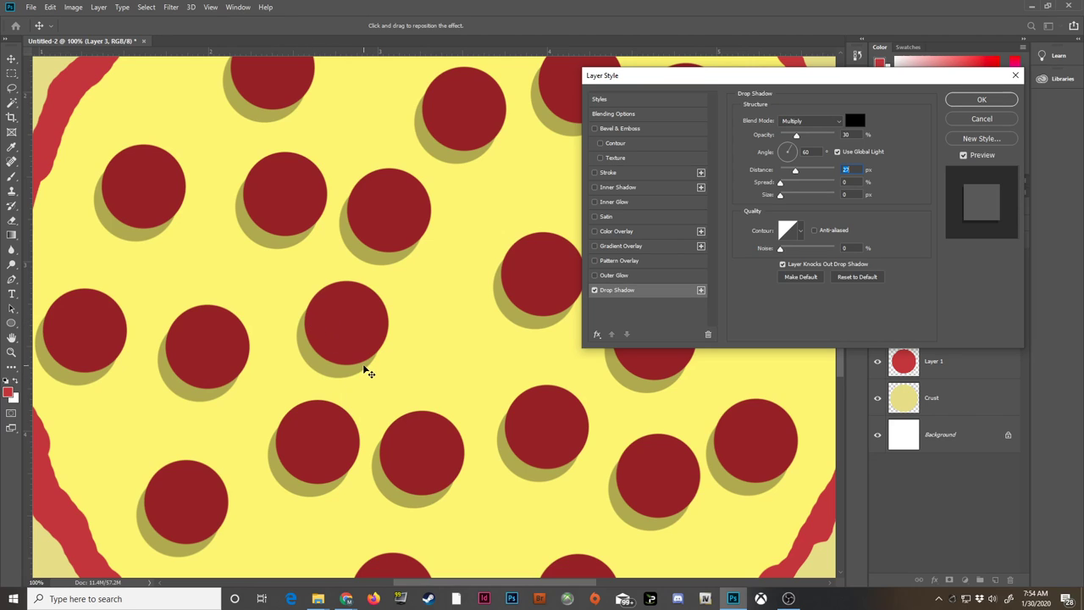
{"action": "mouse_move", "coordinate": [766, 157]}
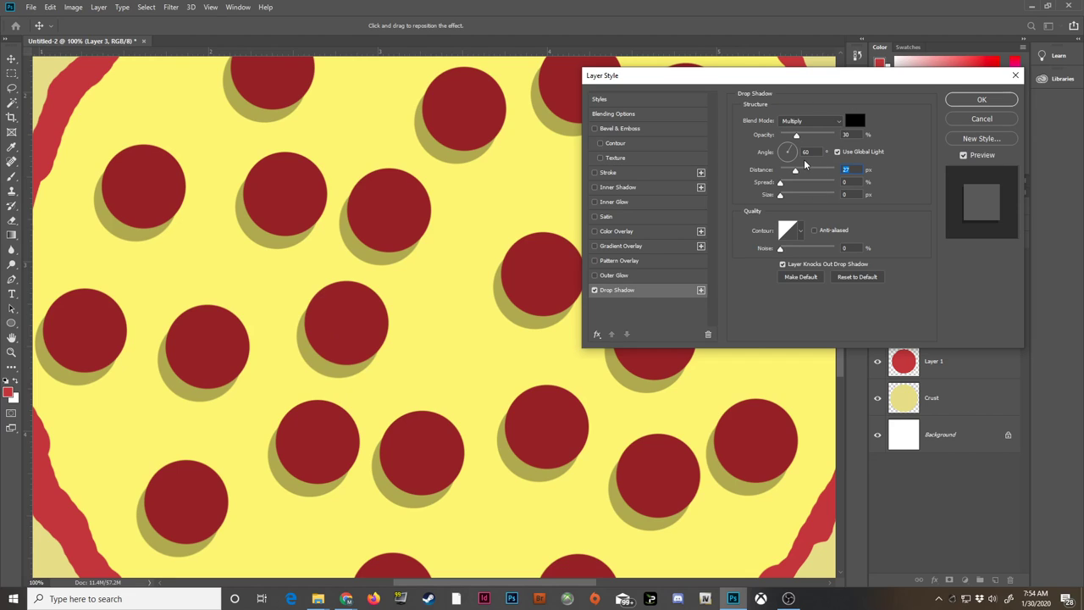
{"action": "mouse_move", "coordinate": [803, 163]}
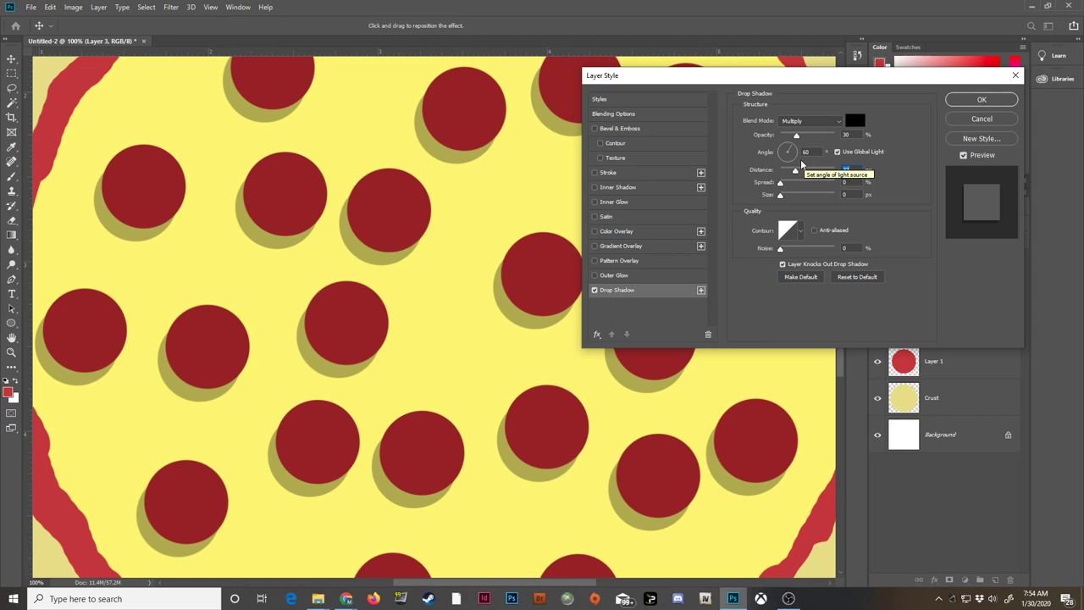
{"action": "mouse_move", "coordinate": [743, 151]}
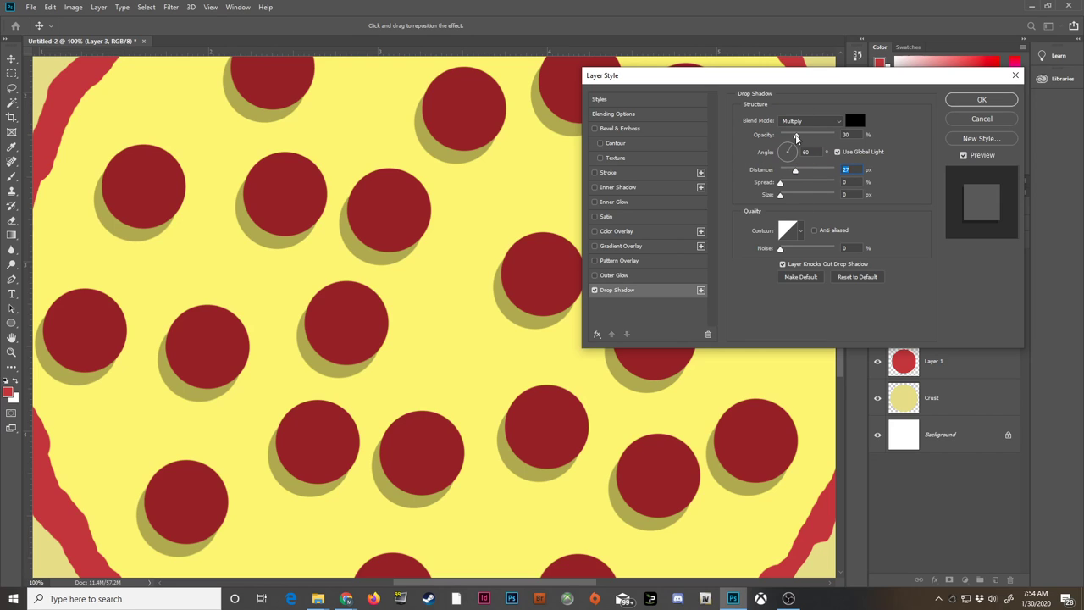
{"action": "left_click_drag", "start_coordinate": [796, 136], "coordinate": [829, 136]}
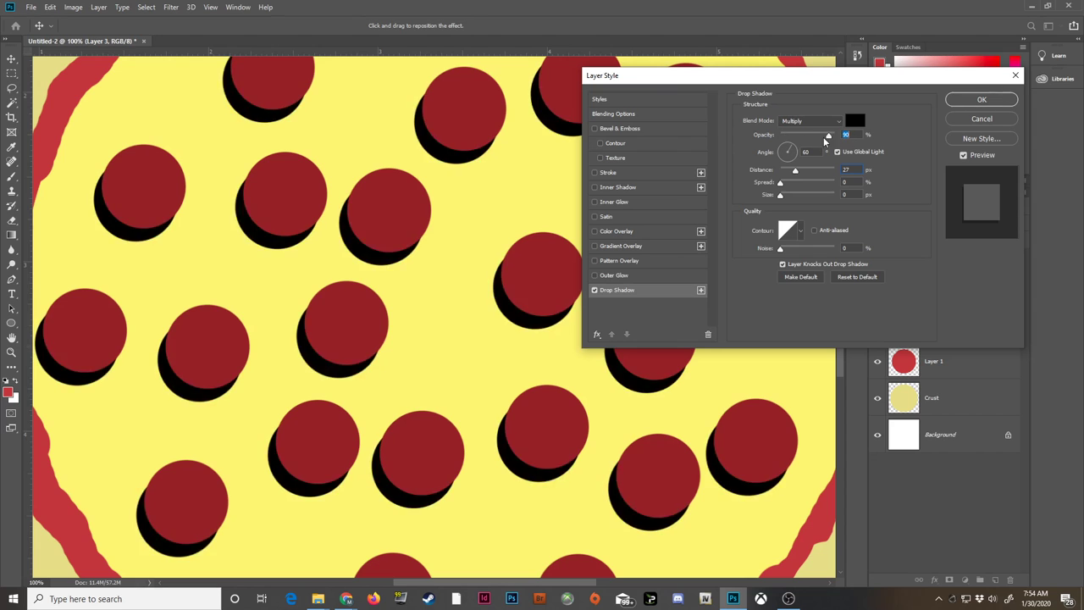
{"action": "left_click_drag", "start_coordinate": [828, 136], "coordinate": [798, 135]}
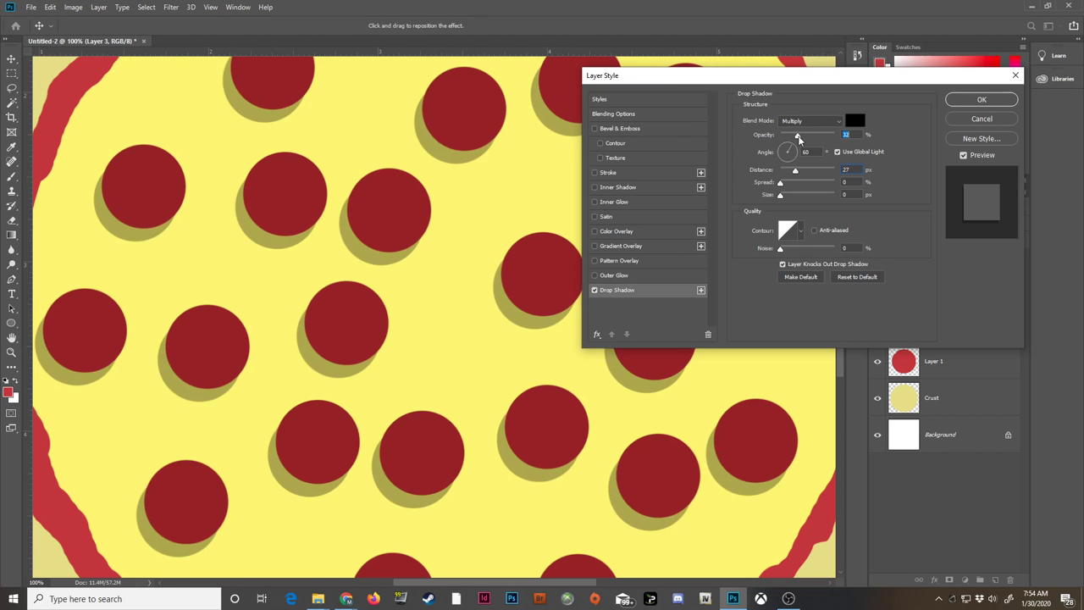
{"action": "left_click_drag", "start_coordinate": [799, 135], "coordinate": [847, 136]}
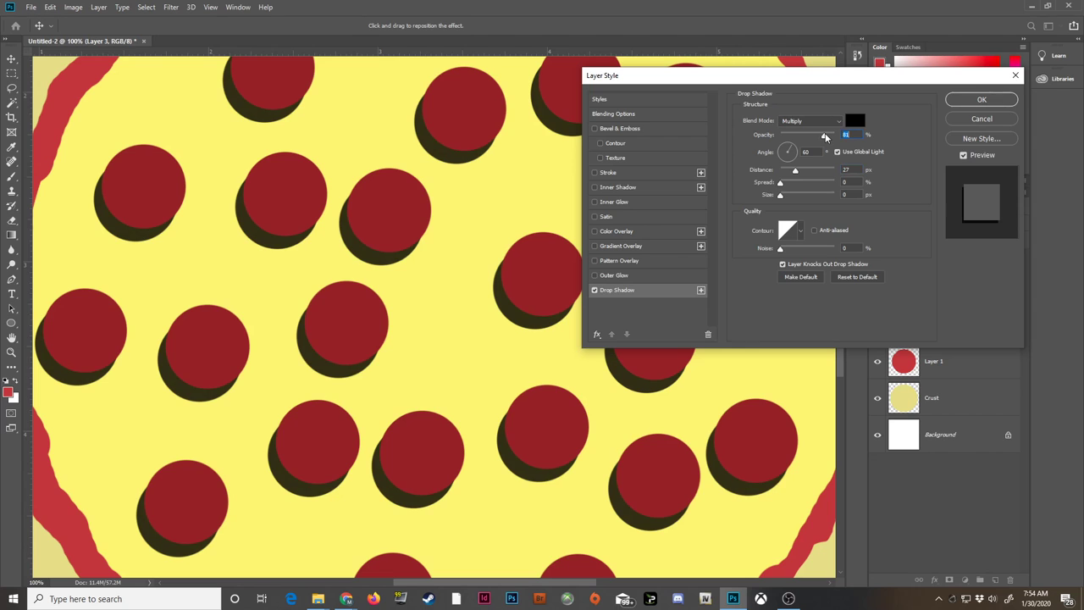
{"action": "left_click_drag", "start_coordinate": [826, 135], "coordinate": [794, 136]}
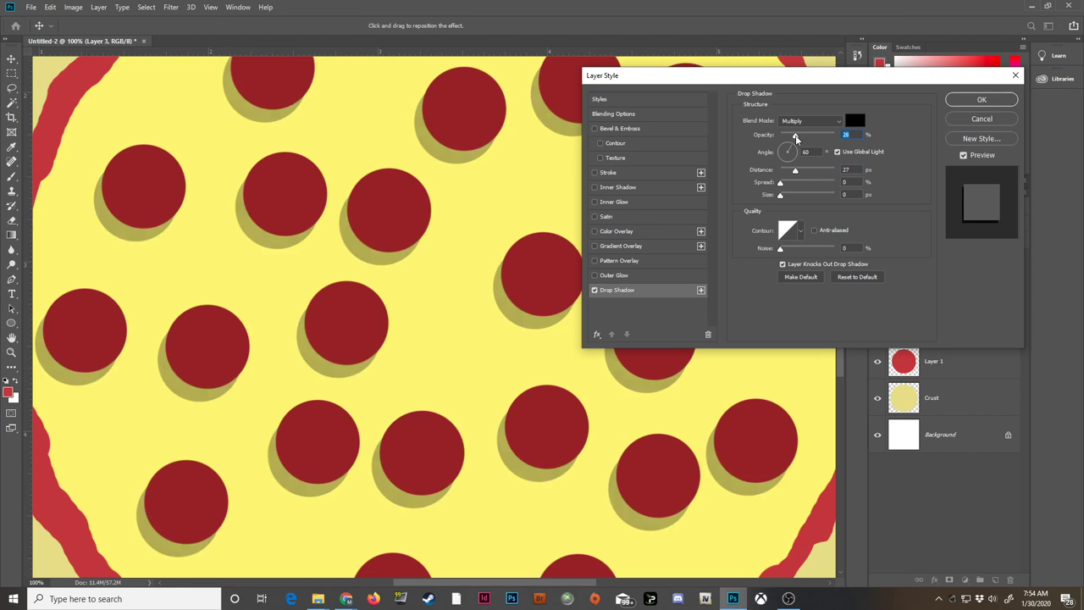
{"action": "left_click_drag", "start_coordinate": [797, 136], "coordinate": [793, 135]}
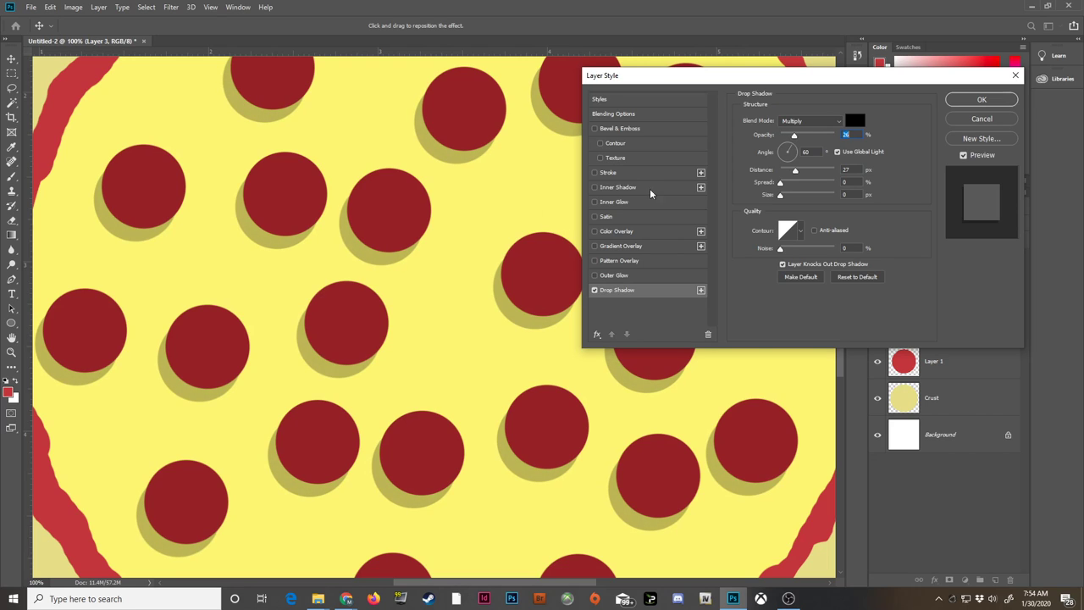
{"action": "mouse_move", "coordinate": [650, 215]}
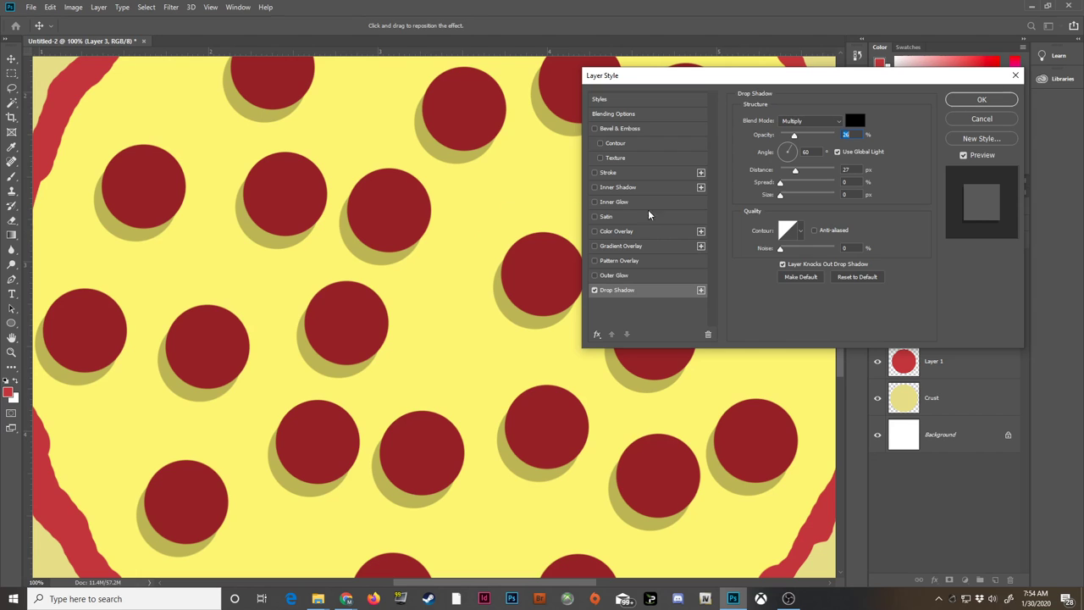
Adjust the shadow distance so the shadows sit tucked close under the slice edges.
{"action": "left_click_drag", "start_coordinate": [796, 169], "coordinate": [816, 169]}
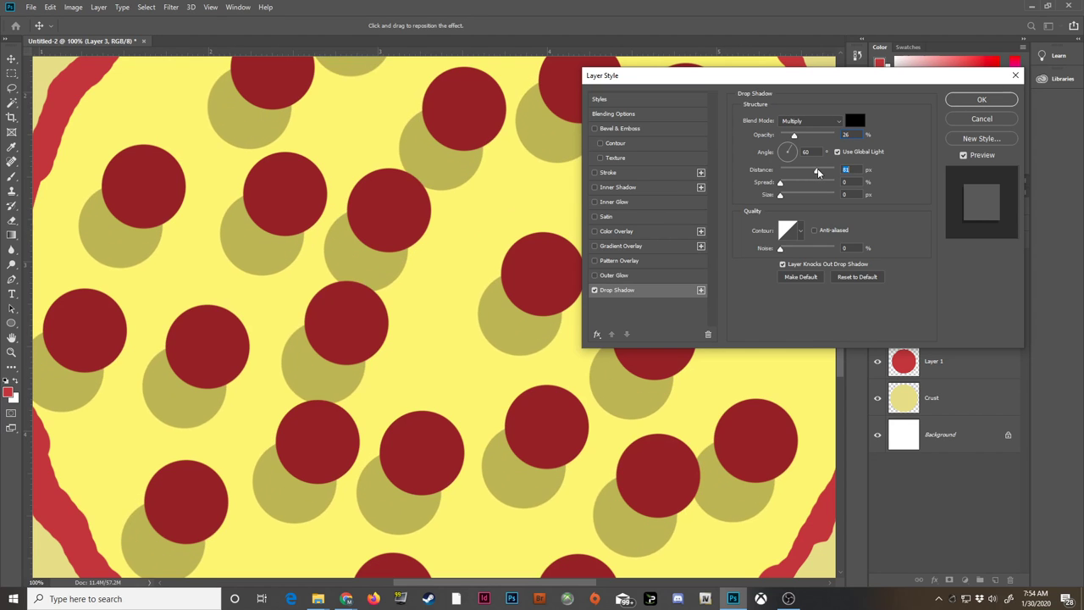
{"action": "left_click_drag", "start_coordinate": [833, 169], "coordinate": [799, 169]}
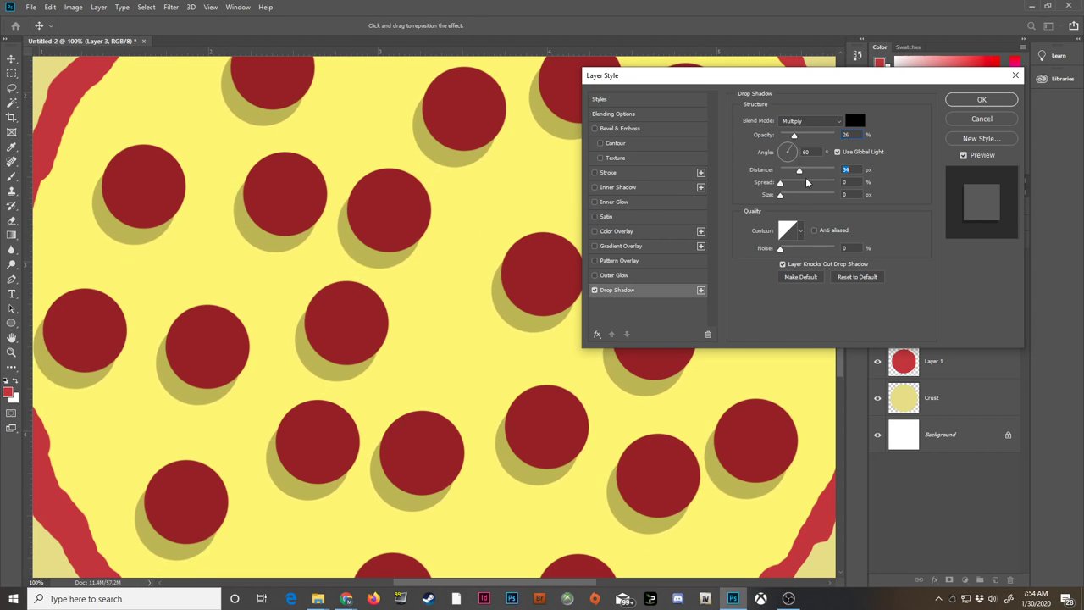
{"action": "left_click_drag", "start_coordinate": [799, 170], "coordinate": [827, 169]}
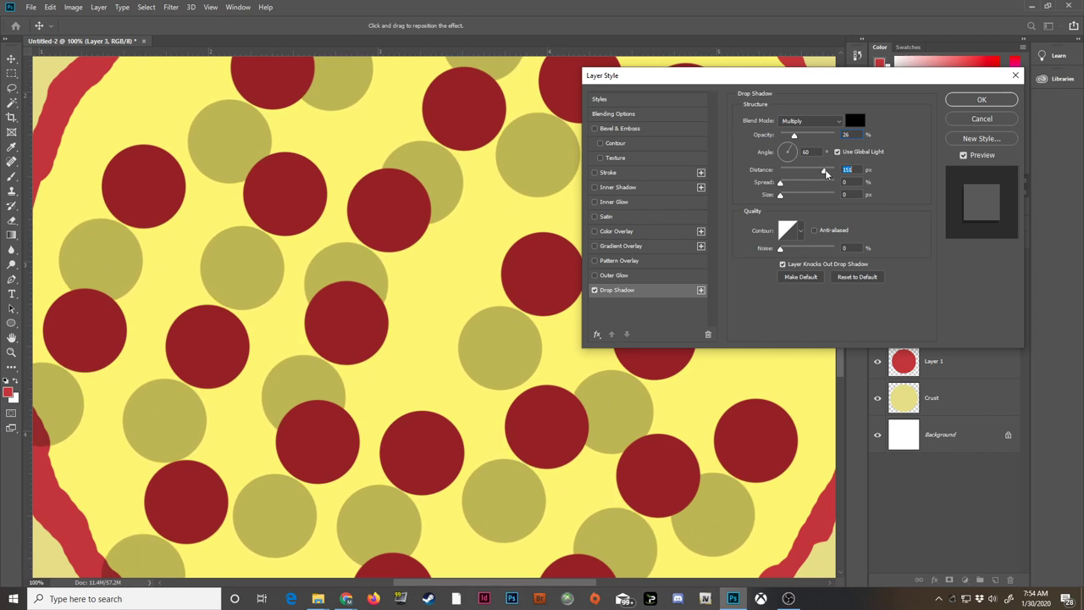
{"action": "left_click_drag", "start_coordinate": [827, 169], "coordinate": [820, 169]}
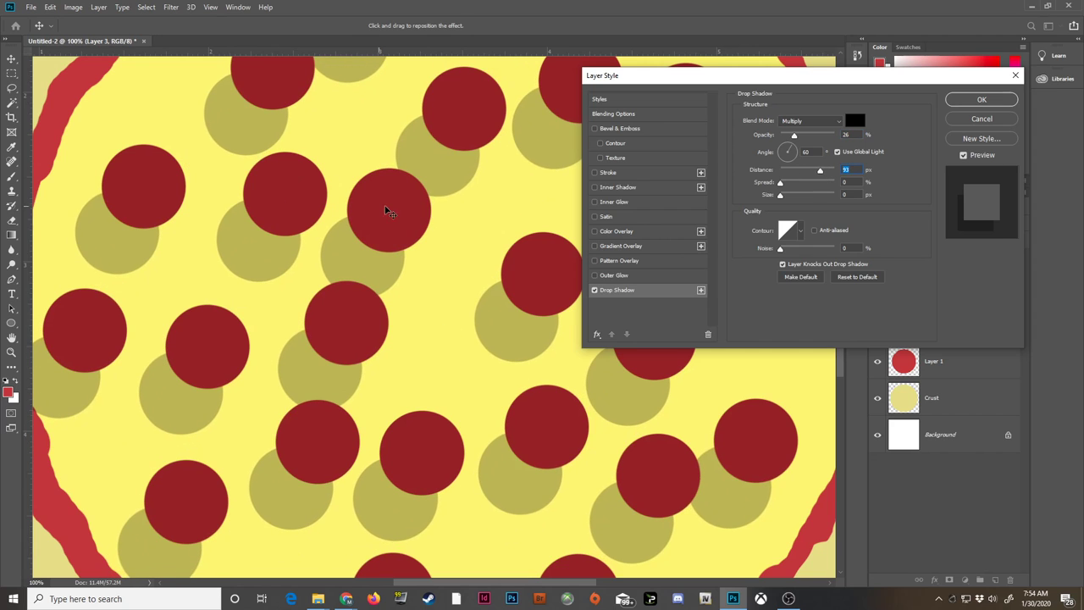
{"action": "left_click_drag", "start_coordinate": [386, 210], "coordinate": [364, 247]}
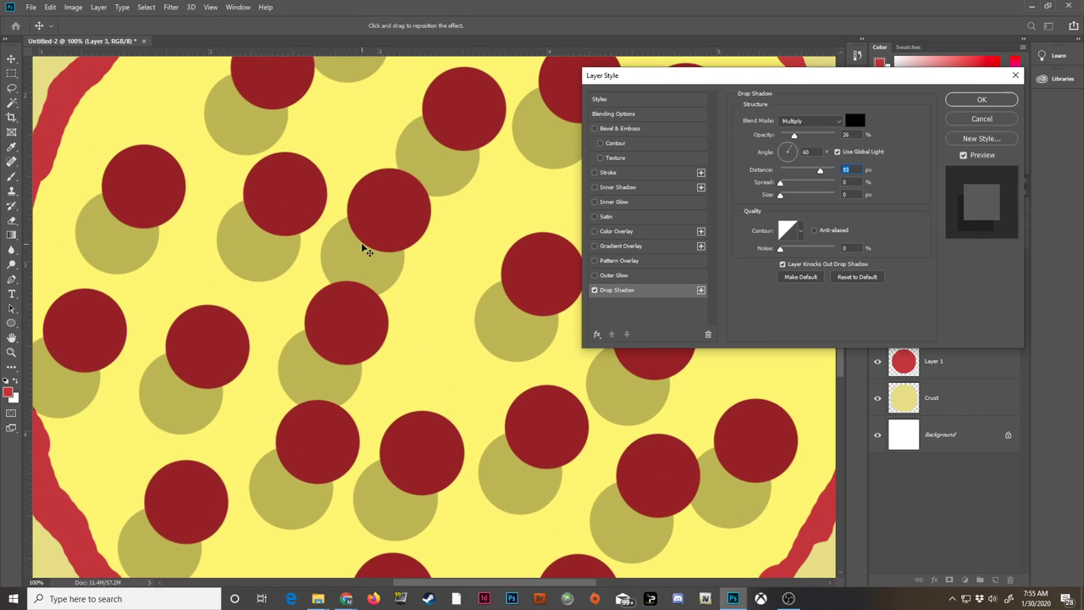
{"action": "mouse_move", "coordinate": [472, 286]}
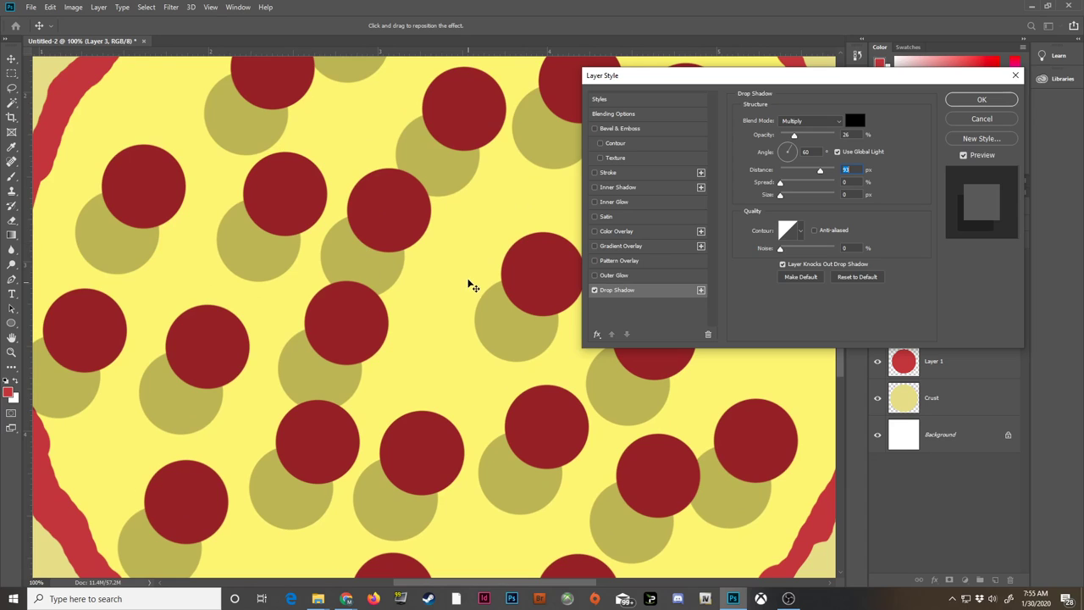
{"action": "left_click_drag", "start_coordinate": [820, 170], "coordinate": [816, 169]}
{"action": "type", "text": "6"}
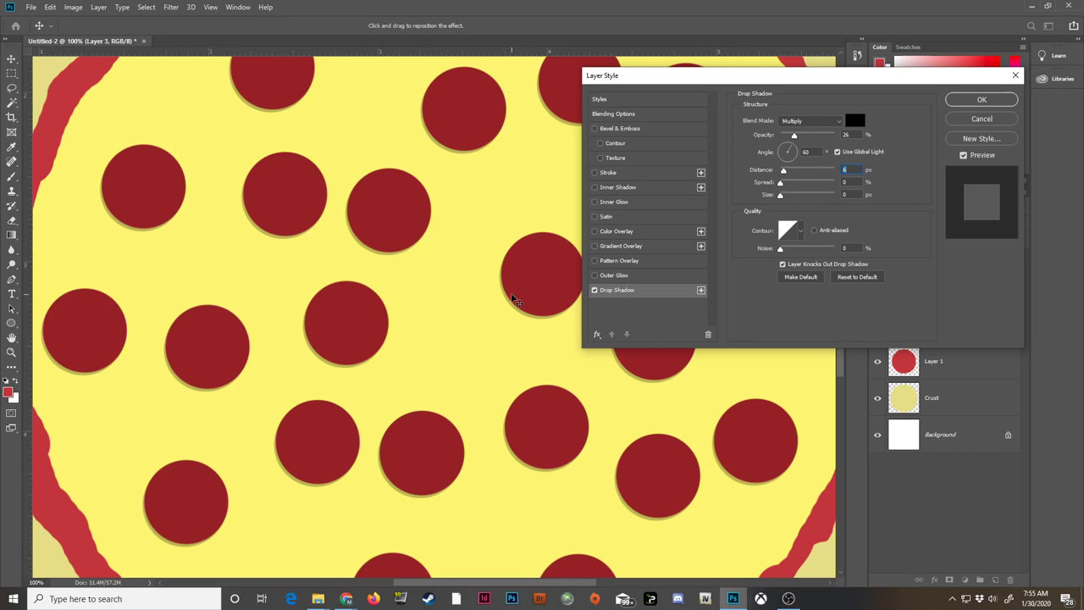
{"action": "mouse_move", "coordinate": [664, 129]}
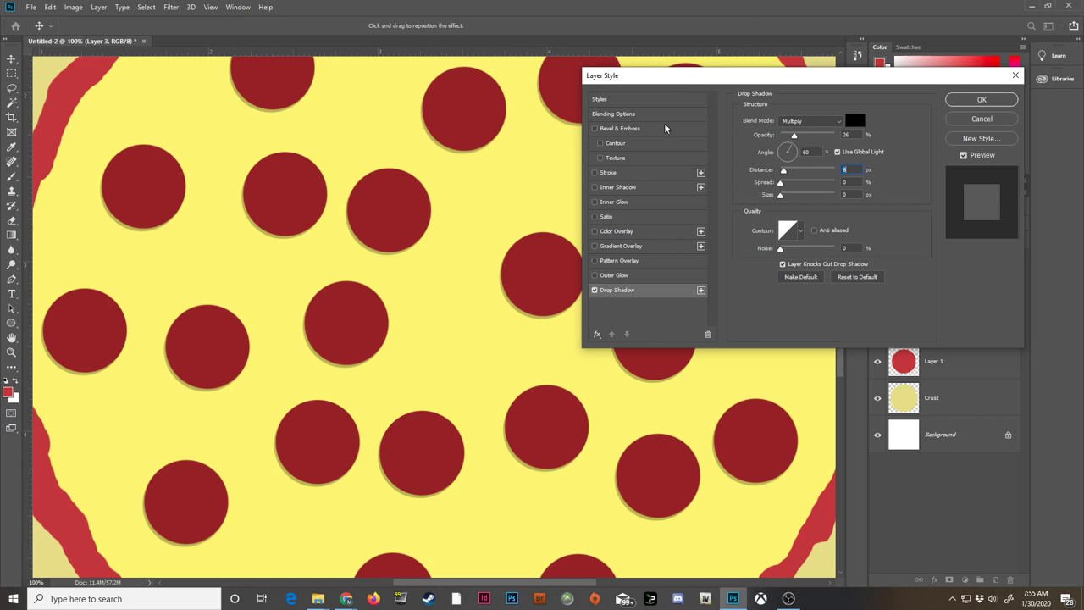
Apply a deeper Chisel Hard inner bevel to the pepperoni and rotate its lighting angle.
{"action": "left_click", "coordinate": [594, 129]}
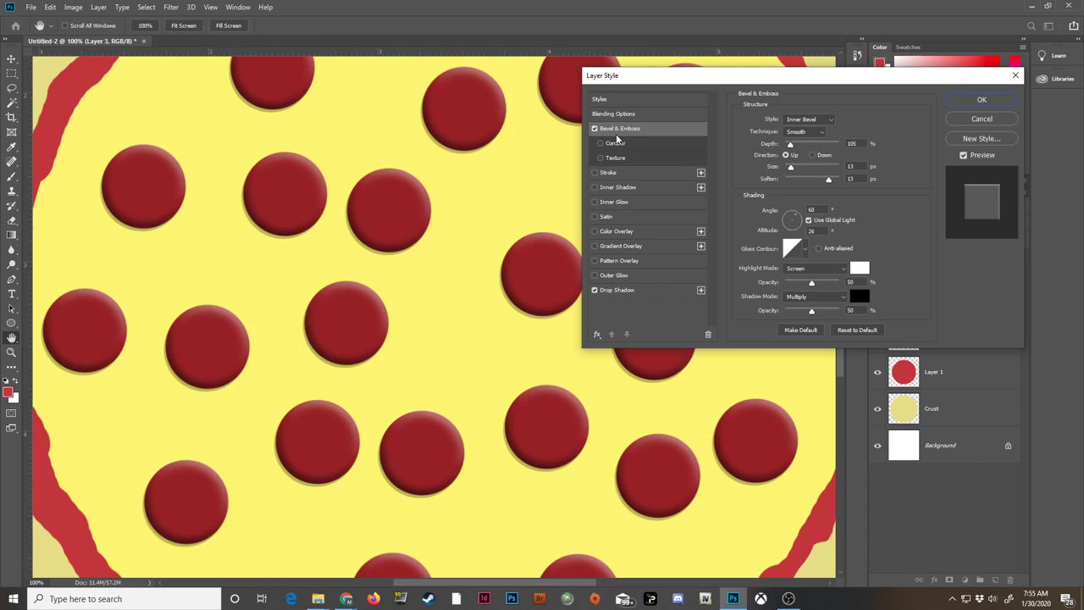
{"action": "mouse_move", "coordinate": [596, 128]}
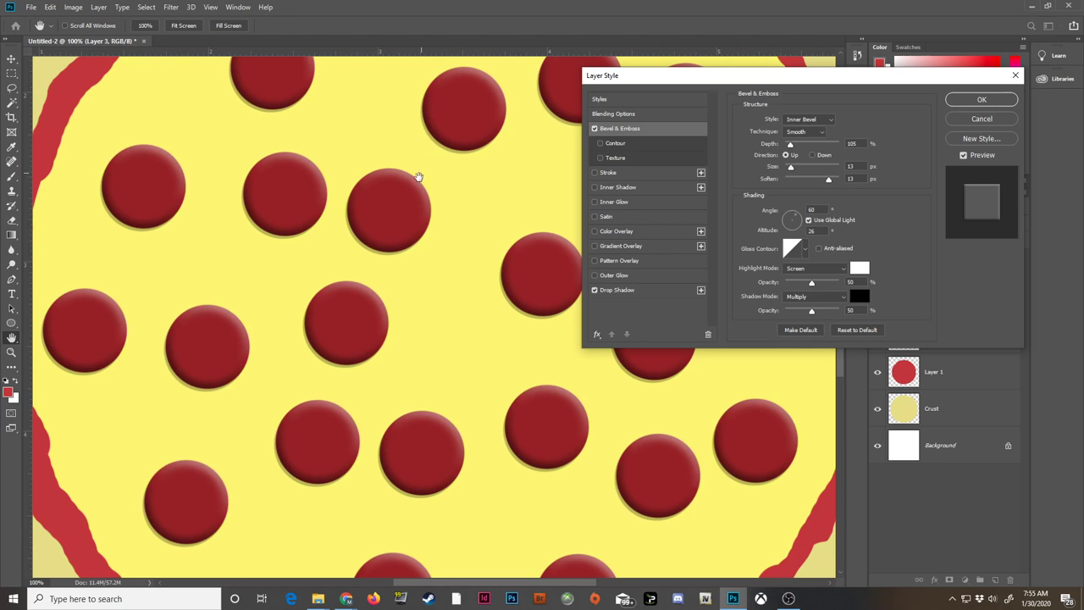
{"action": "mouse_move", "coordinate": [427, 194]}
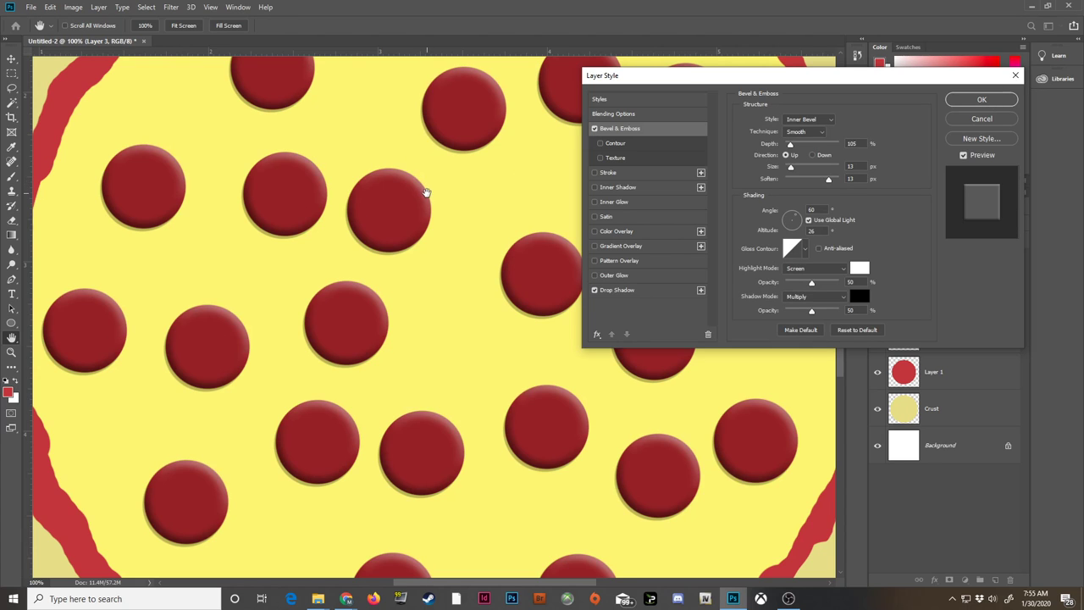
{"action": "mouse_move", "coordinate": [356, 257]}
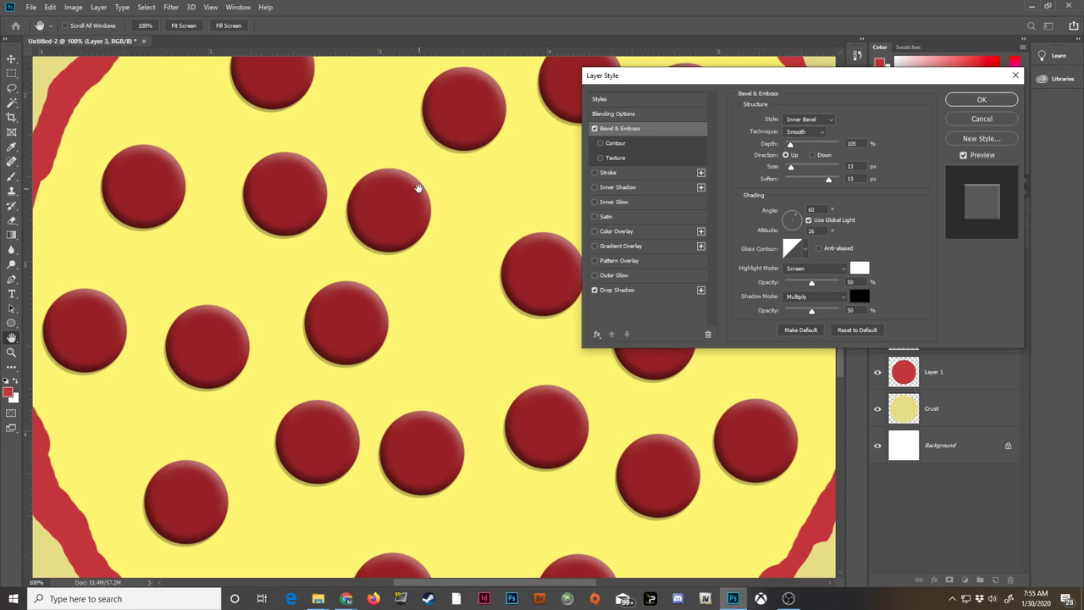
{"action": "mouse_move", "coordinate": [362, 234]}
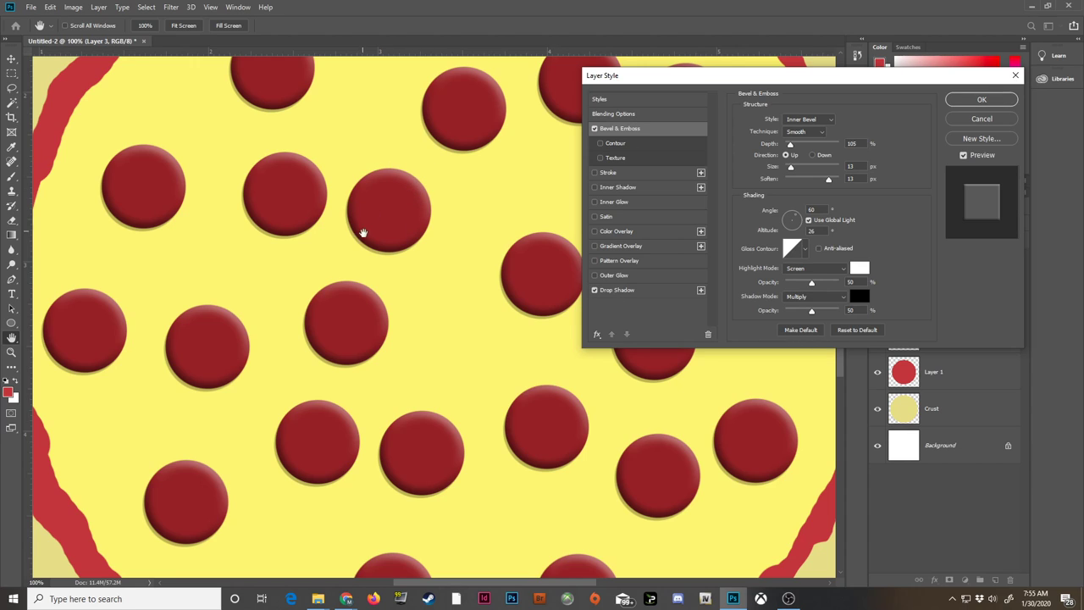
{"action": "mouse_move", "coordinate": [427, 227]}
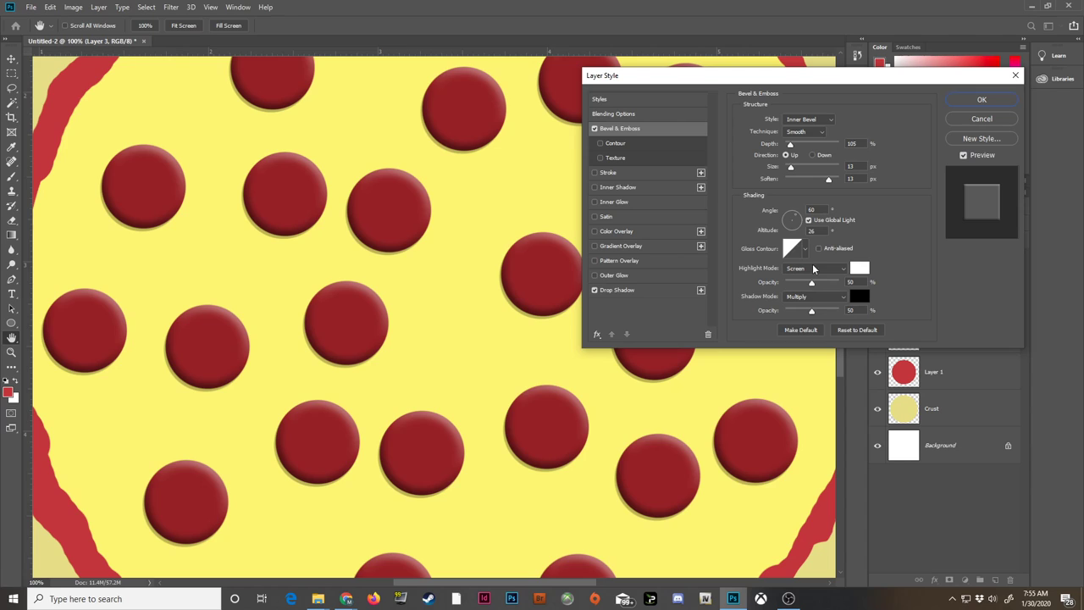
{"action": "mouse_move", "coordinate": [797, 200]}
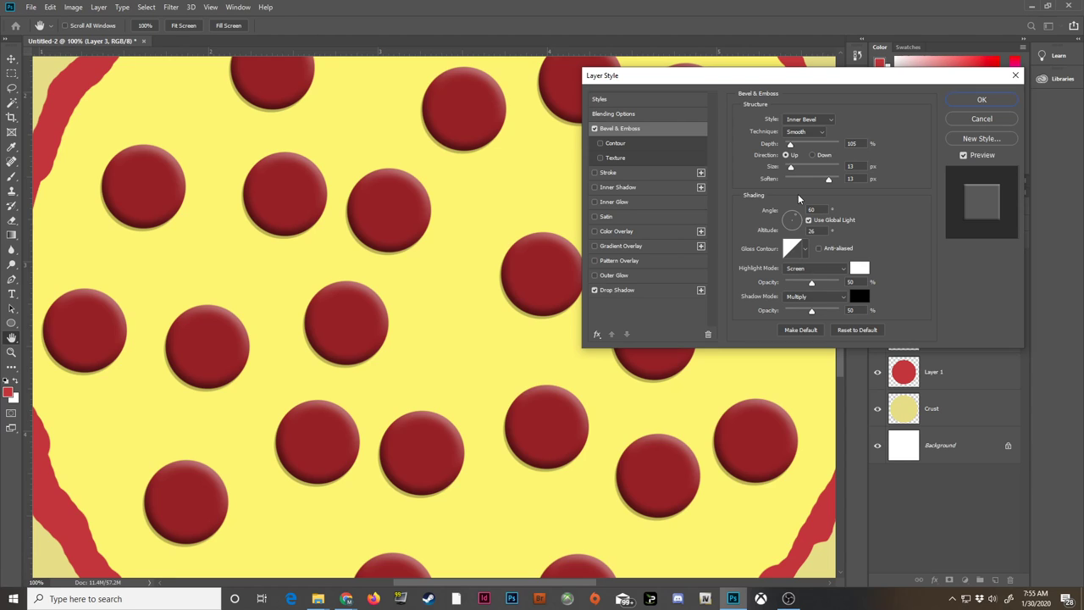
{"action": "mouse_move", "coordinate": [776, 220]}
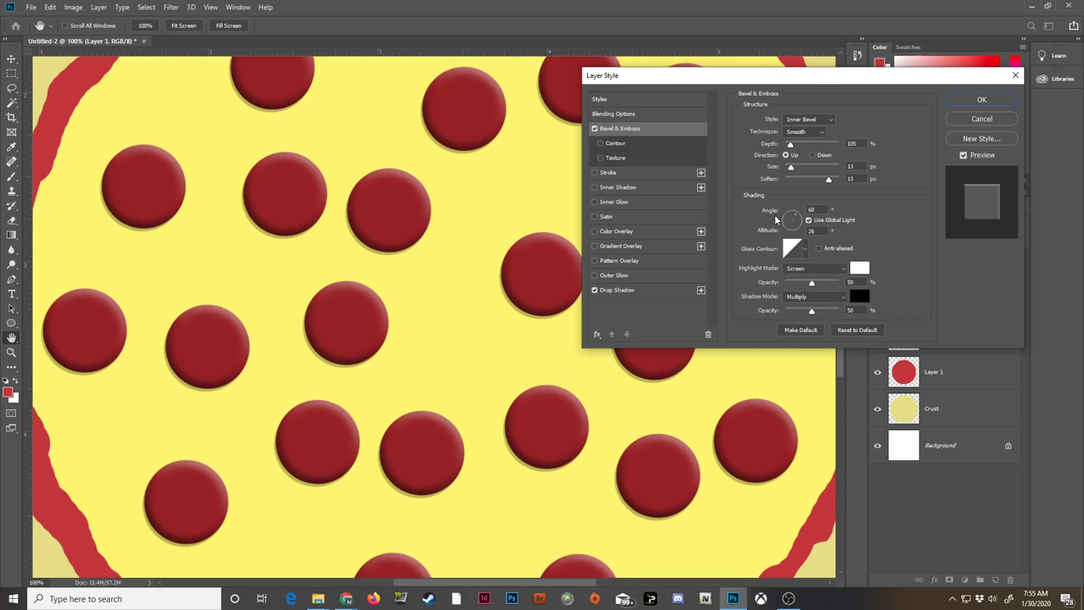
{"action": "mouse_move", "coordinate": [810, 207]}
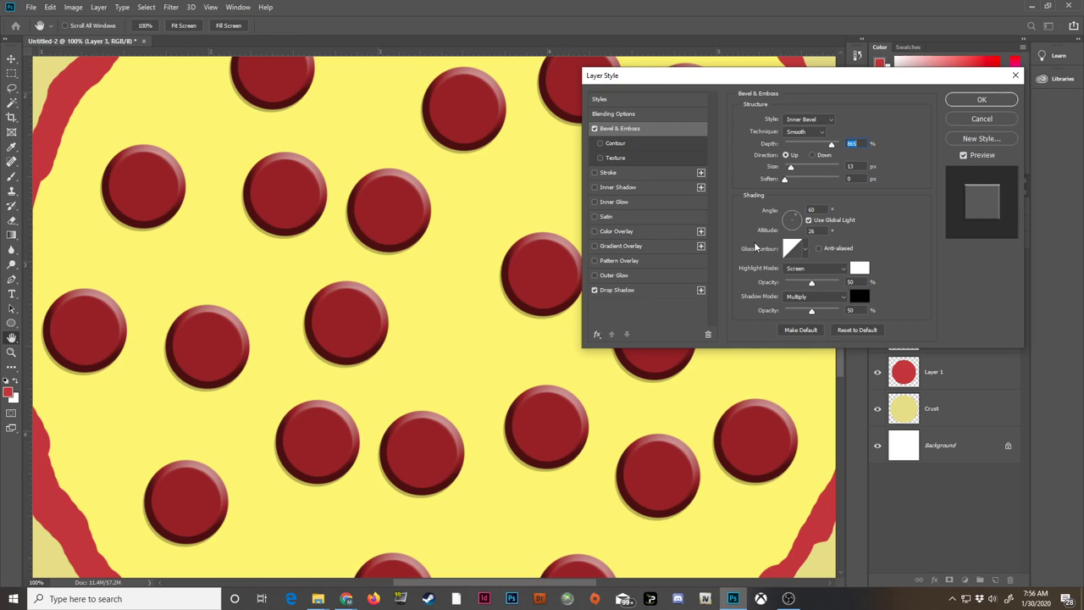
{"action": "mouse_move", "coordinate": [930, 156]}
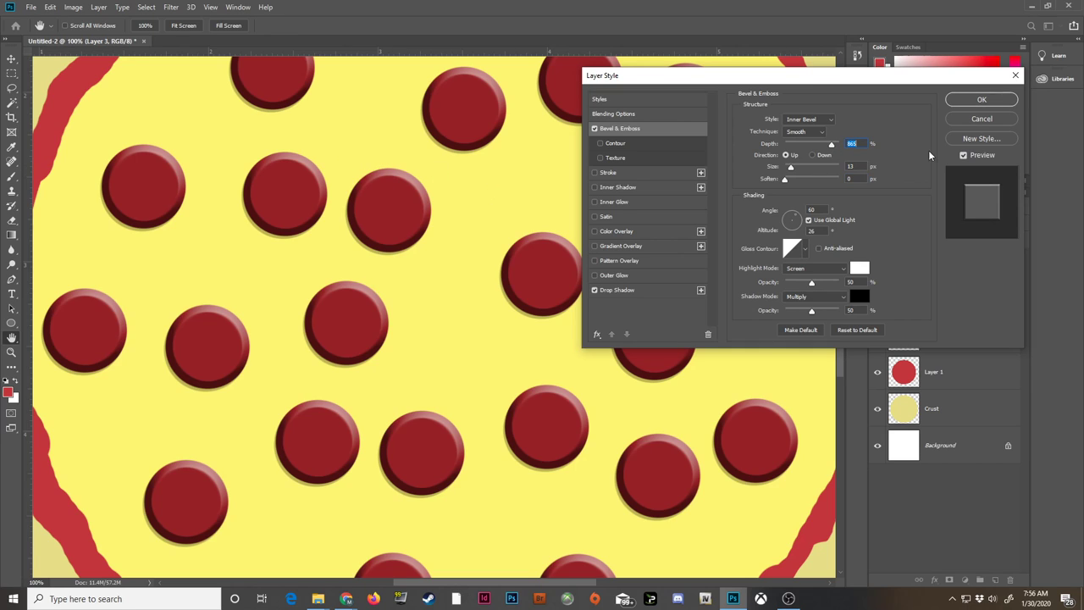
{"action": "mouse_move", "coordinate": [742, 122]}
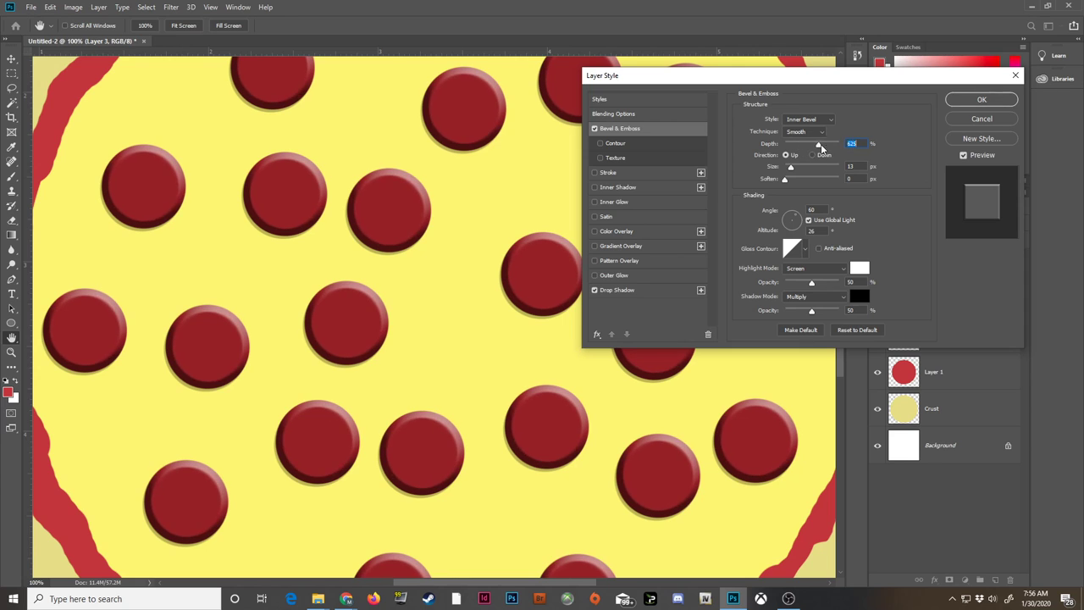
{"action": "left_click_drag", "start_coordinate": [820, 144], "coordinate": [830, 144]}
{"action": "type", "text": "5"}
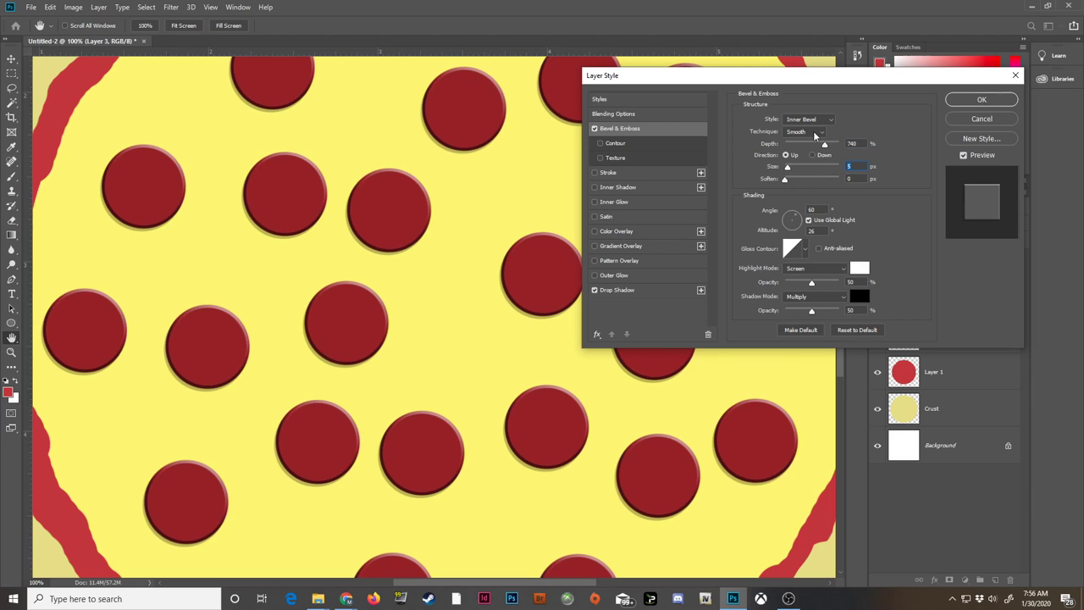
{"action": "left_click", "coordinate": [807, 132]}
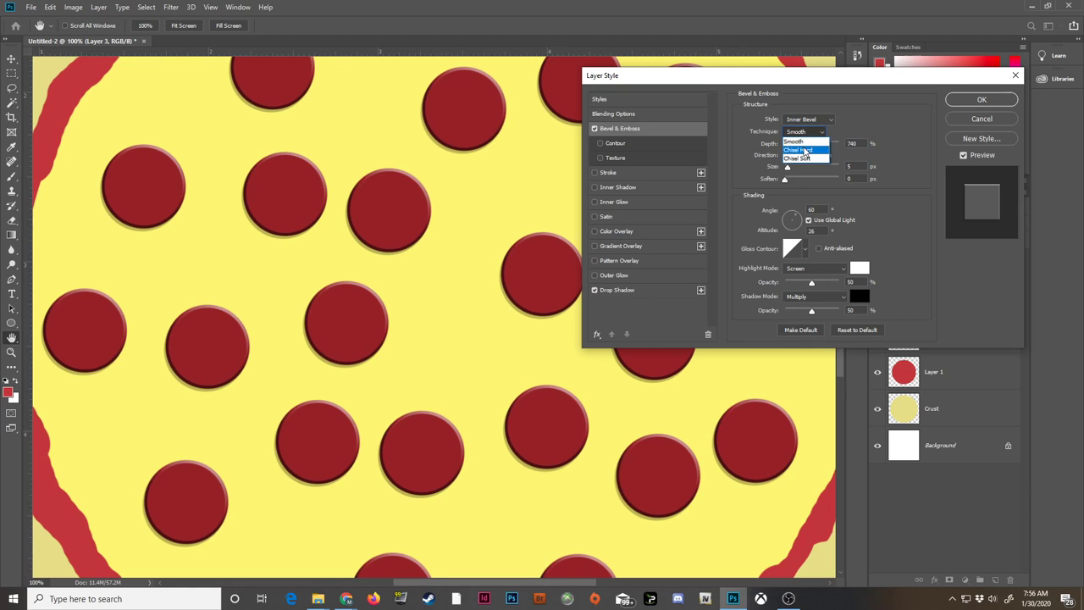
{"action": "left_click", "coordinate": [799, 159]}
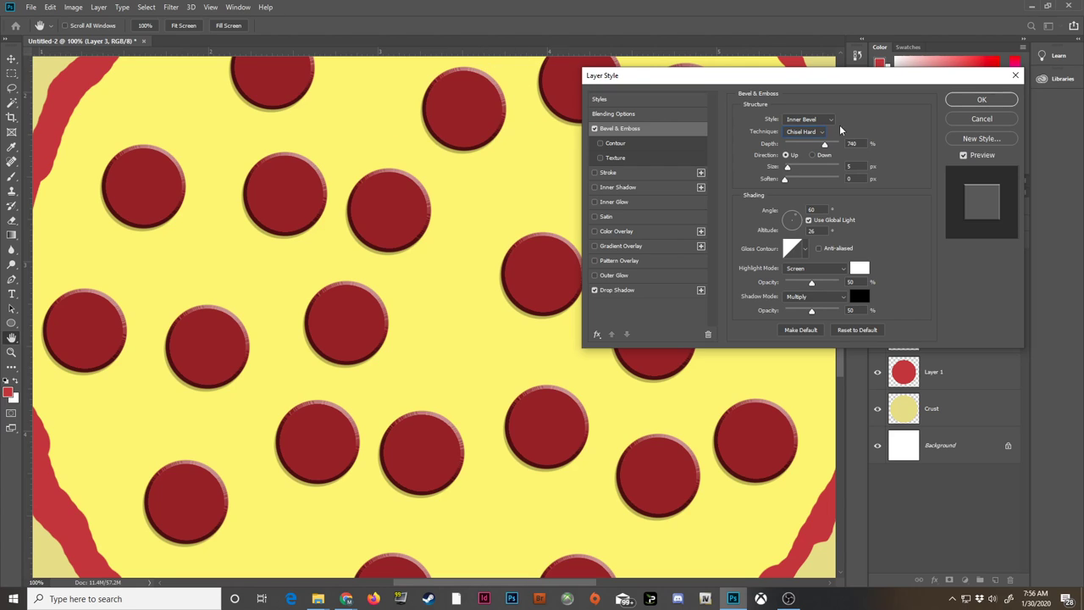
{"action": "left_click", "coordinate": [804, 132]}
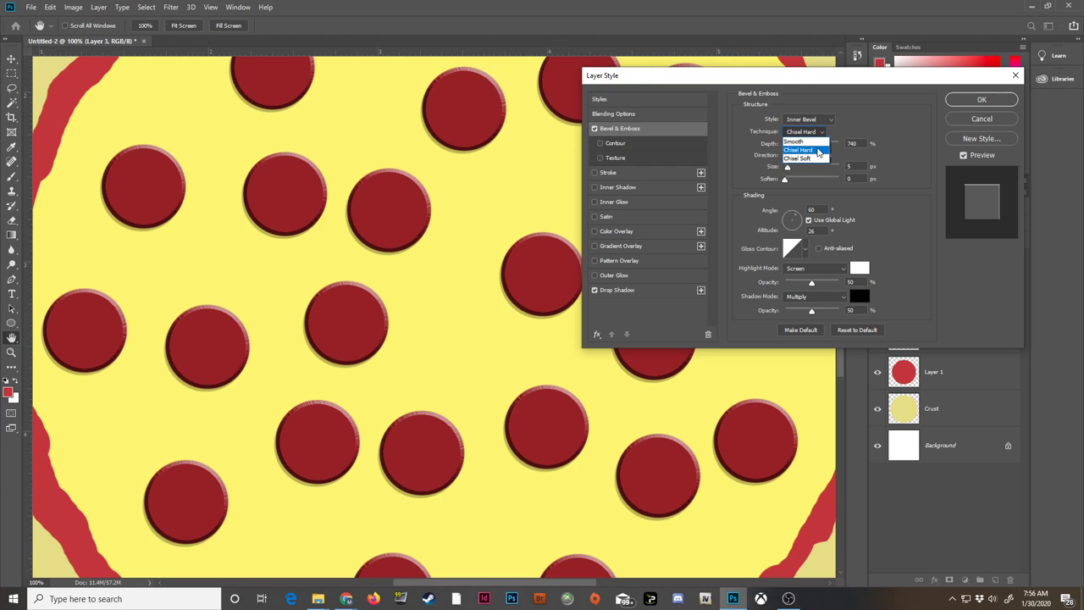
{"action": "left_click", "coordinate": [798, 149]}
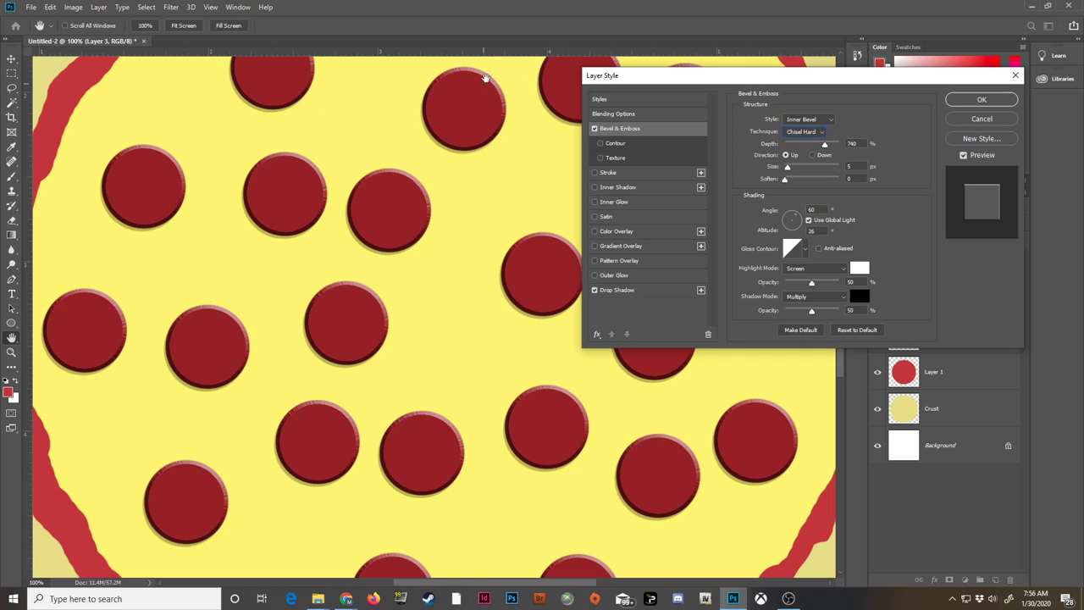
{"action": "mouse_move", "coordinate": [657, 177]}
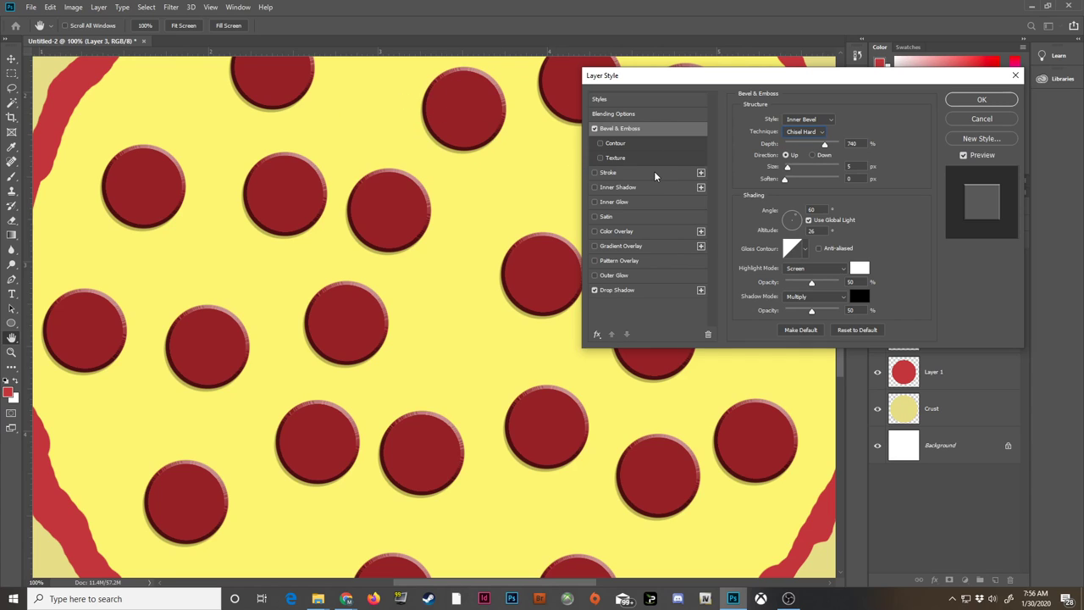
{"action": "mouse_move", "coordinate": [788, 173]}
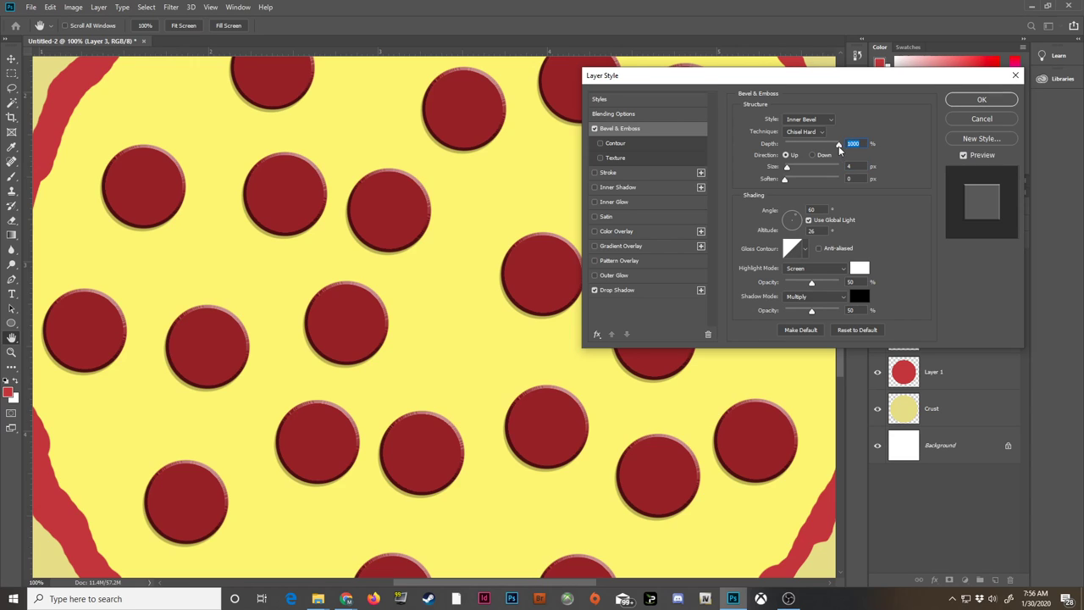
{"action": "mouse_move", "coordinate": [421, 315]}
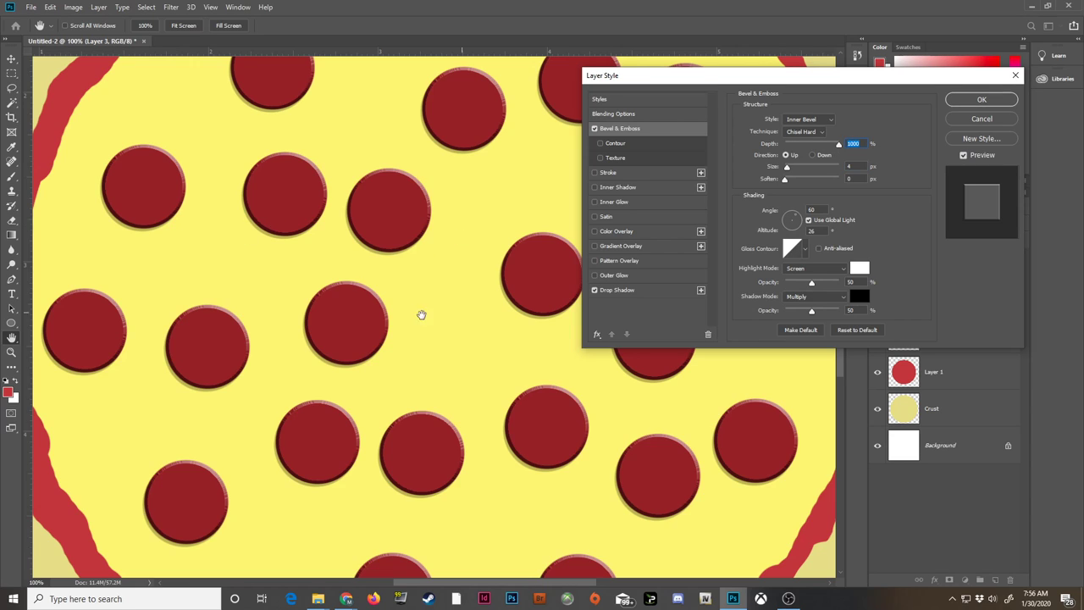
{"action": "mouse_move", "coordinate": [792, 235]}
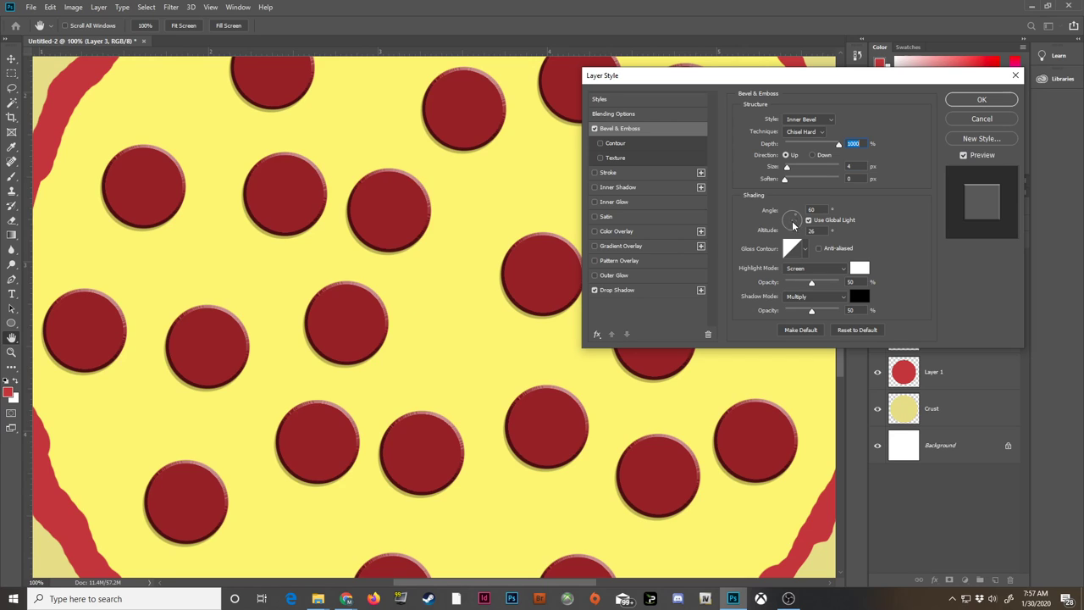
{"action": "left_click_drag", "start_coordinate": [790, 218], "coordinate": [796, 217]}
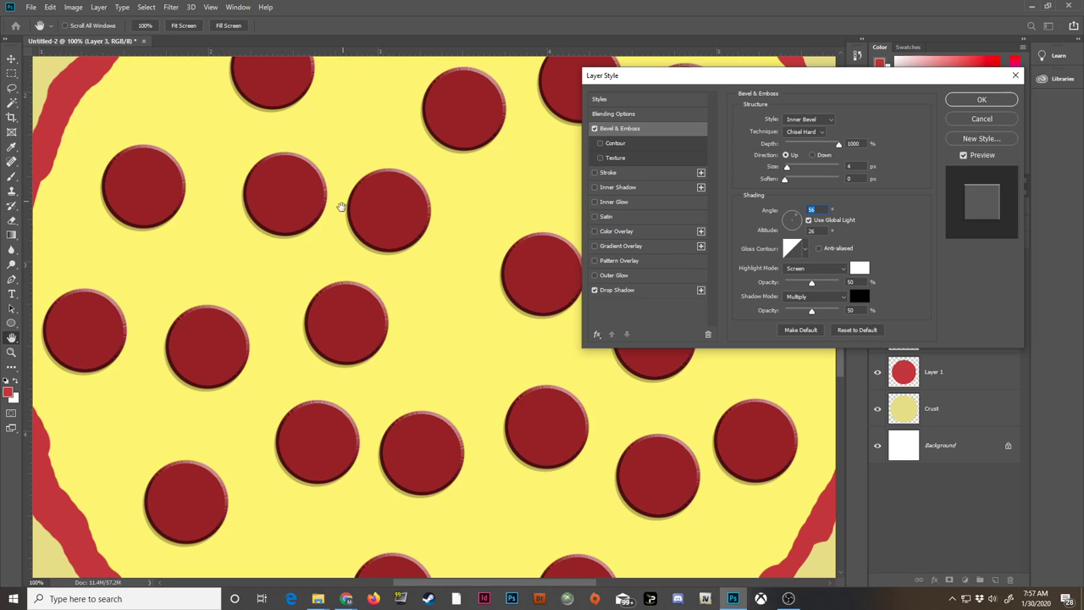
{"action": "mouse_move", "coordinate": [463, 190]}
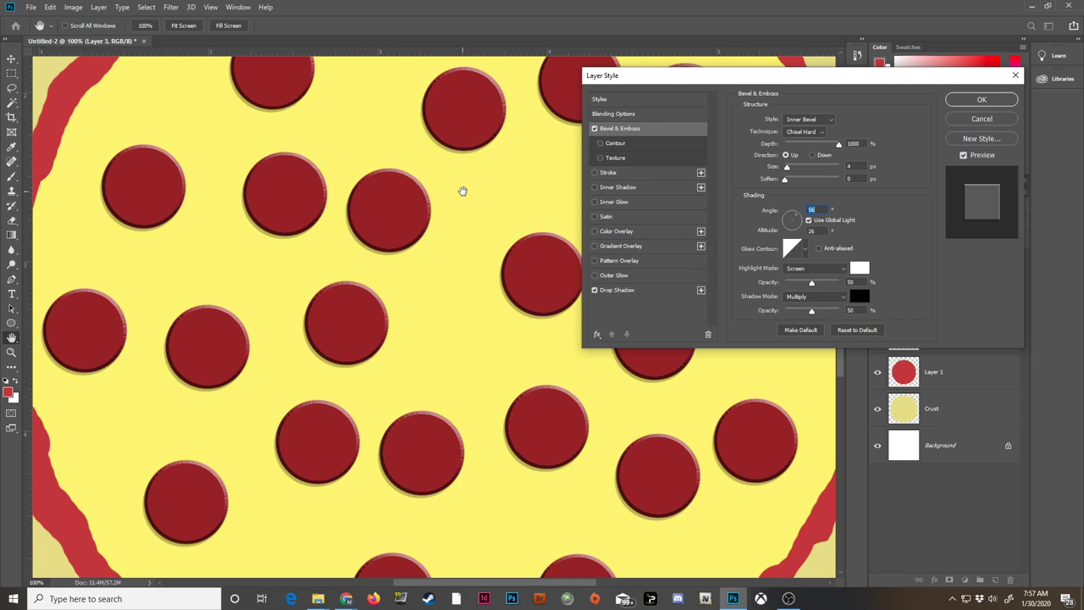
{"action": "mouse_move", "coordinate": [698, 267]}
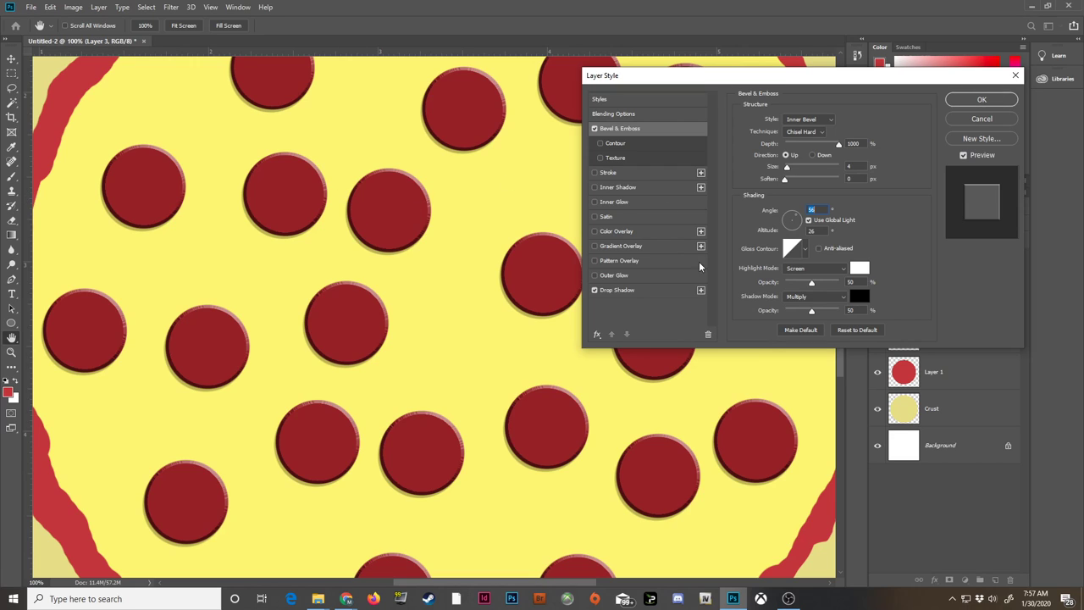
{"action": "mouse_move", "coordinate": [410, 200]}
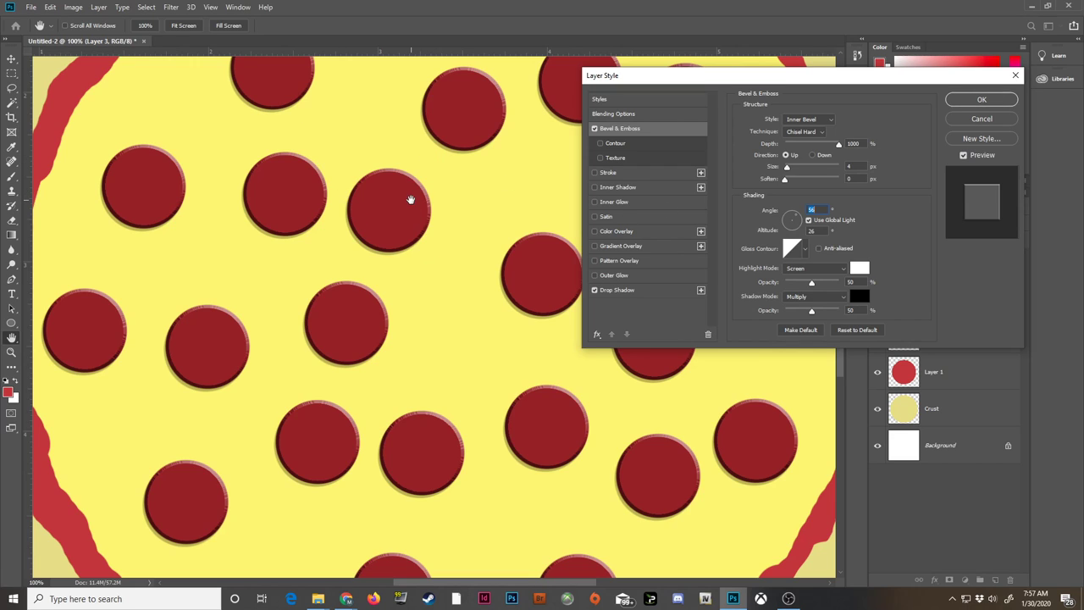
{"action": "mouse_move", "coordinate": [596, 143]}
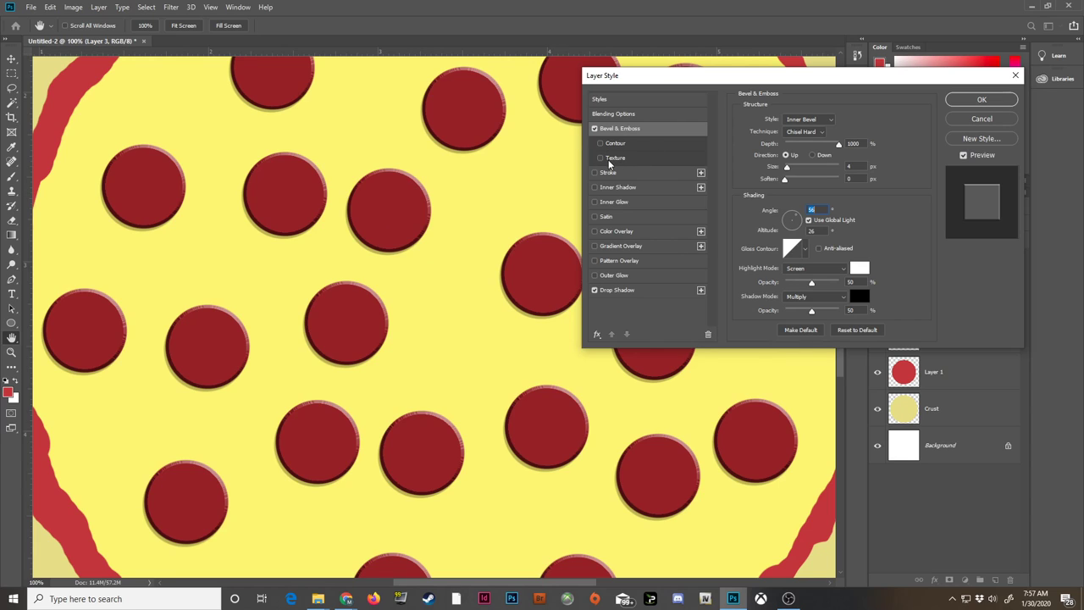
{"action": "mouse_move", "coordinate": [606, 260]}
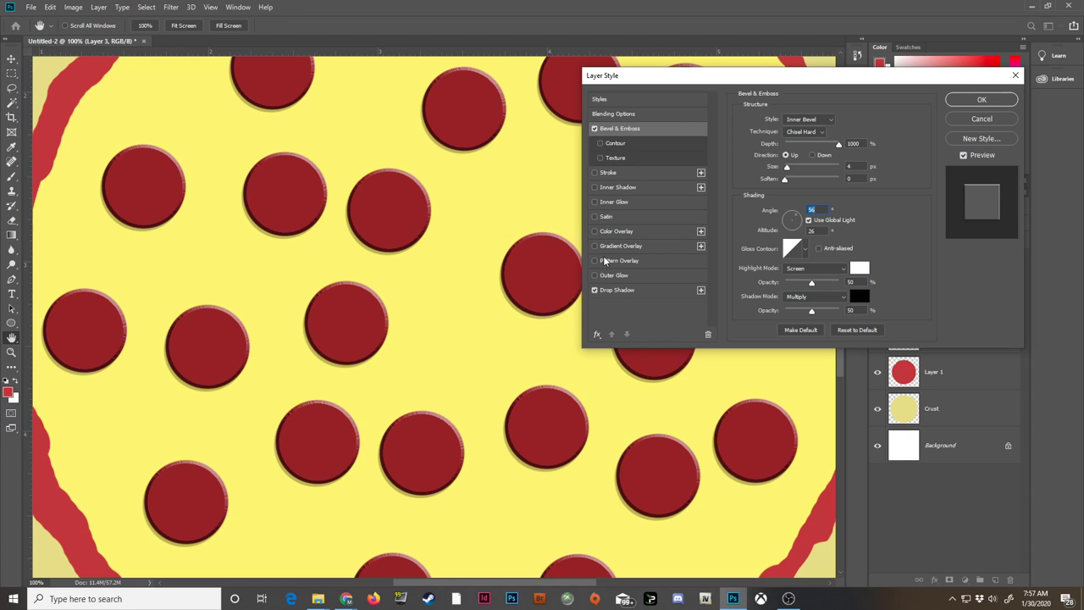
Add a Pattern Overlay at Normal blending and reset the pattern picker to the default set.
{"action": "left_click", "coordinate": [595, 261]}
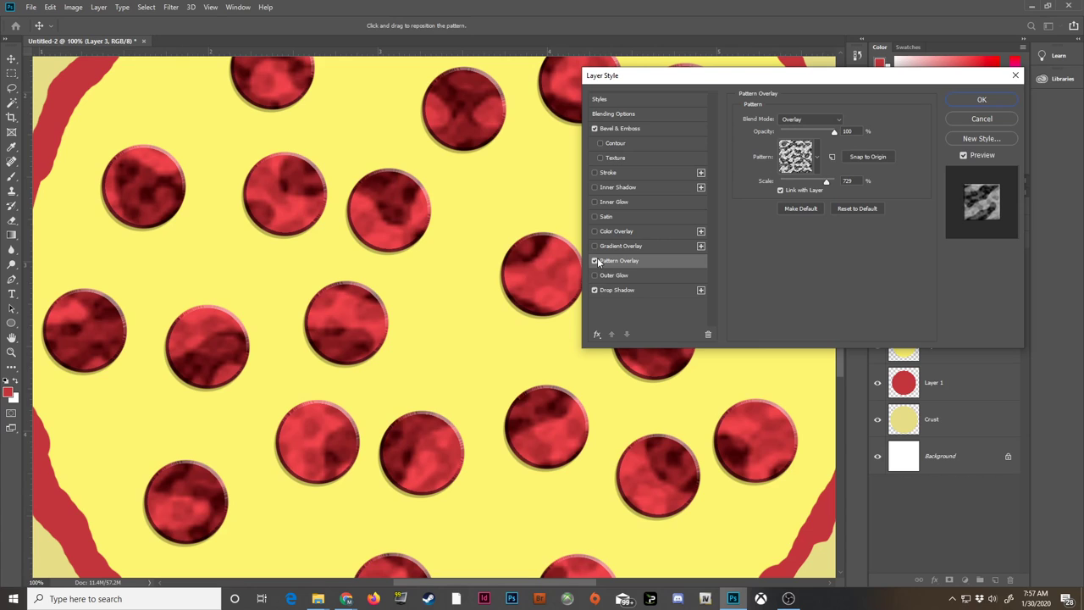
{"action": "mouse_move", "coordinate": [809, 126]}
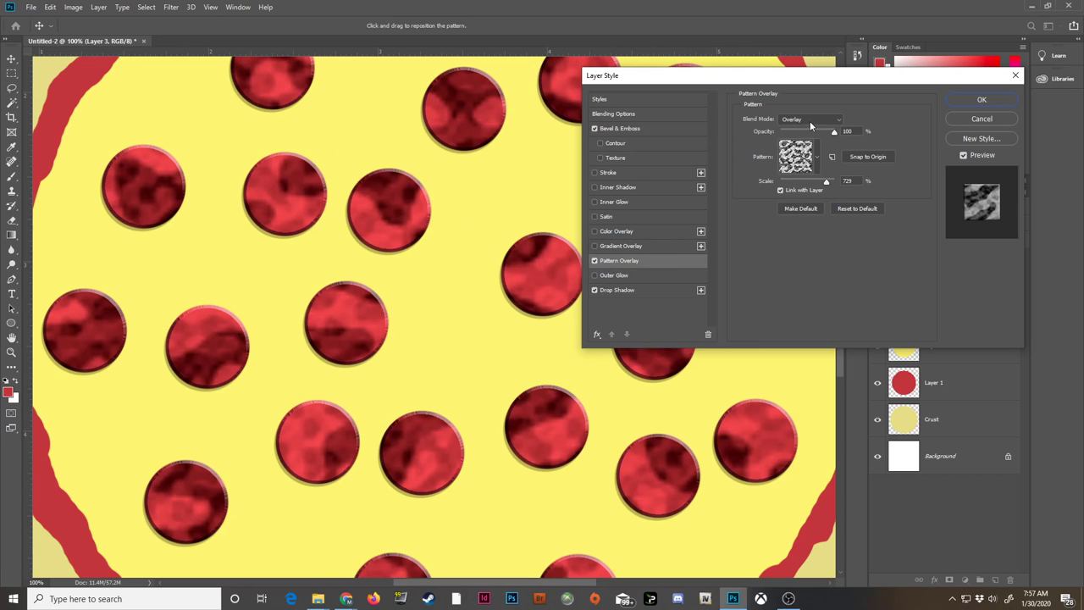
{"action": "left_click", "coordinate": [809, 118]}
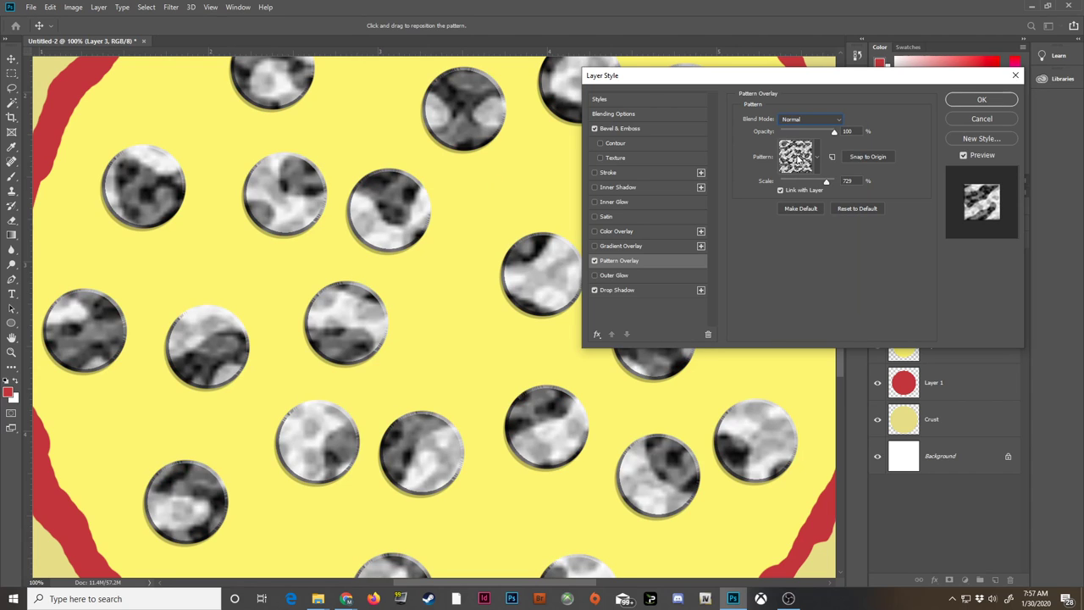
{"action": "left_click", "coordinate": [816, 156]}
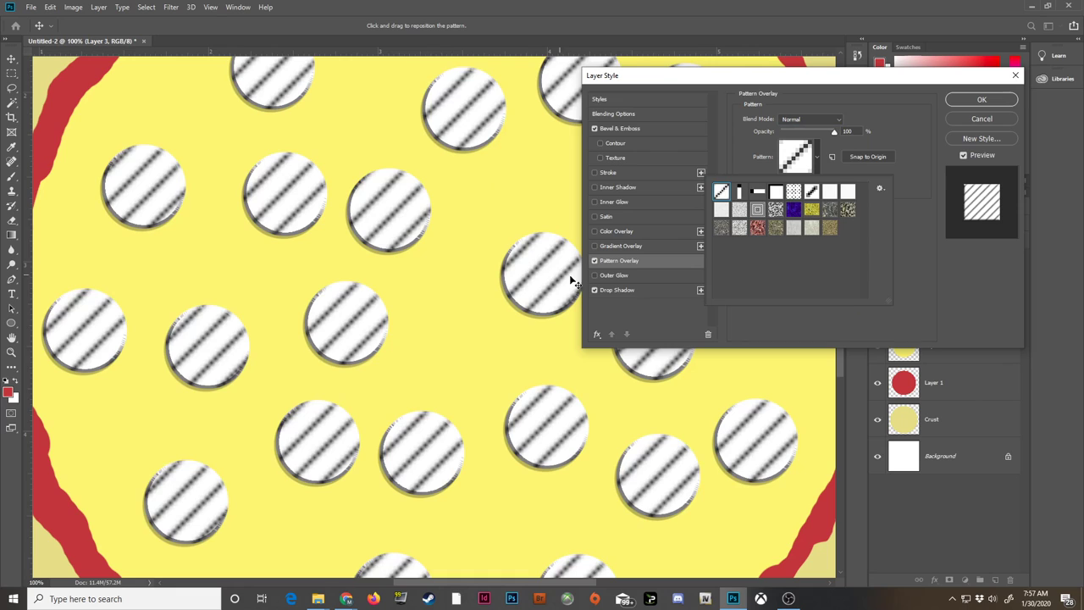
{"action": "left_click", "coordinate": [881, 187]}
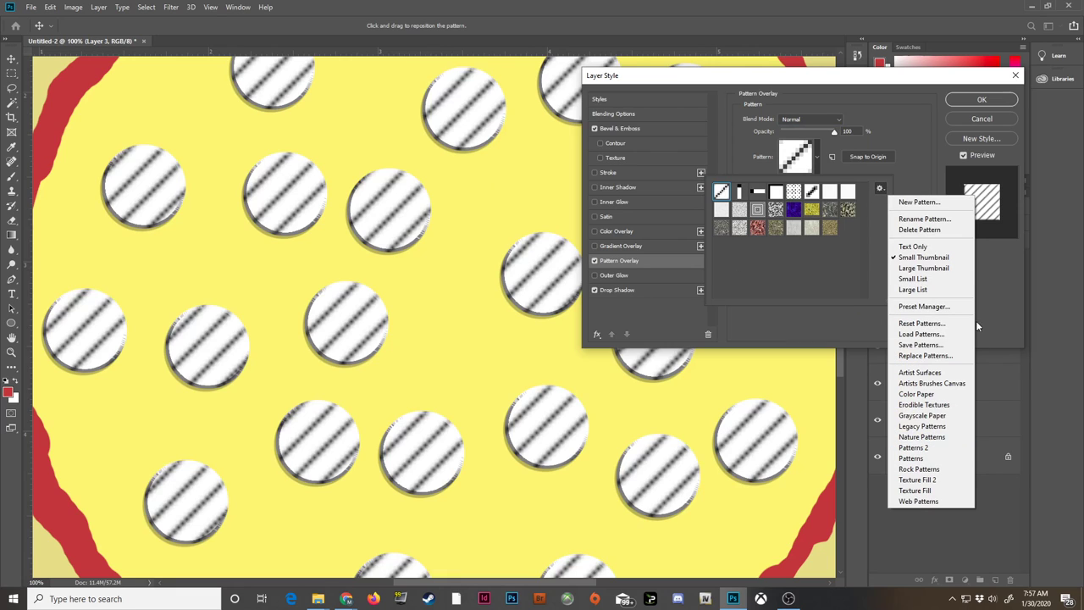
{"action": "left_click", "coordinate": [922, 322]}
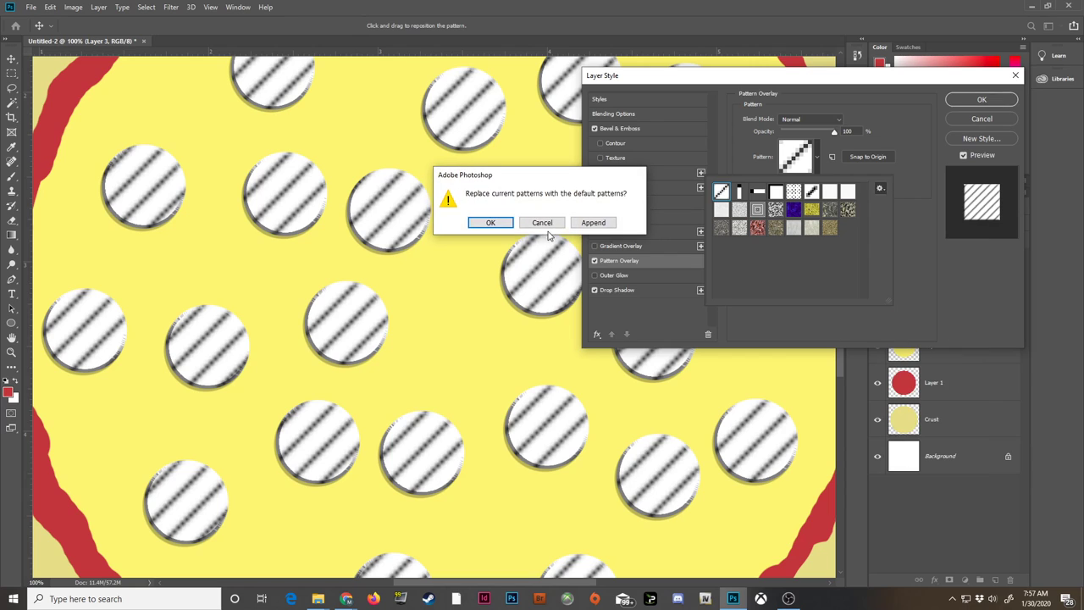
{"action": "left_click", "coordinate": [491, 222]}
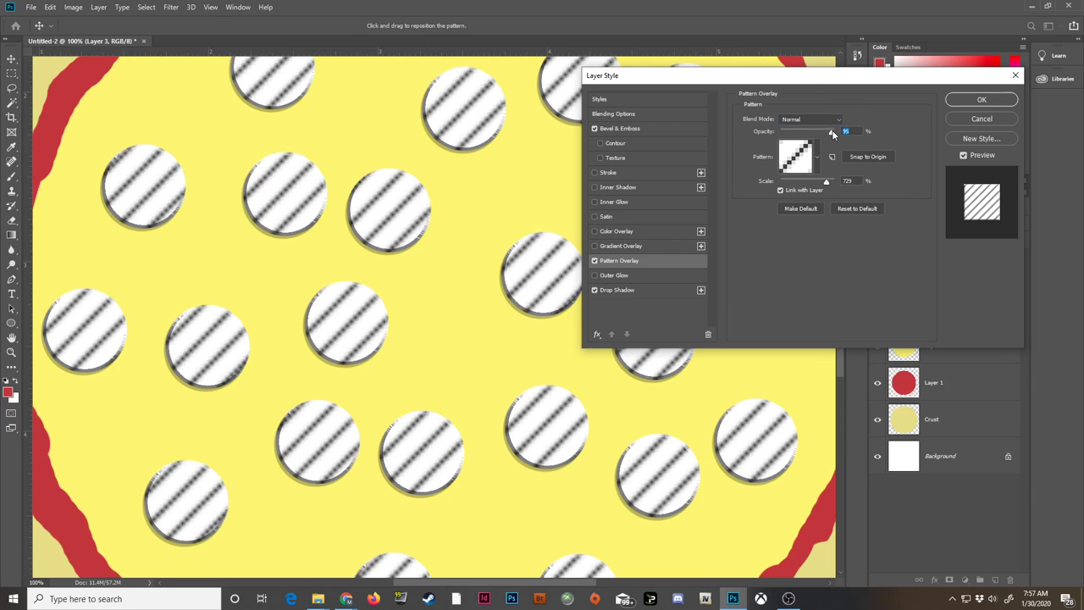
{"action": "left_click_drag", "start_coordinate": [843, 132], "coordinate": [803, 132]}
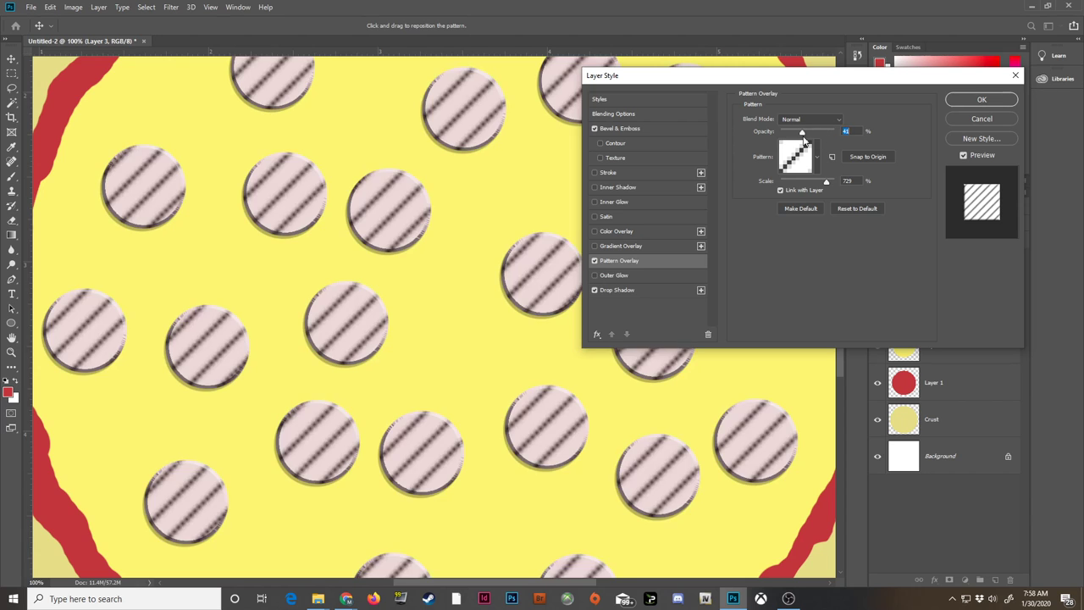
{"action": "left_click_drag", "start_coordinate": [801, 133], "coordinate": [804, 132]}
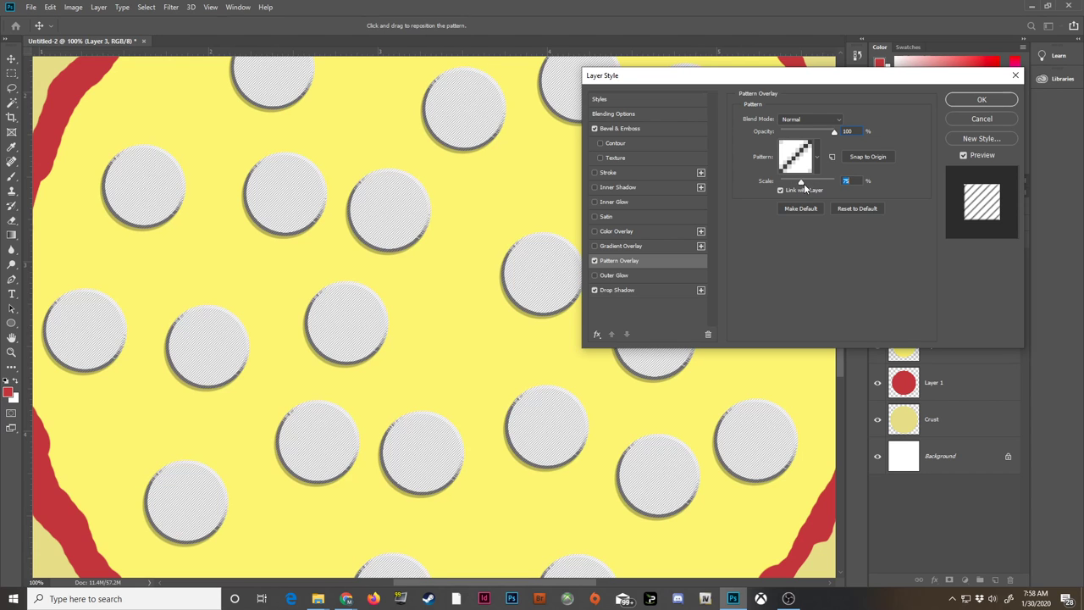
{"action": "left_click_drag", "start_coordinate": [799, 181], "coordinate": [794, 181]}
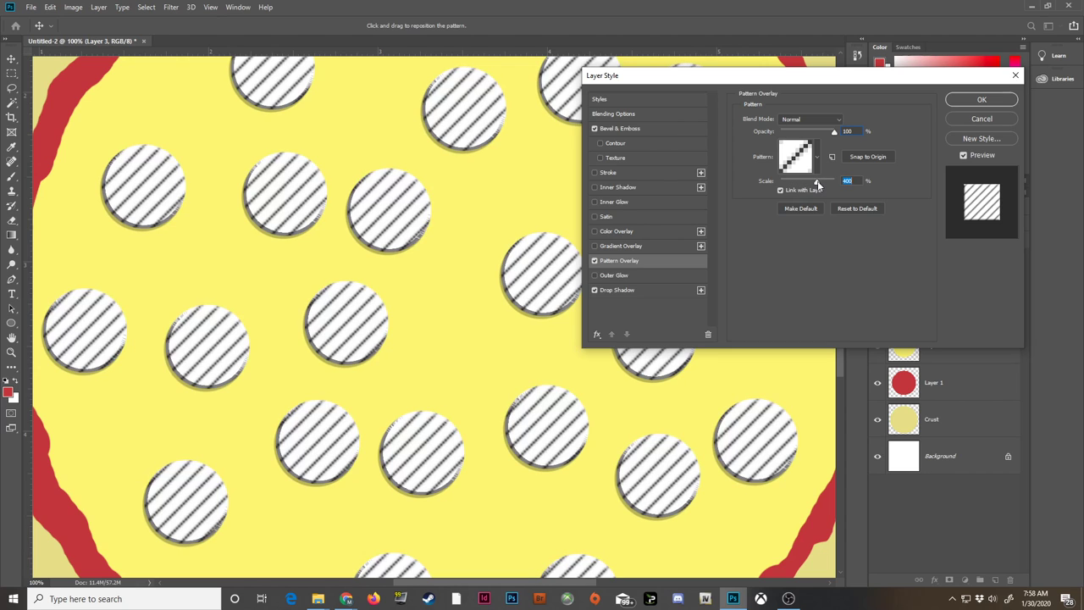
{"action": "left_click_drag", "start_coordinate": [817, 182], "coordinate": [793, 181]}
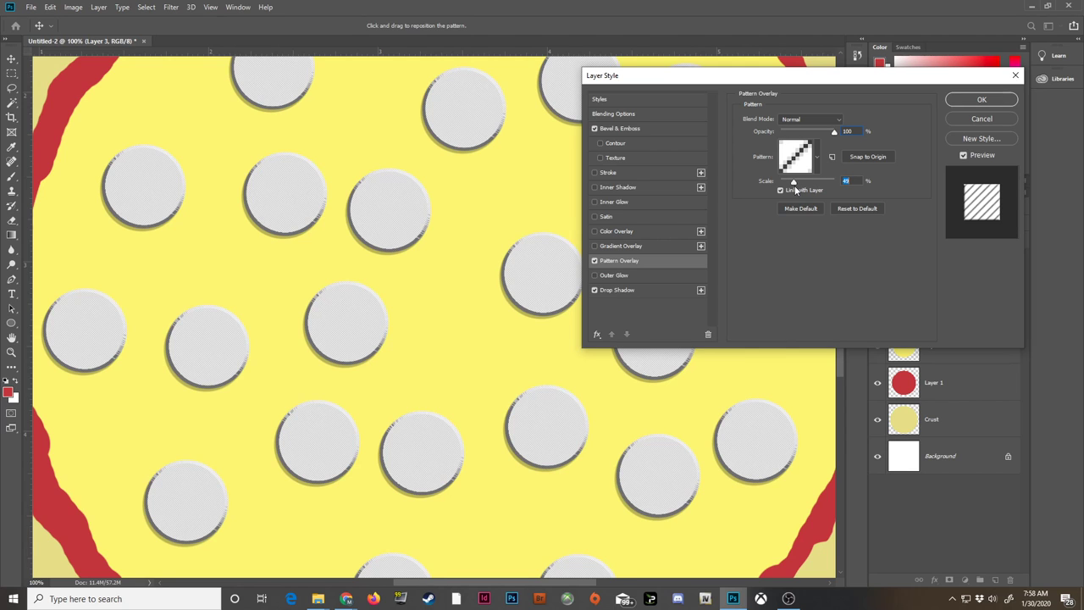
{"action": "left_click_drag", "start_coordinate": [792, 182], "coordinate": [804, 181]}
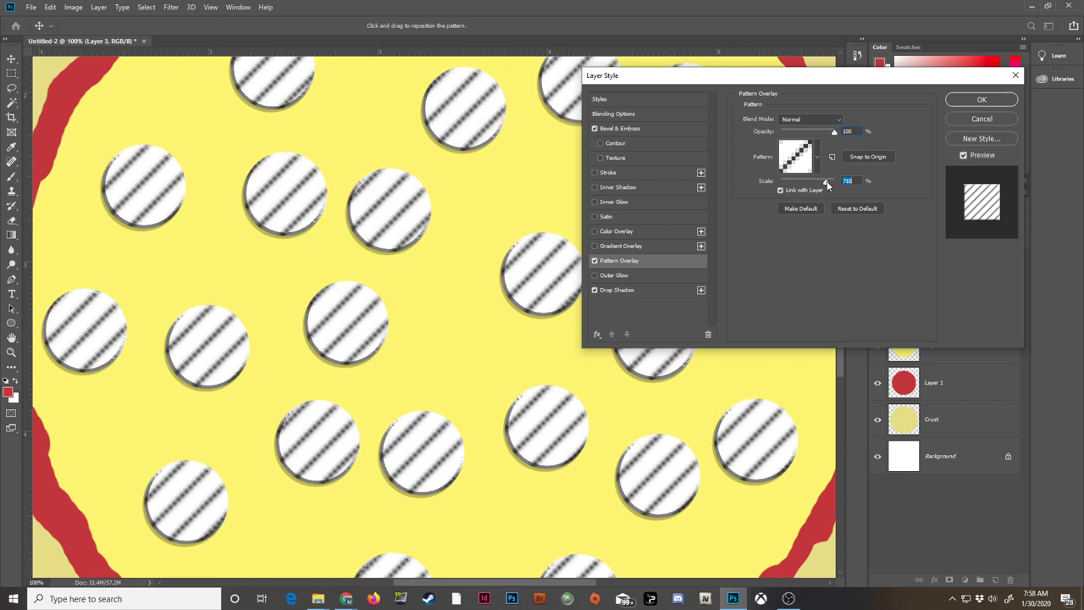
{"action": "left_click_drag", "start_coordinate": [828, 179], "coordinate": [821, 180]}
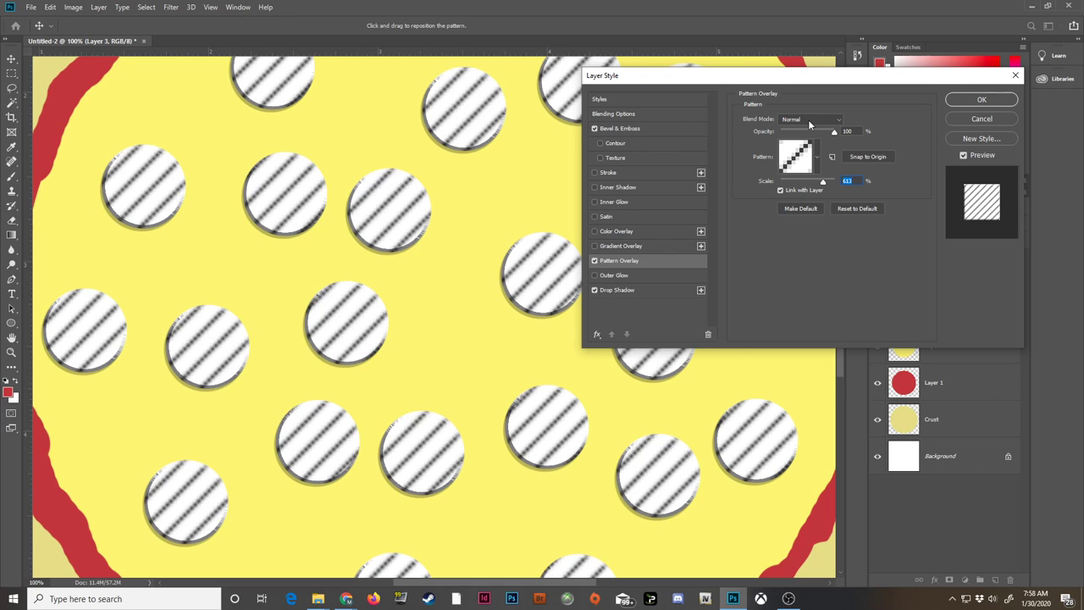
Switch the pattern overlay to Overlay blending so the stripes darken the red pepperoni.
{"action": "left_click", "coordinate": [809, 118]}
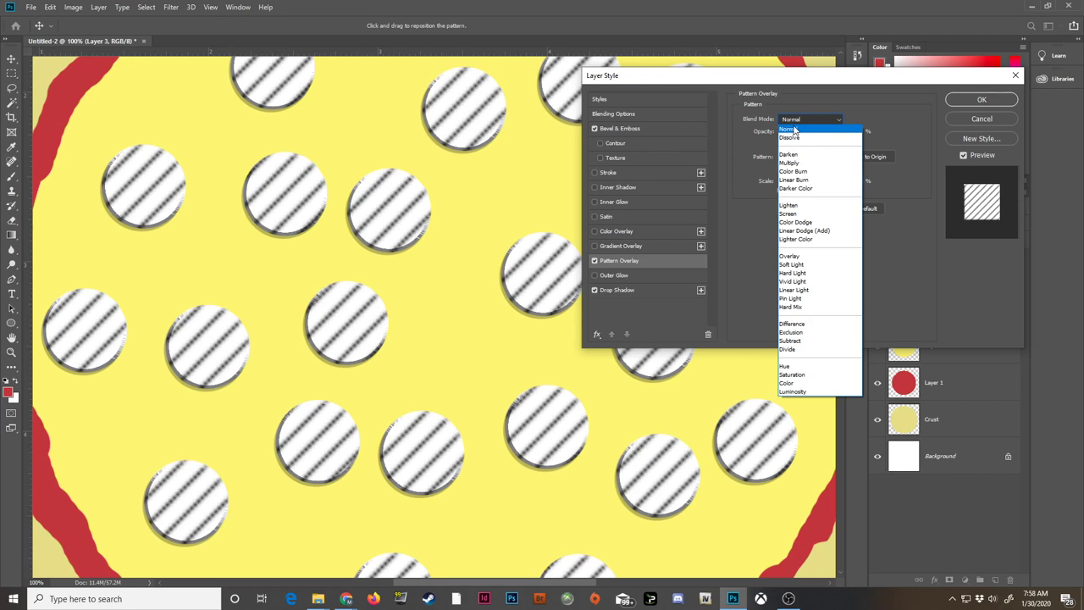
{"action": "mouse_move", "coordinate": [383, 200]}
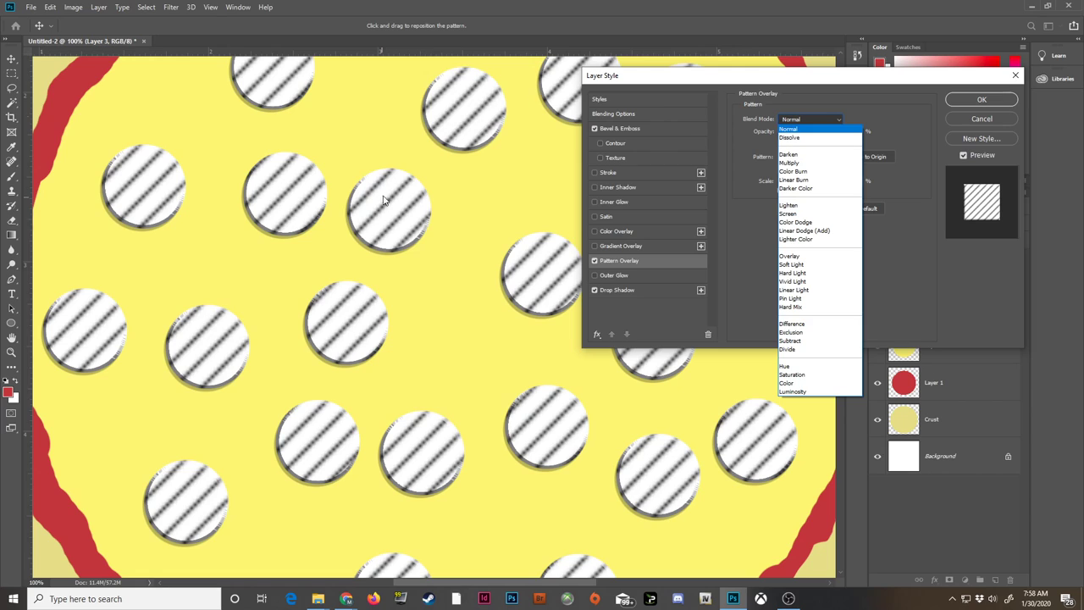
{"action": "mouse_move", "coordinate": [386, 200]}
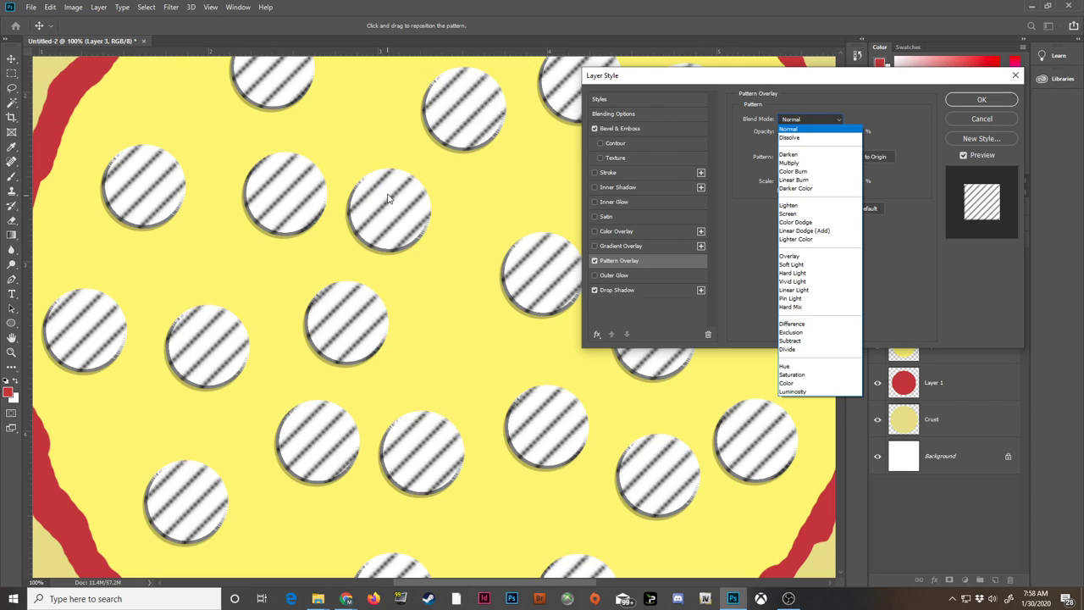
{"action": "left_click", "coordinate": [787, 128]}
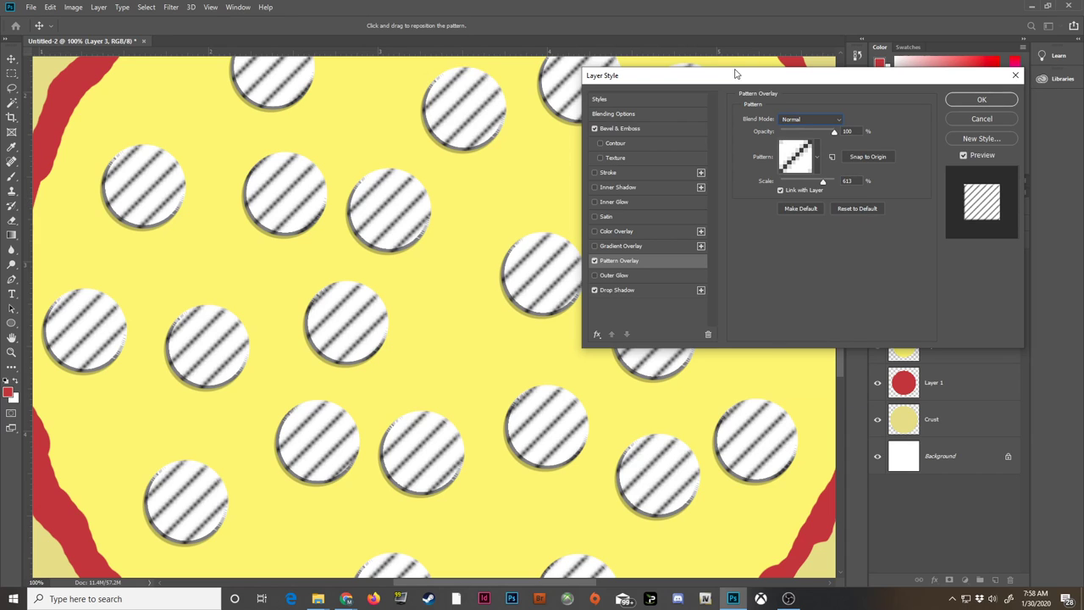
{"action": "left_click", "coordinate": [810, 118]}
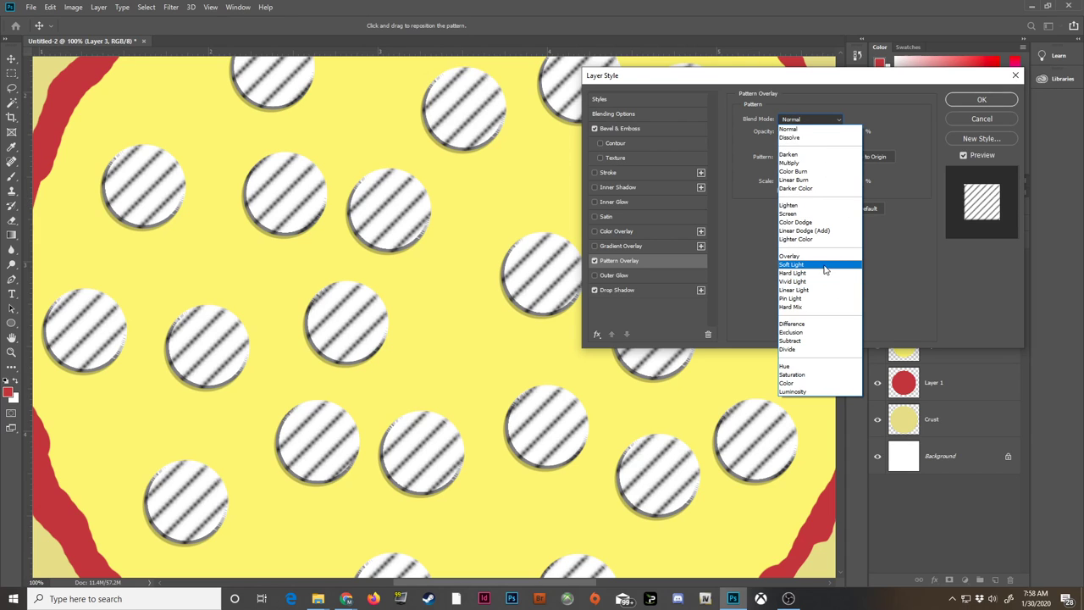
{"action": "mouse_move", "coordinate": [816, 267]}
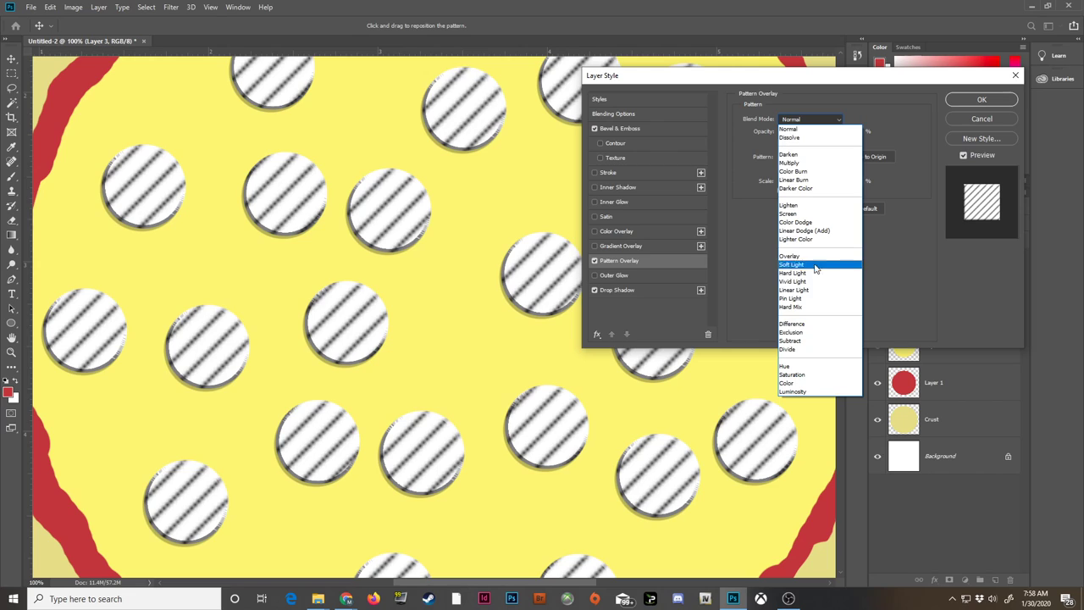
{"action": "mouse_move", "coordinate": [789, 256]}
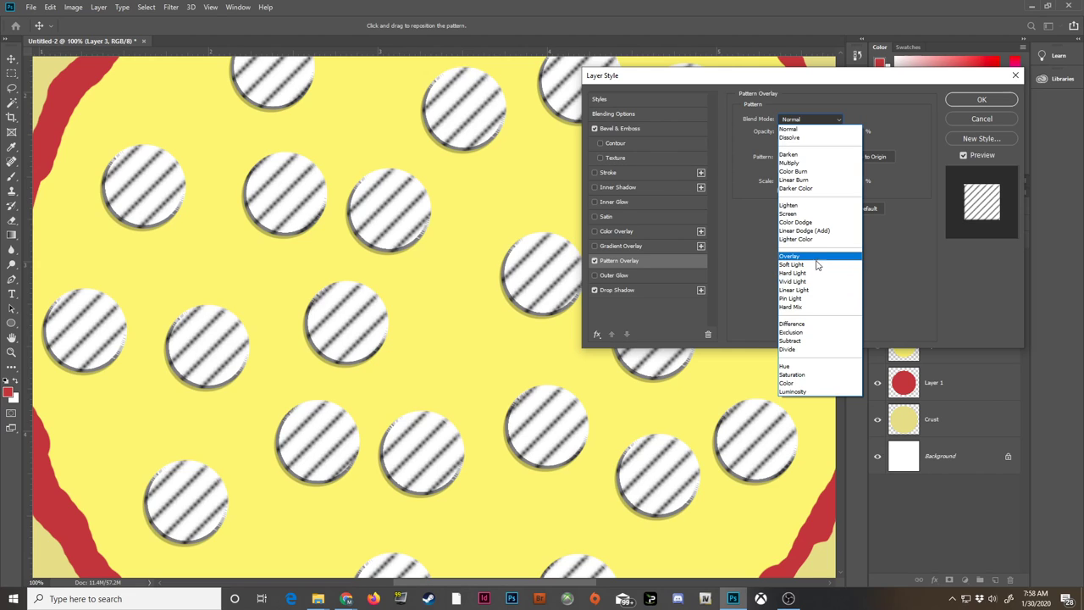
{"action": "mouse_move", "coordinate": [817, 281]}
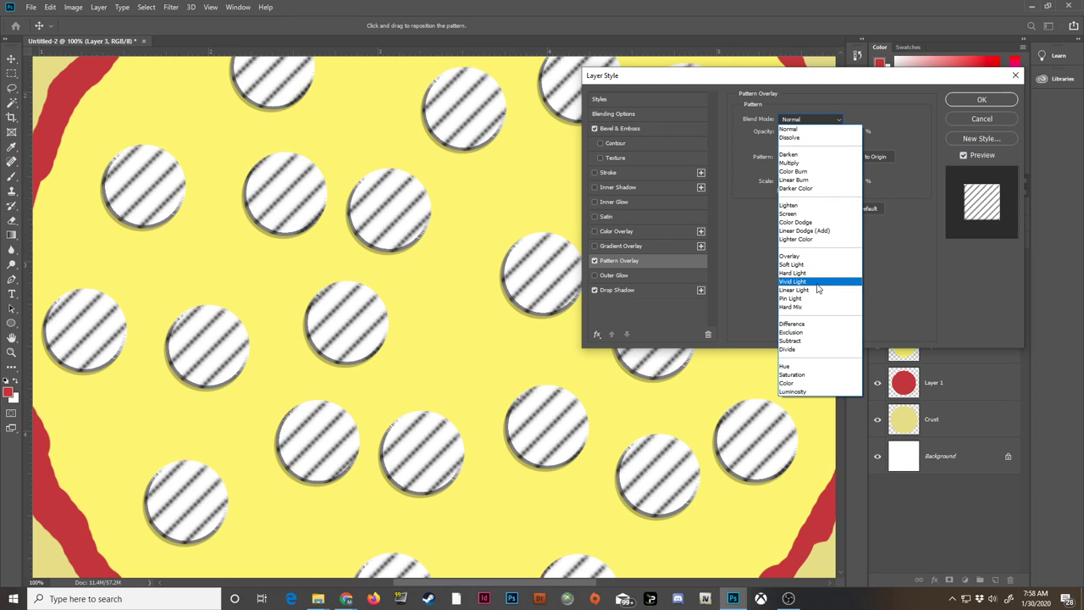
{"action": "mouse_move", "coordinate": [792, 272]}
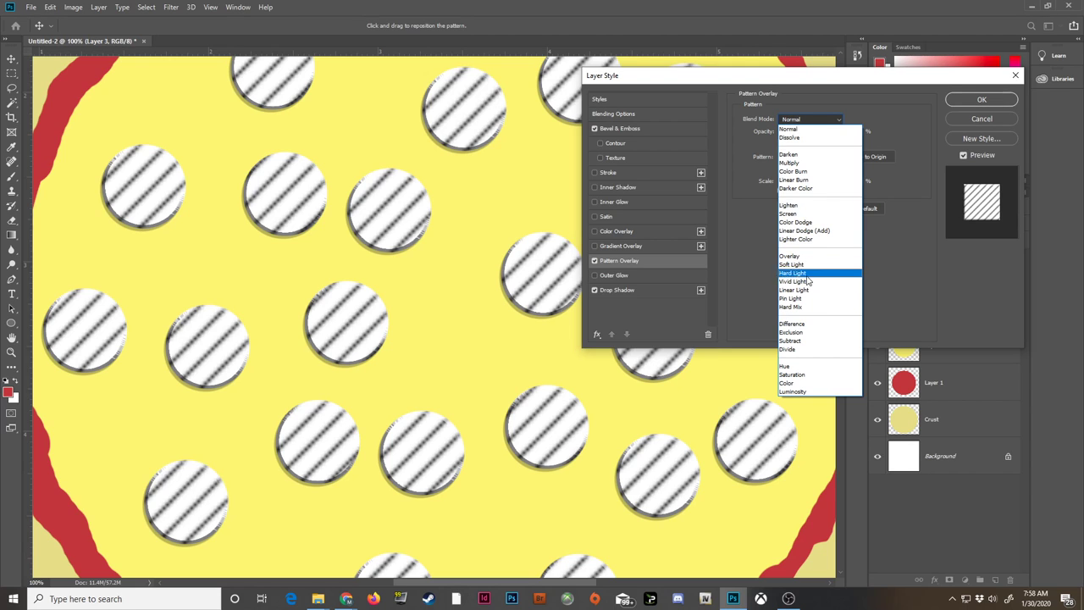
{"action": "left_click", "coordinate": [789, 256]}
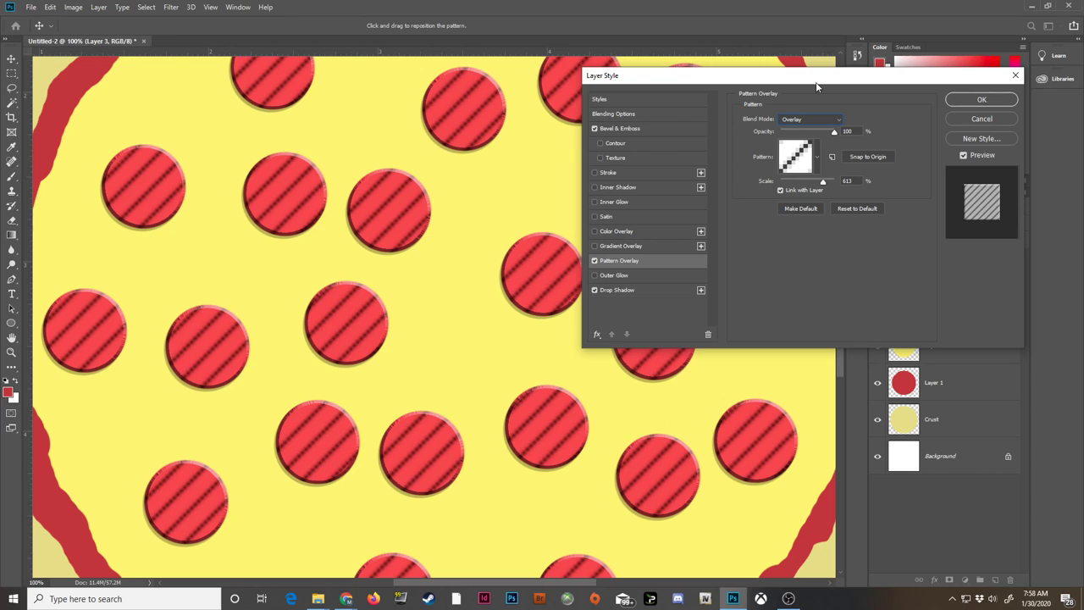
Try stripe, grid, speckle, noise, maze and photo patterns, settling on the mottled dark texture.
{"action": "left_click", "coordinate": [816, 155]}
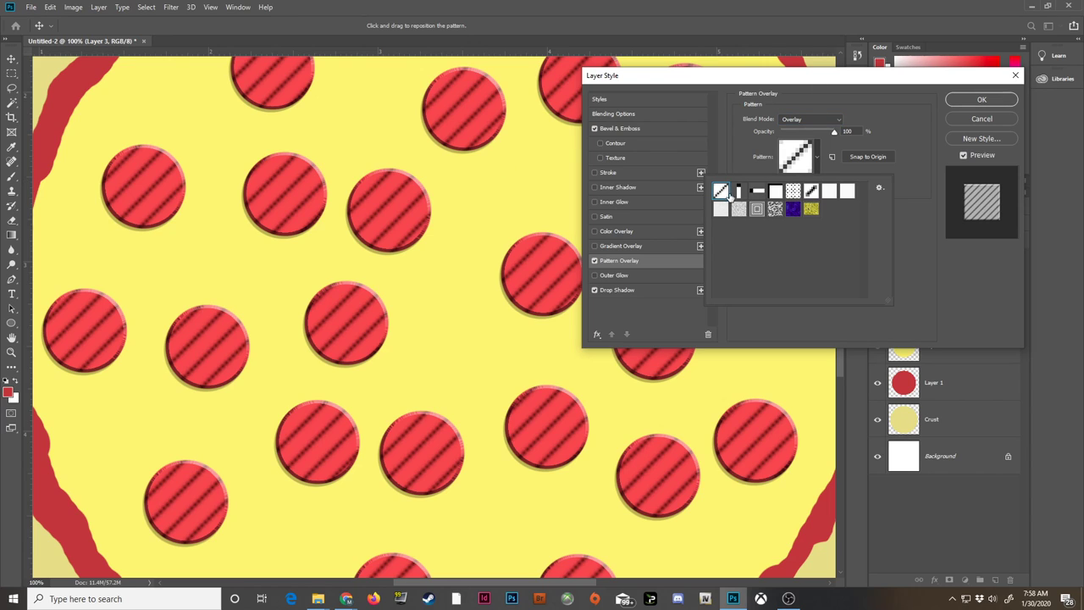
{"action": "left_click", "coordinate": [757, 190]}
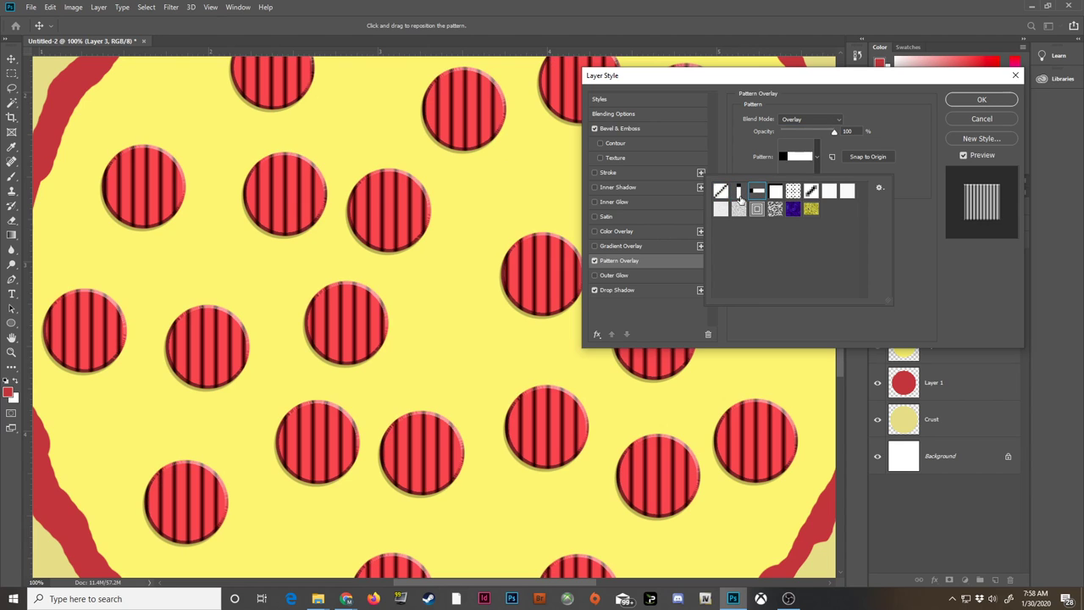
{"action": "left_click", "coordinate": [776, 190]}
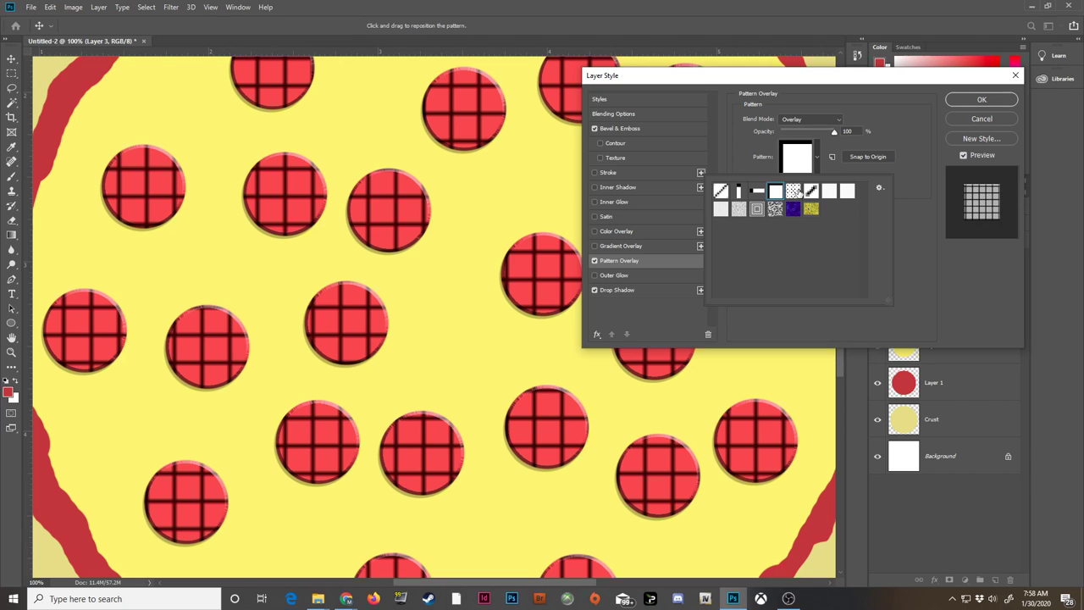
{"action": "left_click", "coordinate": [828, 189]}
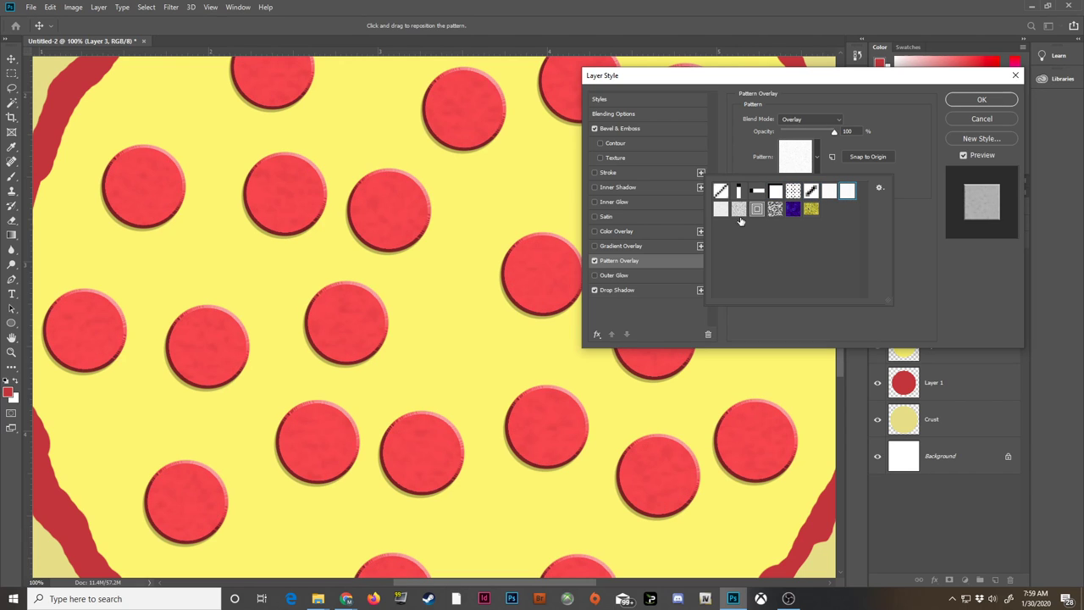
{"action": "left_click", "coordinate": [738, 210]}
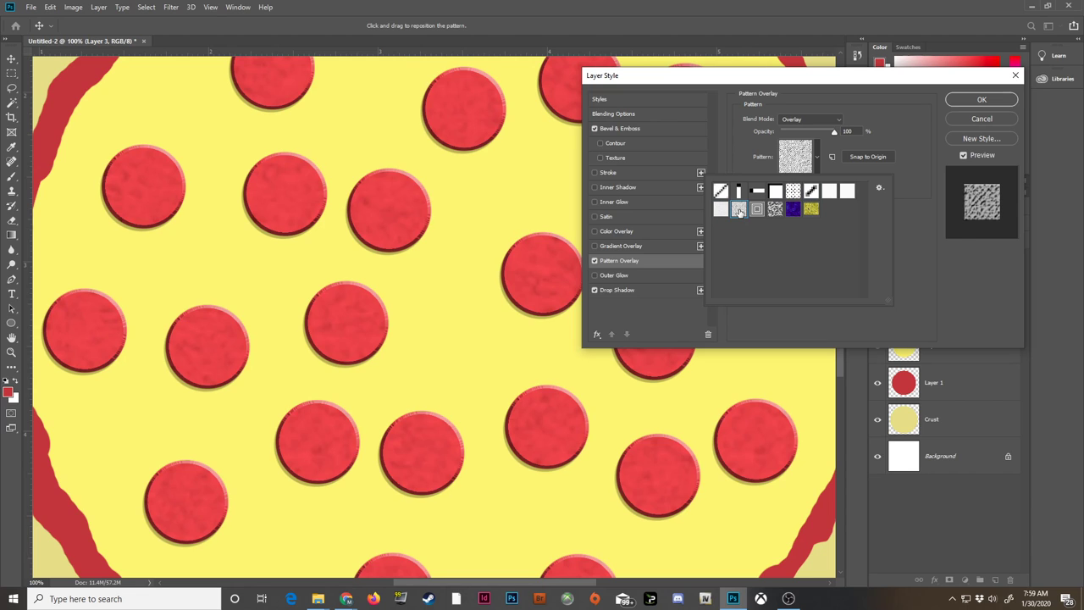
{"action": "left_click", "coordinate": [755, 210]}
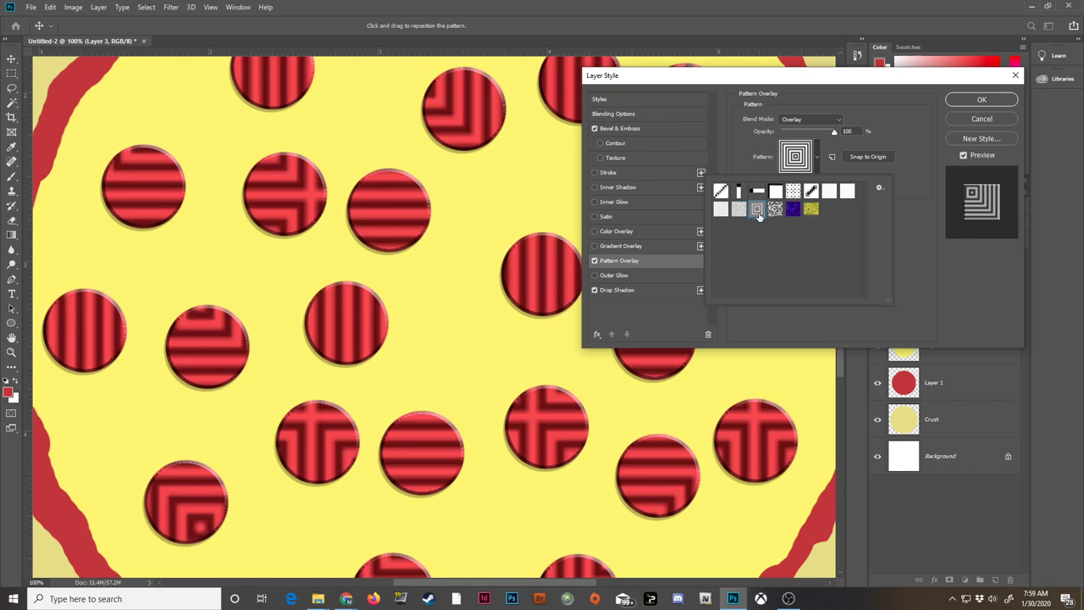
{"action": "left_click", "coordinate": [774, 210]}
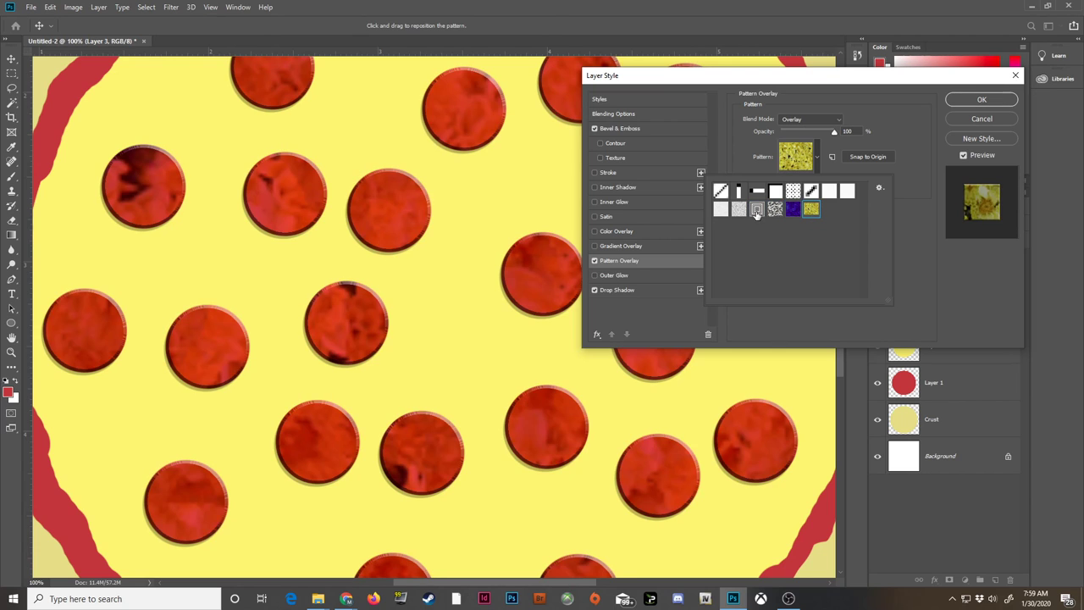
{"action": "left_click", "coordinate": [755, 210]}
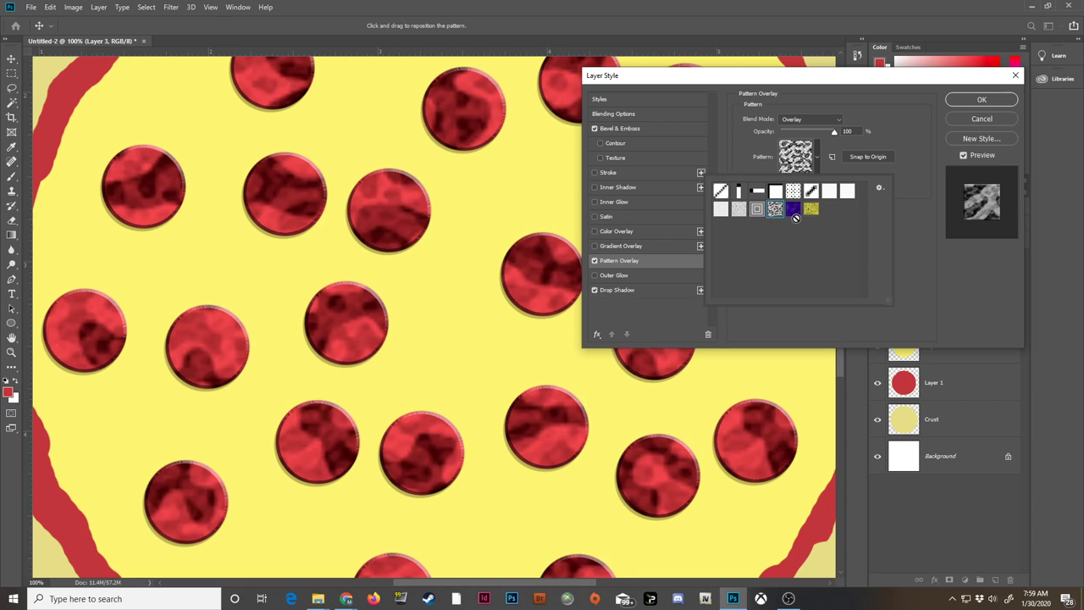
{"action": "left_click", "coordinate": [774, 209]}
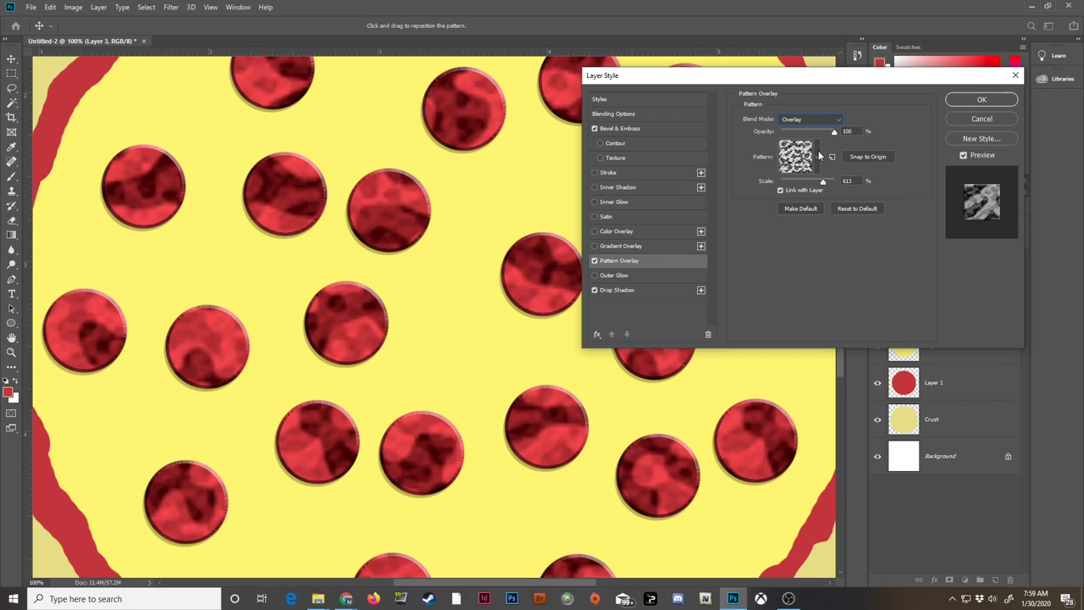
Choose the Rock Patterns set from the pattern picker's library menu.
{"action": "left_click", "coordinate": [795, 156]}
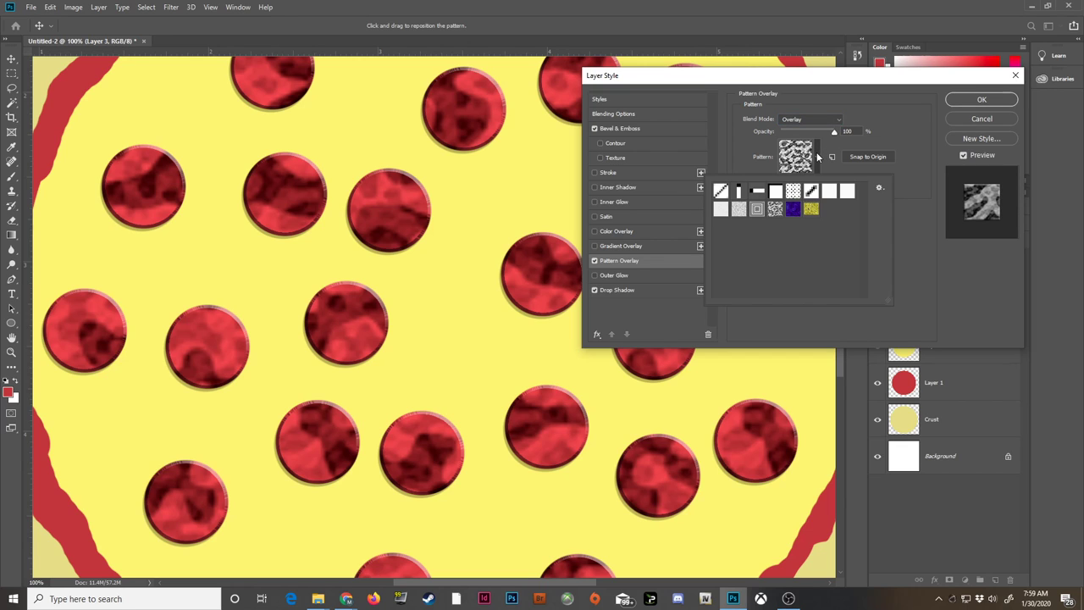
{"action": "left_click", "coordinate": [879, 186]}
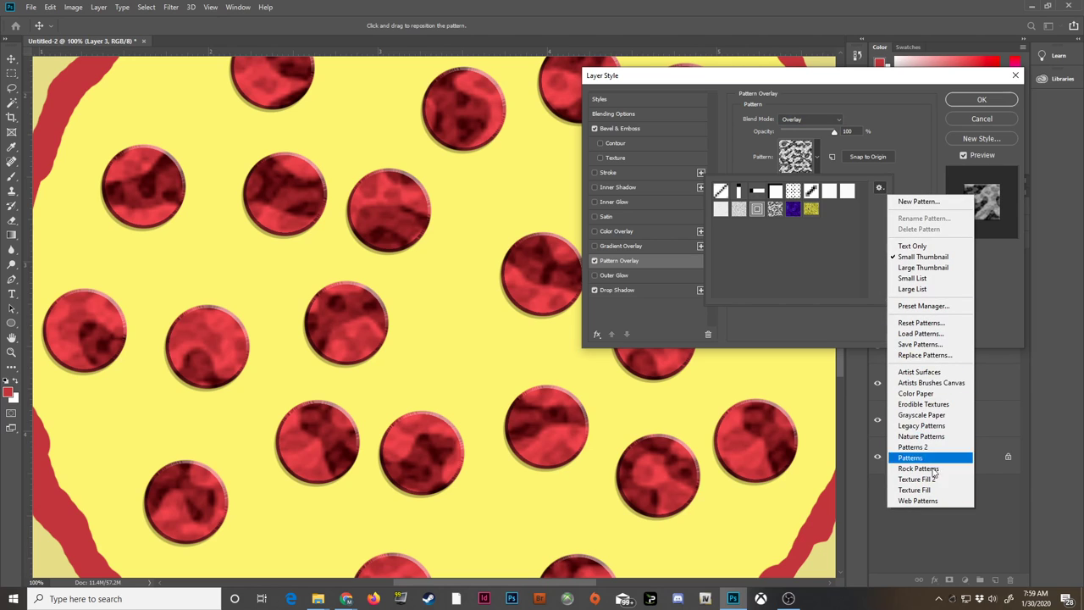
{"action": "mouse_move", "coordinate": [931, 383]}
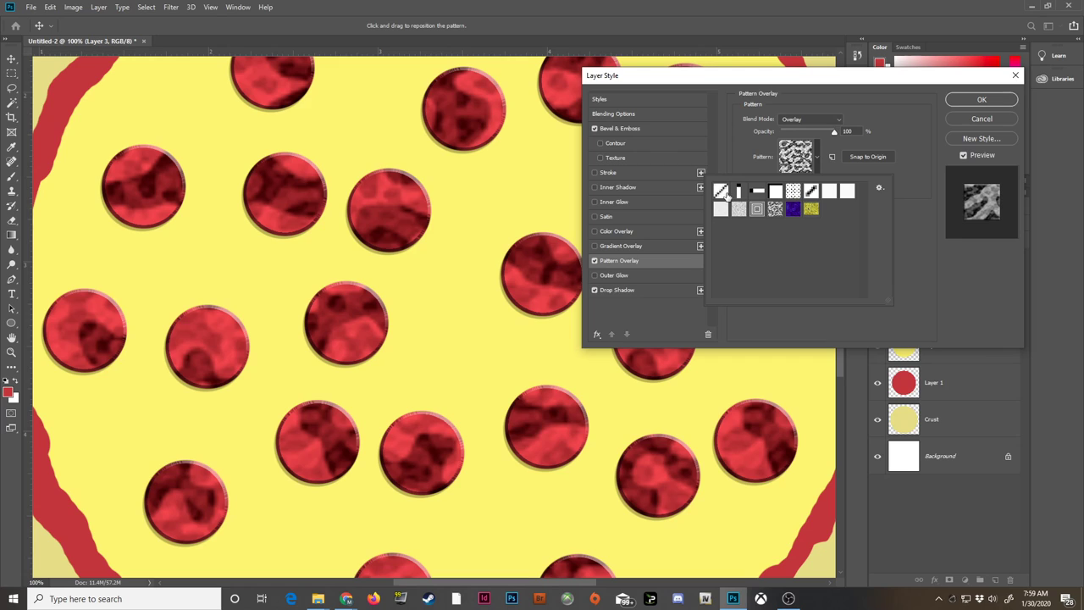
{"action": "mouse_move", "coordinate": [845, 201]}
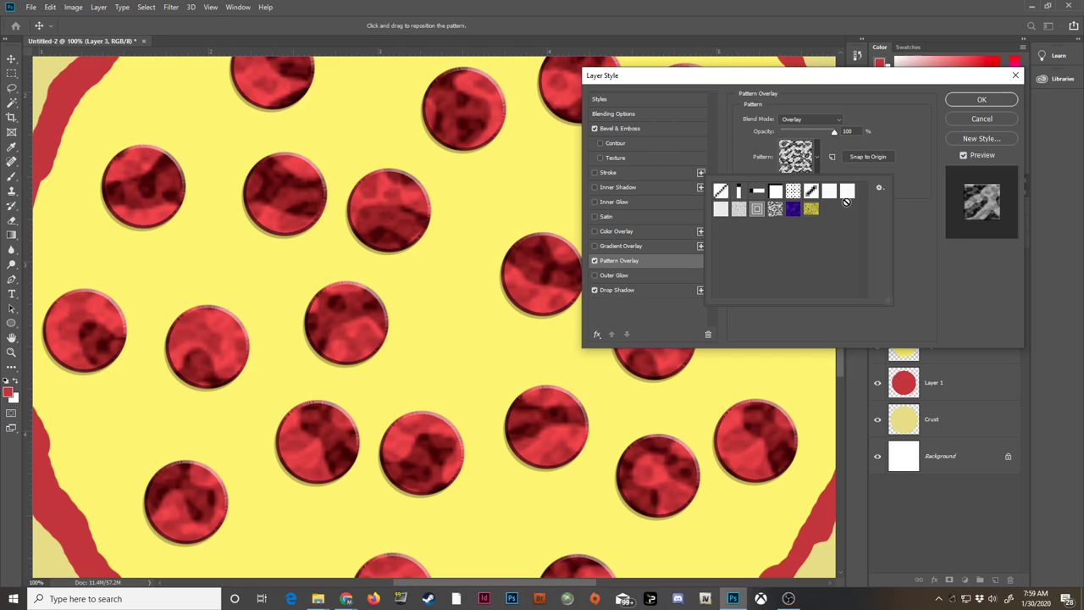
{"action": "mouse_move", "coordinate": [911, 195]}
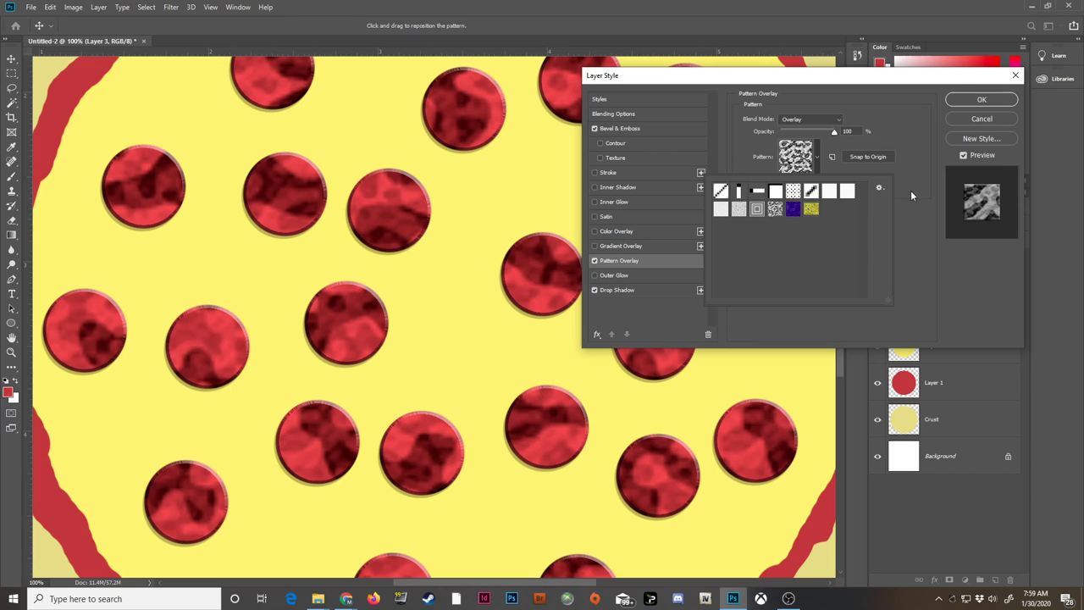
{"action": "left_click", "coordinate": [879, 187]}
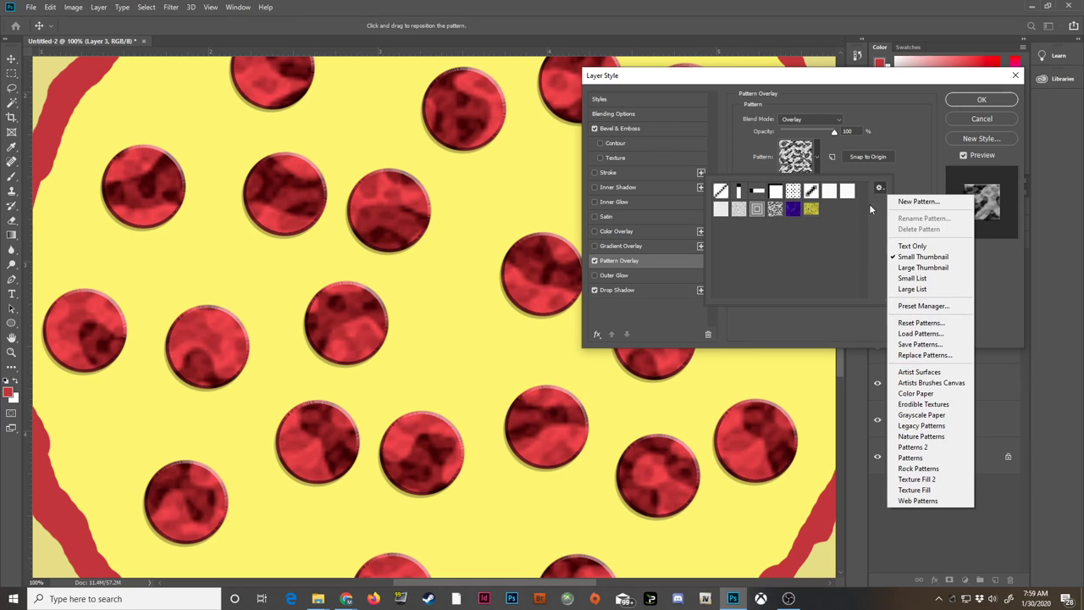
{"action": "mouse_move", "coordinate": [915, 393]}
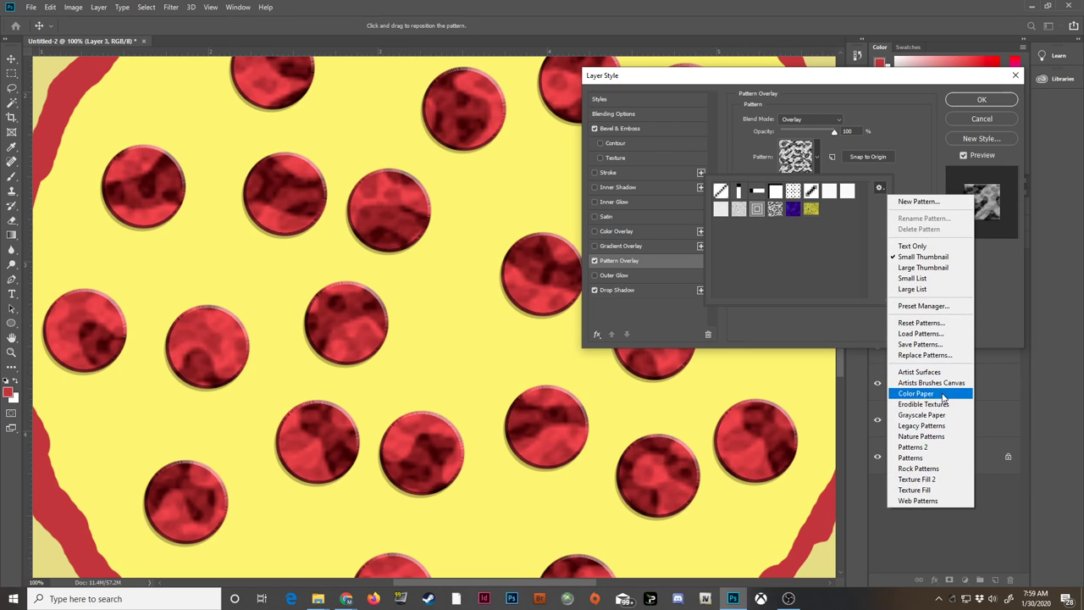
{"action": "mouse_move", "coordinate": [945, 467]}
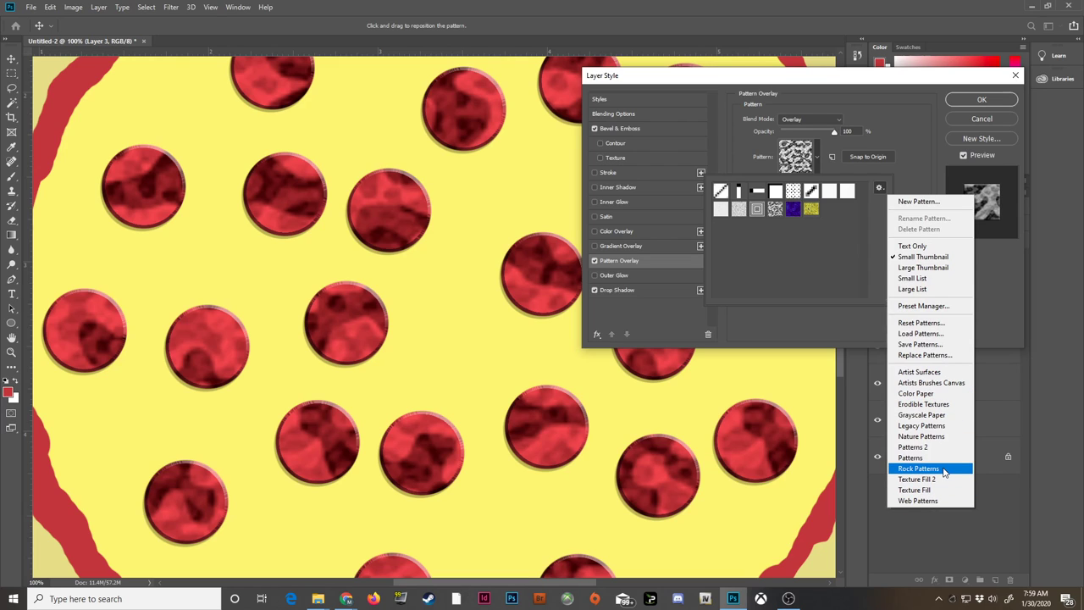
{"action": "left_click", "coordinate": [917, 467]}
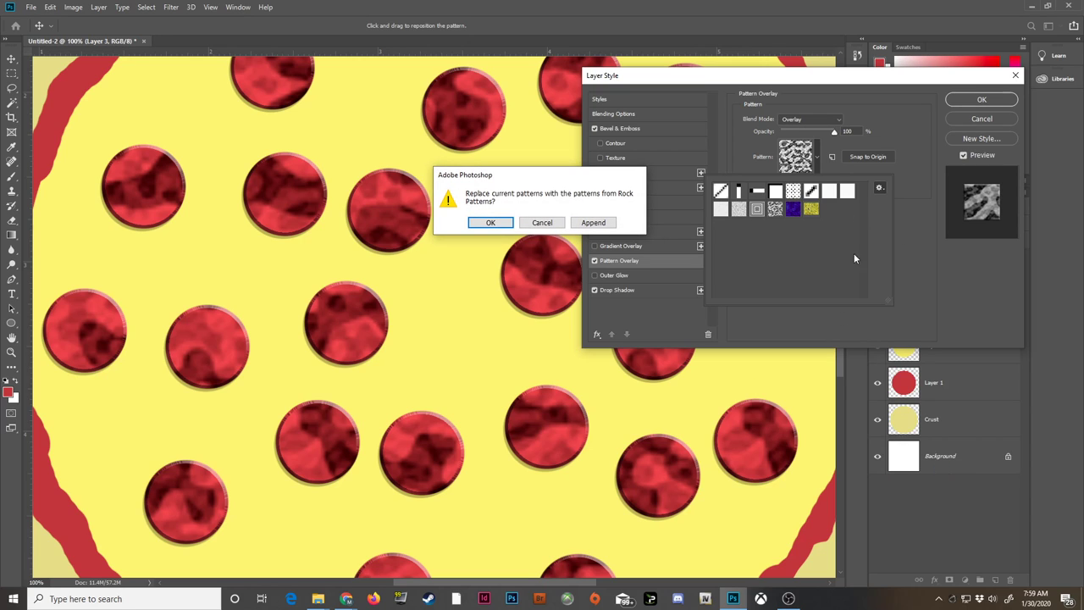
{"action": "mouse_move", "coordinate": [538, 284]}
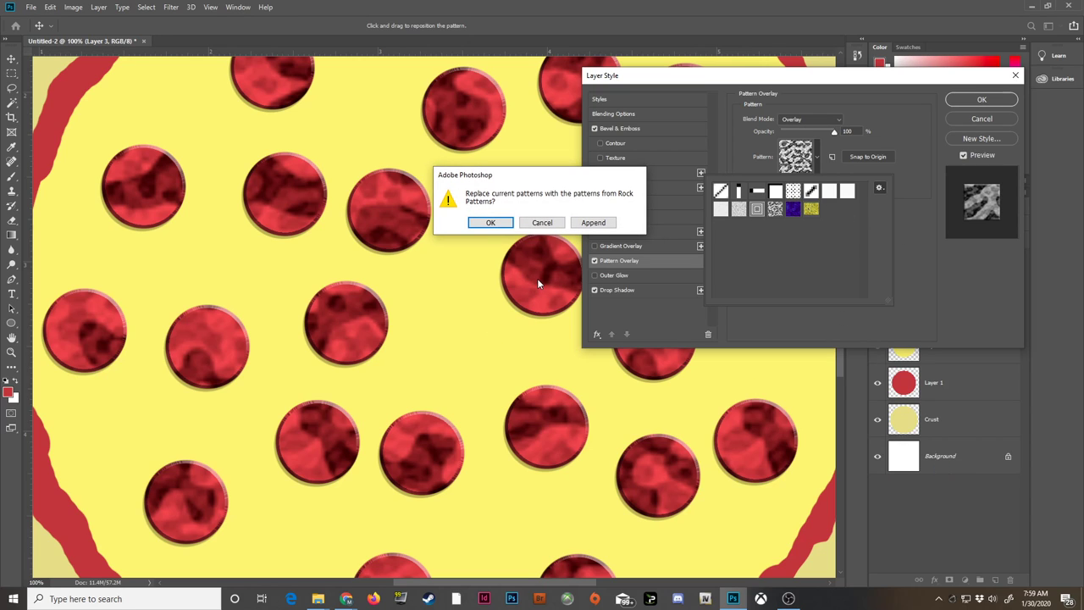
{"action": "mouse_move", "coordinate": [449, 144]}
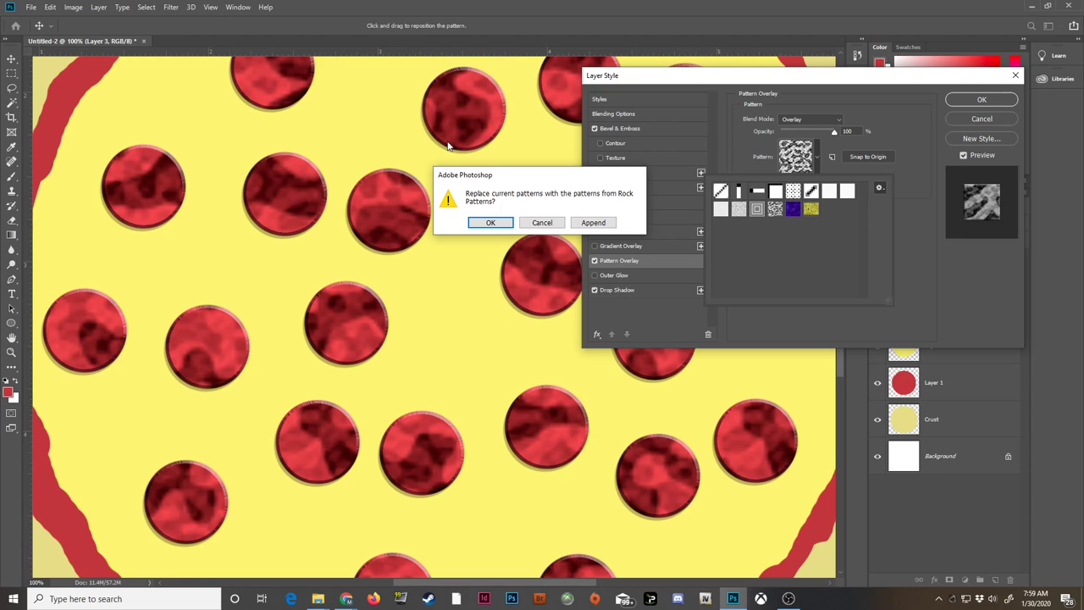
{"action": "mouse_move", "coordinate": [884, 204]}
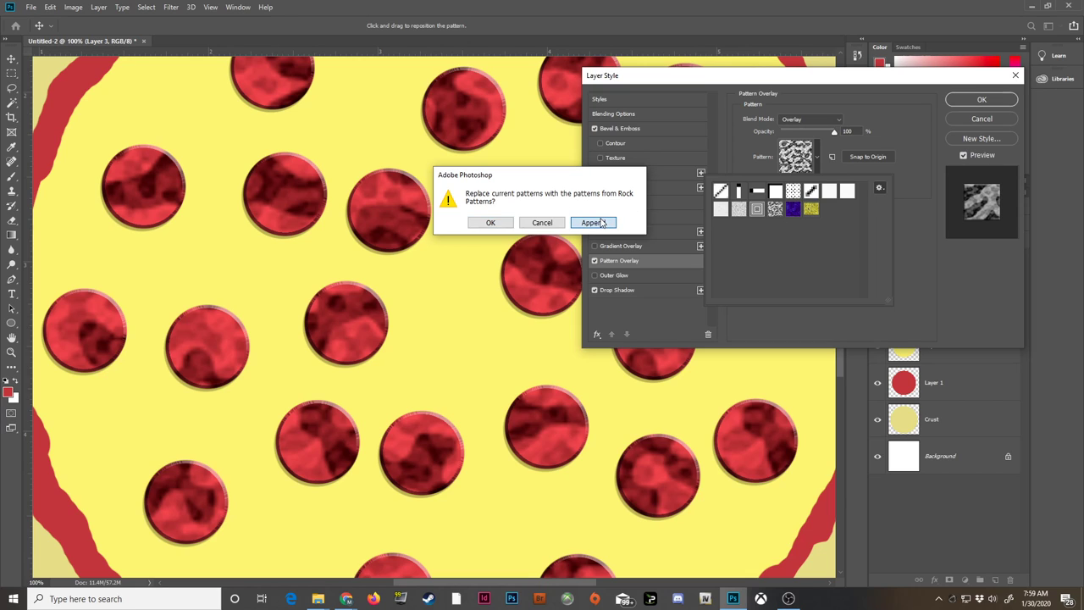
Append the rock patterns, try speckled, brownish, pale and grainy ones, and choose the mottled meat-like texture.
{"action": "left_click", "coordinate": [593, 221]}
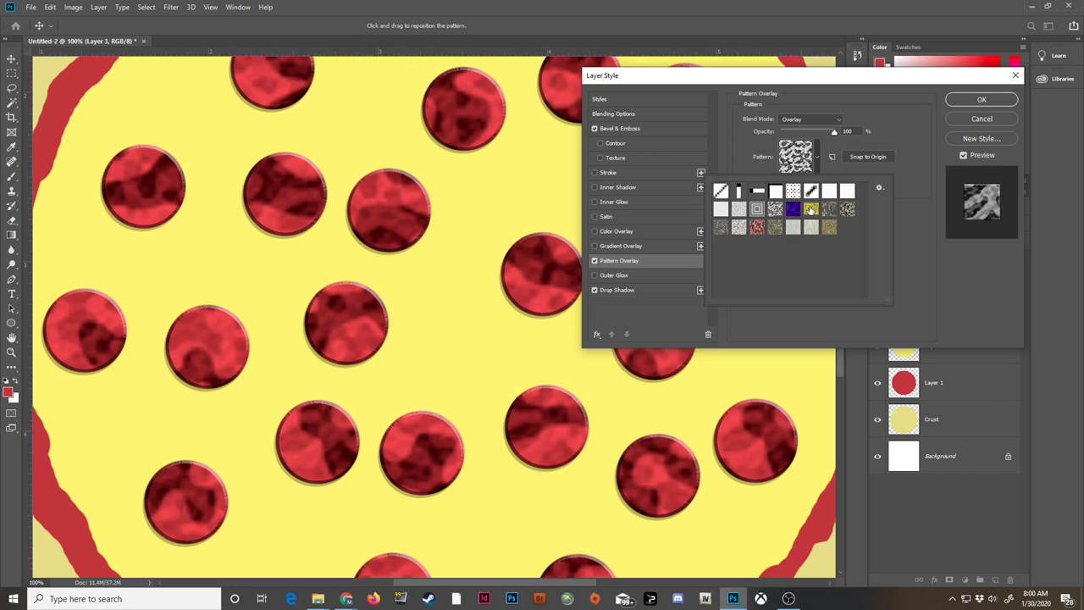
{"action": "left_click", "coordinate": [809, 210]}
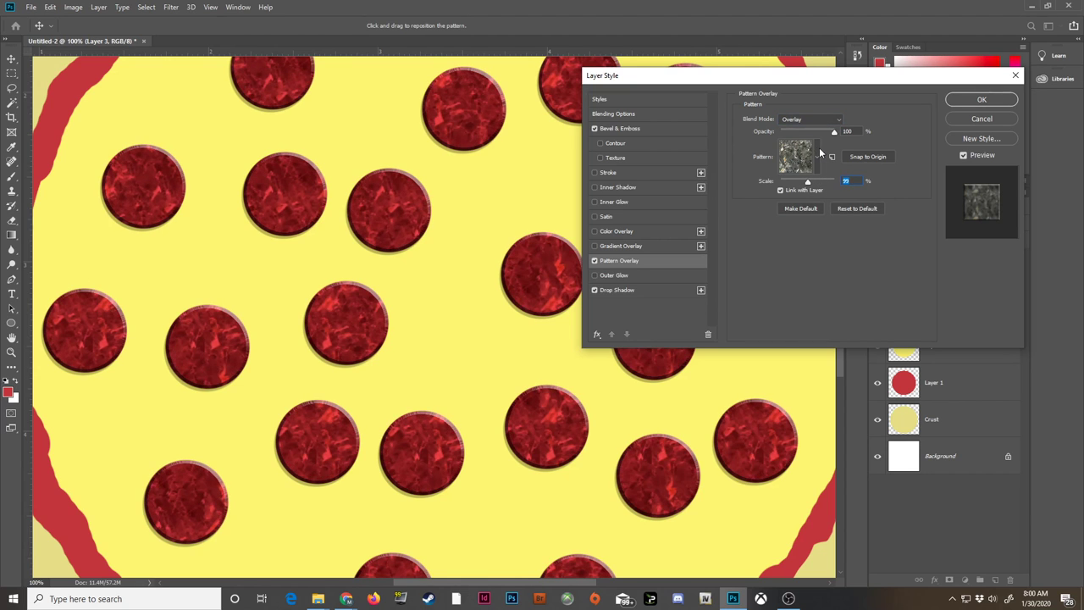
{"action": "left_click", "coordinate": [796, 156]}
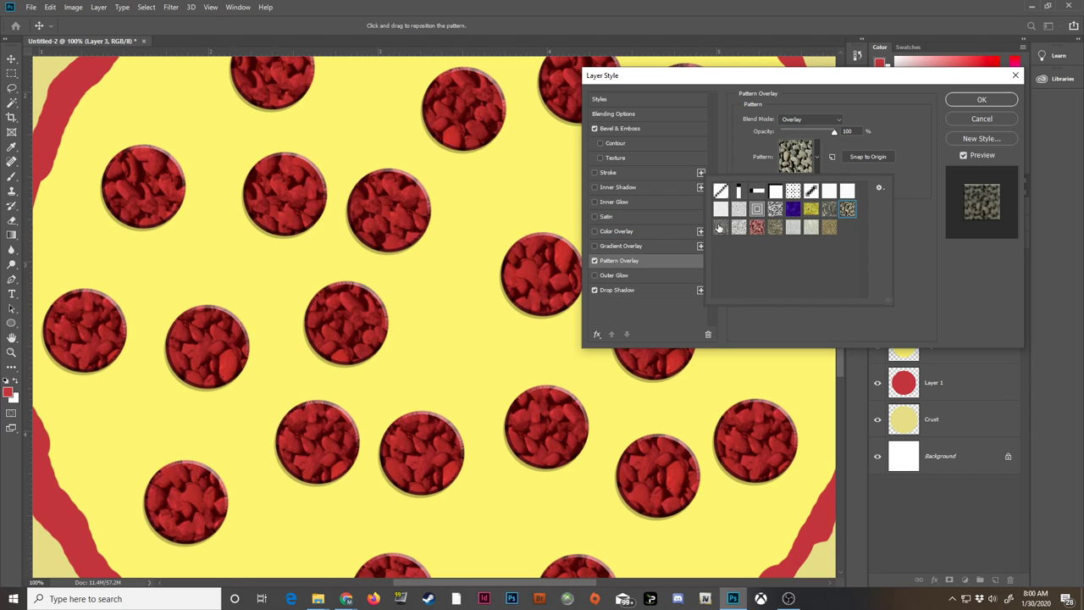
{"action": "left_click", "coordinate": [757, 227]}
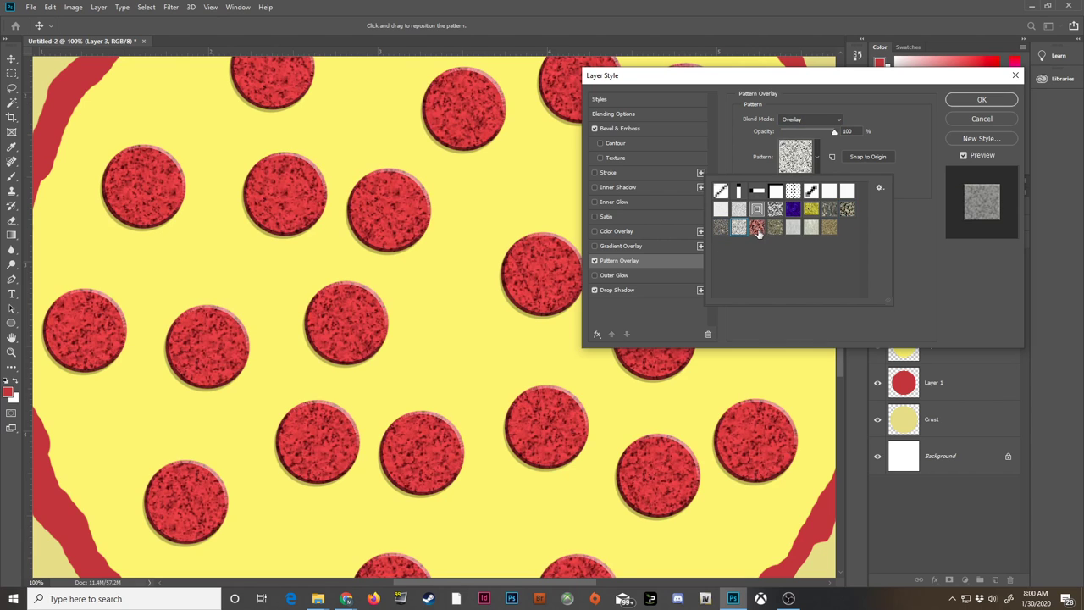
{"action": "left_click", "coordinate": [772, 227]}
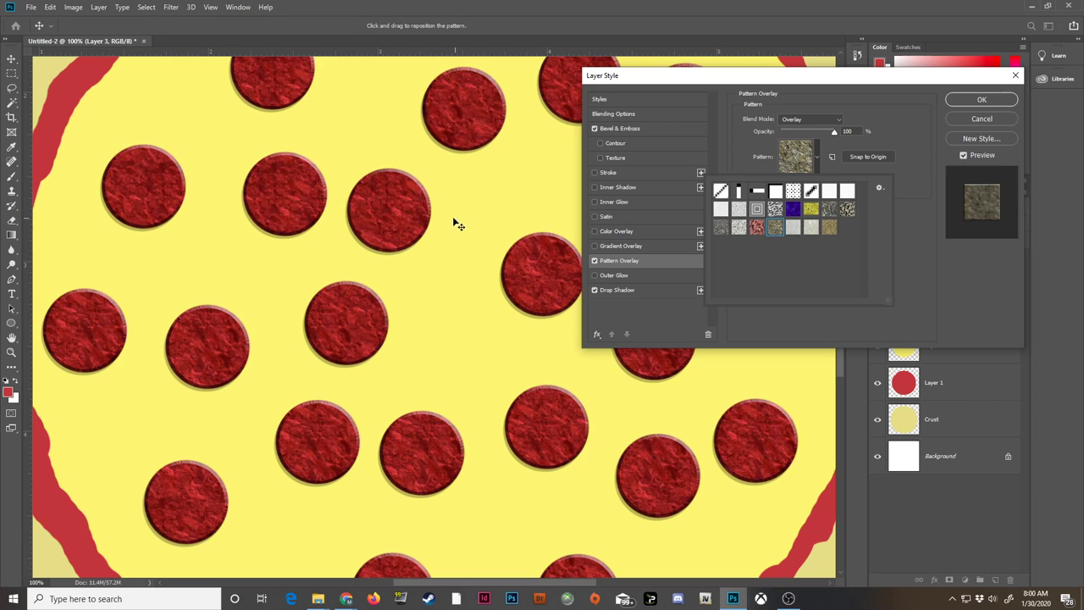
{"action": "mouse_move", "coordinate": [398, 200]}
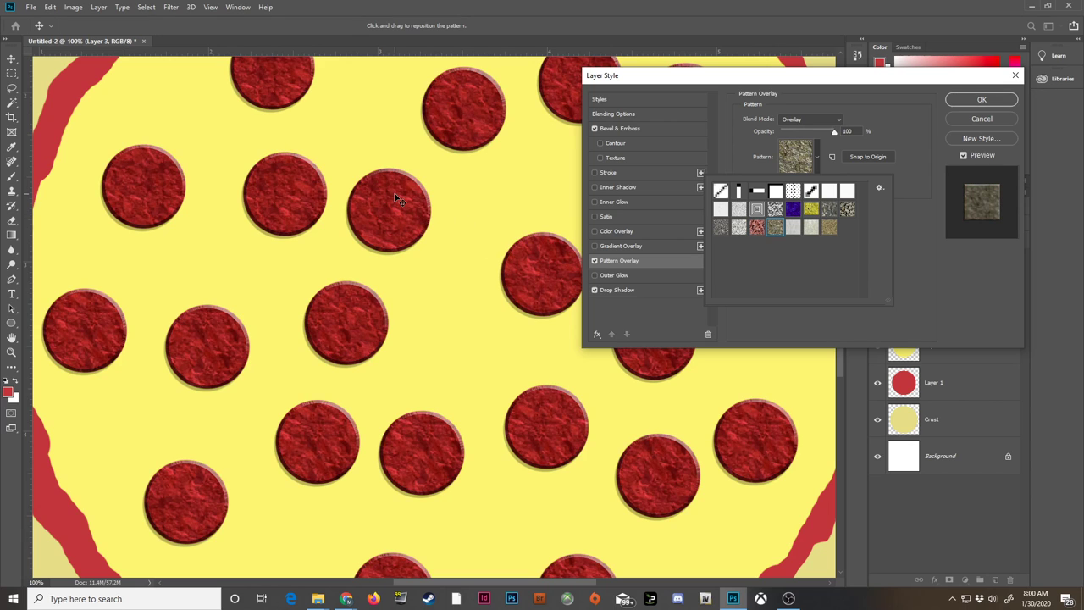
{"action": "left_click", "coordinate": [810, 227]}
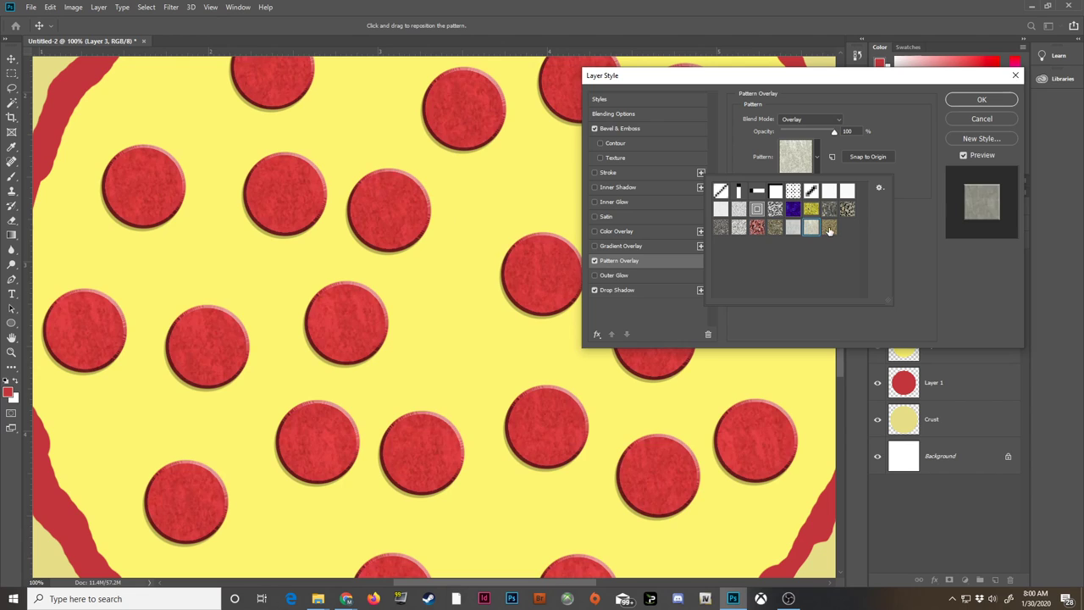
{"action": "left_click", "coordinate": [829, 227]}
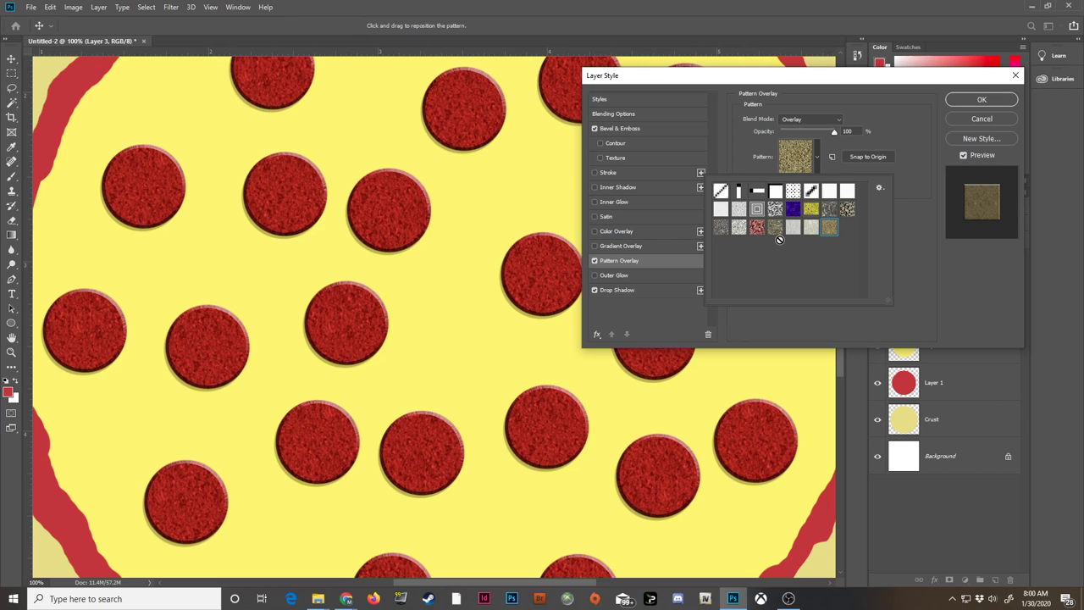
{"action": "mouse_move", "coordinate": [768, 237]}
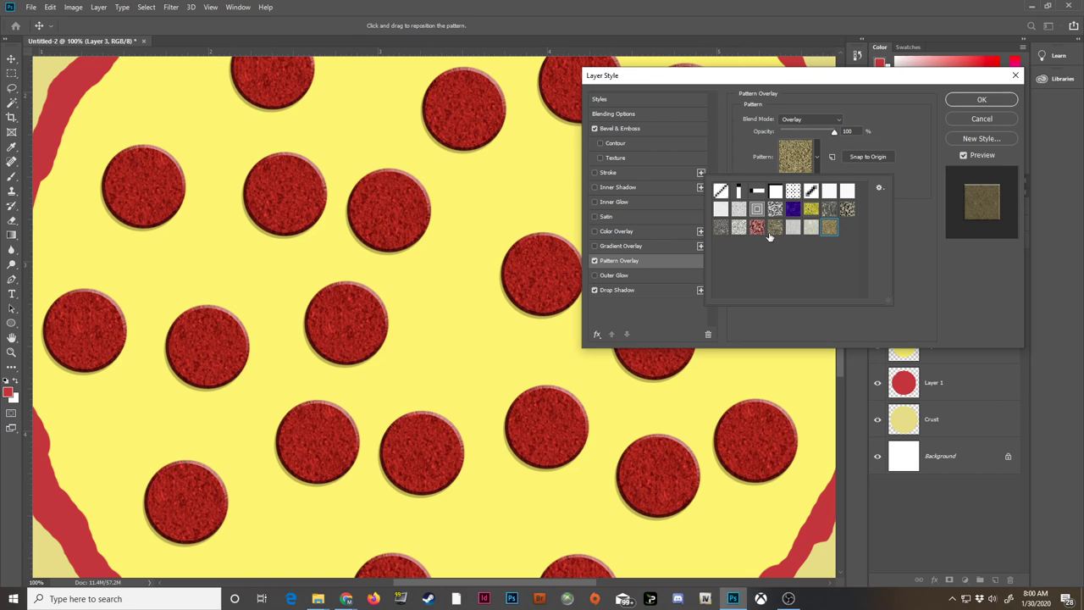
{"action": "left_click", "coordinate": [773, 227]}
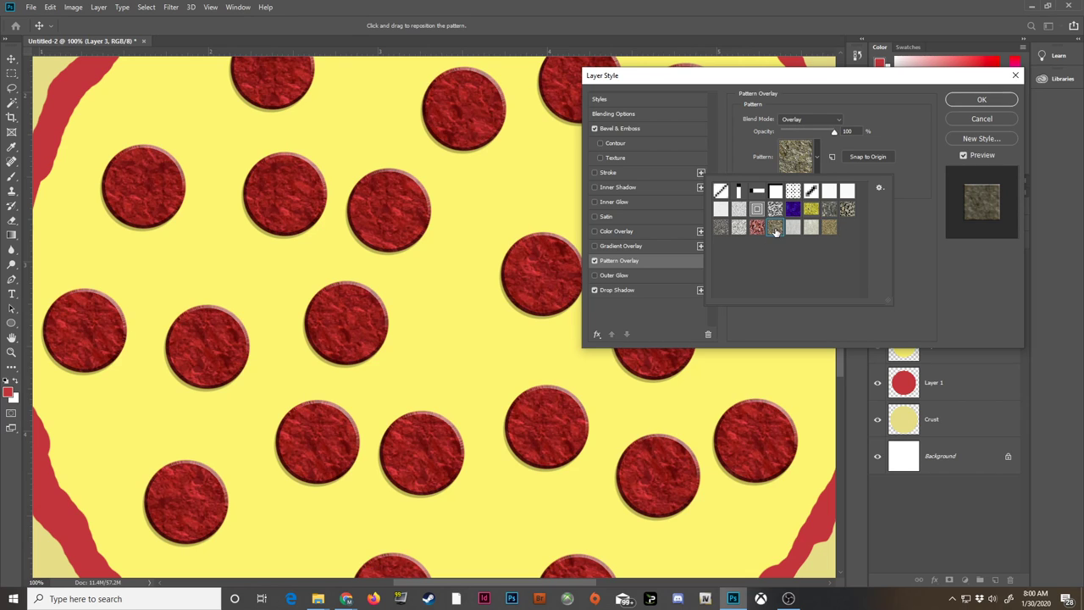
{"action": "mouse_move", "coordinate": [774, 227]}
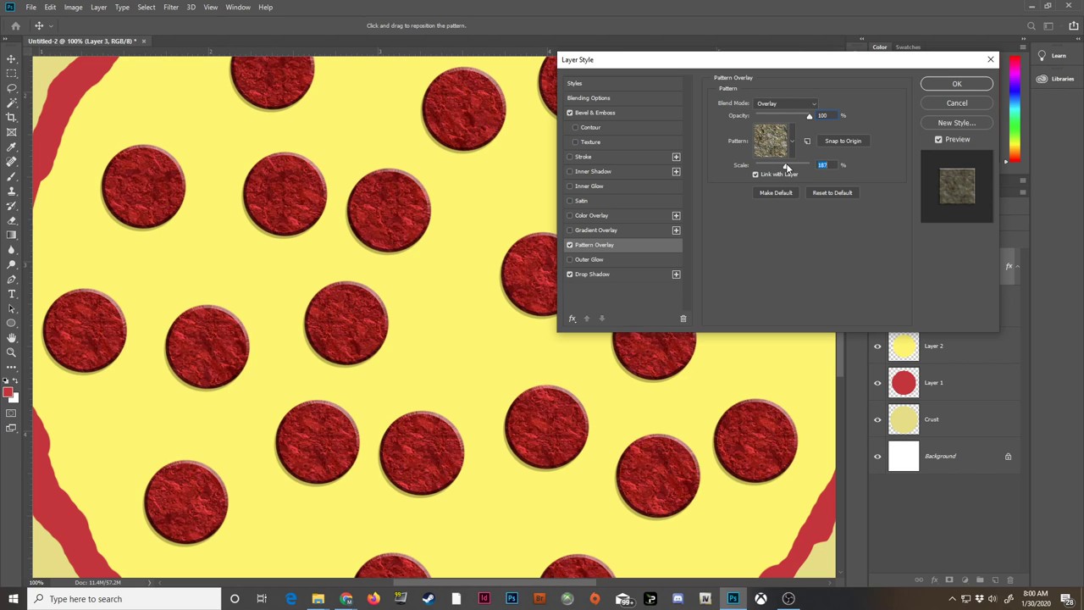
Shrink the texture scale, test Soft, Hard and Vivid Light, return to Overlay and apply the pepperoni style.
{"action": "left_click_drag", "start_coordinate": [788, 166], "coordinate": [775, 166]}
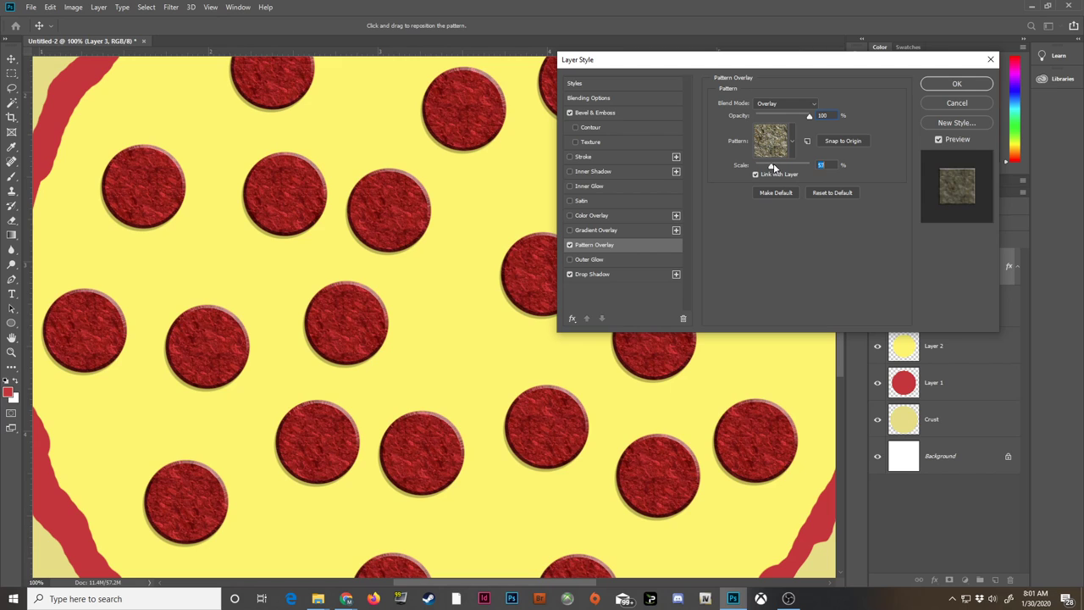
{"action": "left_click_drag", "start_coordinate": [766, 165], "coordinate": [773, 165]}
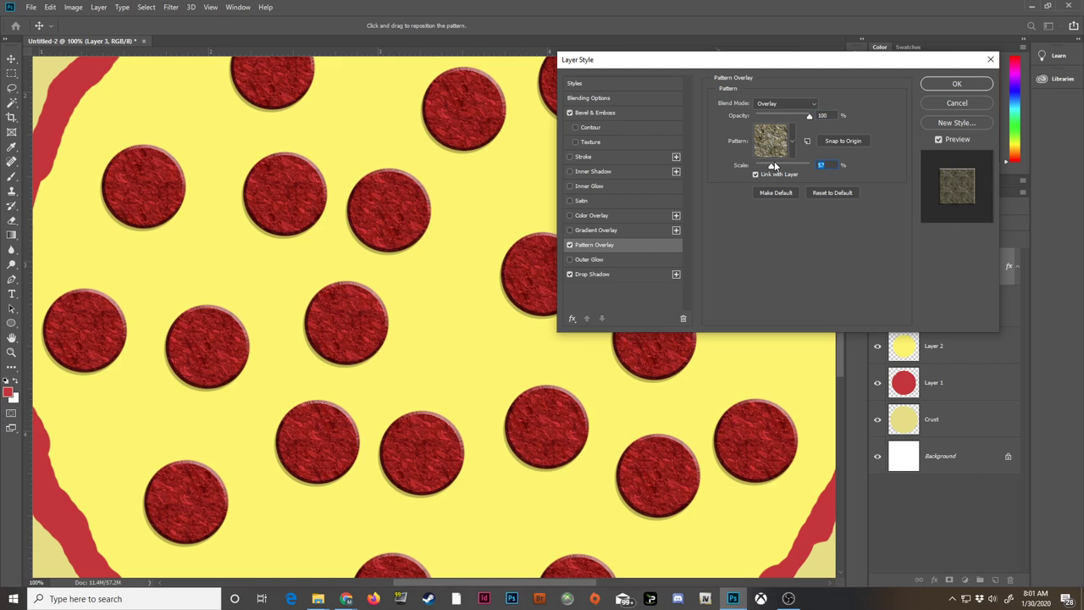
{"action": "left_click", "coordinate": [786, 103]}
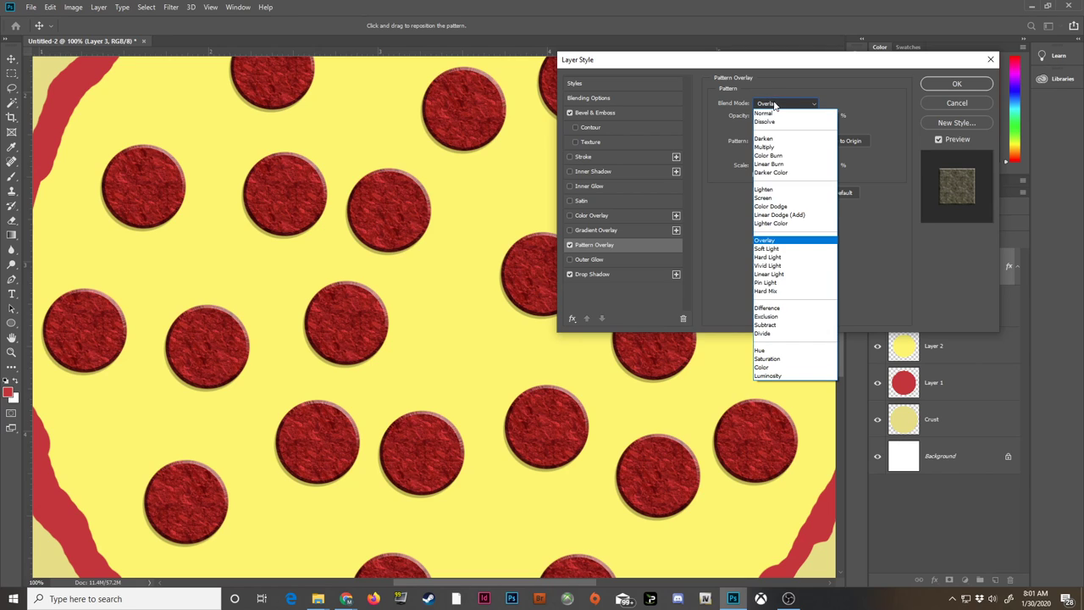
{"action": "mouse_move", "coordinate": [796, 241]}
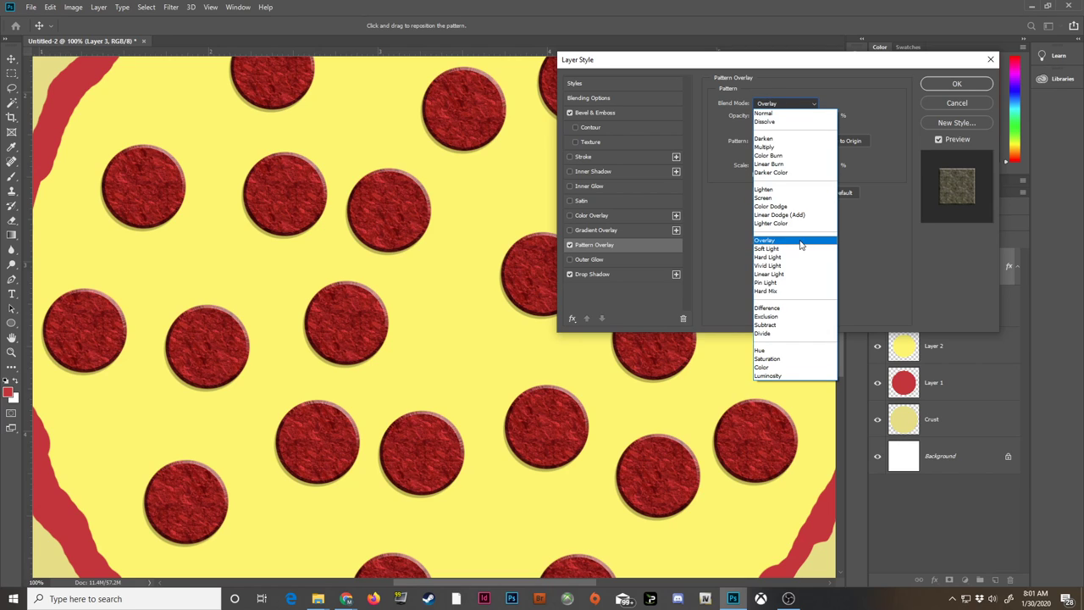
{"action": "mouse_move", "coordinate": [766, 247]}
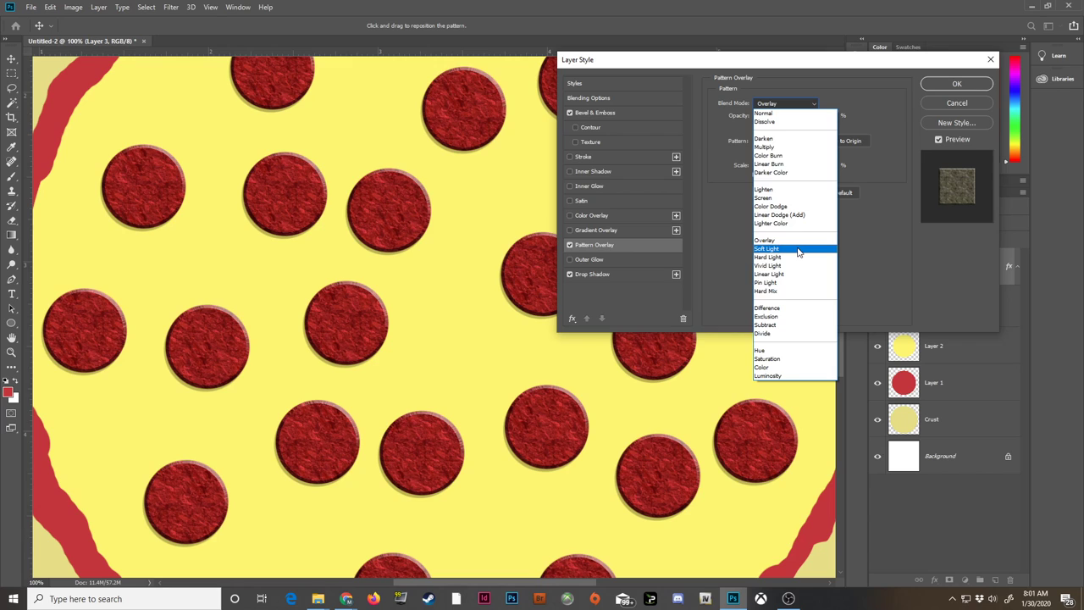
{"action": "left_click", "coordinate": [767, 247]}
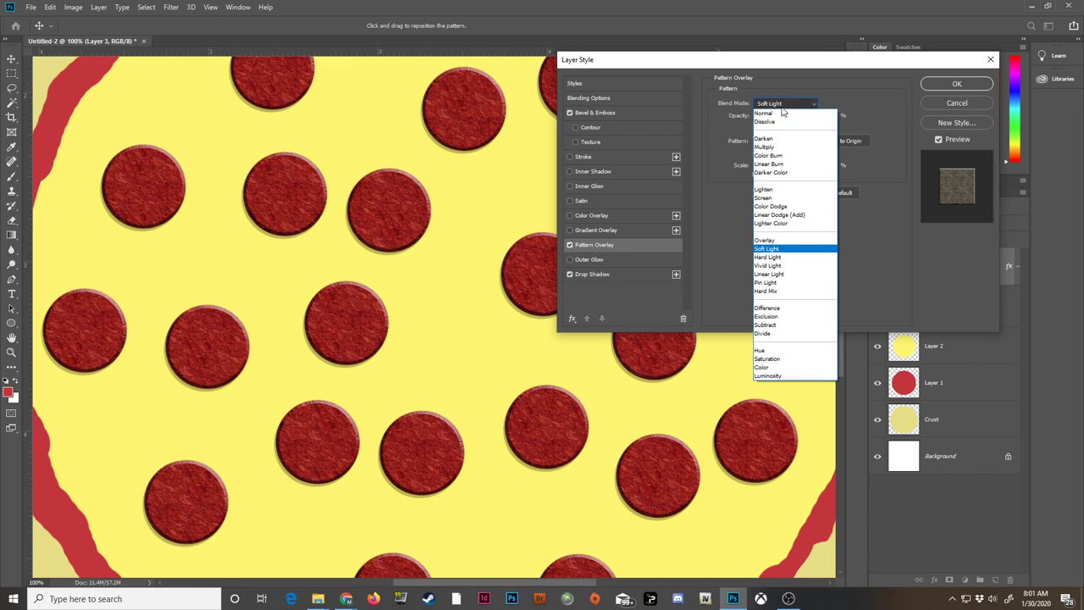
{"action": "left_click", "coordinate": [767, 257]}
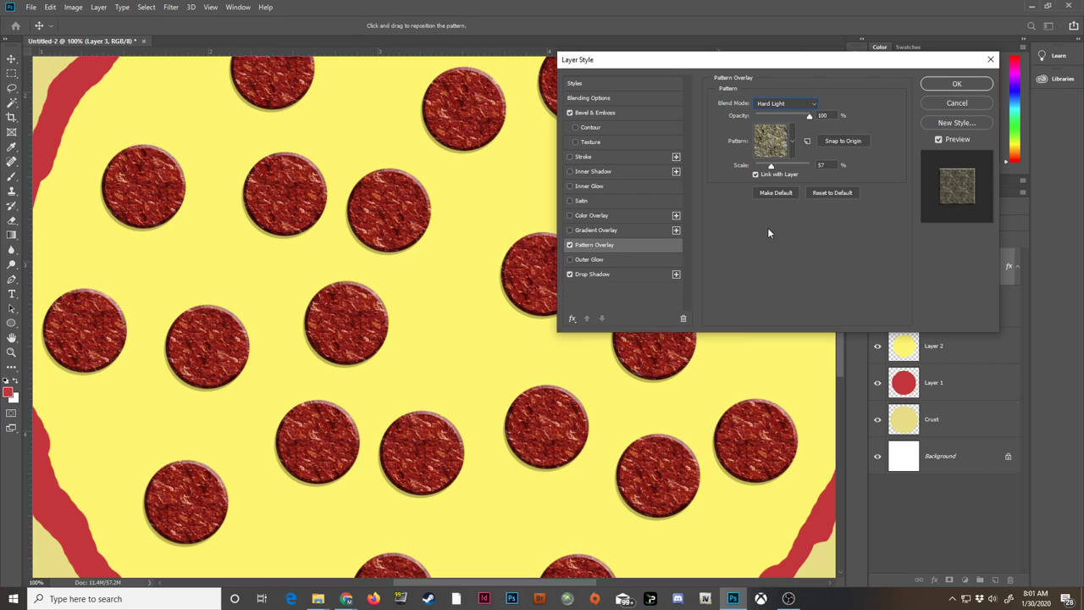
{"action": "left_click", "coordinate": [786, 103]}
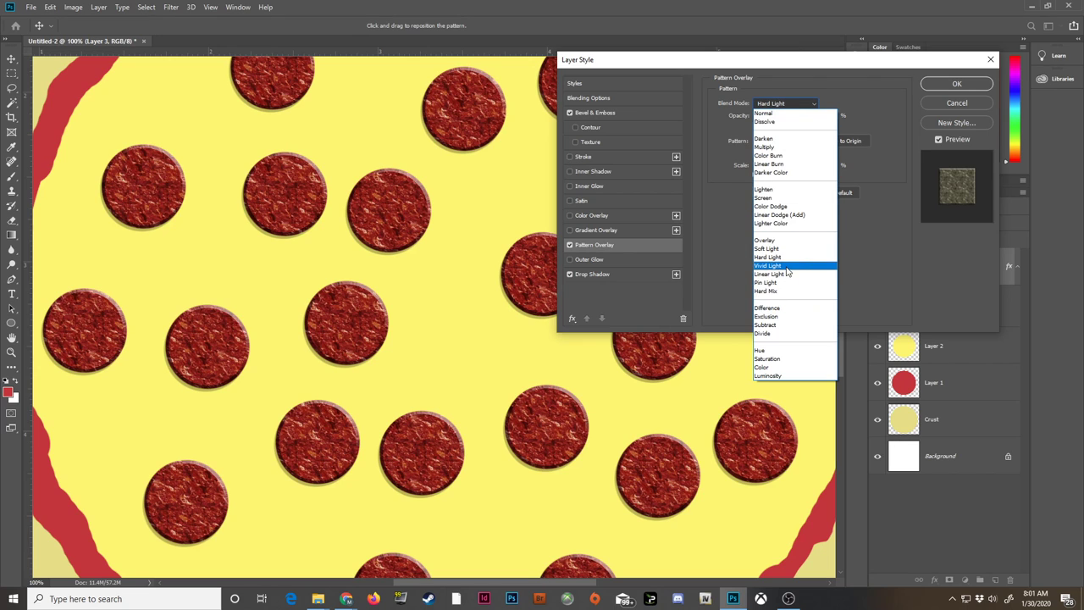
{"action": "left_click", "coordinate": [767, 264]}
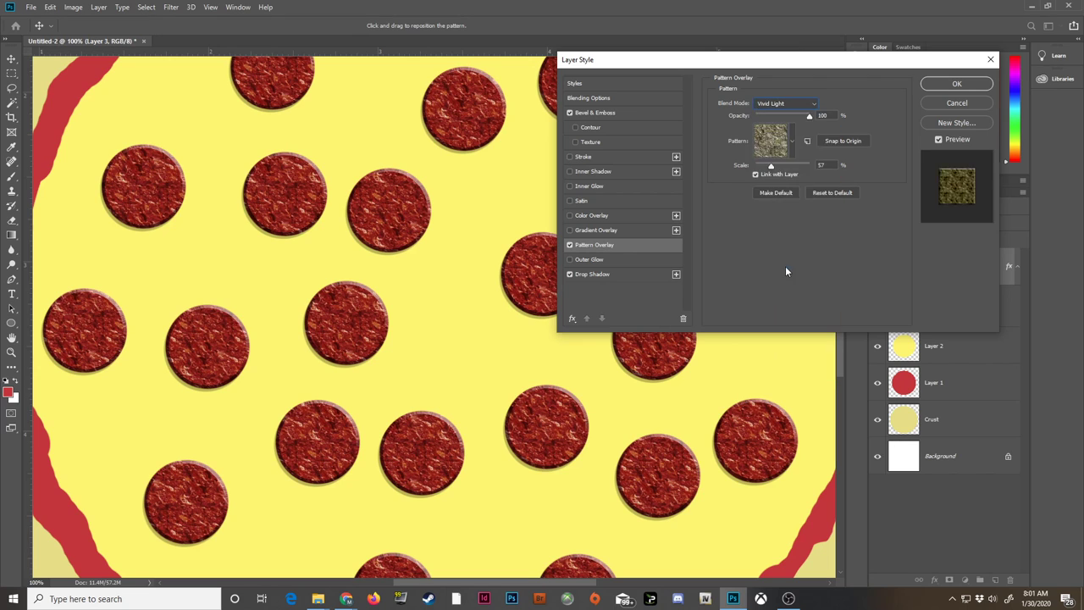
{"action": "left_click", "coordinate": [786, 104]}
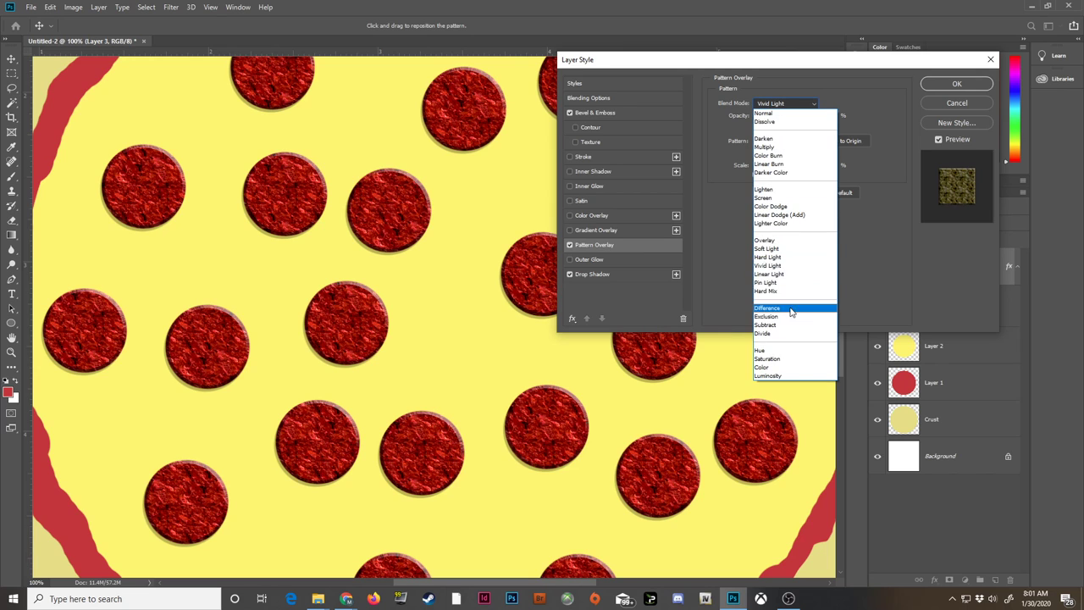
{"action": "left_click", "coordinate": [765, 241]}
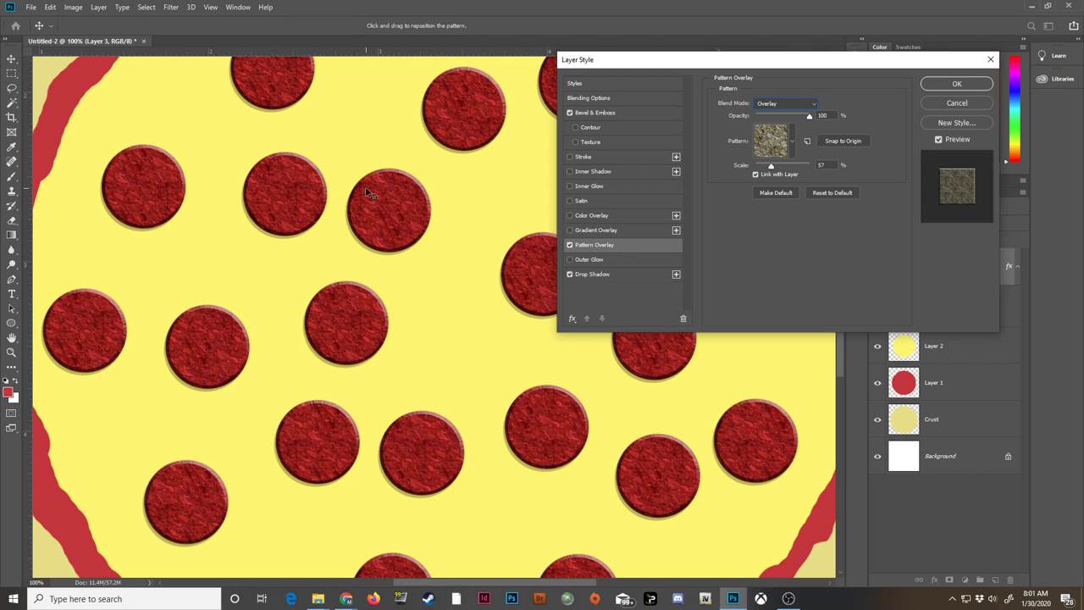
{"action": "left_click", "coordinate": [955, 83]}
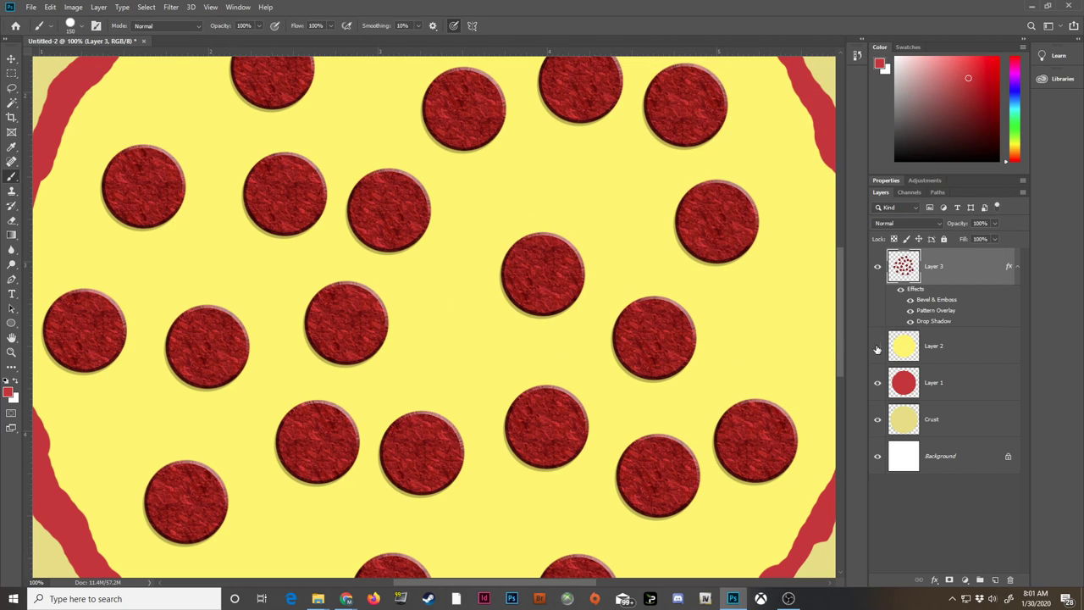
Give the cheese layer a drop shadow with larger distance and size over the sauce.
{"action": "left_click", "coordinate": [933, 346]}
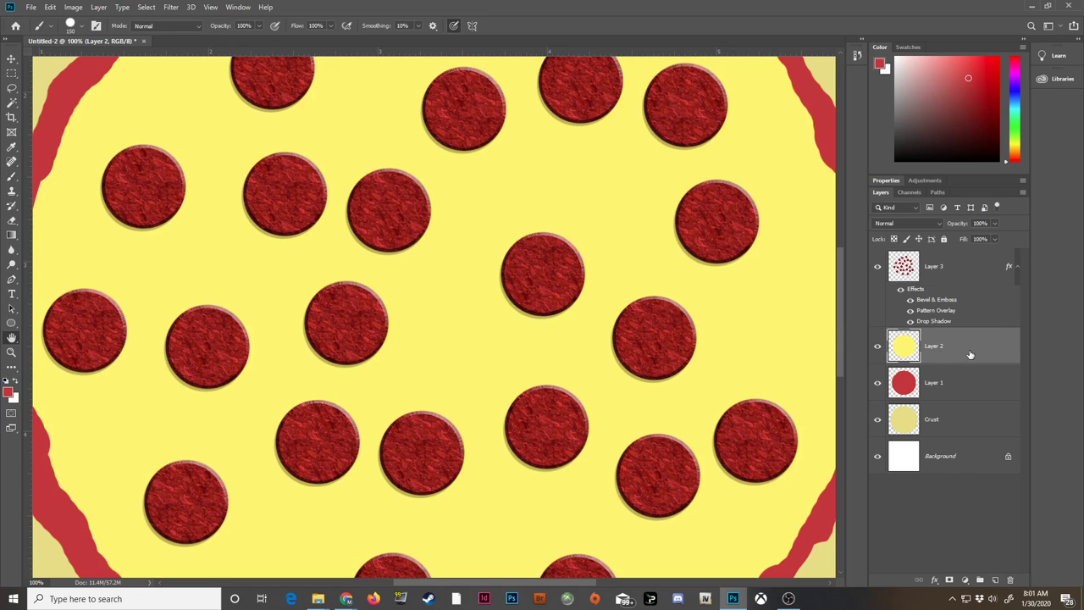
{"action": "double_click", "coordinate": [934, 266]}
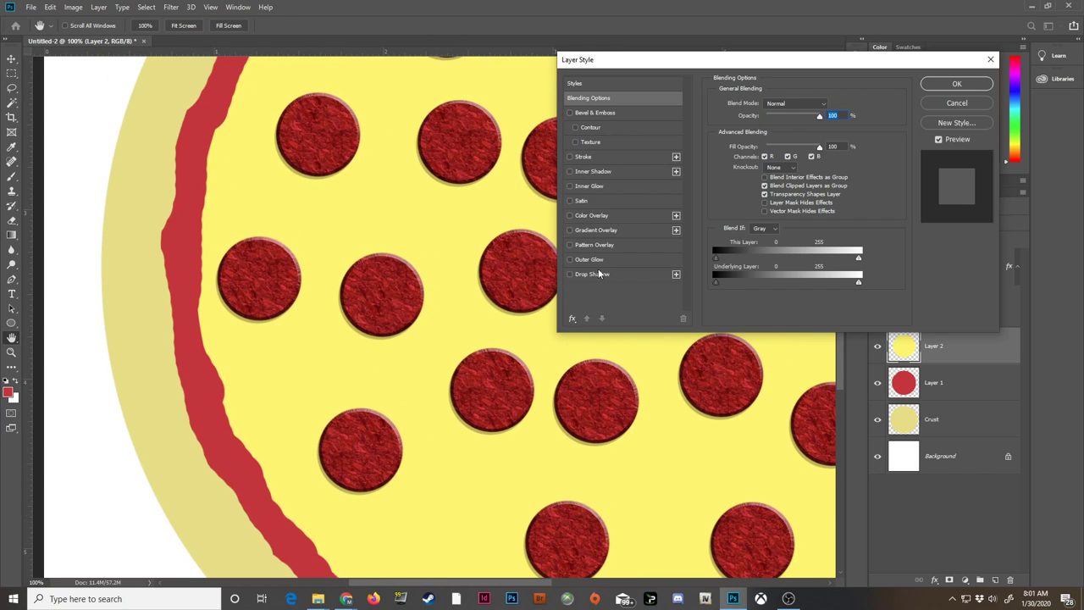
{"action": "left_click", "coordinate": [569, 274]}
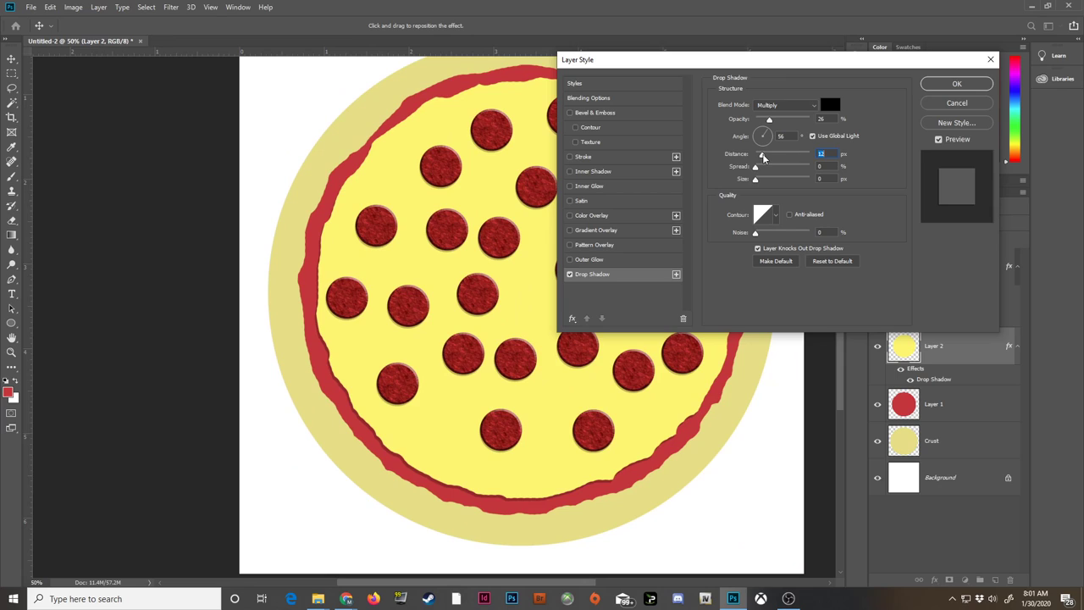
{"action": "left_click_drag", "start_coordinate": [761, 154], "coordinate": [769, 154]}
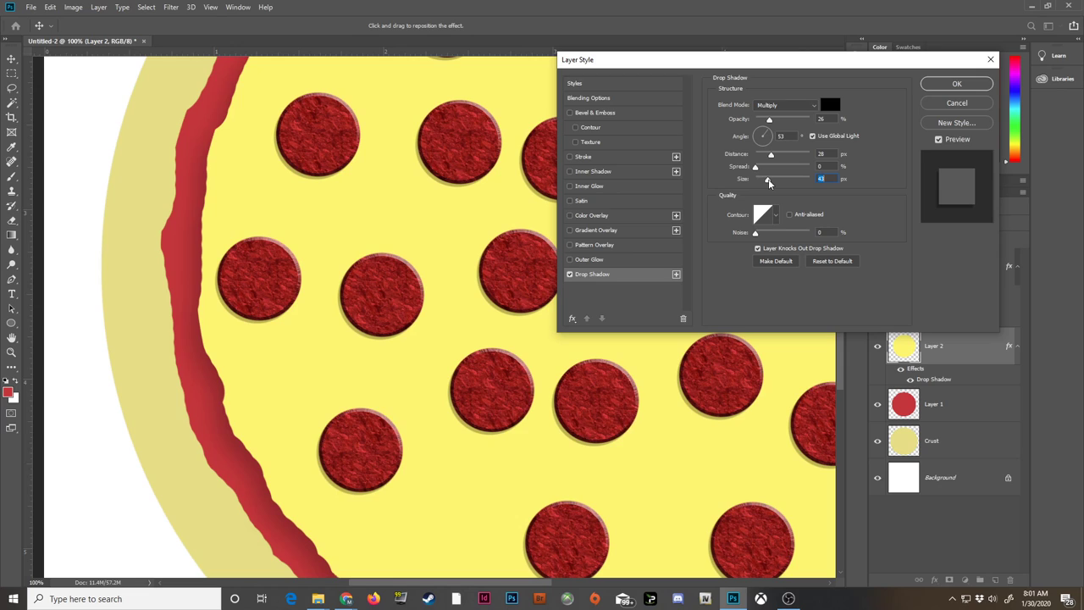
{"action": "left_click_drag", "start_coordinate": [769, 180], "coordinate": [758, 179]}
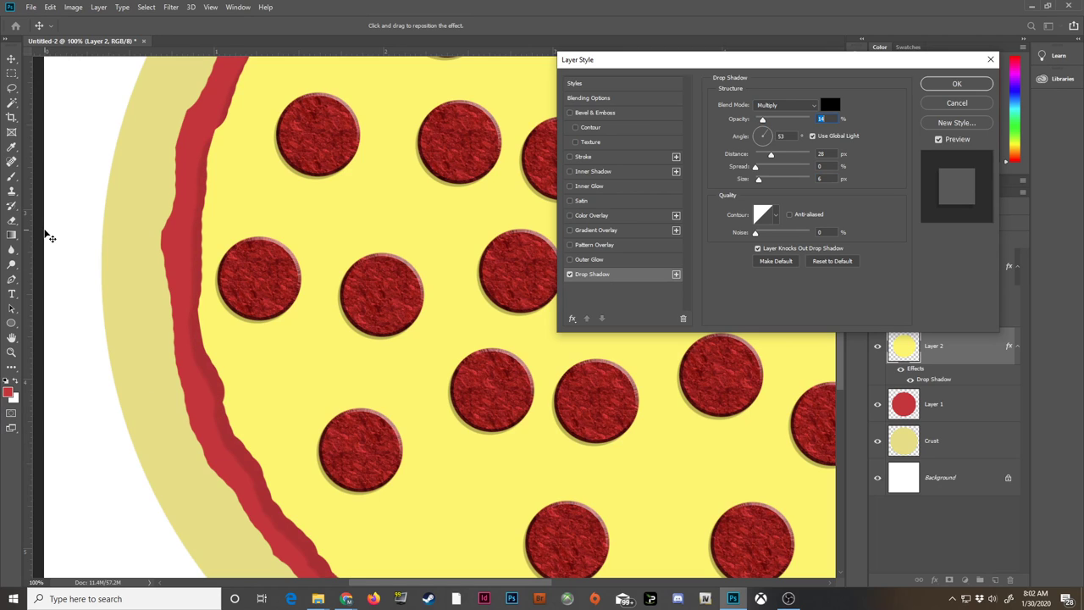
{"action": "mouse_move", "coordinate": [625, 220]}
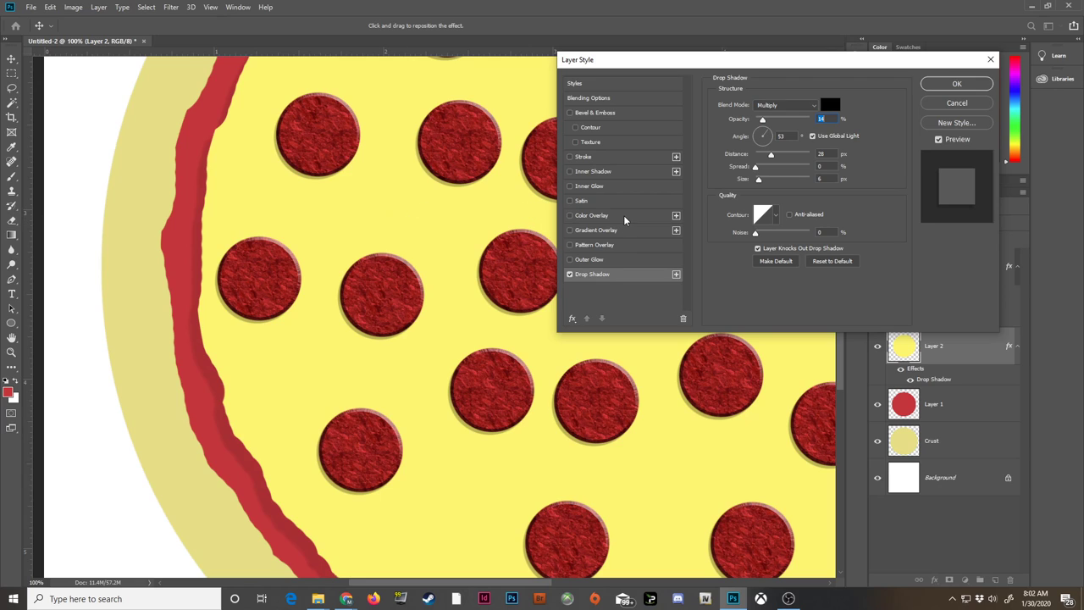
Add a smooth inner Bevel & Emboss to raise the cheese's wavy edge.
{"action": "left_click", "coordinate": [569, 112]}
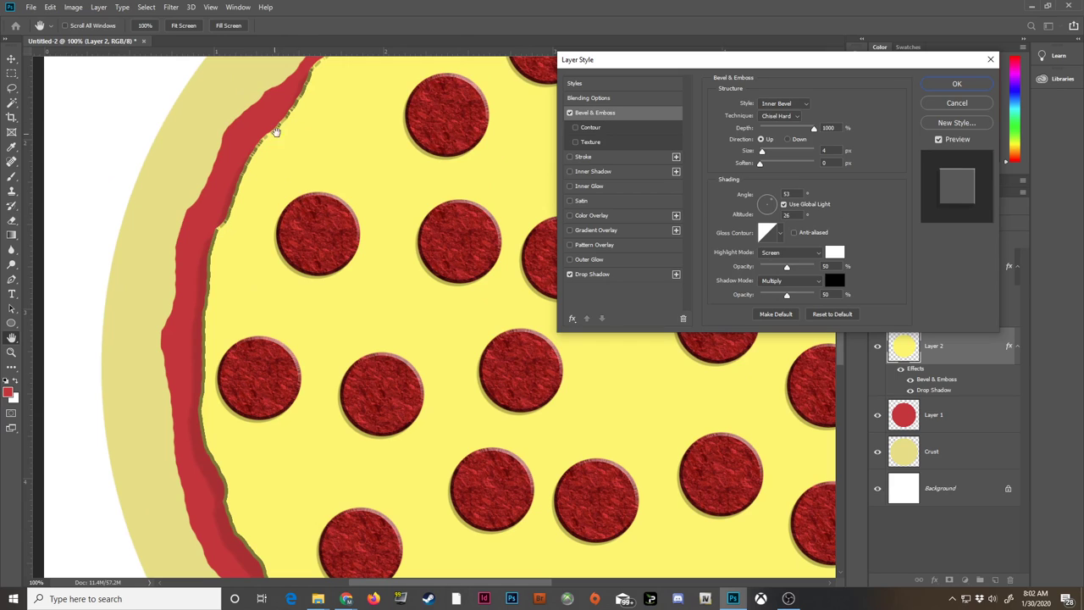
{"action": "mouse_move", "coordinate": [884, 159]}
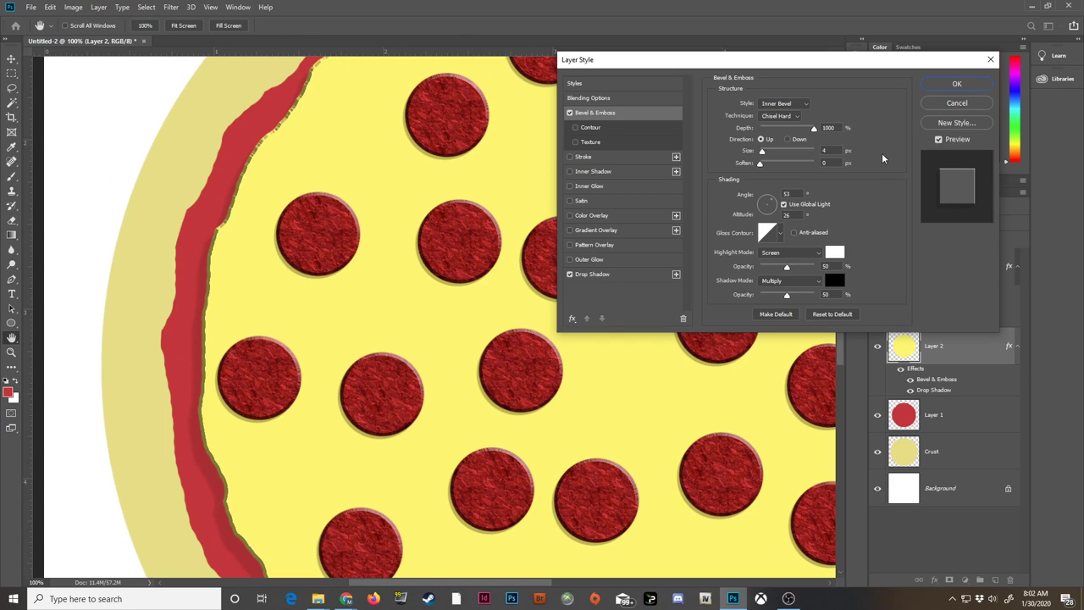
{"action": "left_click", "coordinate": [779, 116]}
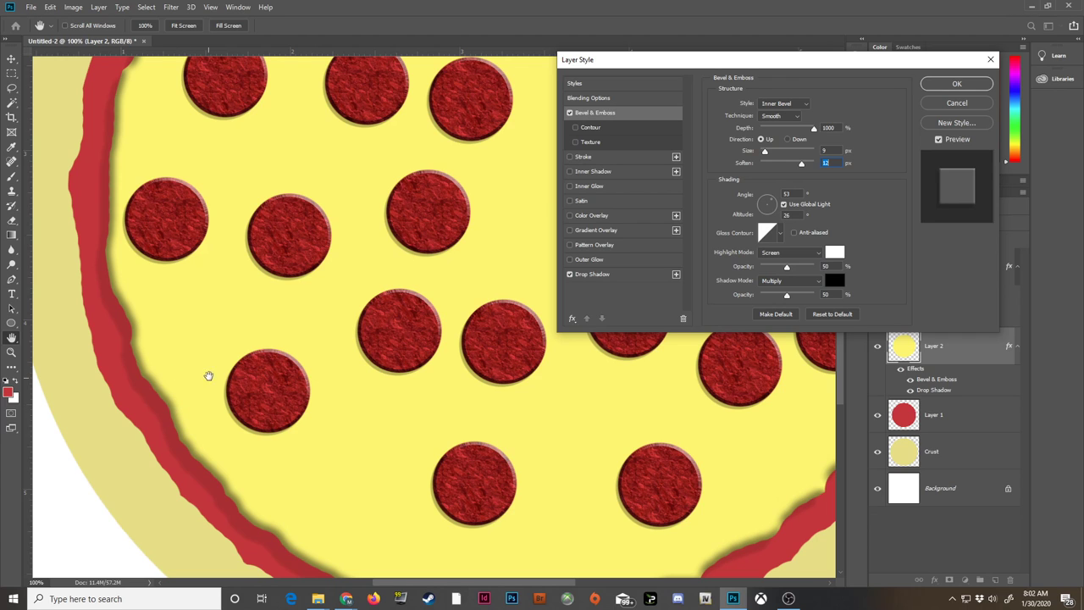
{"action": "mouse_move", "coordinate": [525, 236]}
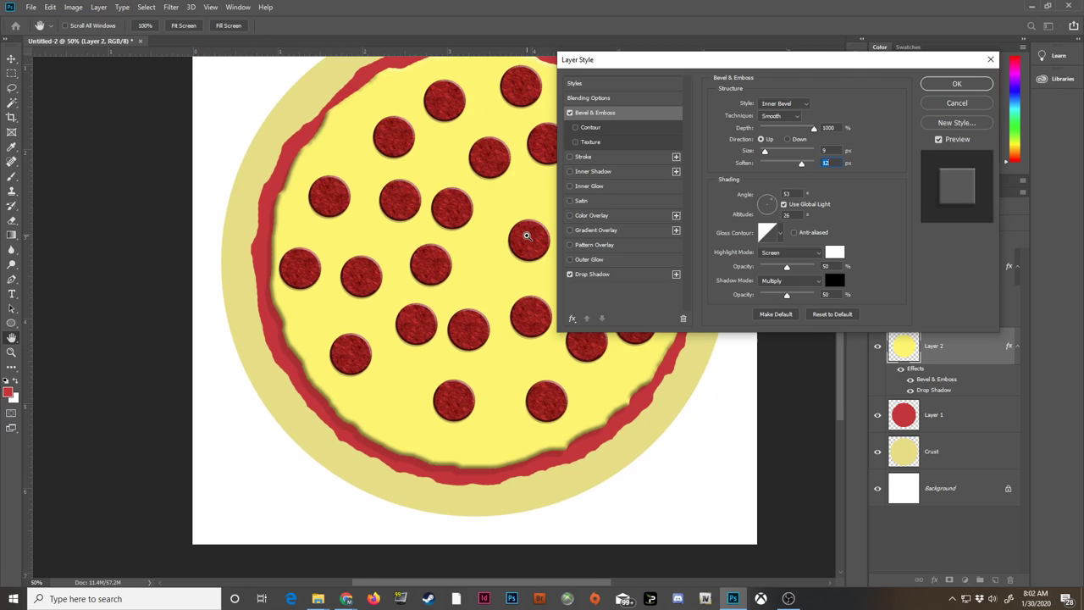
{"action": "mouse_move", "coordinate": [596, 277]}
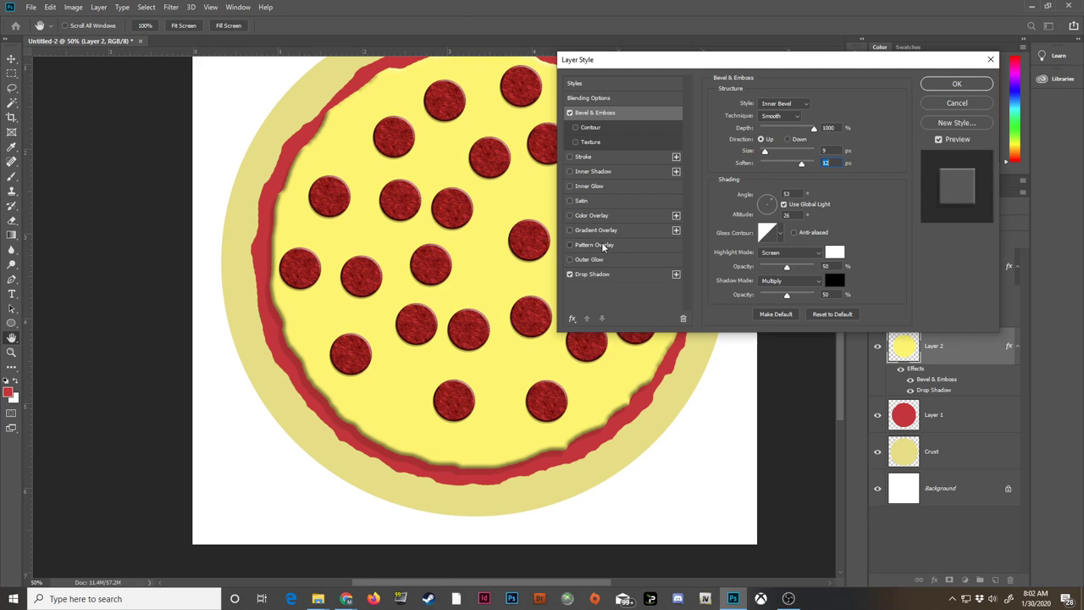
Add a mottled Pattern Overlay at Vivid Light, 67% opacity, rescale it and apply the cheese style.
{"action": "left_click", "coordinate": [594, 244]}
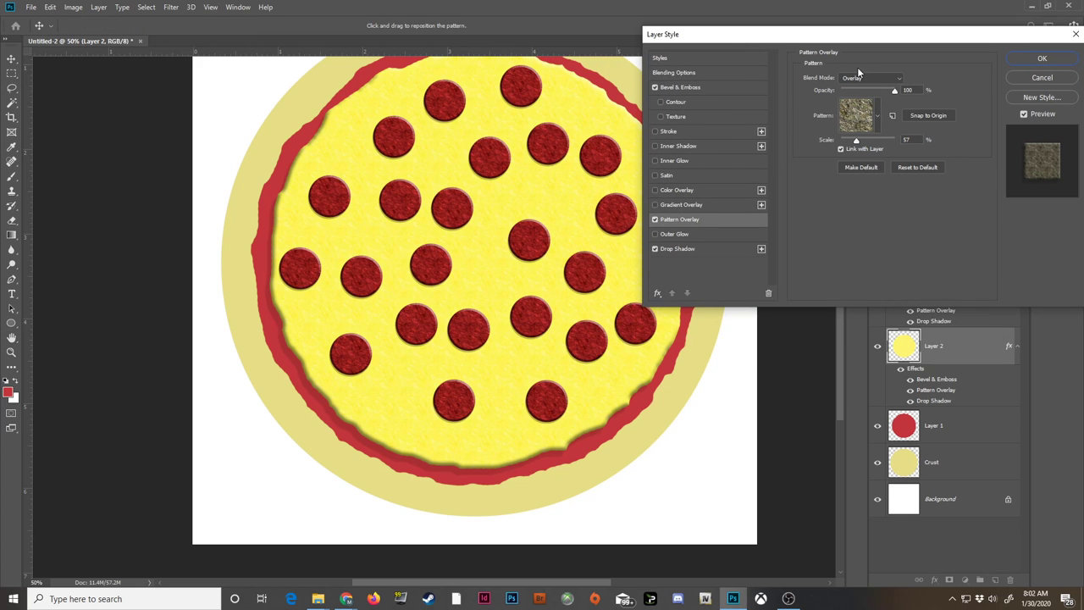
{"action": "left_click", "coordinate": [857, 115]}
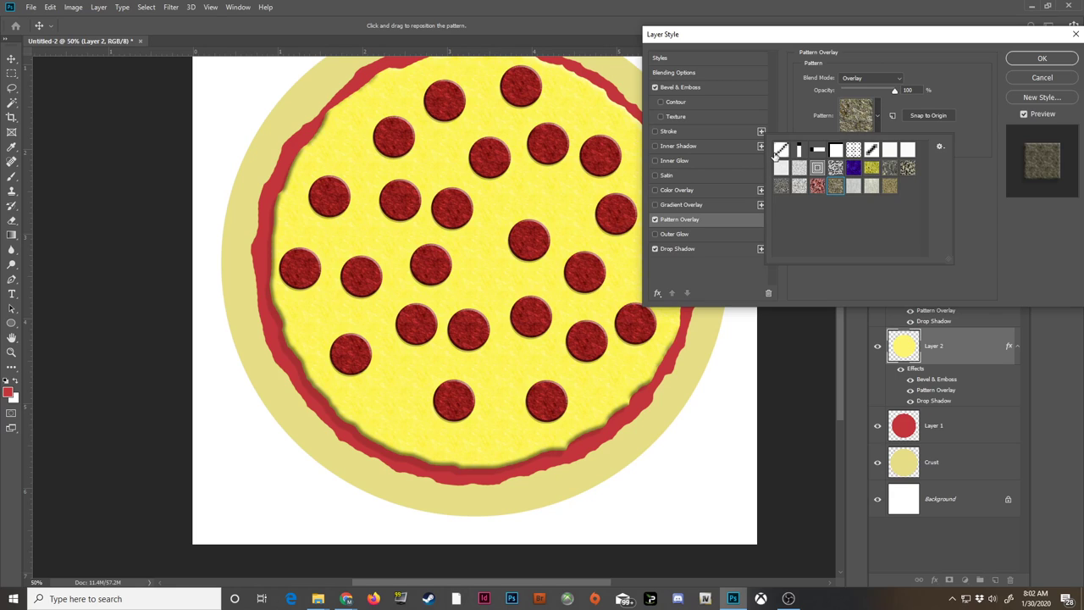
{"action": "left_click", "coordinate": [835, 167]}
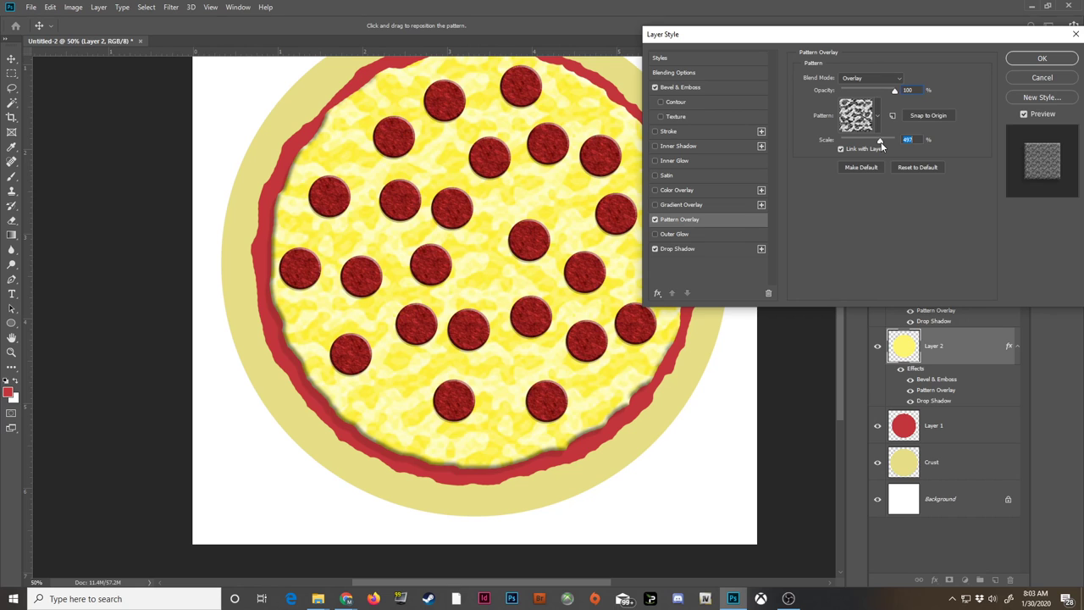
{"action": "left_click_drag", "start_coordinate": [879, 139], "coordinate": [872, 139]}
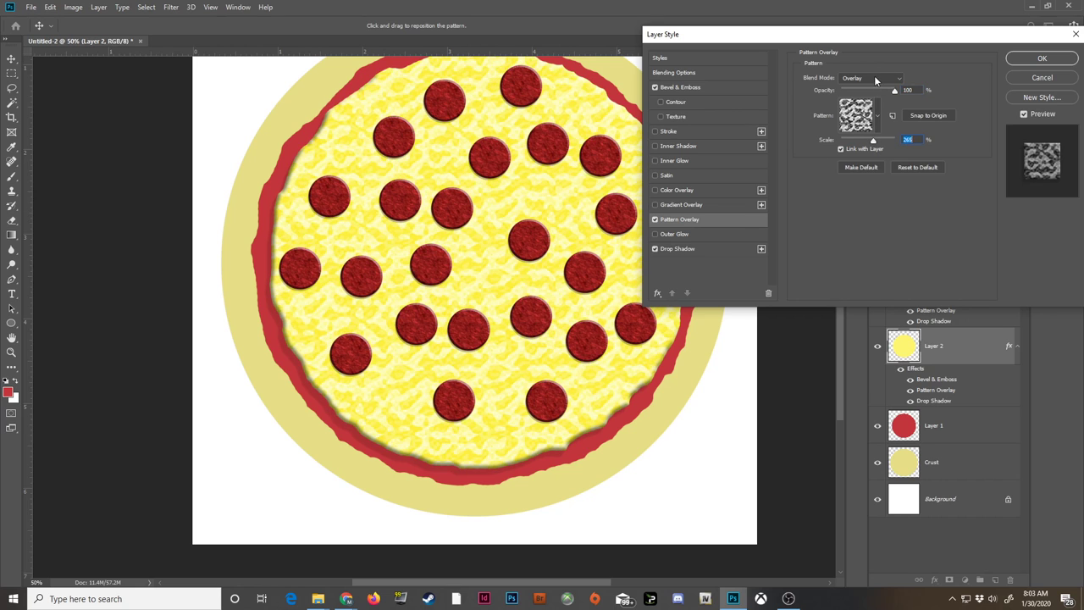
{"action": "left_click", "coordinate": [872, 78]}
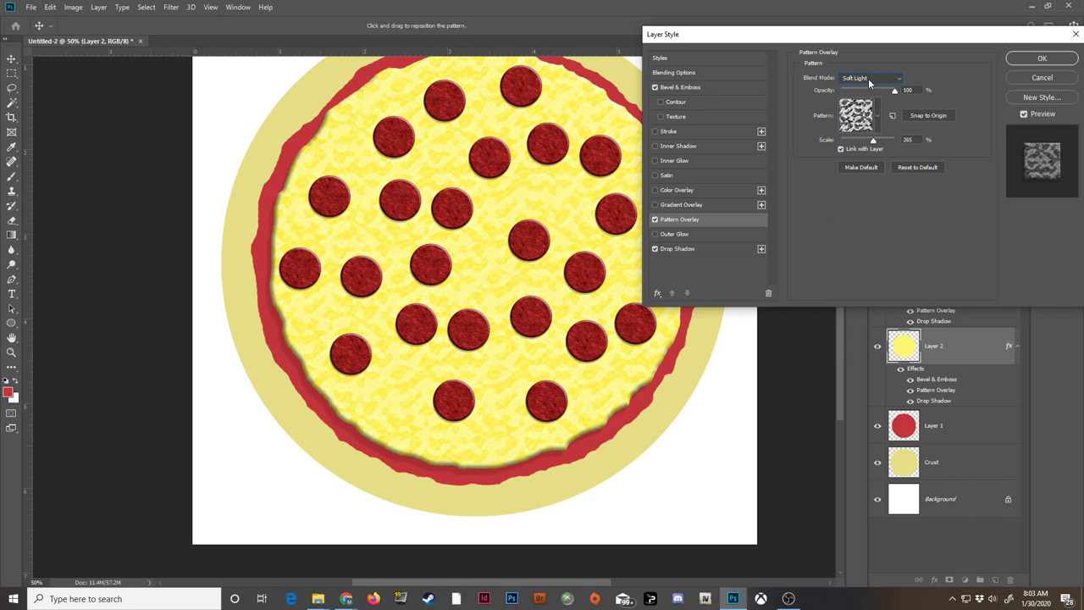
{"action": "left_click", "coordinate": [873, 78]}
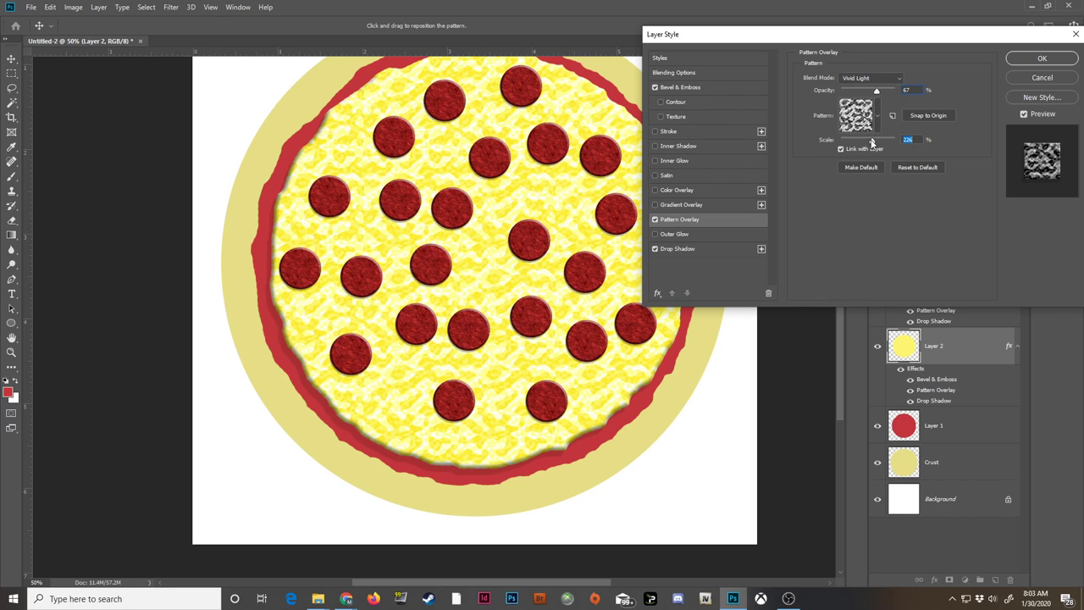
{"action": "left_click_drag", "start_coordinate": [877, 138], "coordinate": [888, 139]}
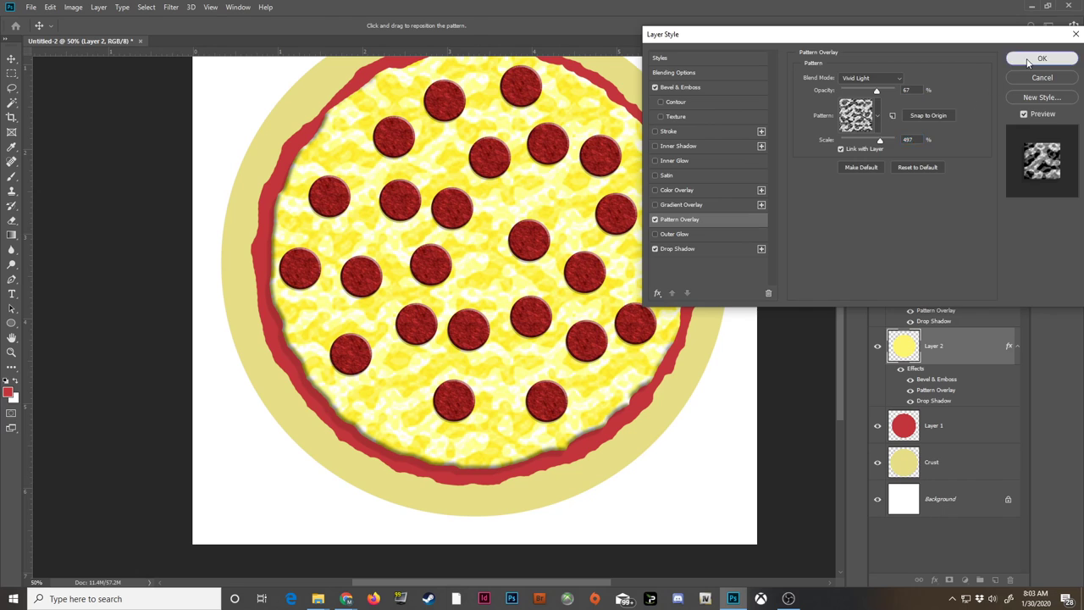
{"action": "left_click", "coordinate": [1042, 58]}
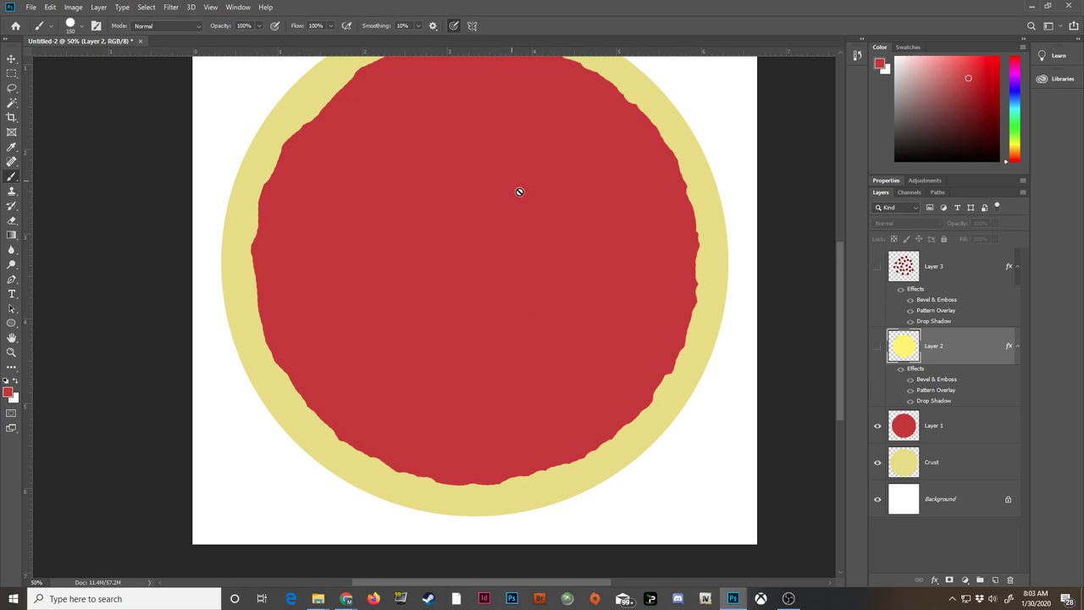
Give the tomato sauce layer Drop Shadow, Bevel & Emboss and Pattern Overlay effects.
{"action": "left_click", "coordinate": [933, 425]}
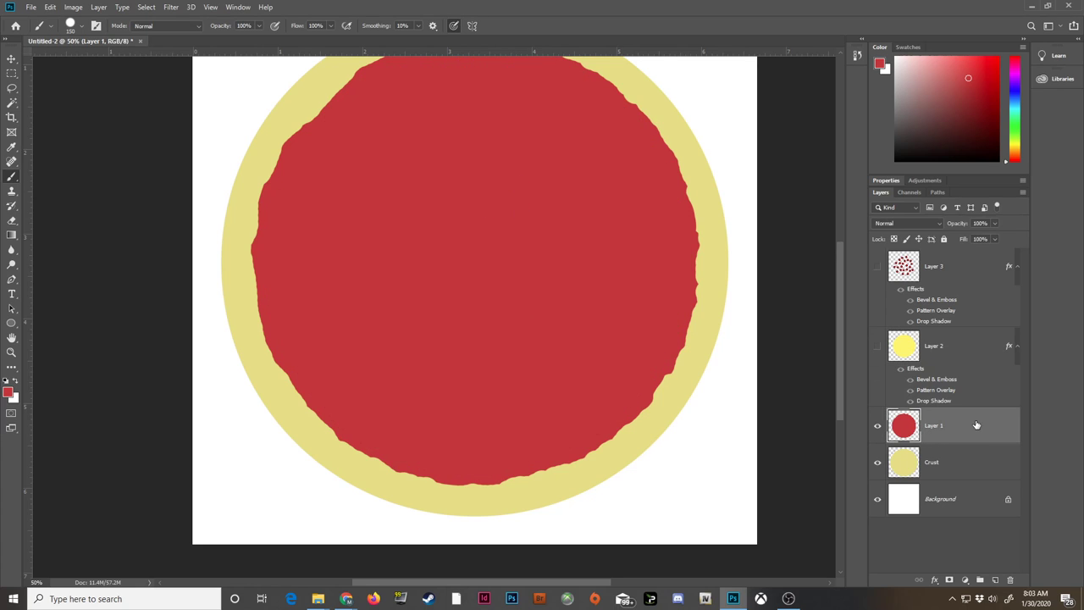
{"action": "double_click", "coordinate": [933, 425]}
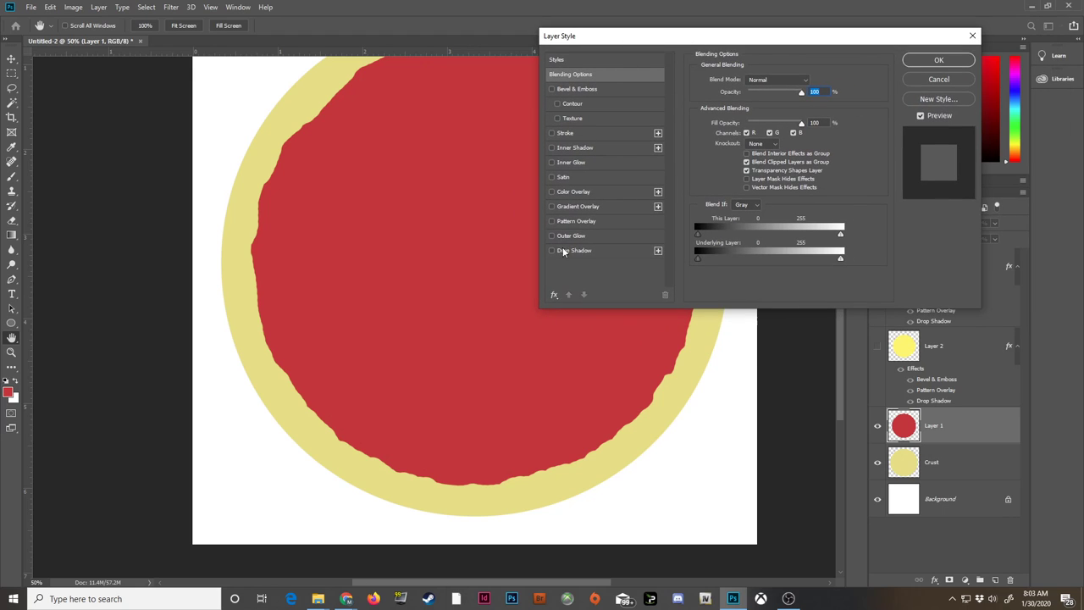
{"action": "left_click", "coordinate": [552, 251]}
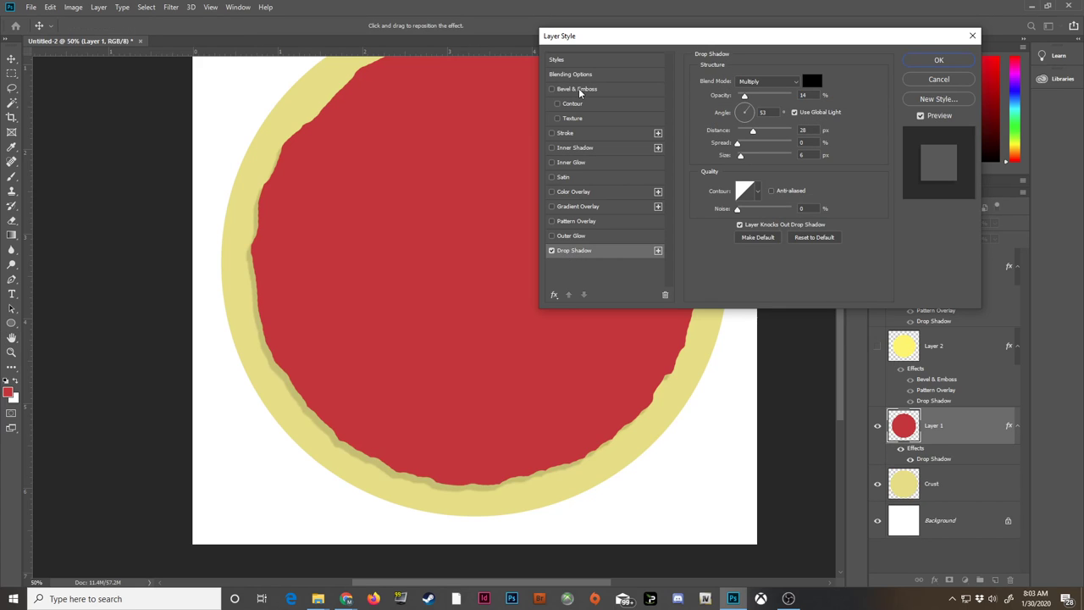
{"action": "left_click", "coordinate": [552, 88]}
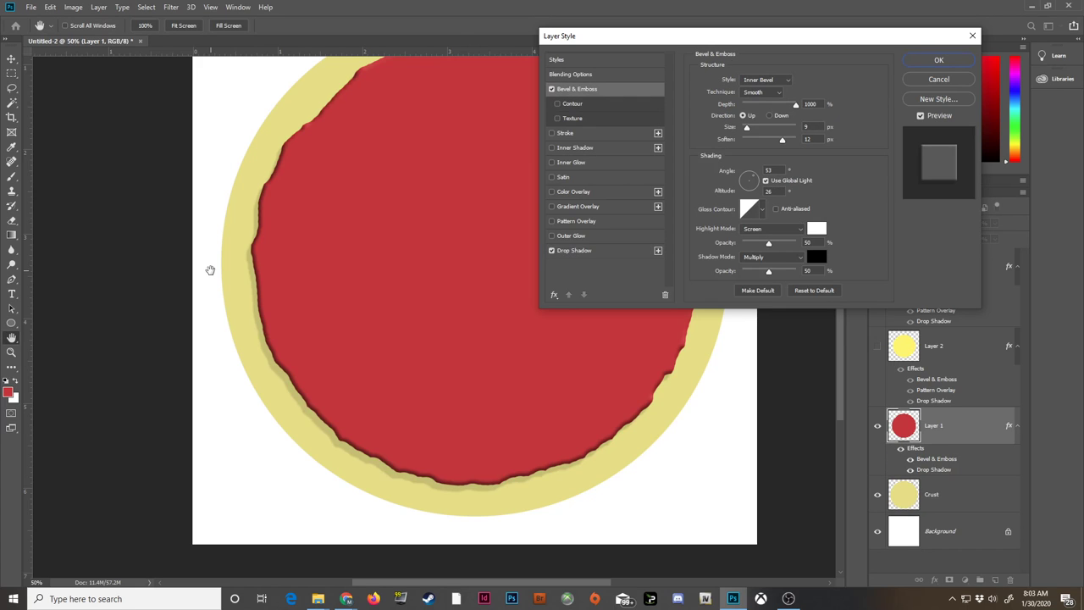
{"action": "mouse_move", "coordinate": [257, 254]}
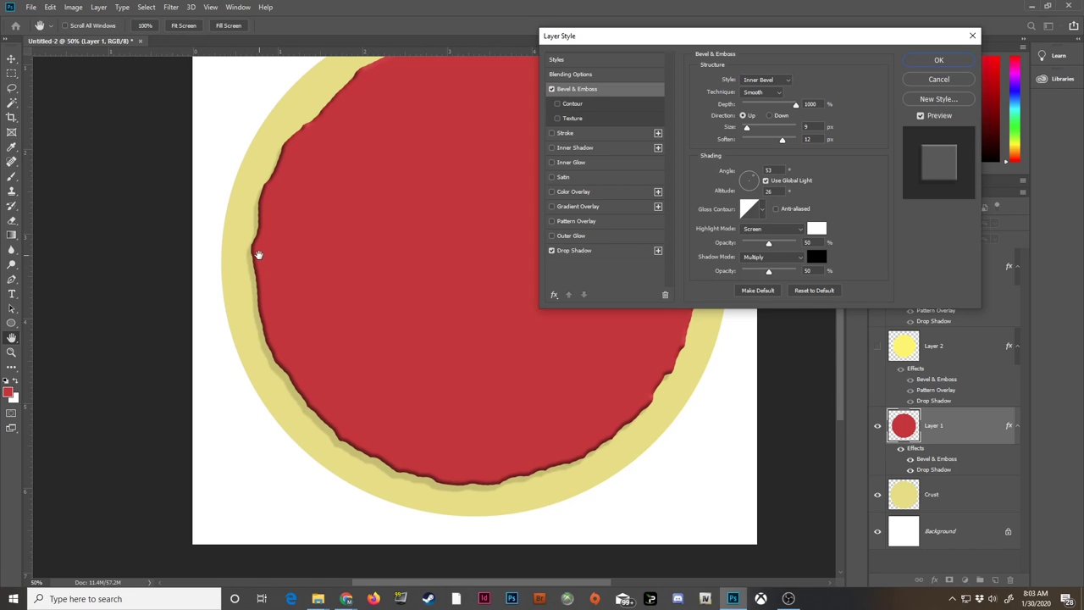
{"action": "mouse_move", "coordinate": [227, 292]}
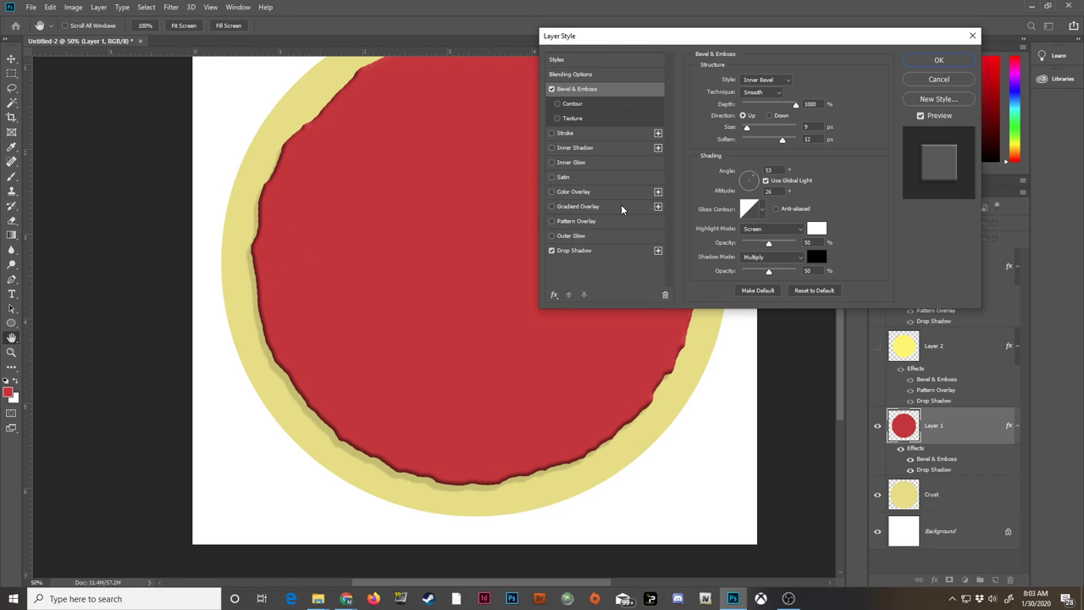
{"action": "left_click", "coordinate": [576, 220]}
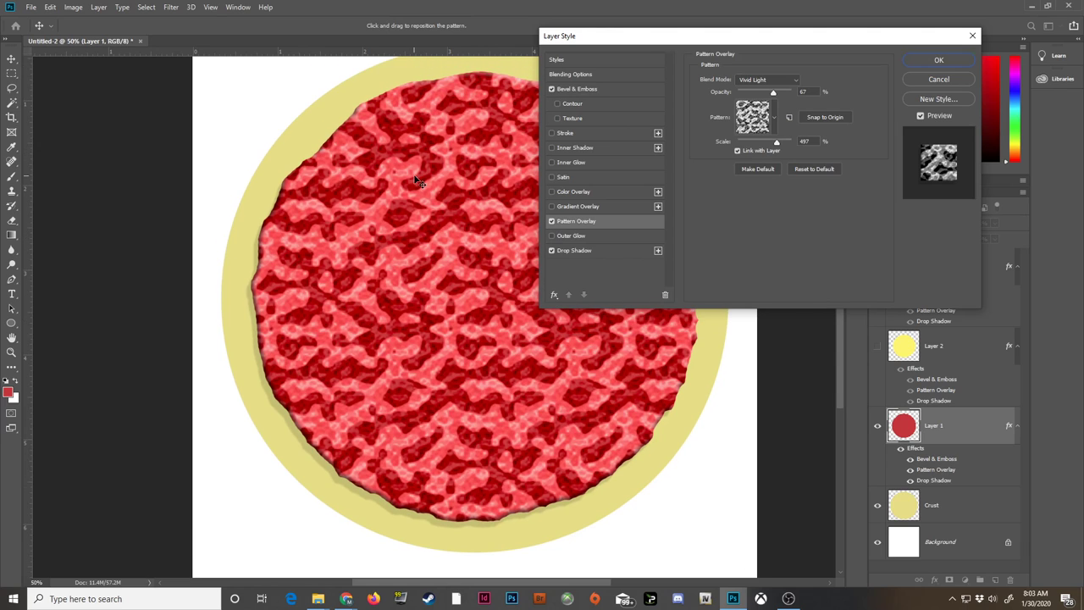
{"action": "mouse_move", "coordinate": [538, 190]}
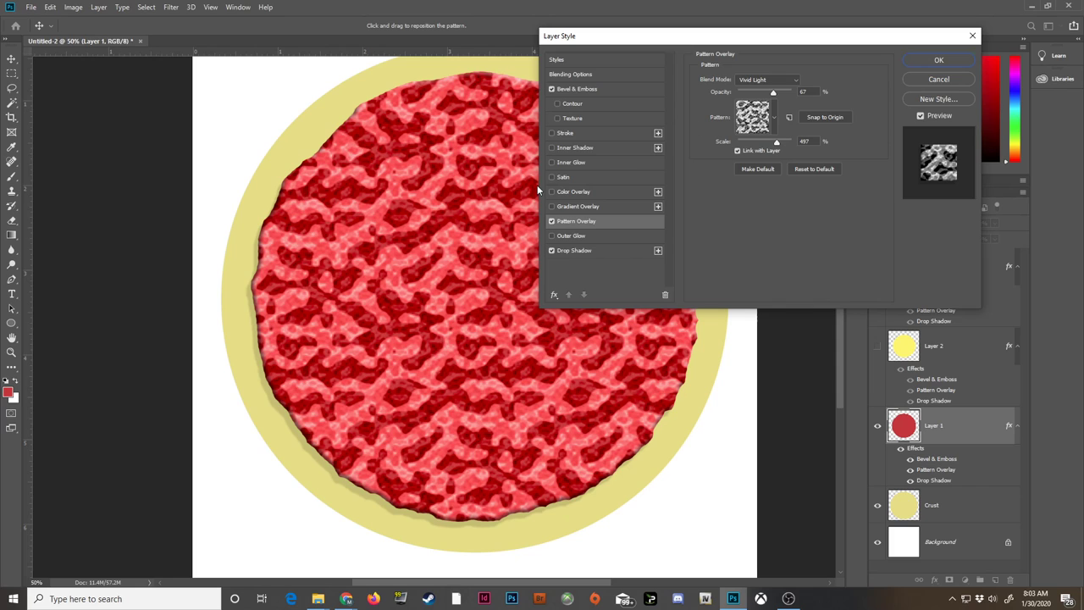
{"action": "mouse_move", "coordinate": [638, 217]}
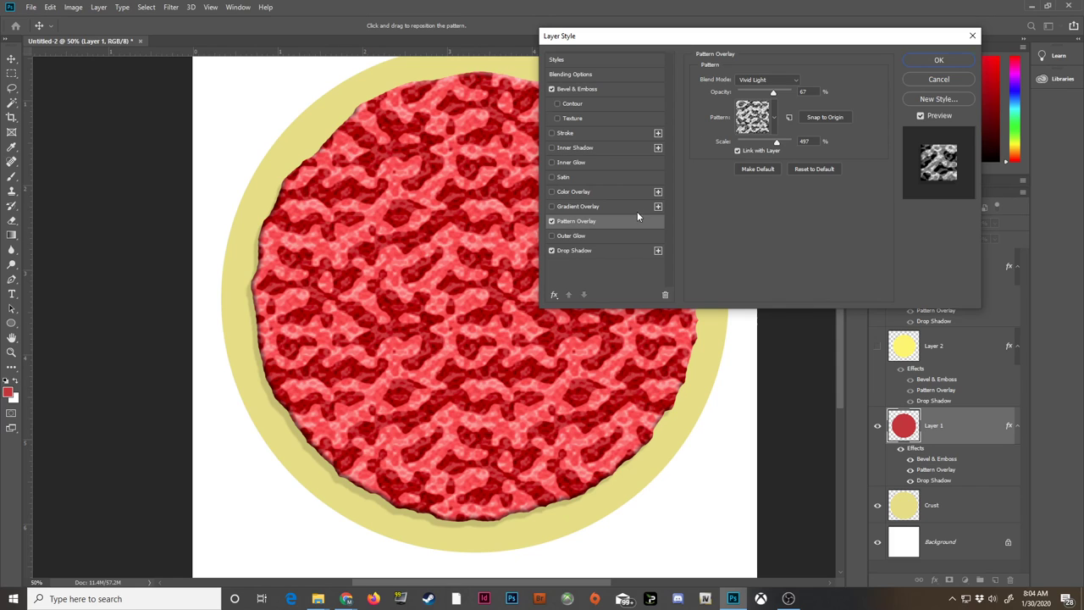
Try a rocky red then a fibrous pattern on the sauce at finer scale, briefly toggling Satin.
{"action": "left_click", "coordinate": [772, 117]}
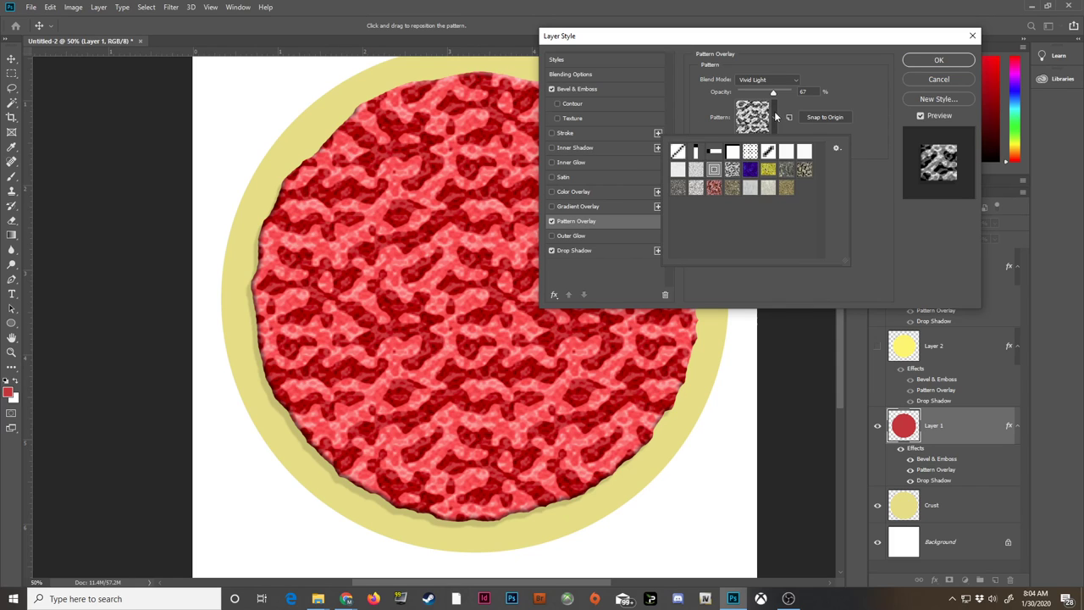
{"action": "left_click", "coordinate": [694, 187]}
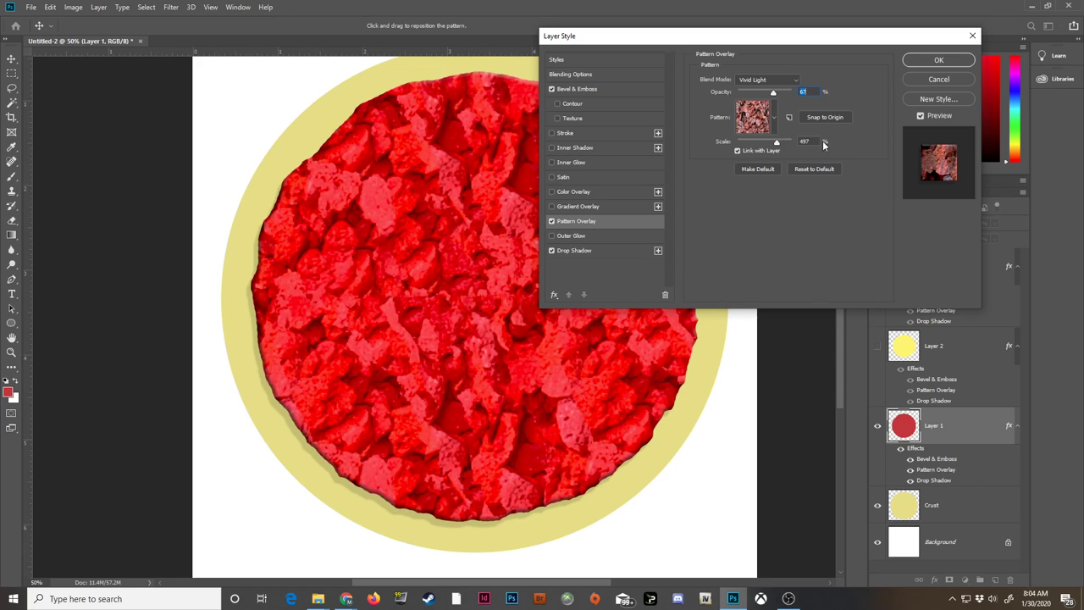
{"action": "left_click_drag", "start_coordinate": [775, 142], "coordinate": [762, 143]}
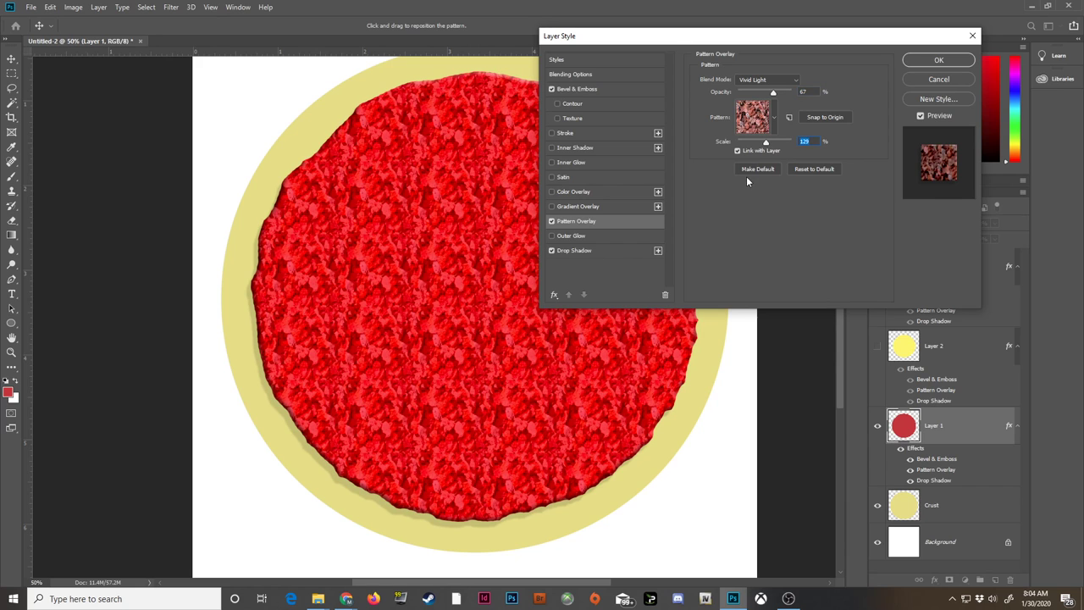
{"action": "left_click", "coordinate": [772, 116]}
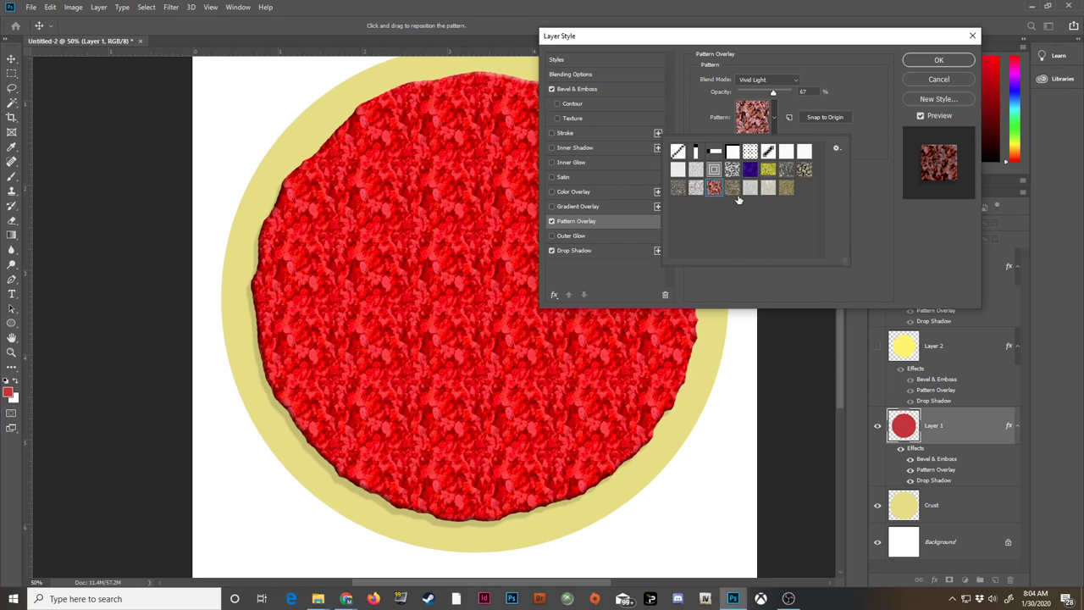
{"action": "left_click", "coordinate": [732, 186]}
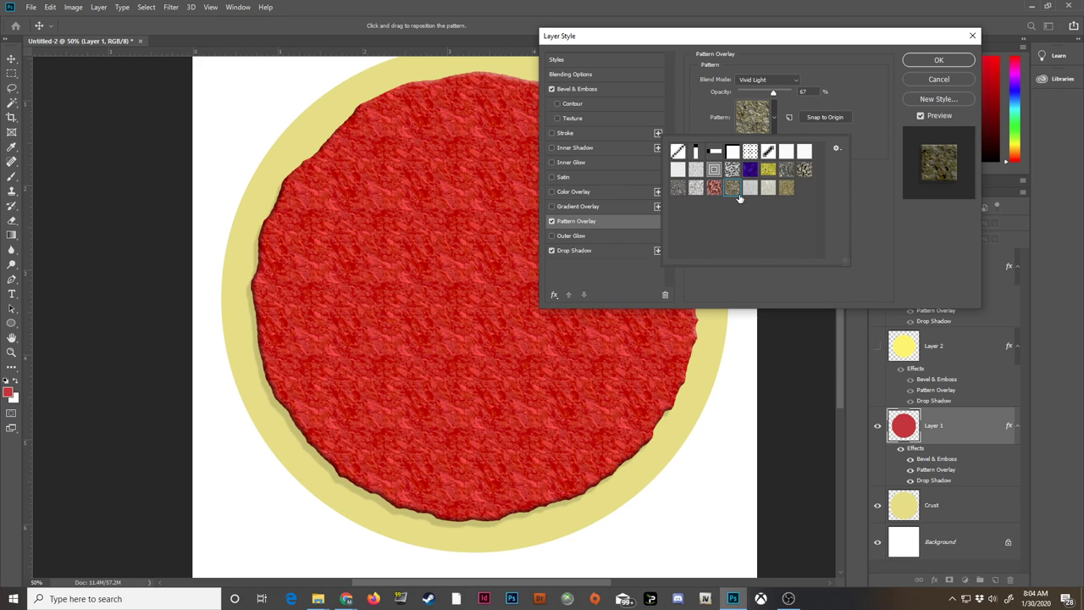
{"action": "left_click", "coordinate": [786, 170]}
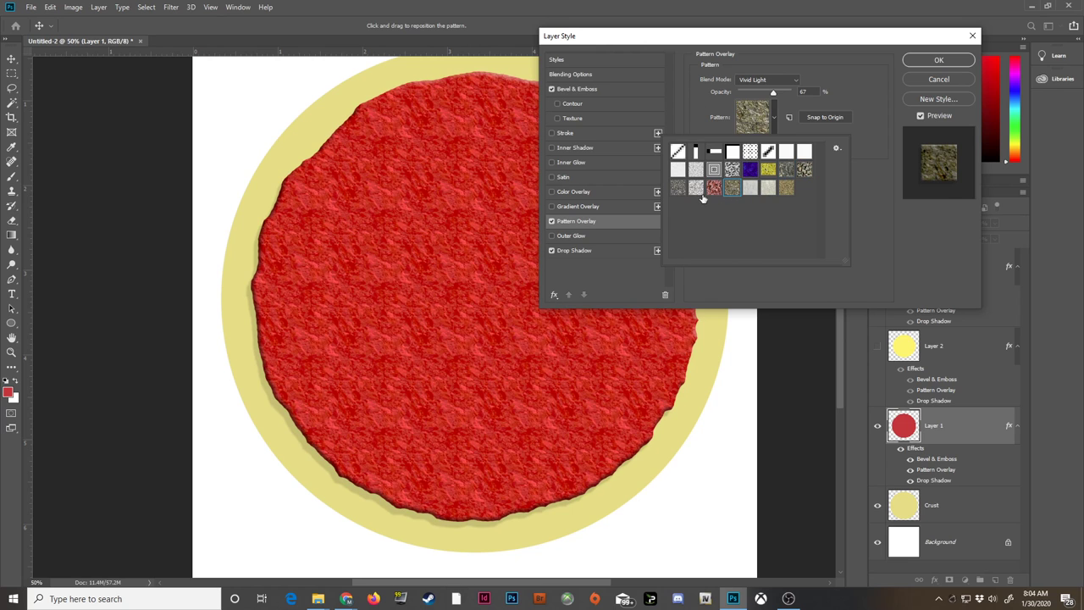
{"action": "left_click", "coordinate": [552, 176]}
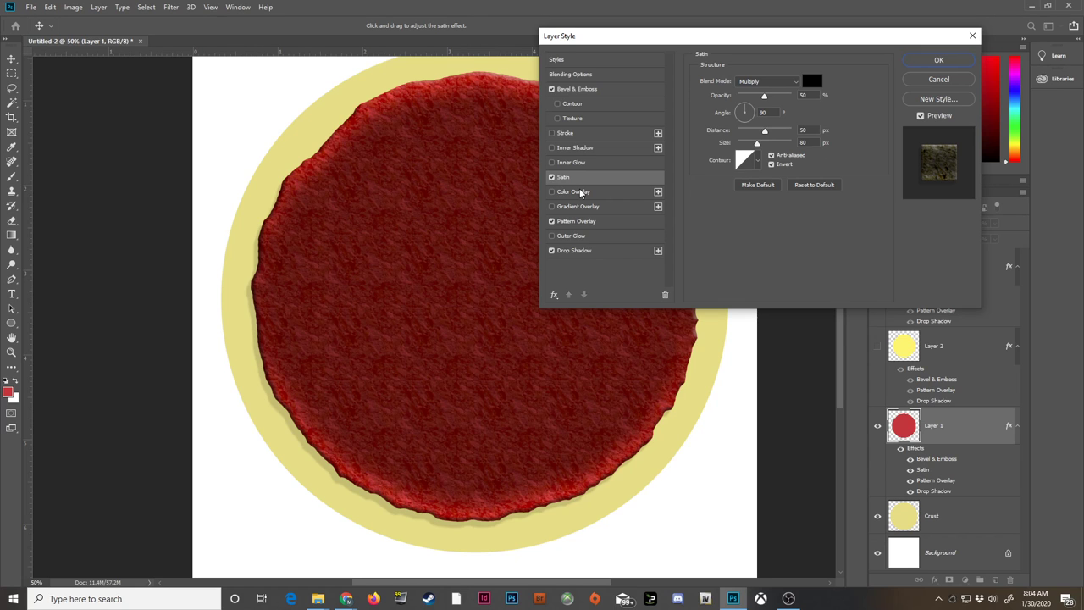
{"action": "left_click", "coordinate": [575, 220]}
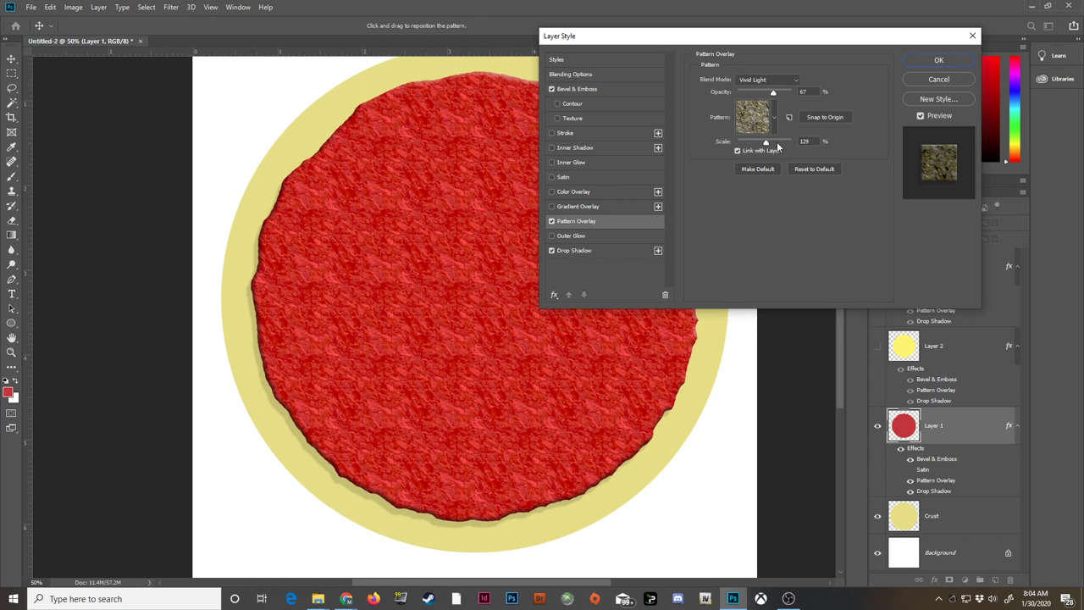
Settle on the fibrous sauce texture, enlarge its scale and apply the sauce layer styles.
{"action": "left_click", "coordinate": [773, 117]}
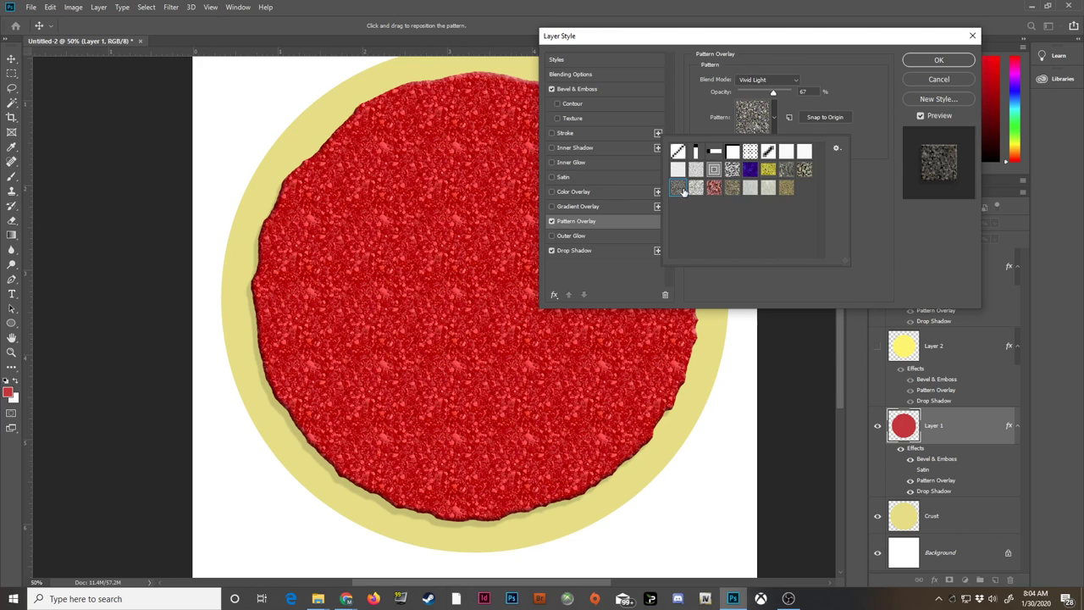
{"action": "left_click", "coordinate": [732, 186]}
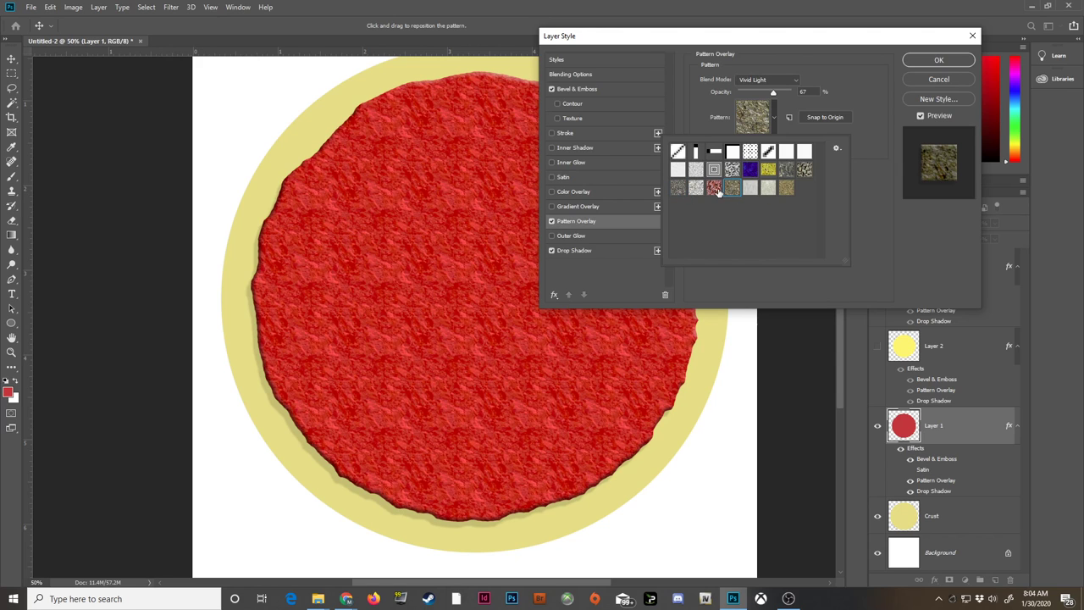
{"action": "left_click", "coordinate": [715, 186]}
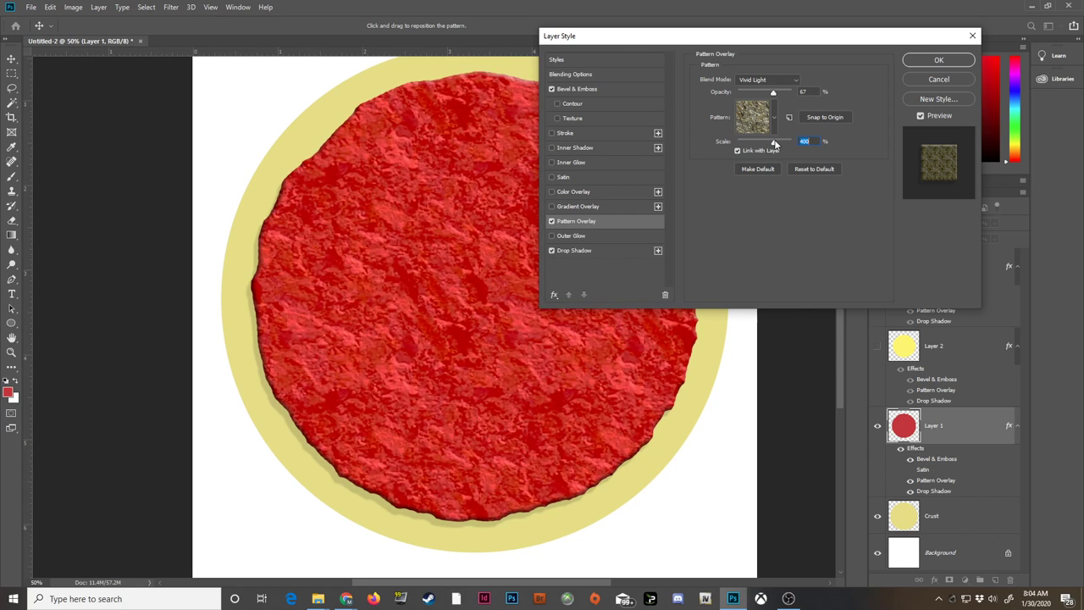
{"action": "left_click_drag", "start_coordinate": [773, 142], "coordinate": [804, 142]}
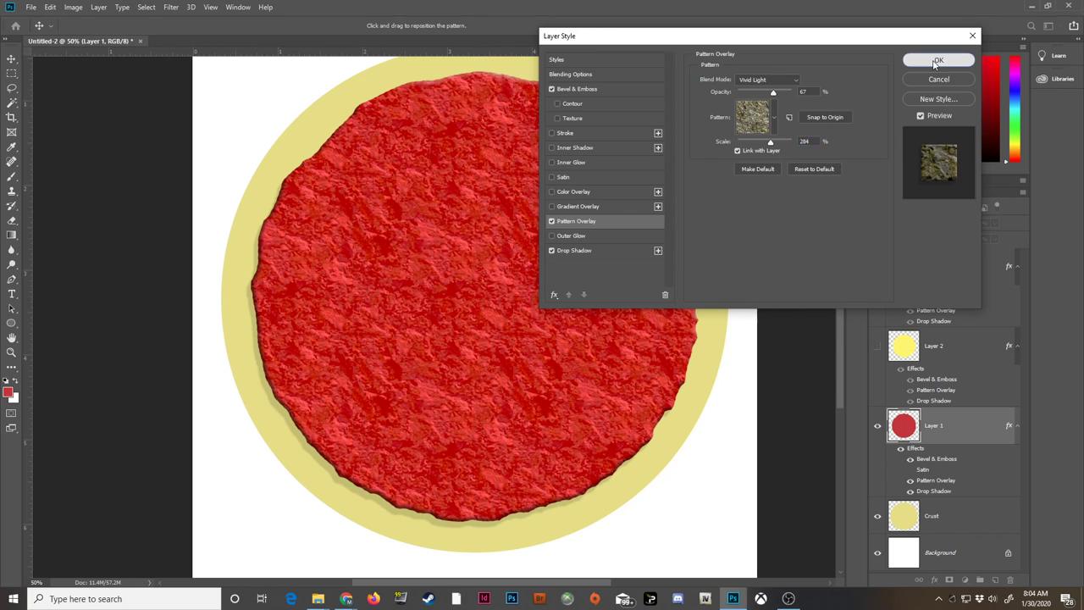
{"action": "left_click", "coordinate": [938, 61]}
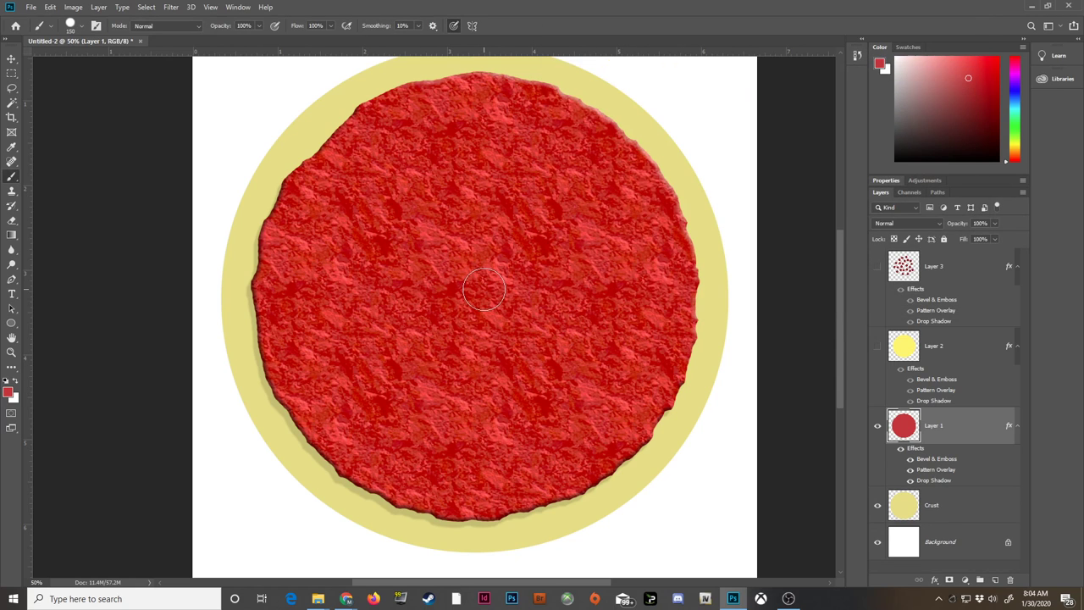
{"action": "mouse_move", "coordinate": [563, 174]}
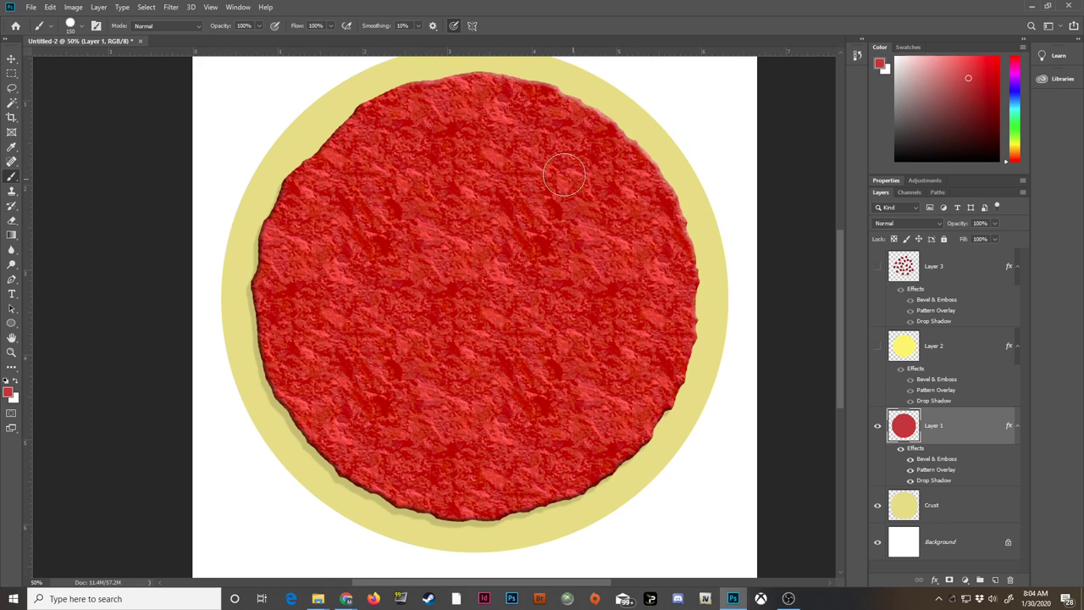
{"action": "mouse_move", "coordinate": [813, 339]}
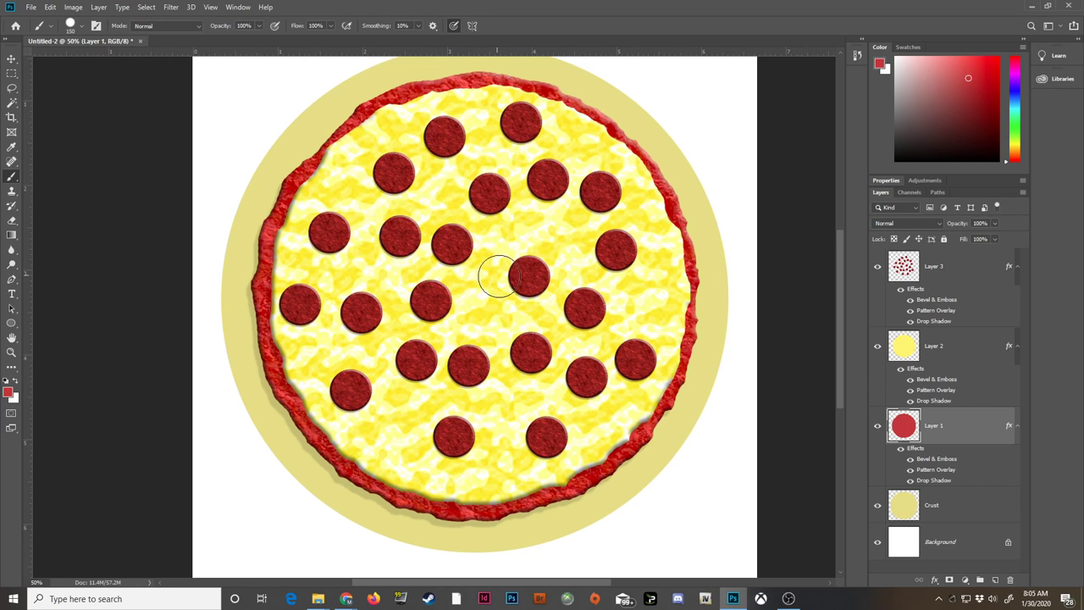
Select the Crust layer in the Layers panel.
{"action": "left_click", "coordinate": [931, 505]}
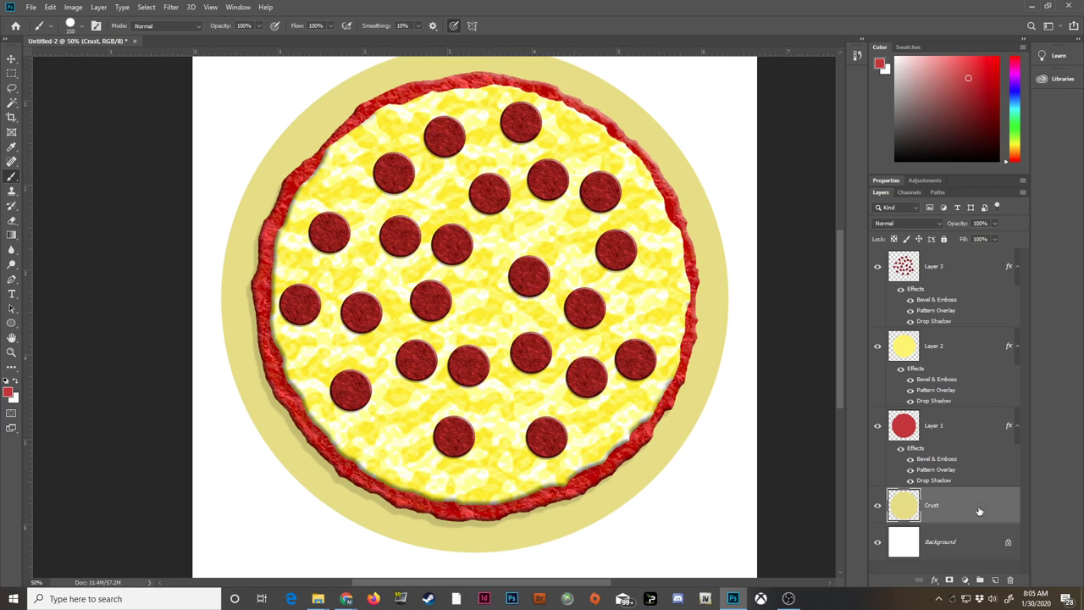
Add a Drop Shadow and a Bevel & Emboss to the Crust layer's style.
{"action": "double_click", "coordinate": [931, 505]}
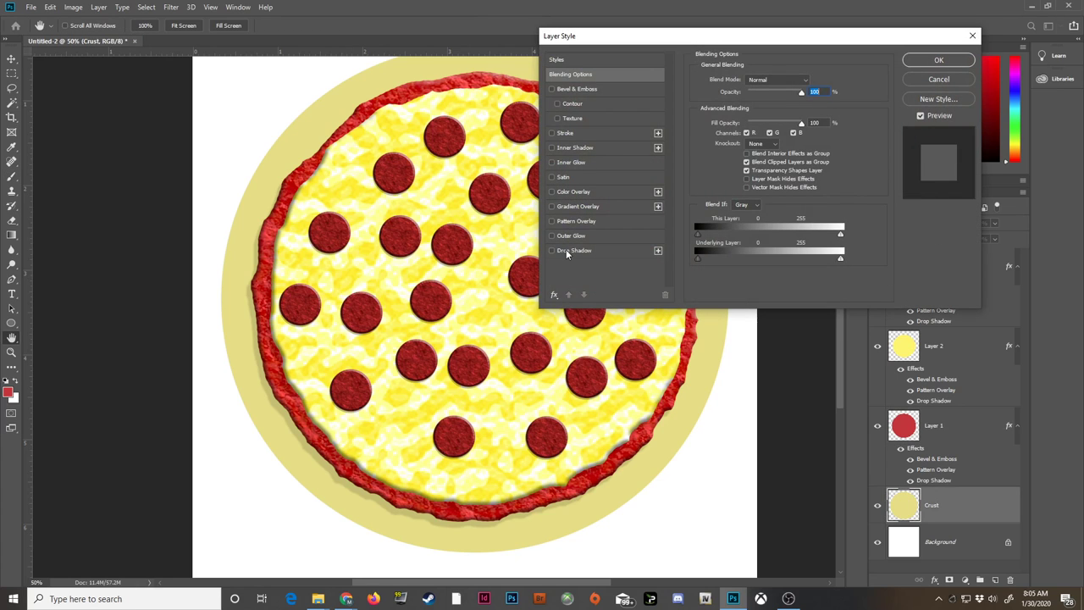
{"action": "left_click", "coordinate": [574, 250]}
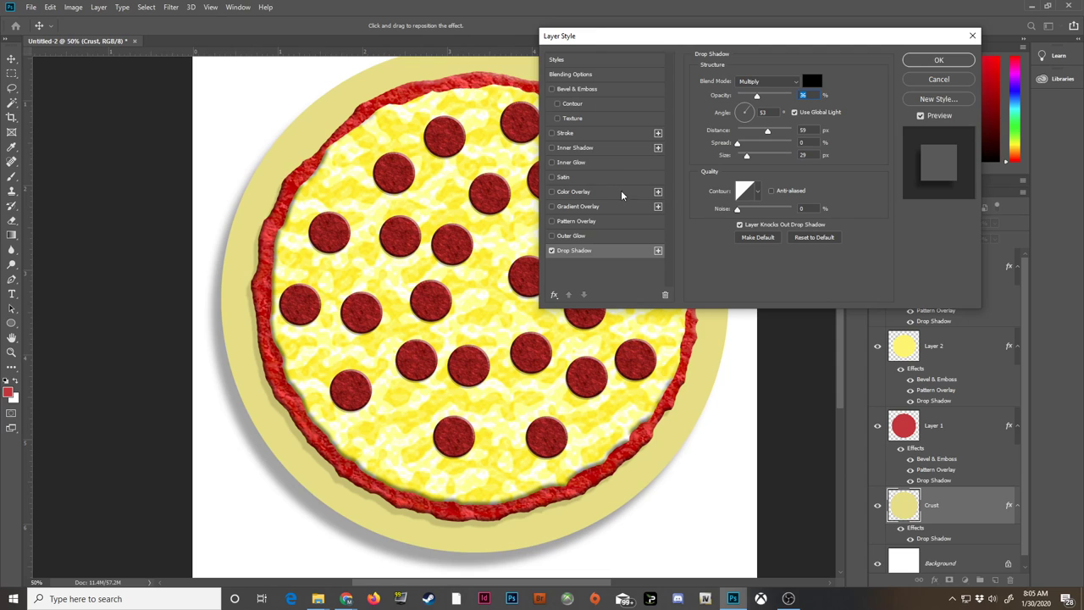
{"action": "left_click", "coordinate": [553, 88]}
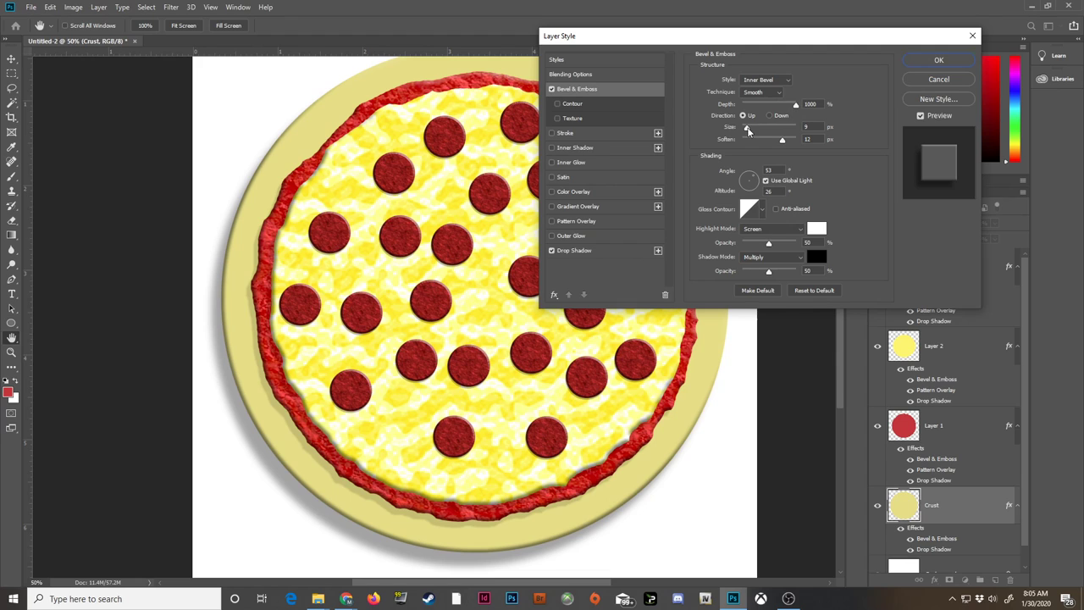
Tune the bevel Size slider for a raised rim, then review the drop shadow settings.
{"action": "left_click_drag", "start_coordinate": [747, 127], "coordinate": [779, 127]}
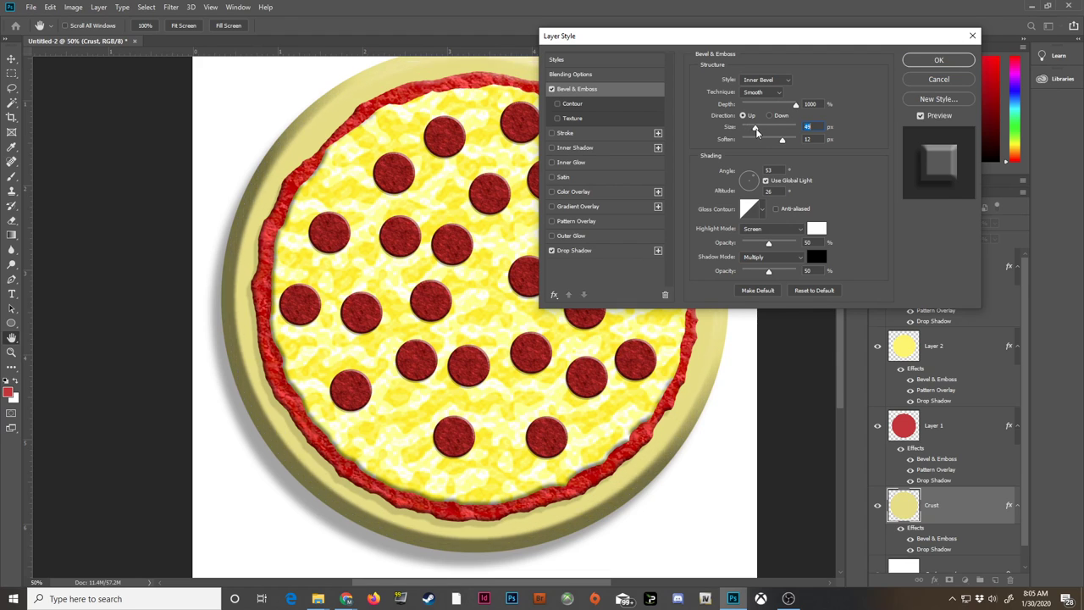
{"action": "left_click_drag", "start_coordinate": [756, 127], "coordinate": [752, 127]}
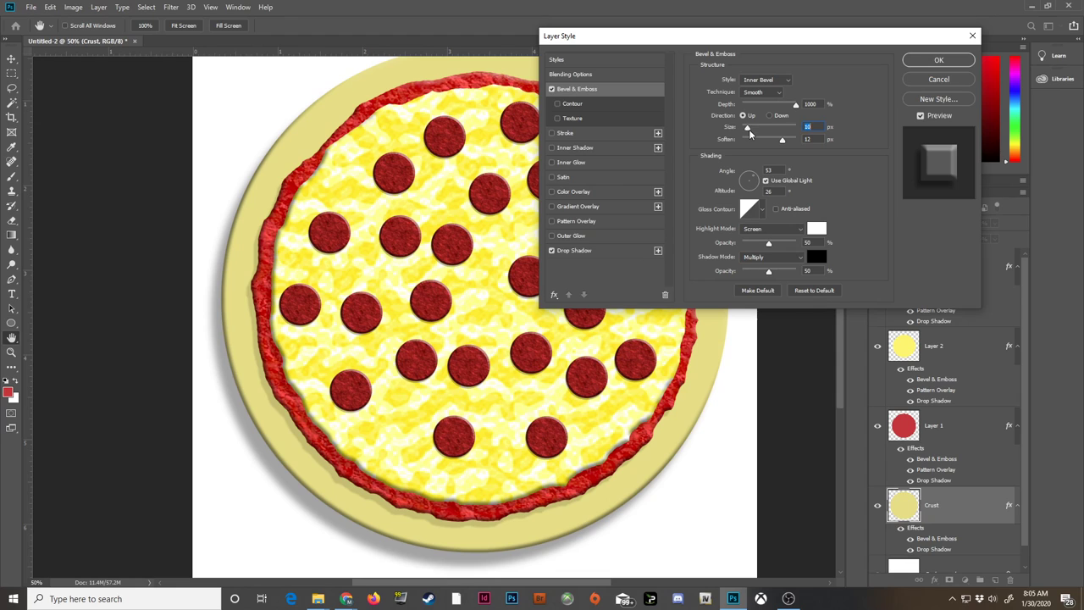
{"action": "left_click_drag", "start_coordinate": [747, 126], "coordinate": [745, 125]}
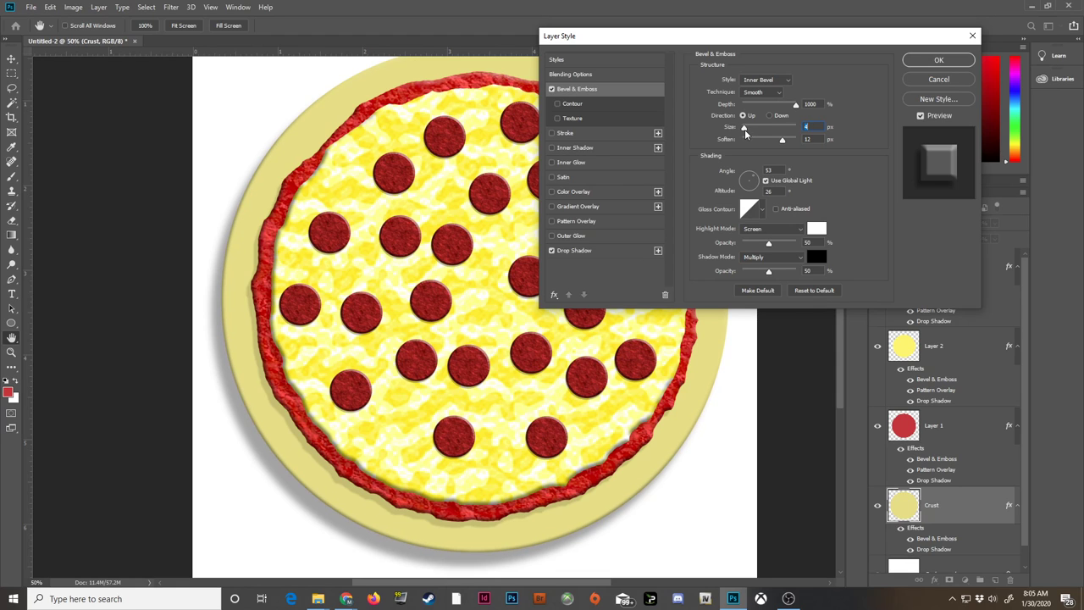
{"action": "left_click_drag", "start_coordinate": [743, 127], "coordinate": [759, 127]}
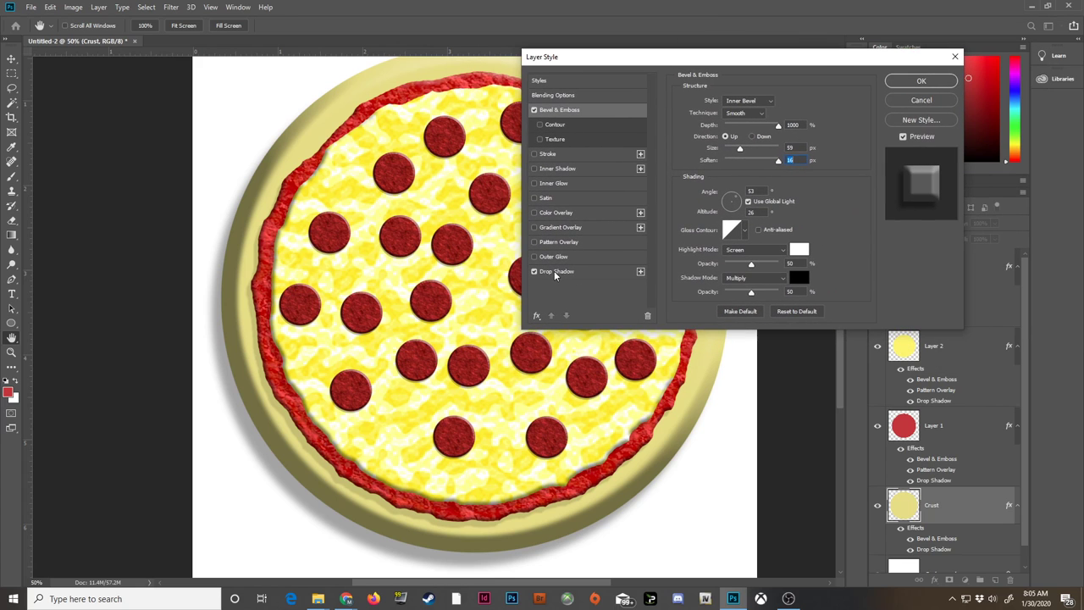
{"action": "left_click", "coordinate": [558, 270]}
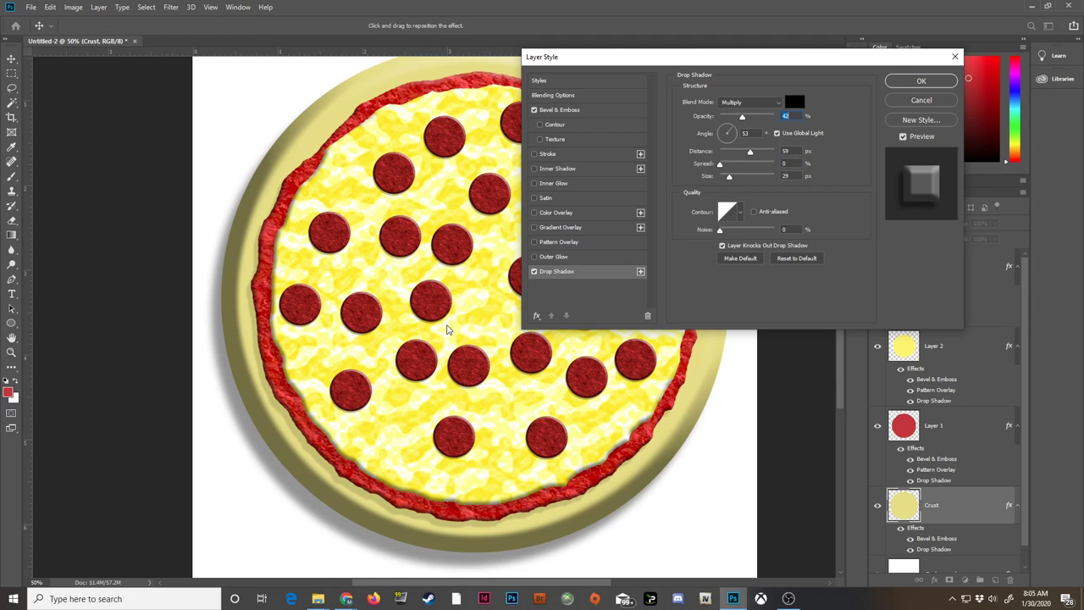
{"action": "mouse_move", "coordinate": [586, 240]}
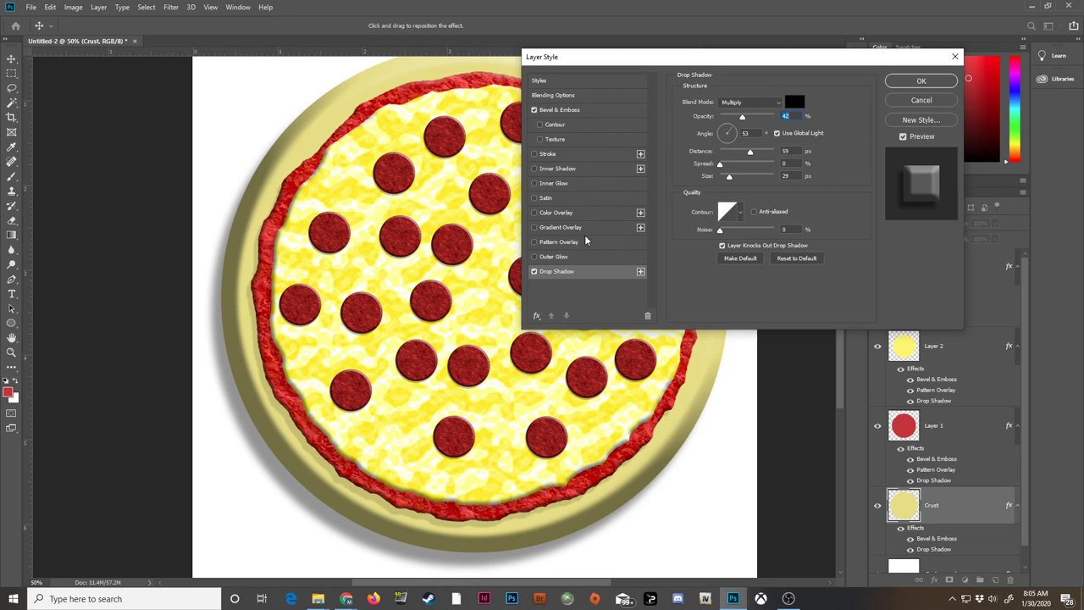
Add a Pattern Overlay to the crust using a fine speckled texture.
{"action": "left_click", "coordinate": [559, 240]}
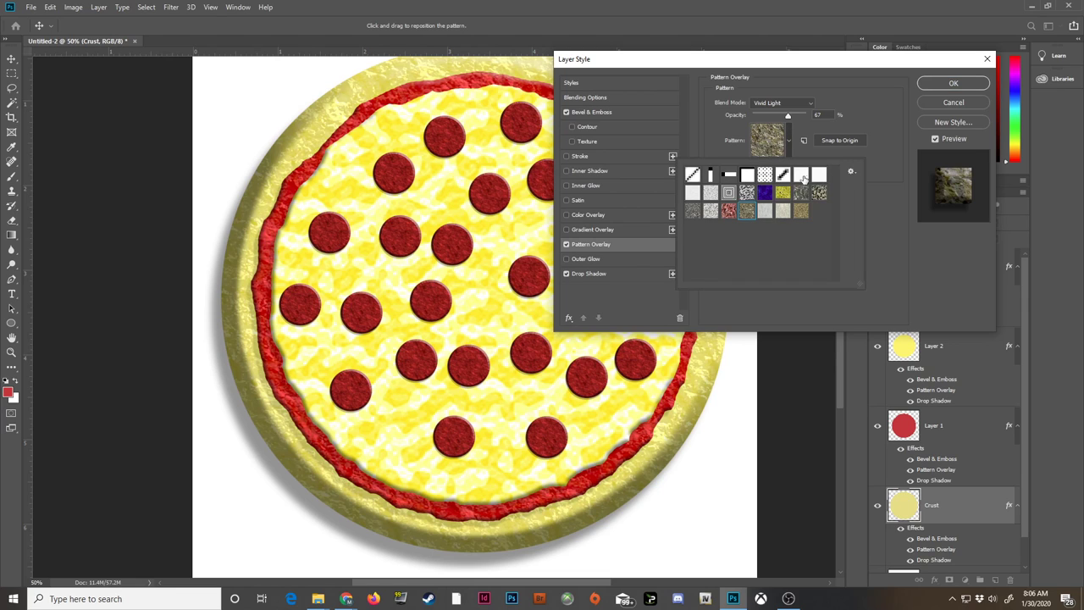
{"action": "left_click", "coordinate": [819, 175]}
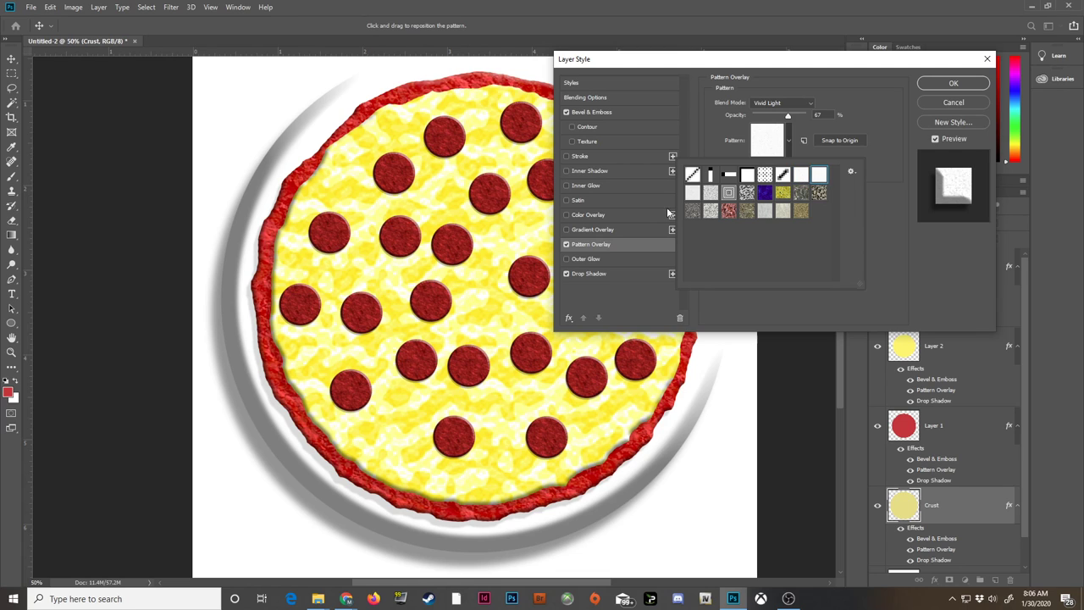
{"action": "left_click", "coordinate": [711, 193]}
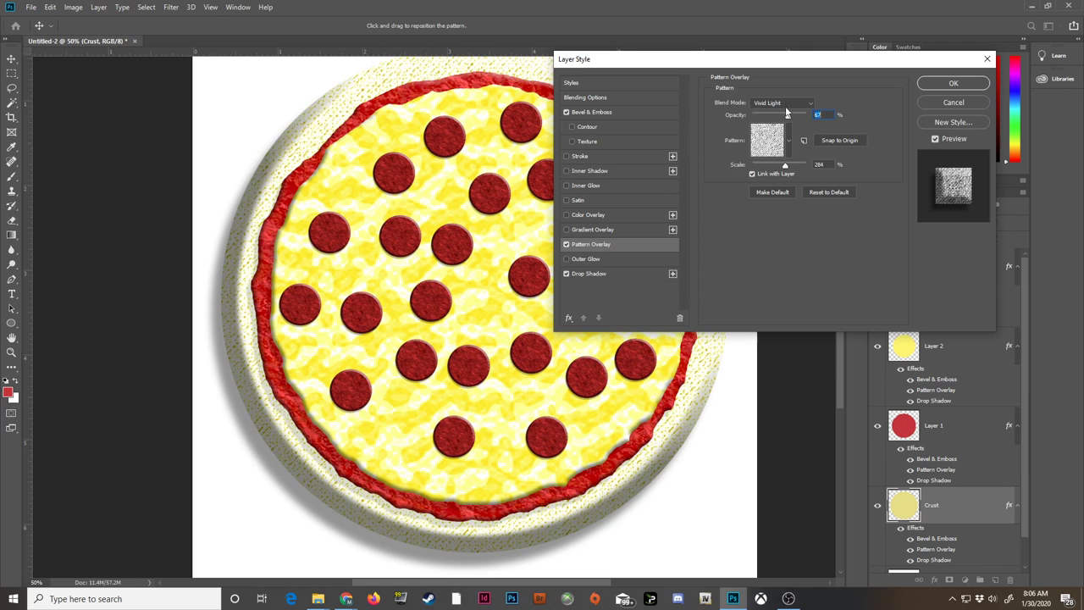
Blend the crust pattern with Soft Light and apply the layer style with OK.
{"action": "left_click", "coordinate": [810, 104]}
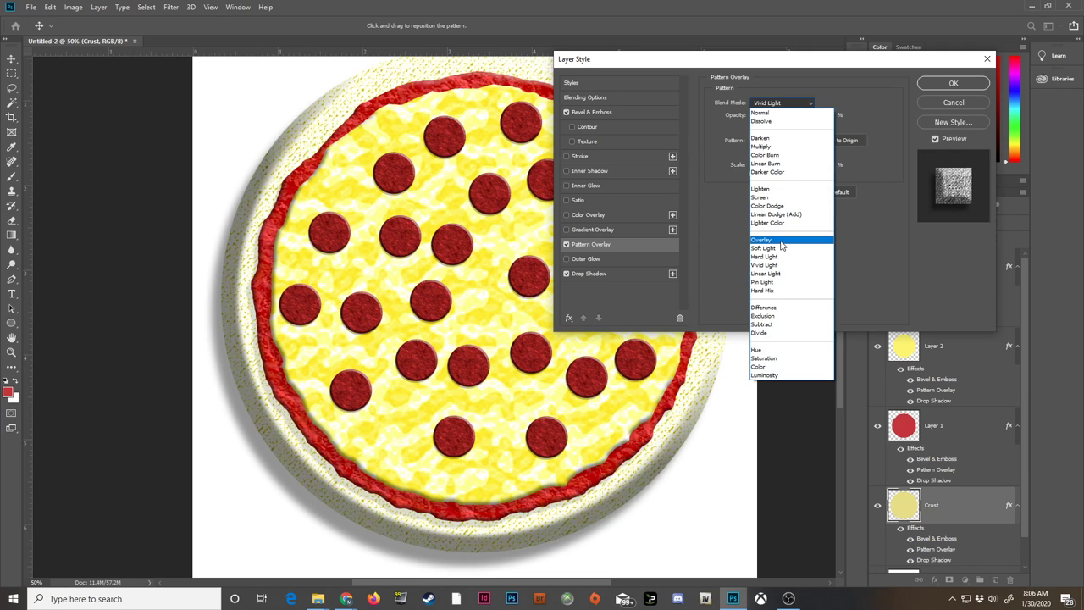
{"action": "left_click", "coordinate": [762, 239]}
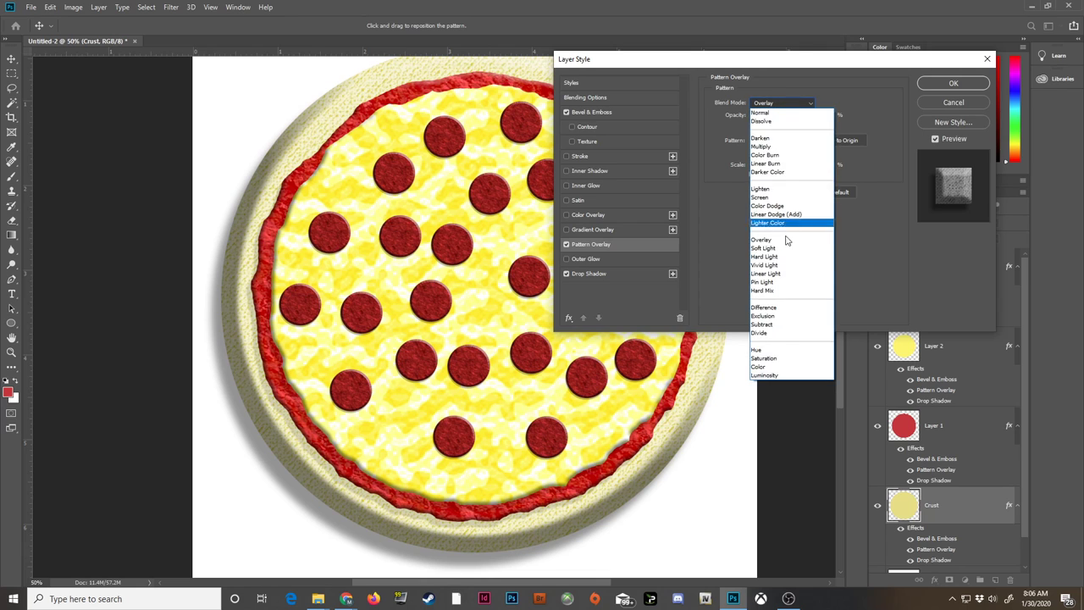
{"action": "left_click", "coordinate": [762, 247]}
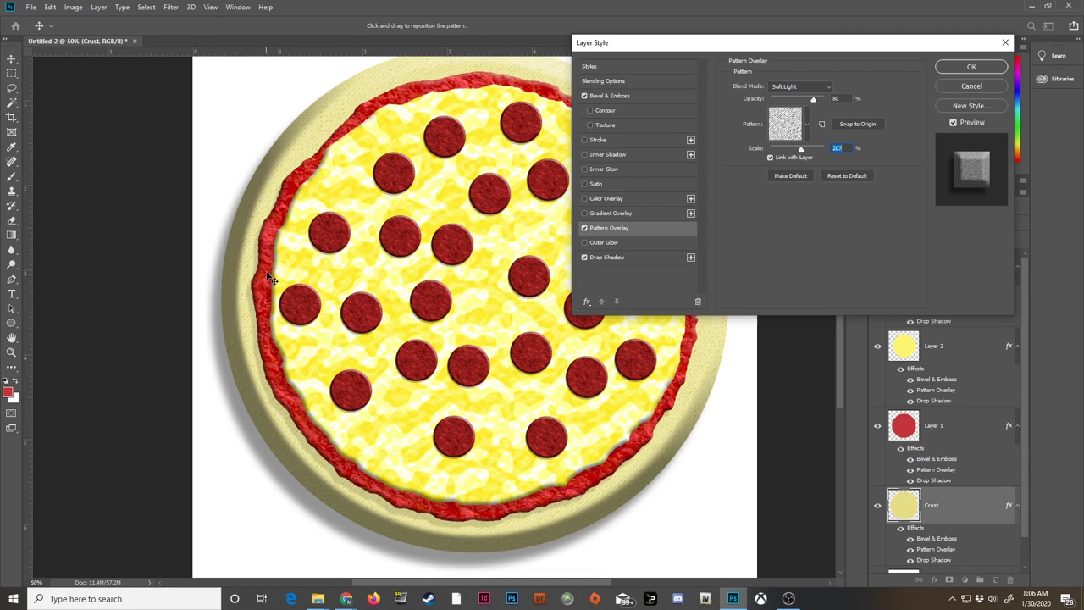
{"action": "left_click", "coordinate": [806, 123]}
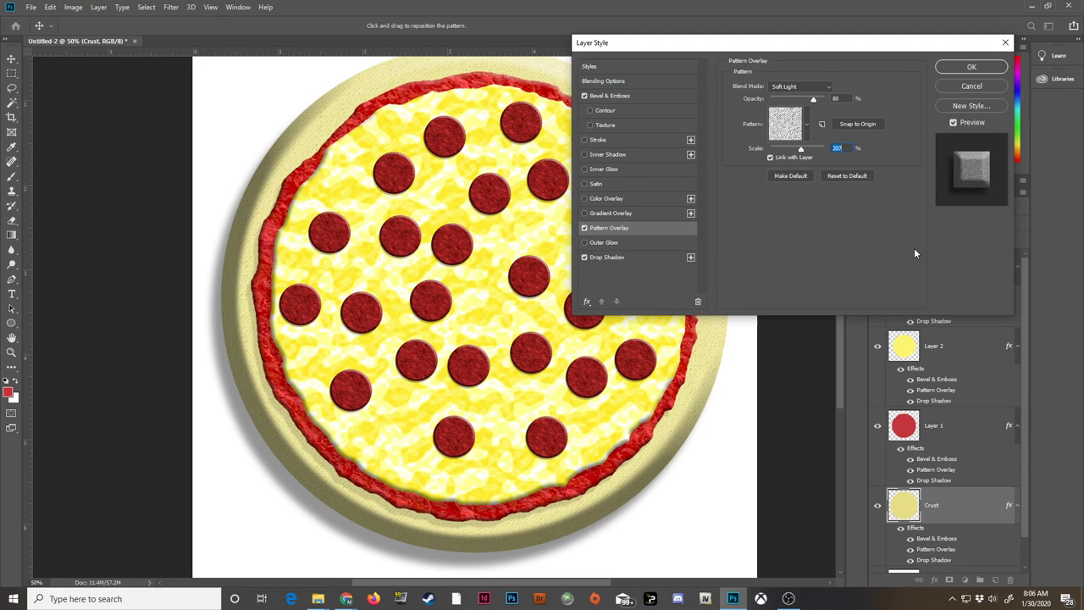
{"action": "left_click", "coordinate": [972, 67]}
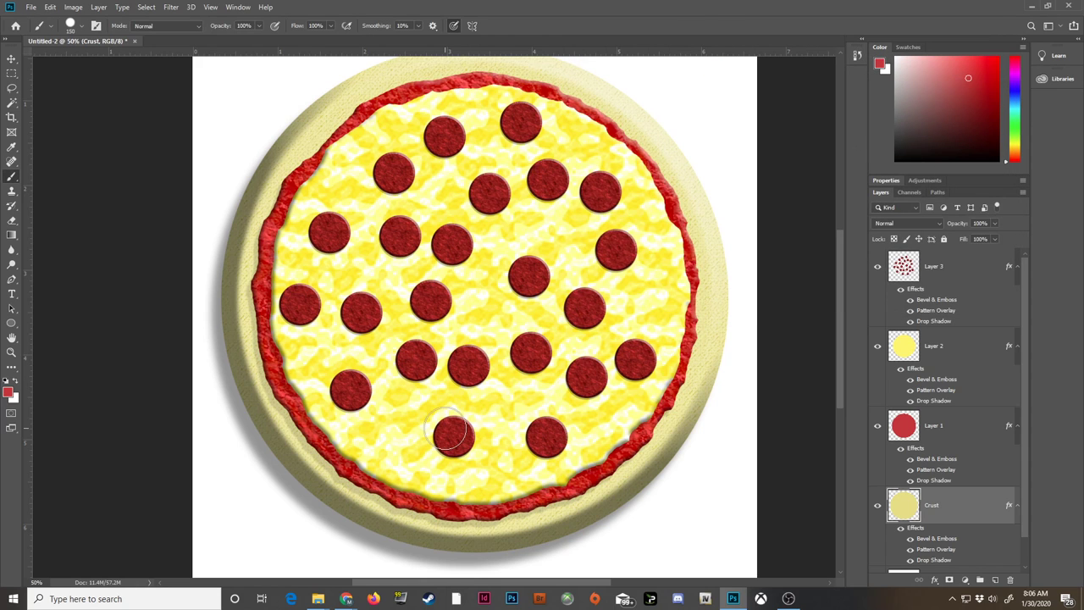